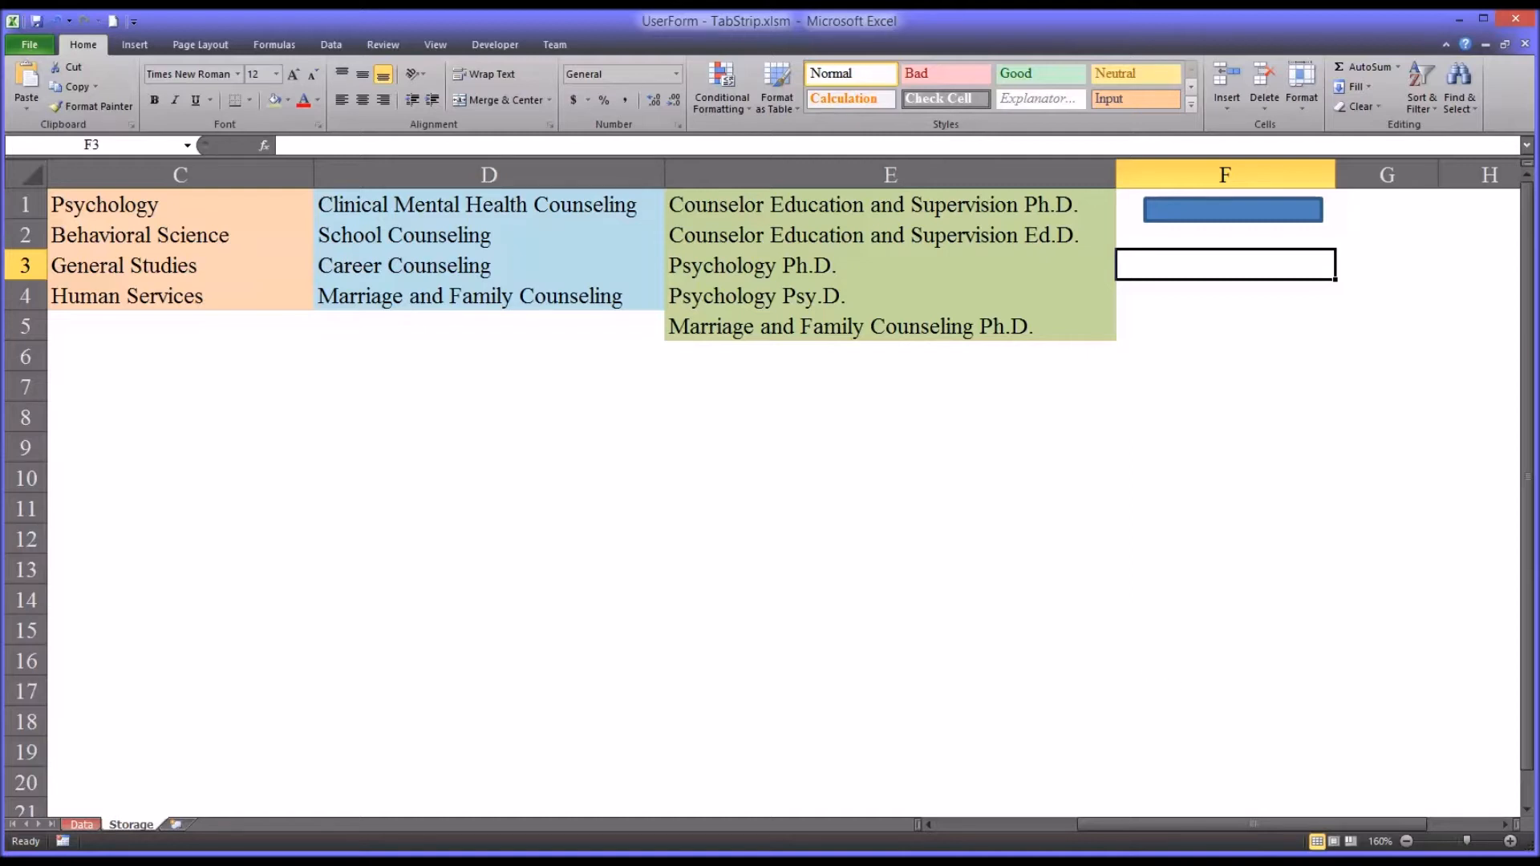
mouse_move(346, 715)
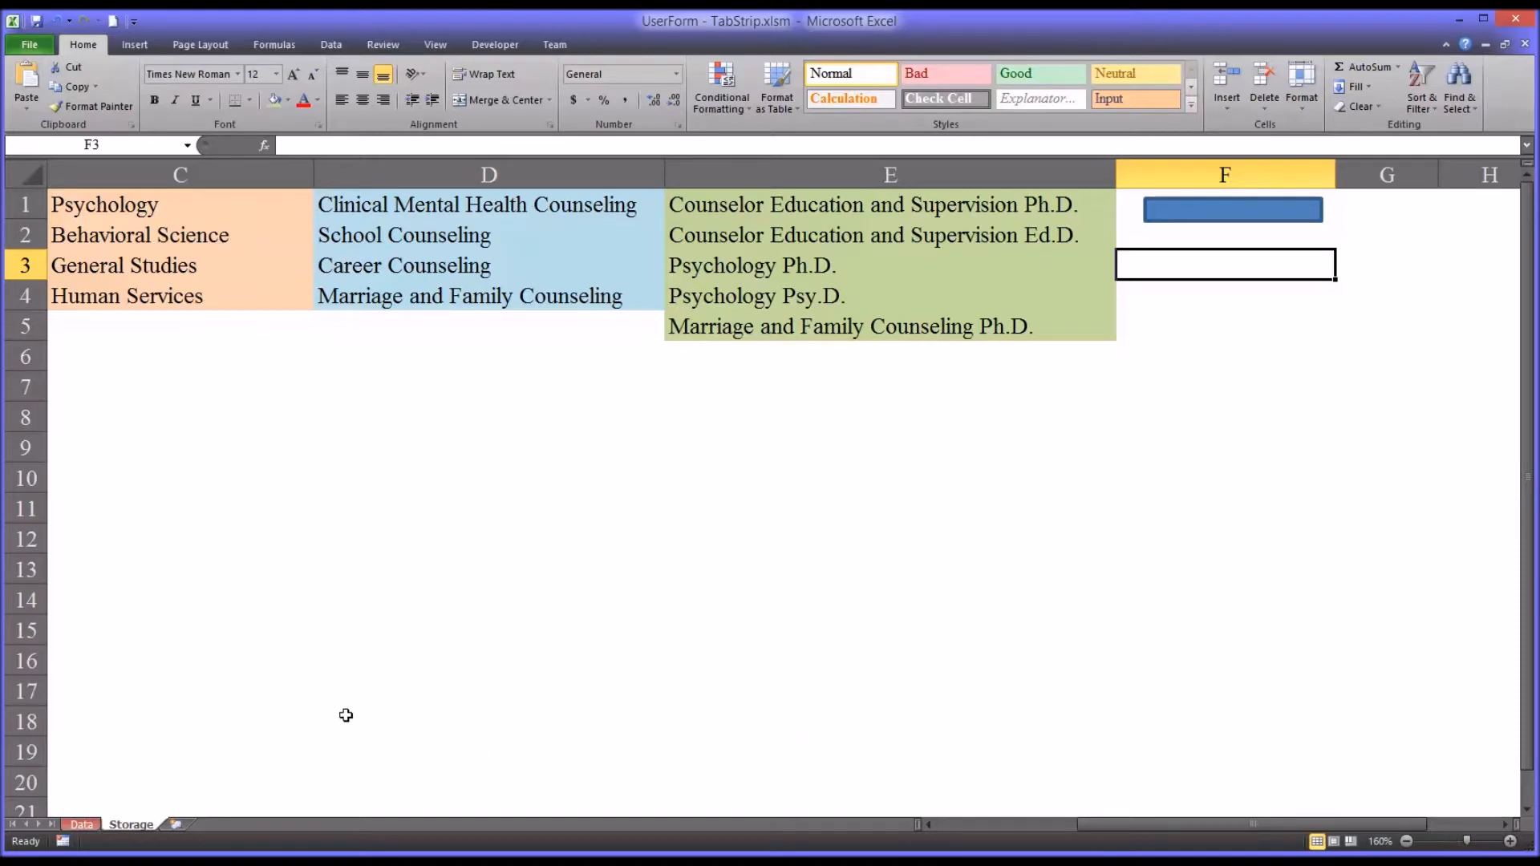
mouse_move(236, 306)
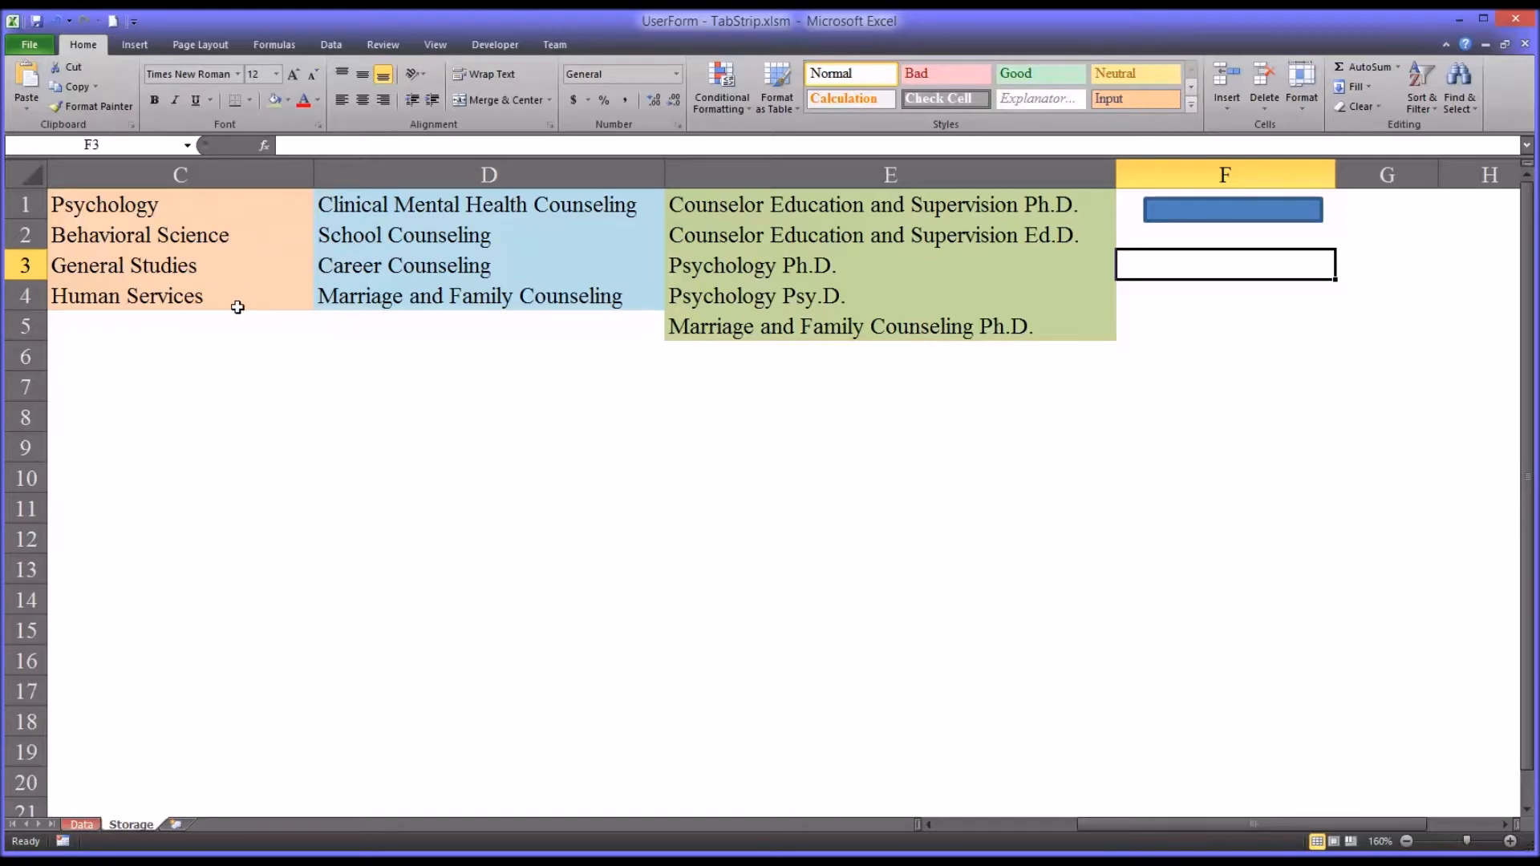
mouse_move(234, 333)
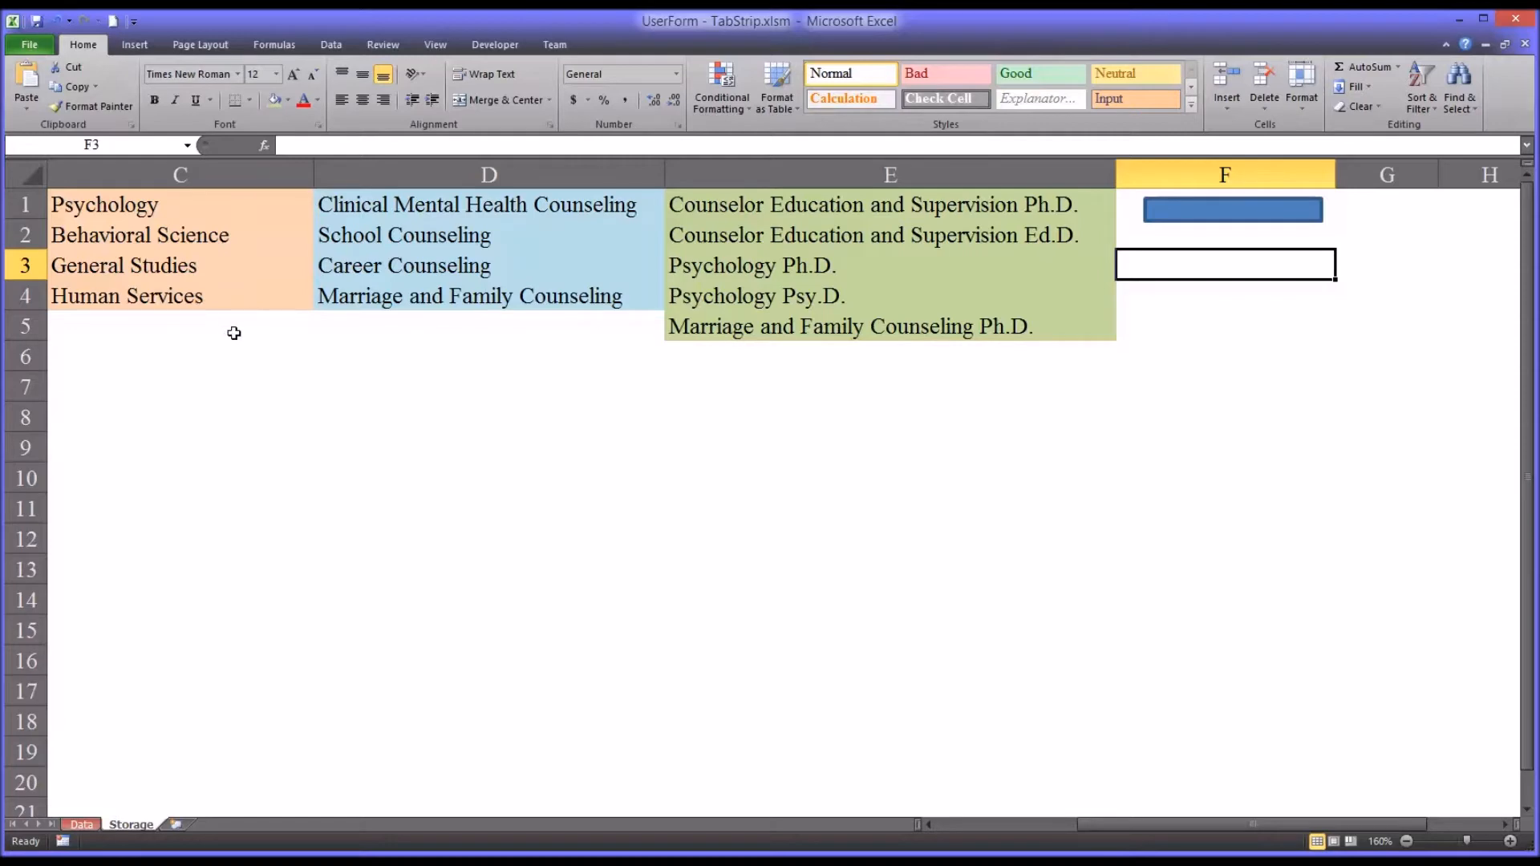
mouse_move(1184, 792)
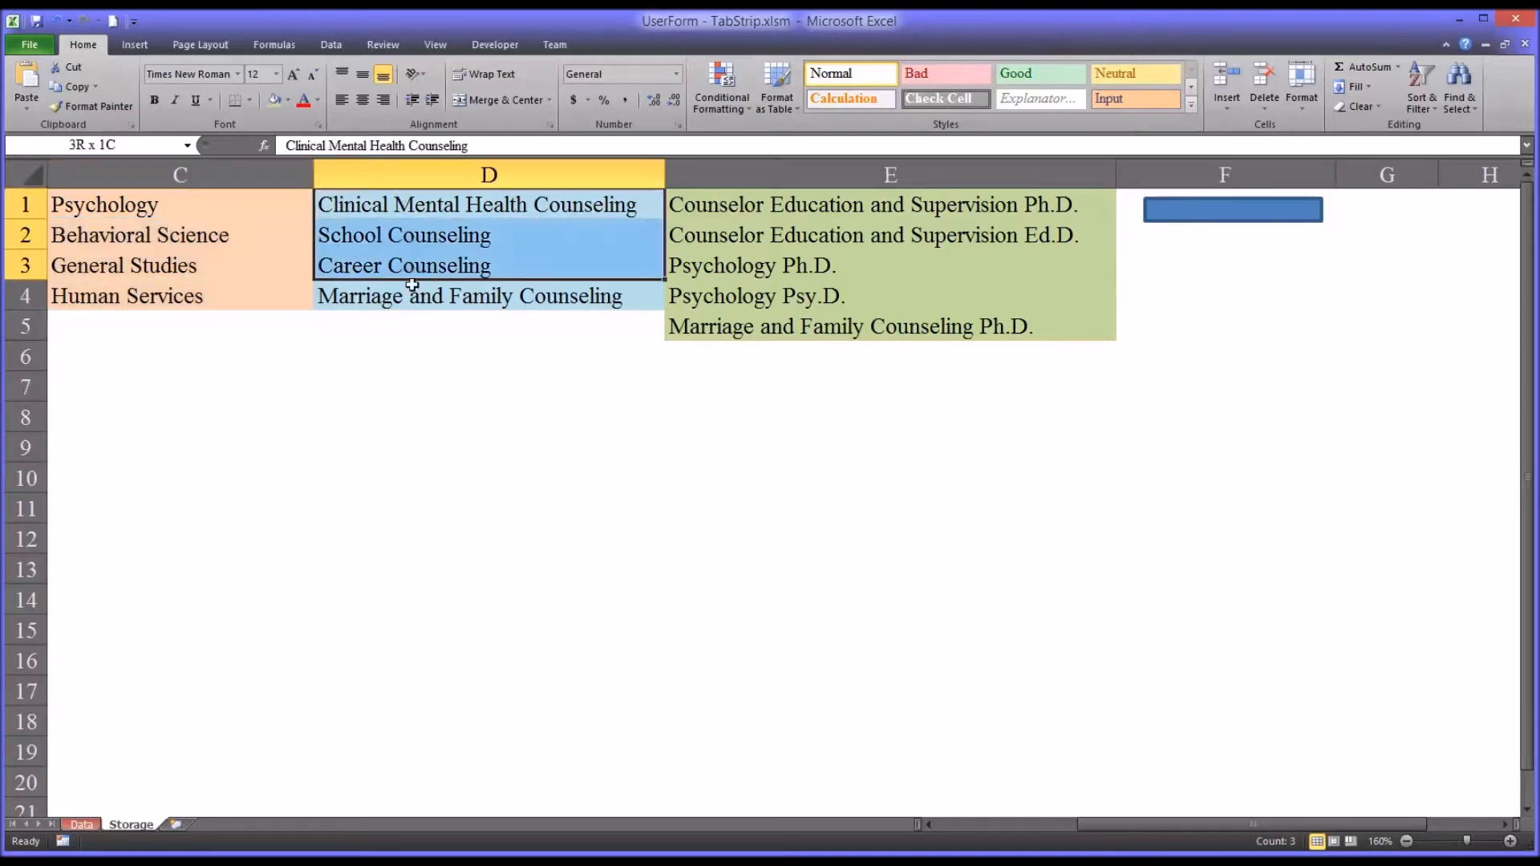
Run the main form, switch its list to Masters and Doctorate programs, then close it
left_click(888, 205)
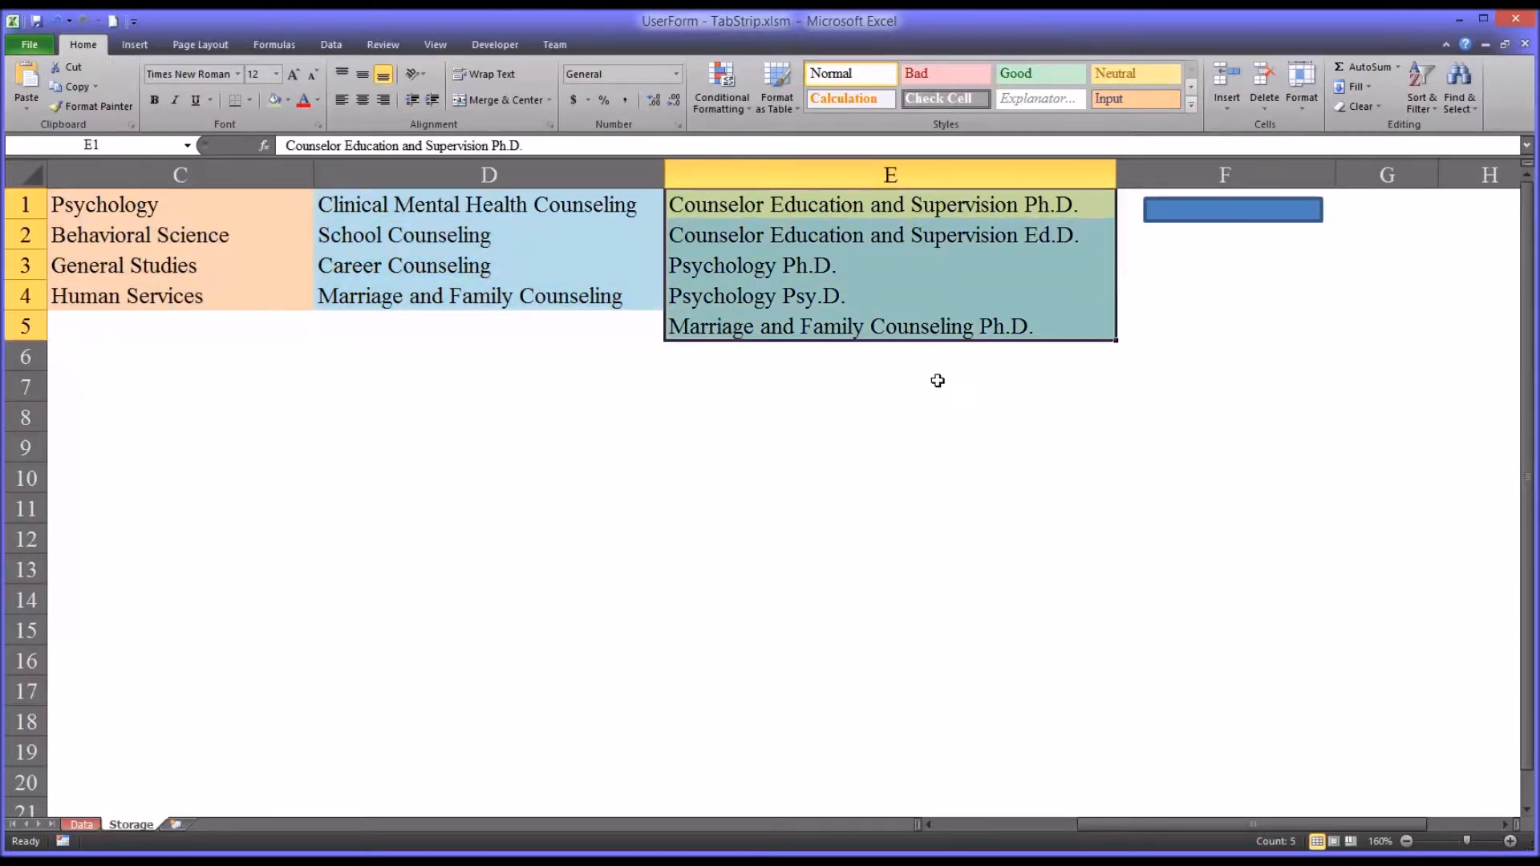
left_click(1225, 326)
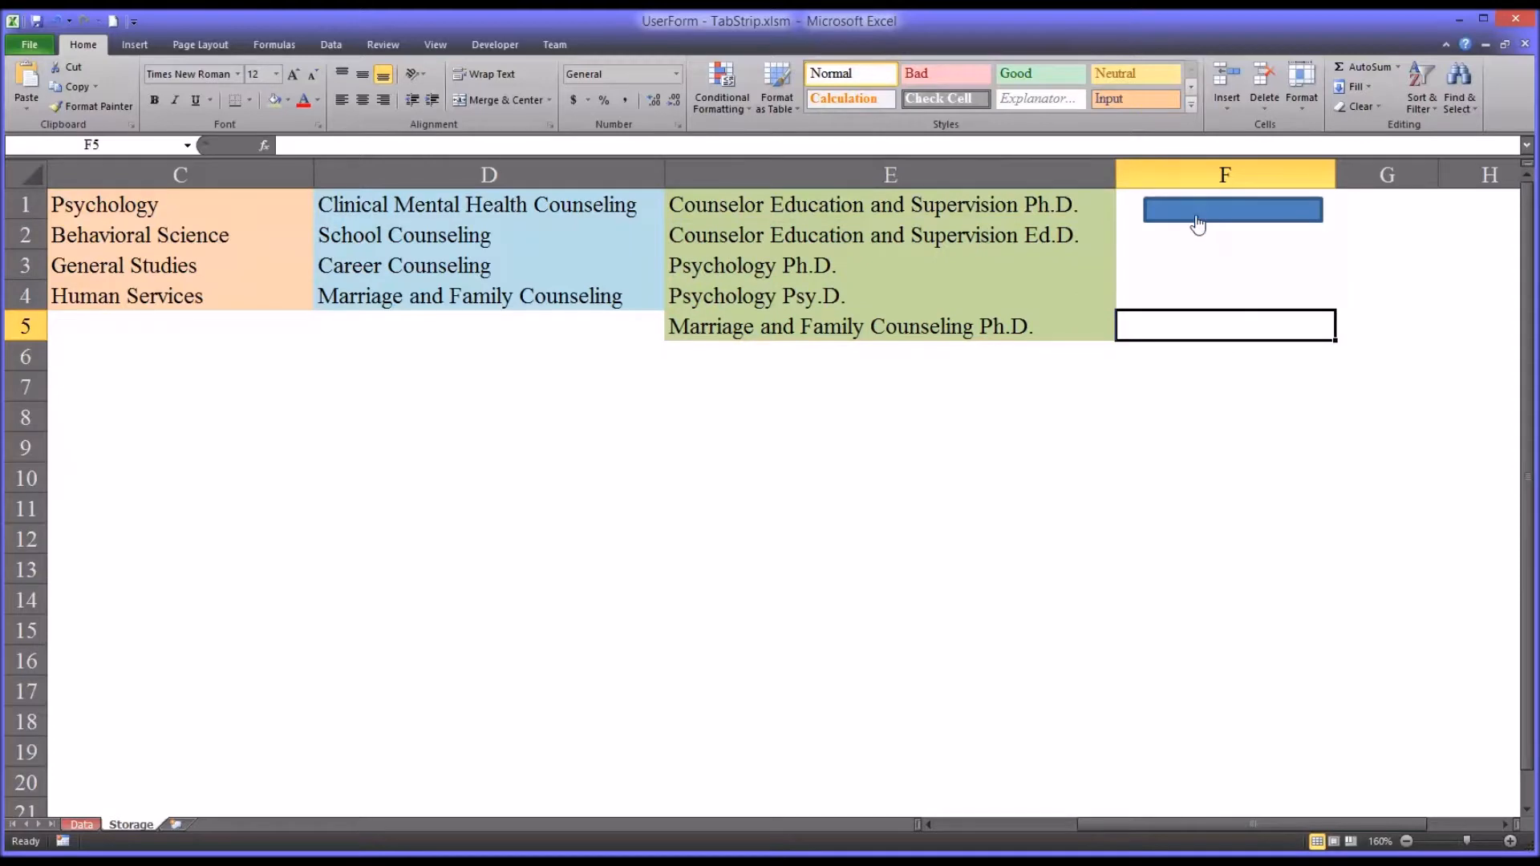
left_click(1232, 210)
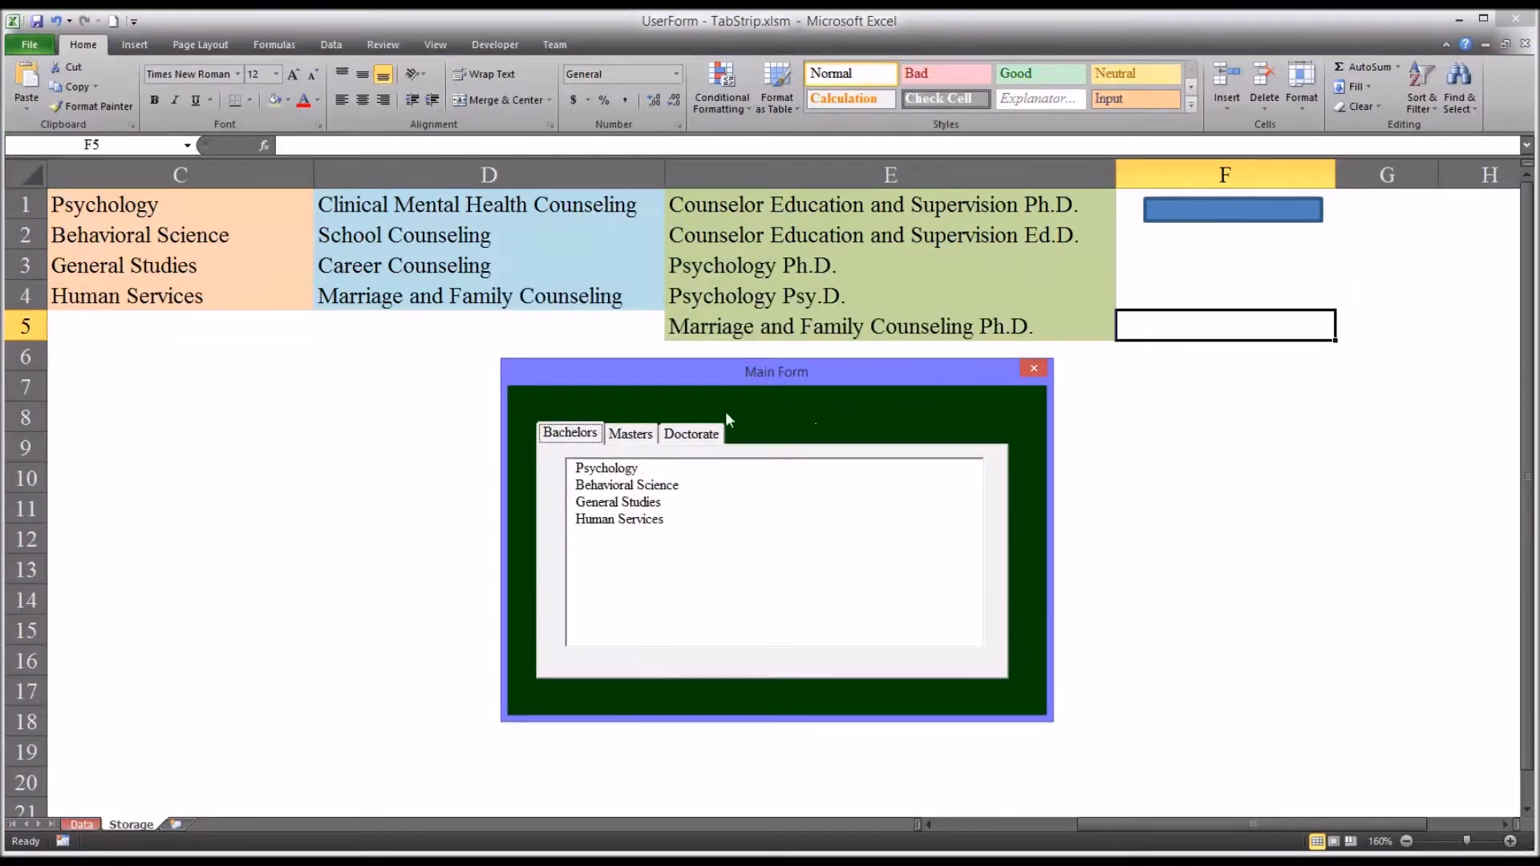
mouse_move(557, 514)
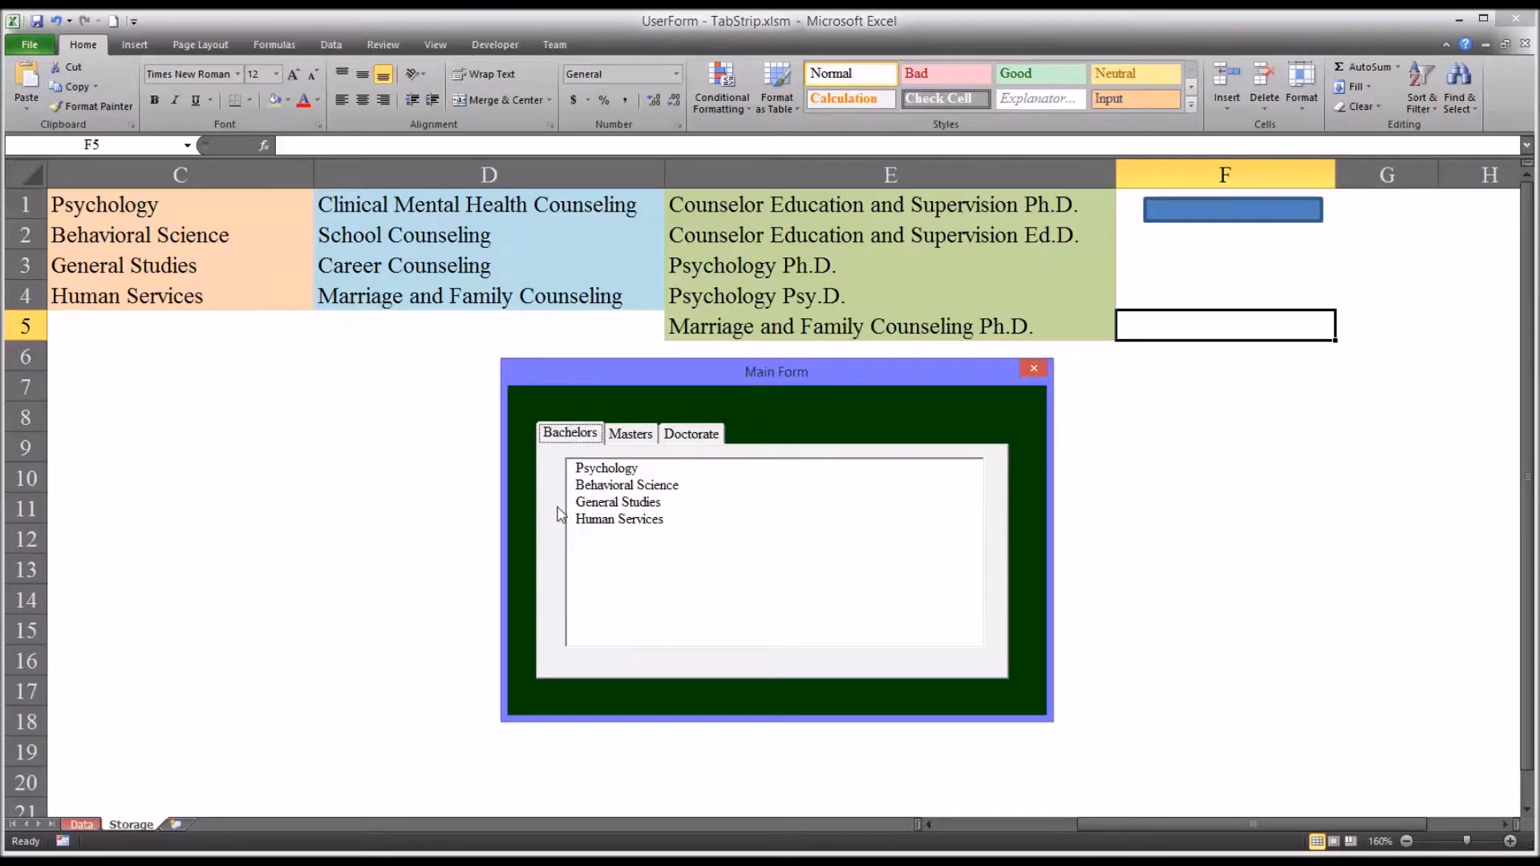
mouse_move(607, 559)
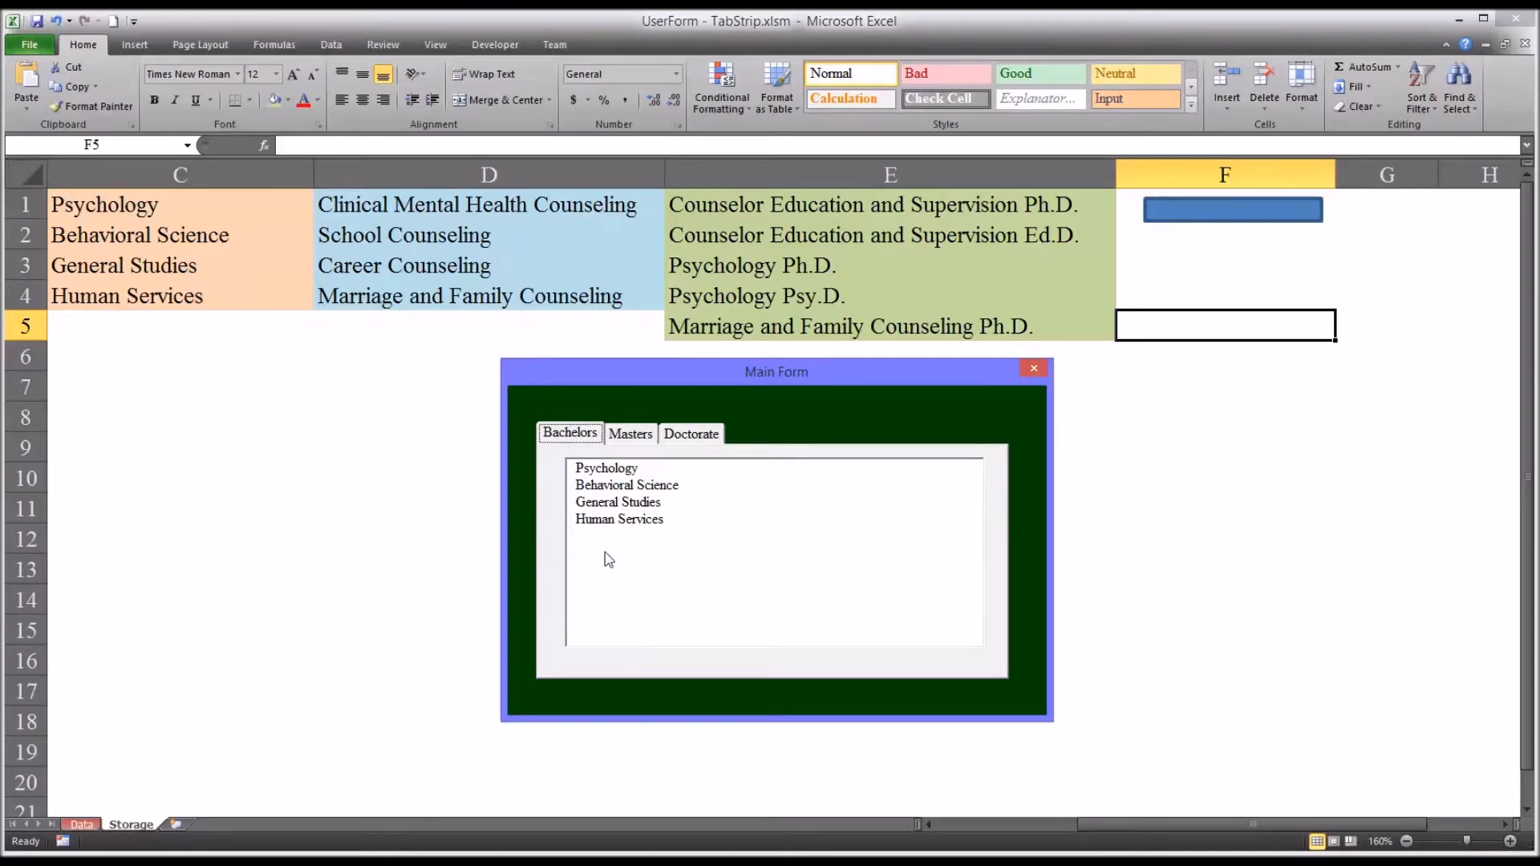
mouse_move(504, 419)
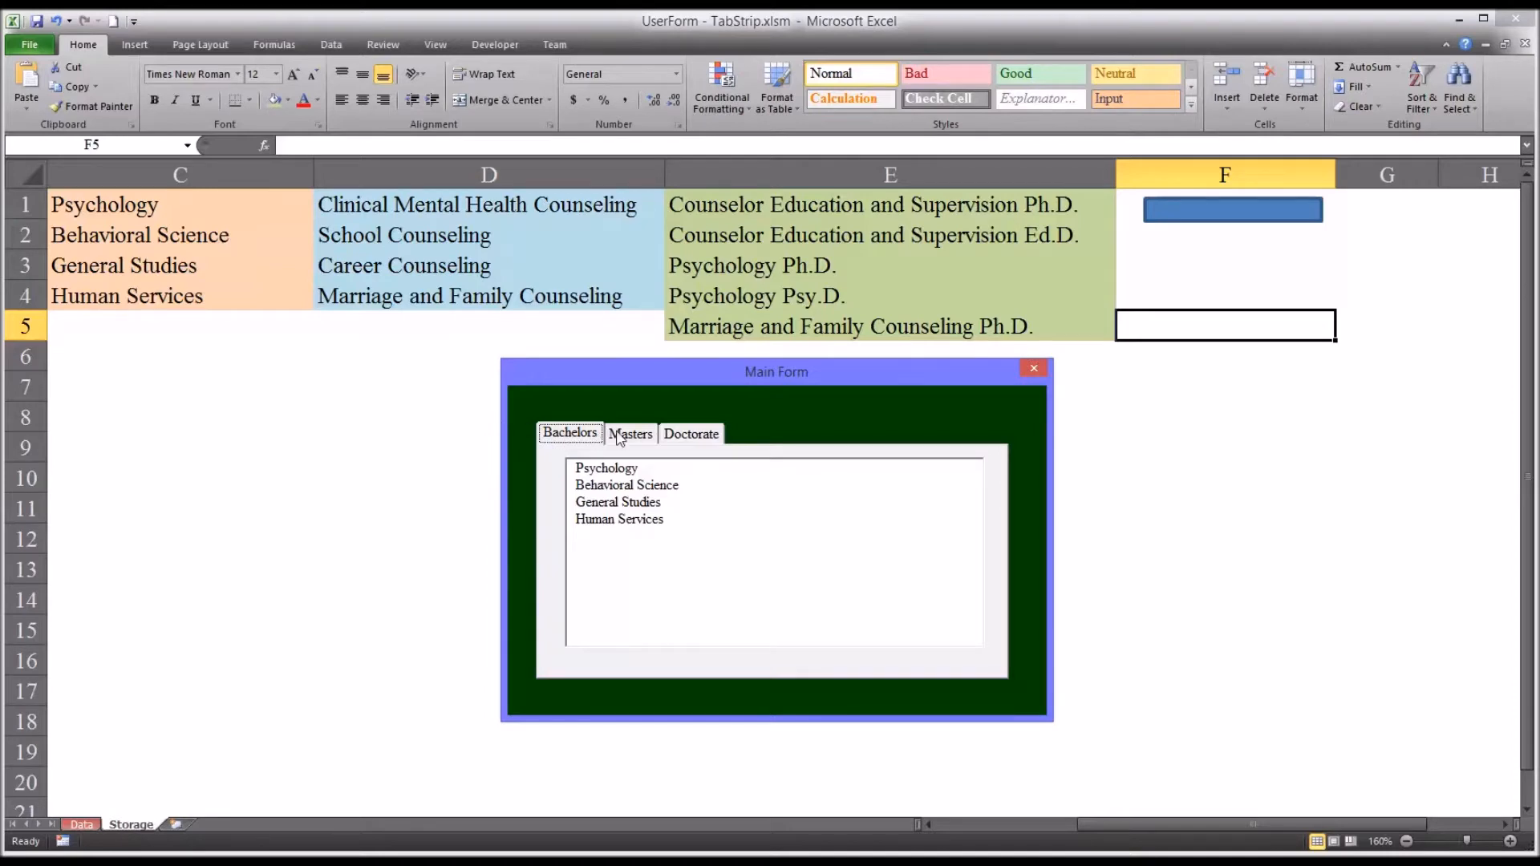
left_click(630, 433)
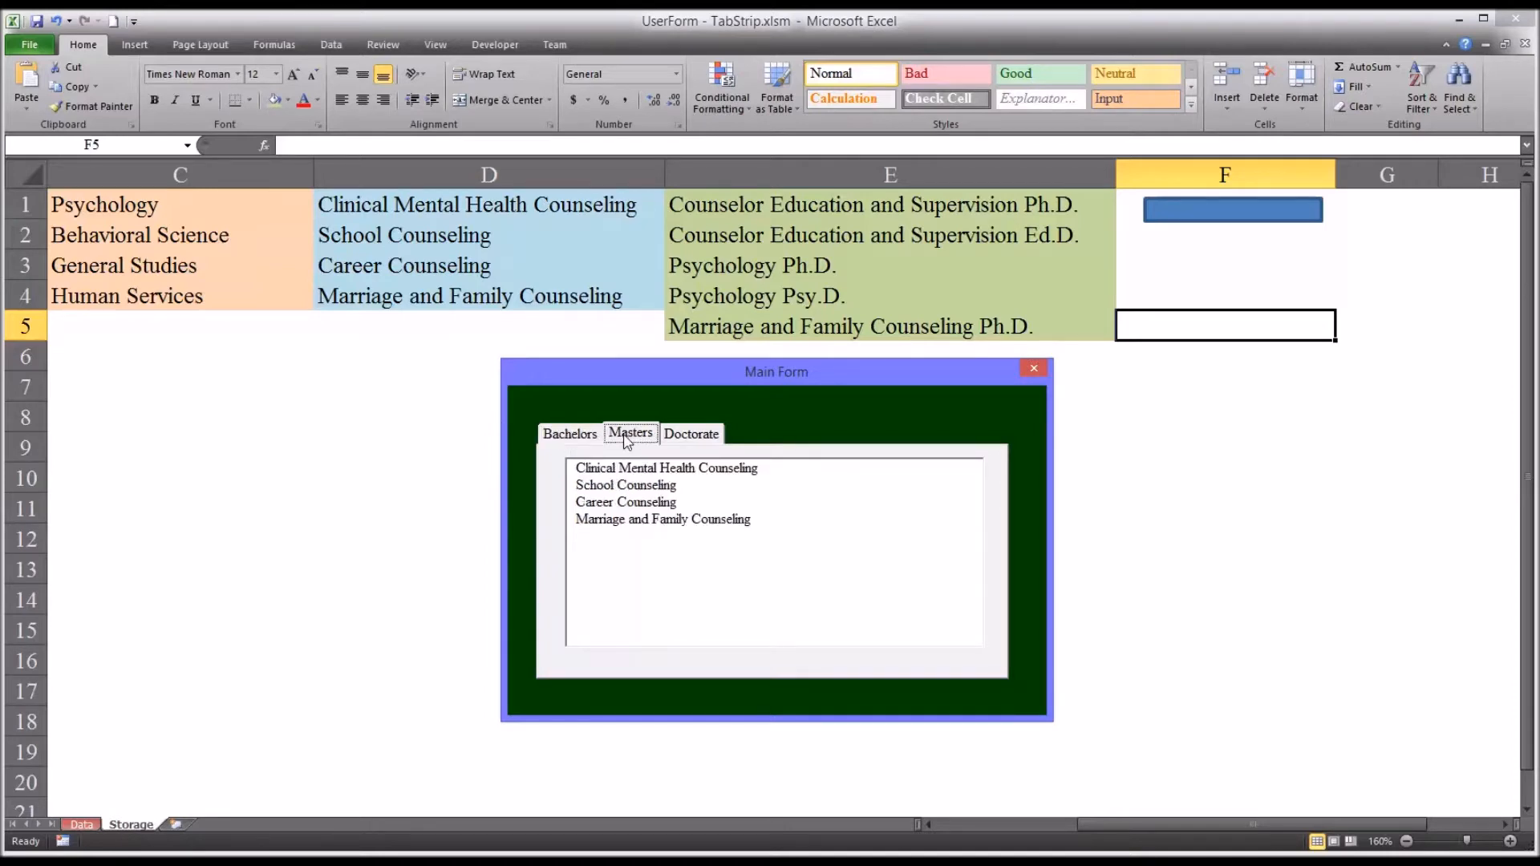
left_click(692, 433)
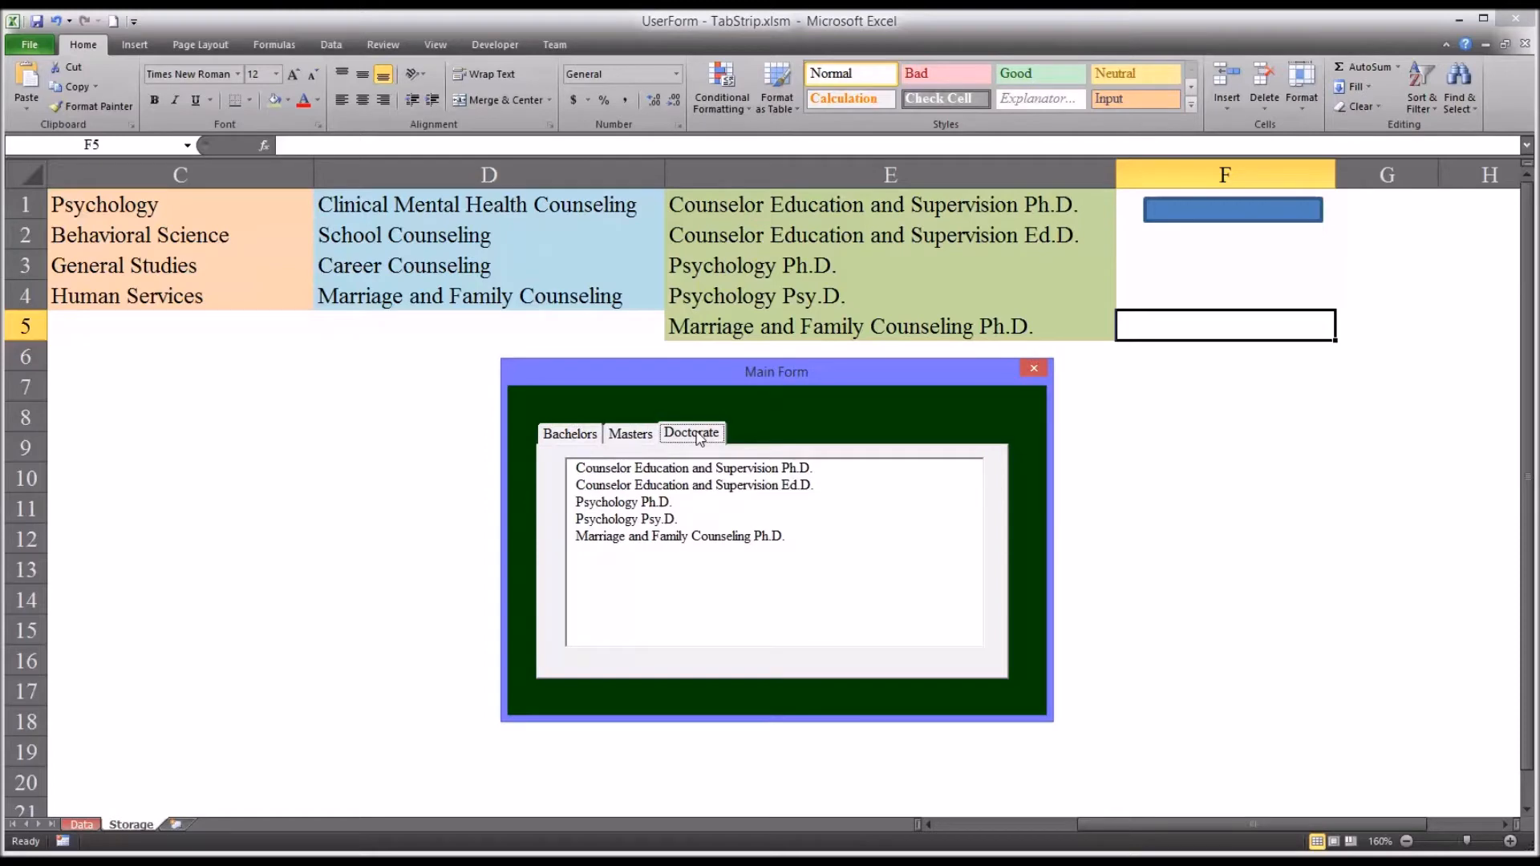
mouse_move(963, 530)
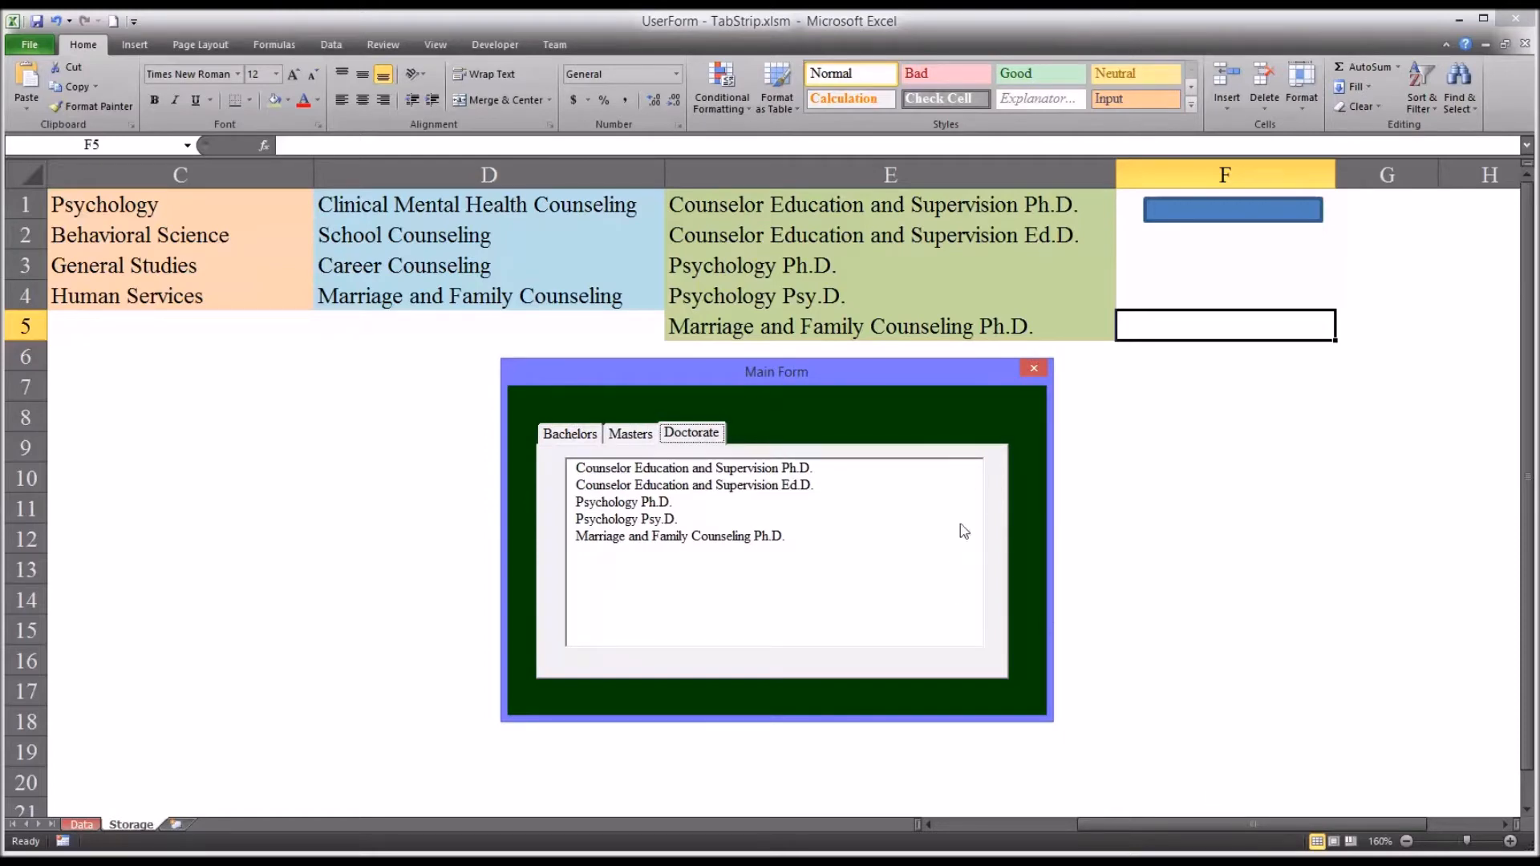
left_click(1032, 367)
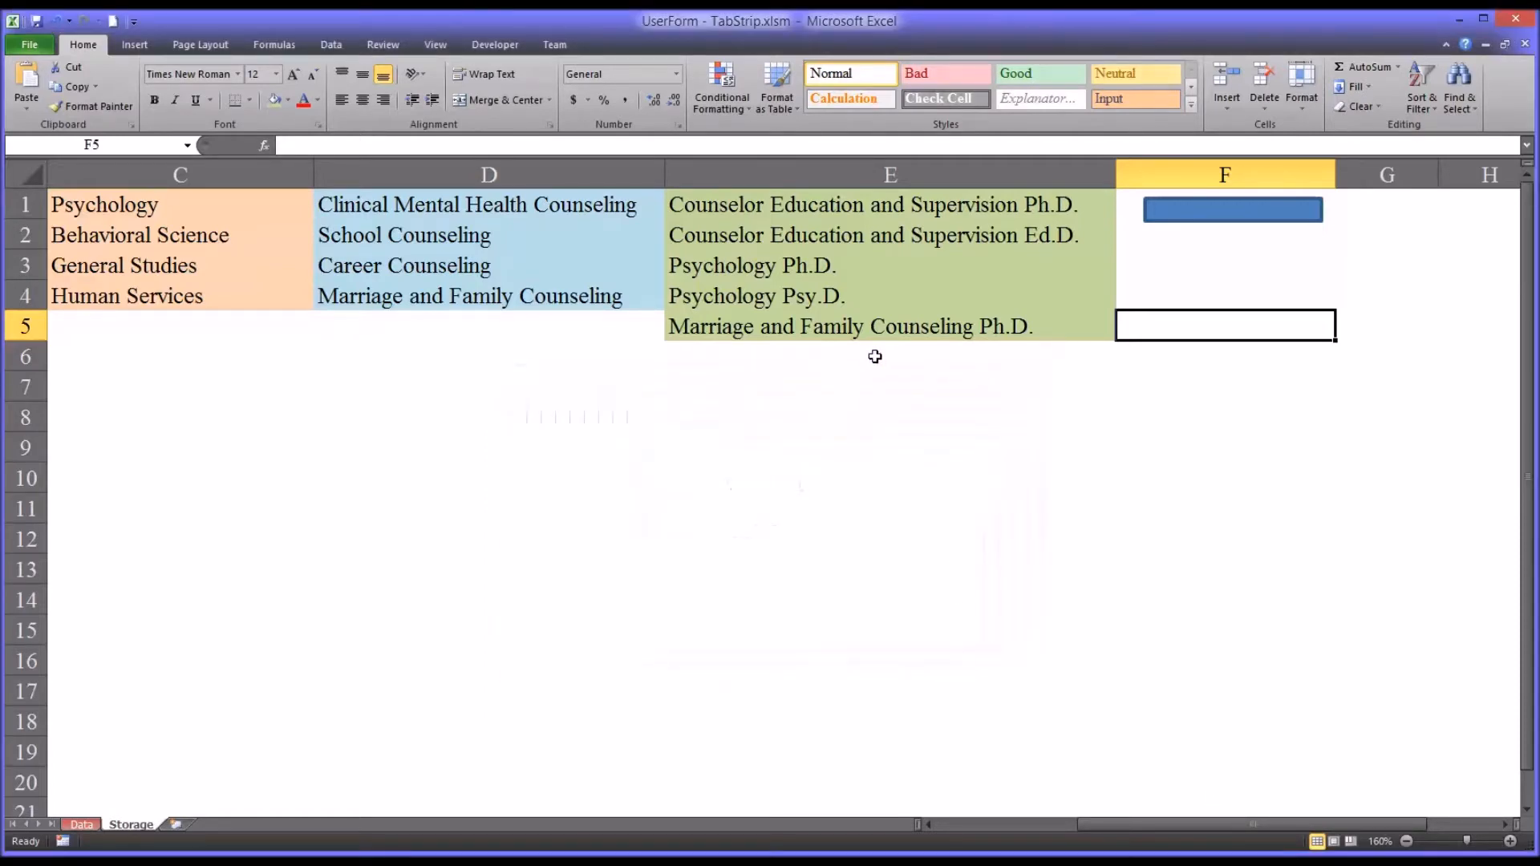
mouse_move(1222, 832)
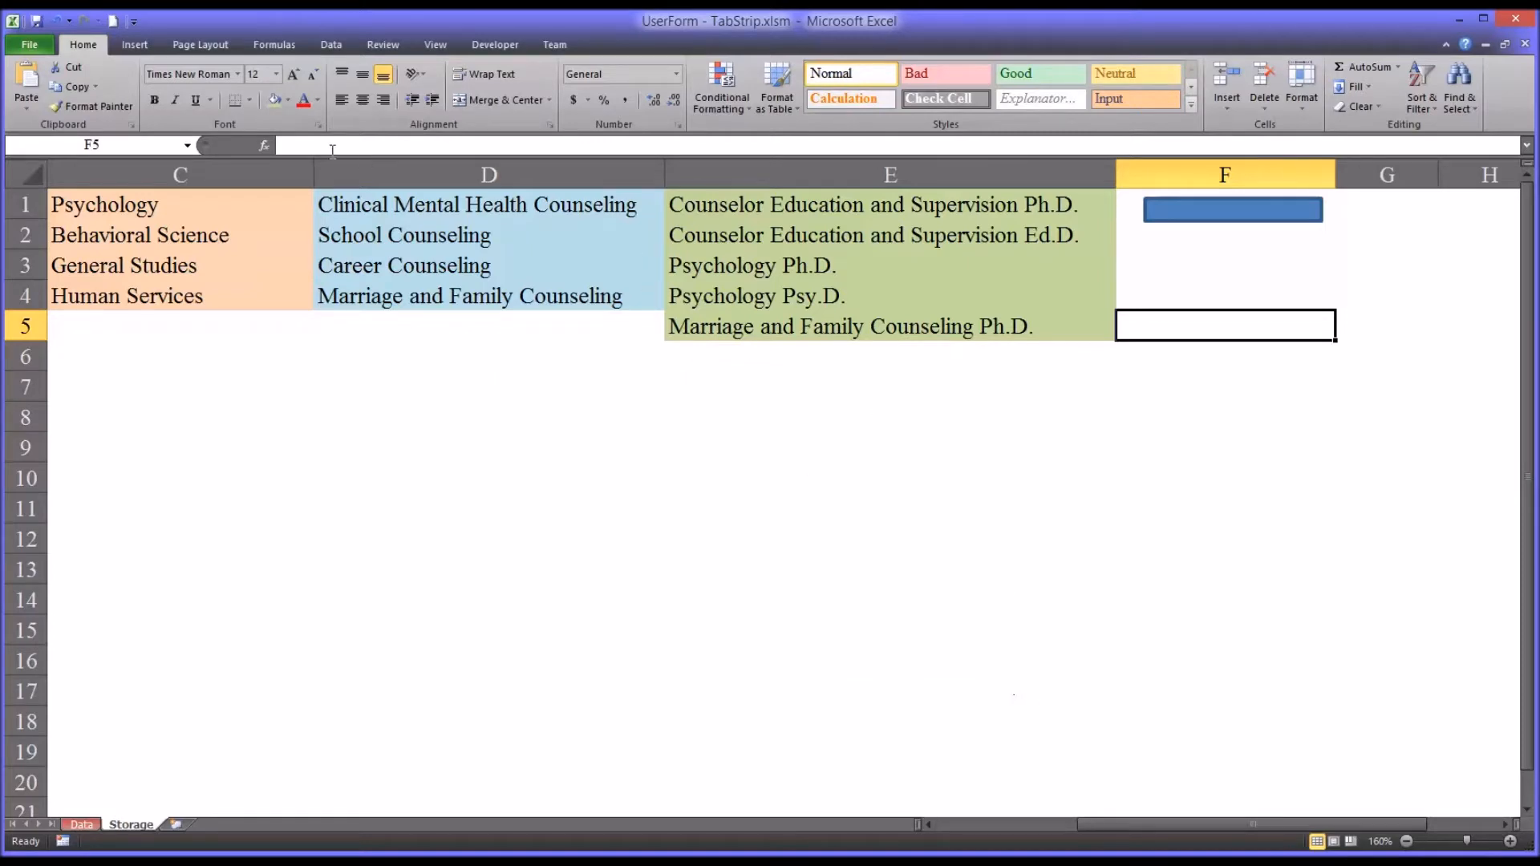
Inspect the BachelorsDegree, MastersDegree and Doctorate ranges in Name Manager
left_click(273, 44)
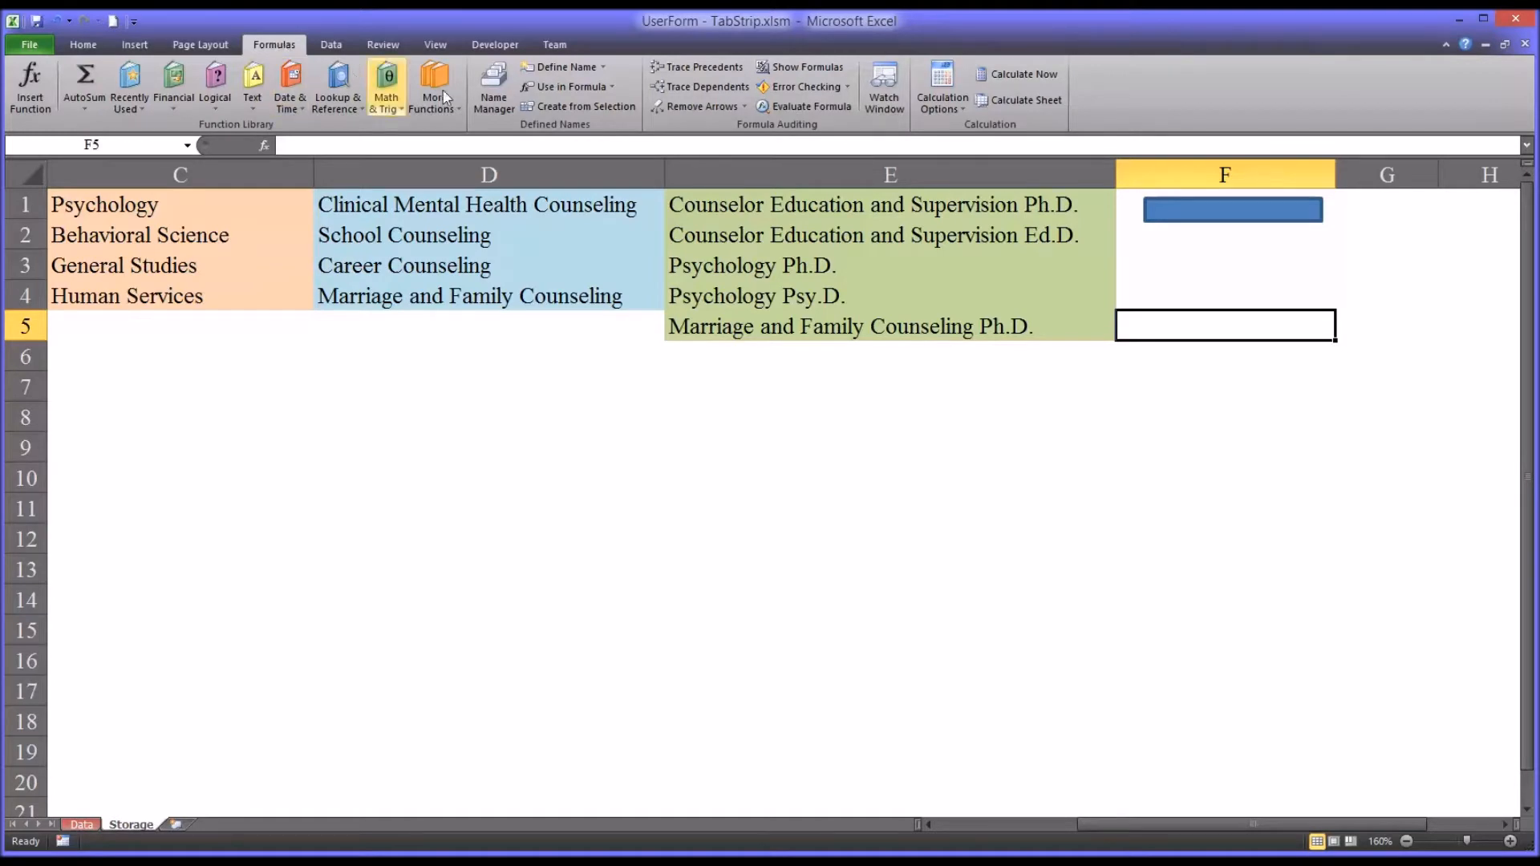
left_click(491, 88)
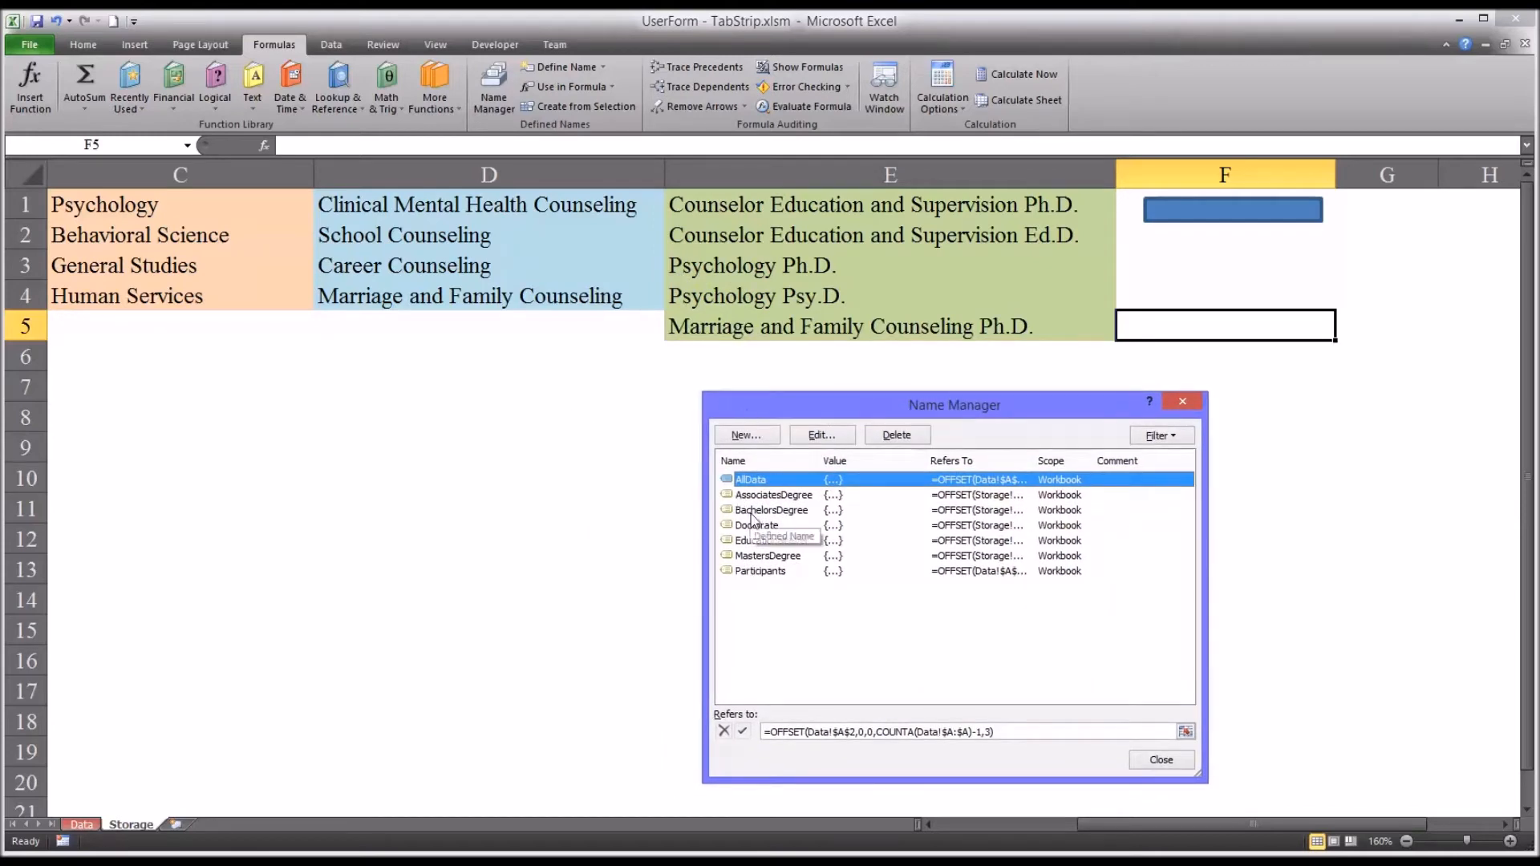
left_click(772, 508)
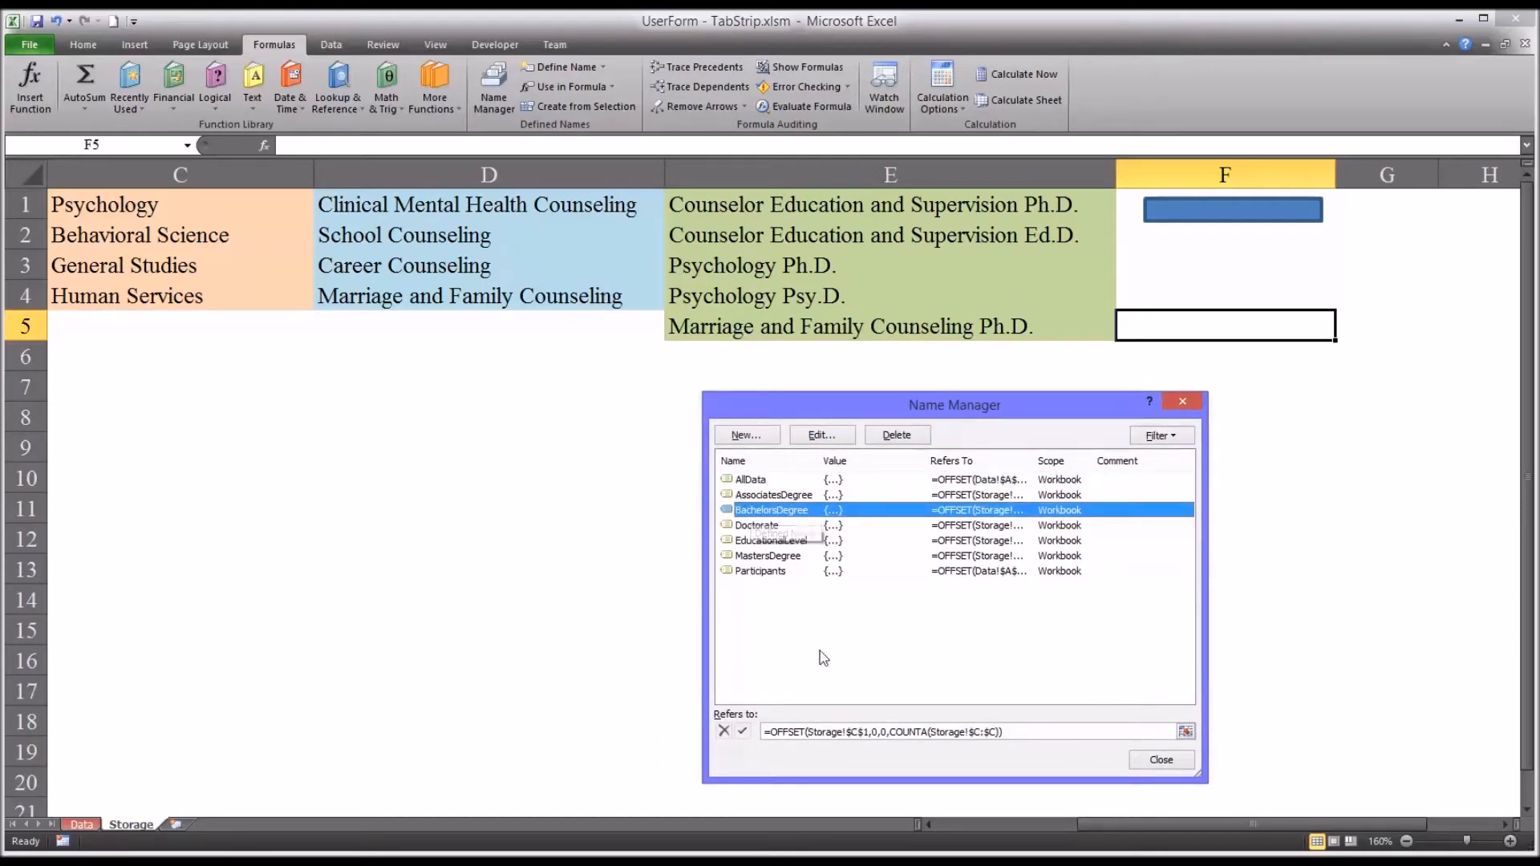
mouse_move(957, 756)
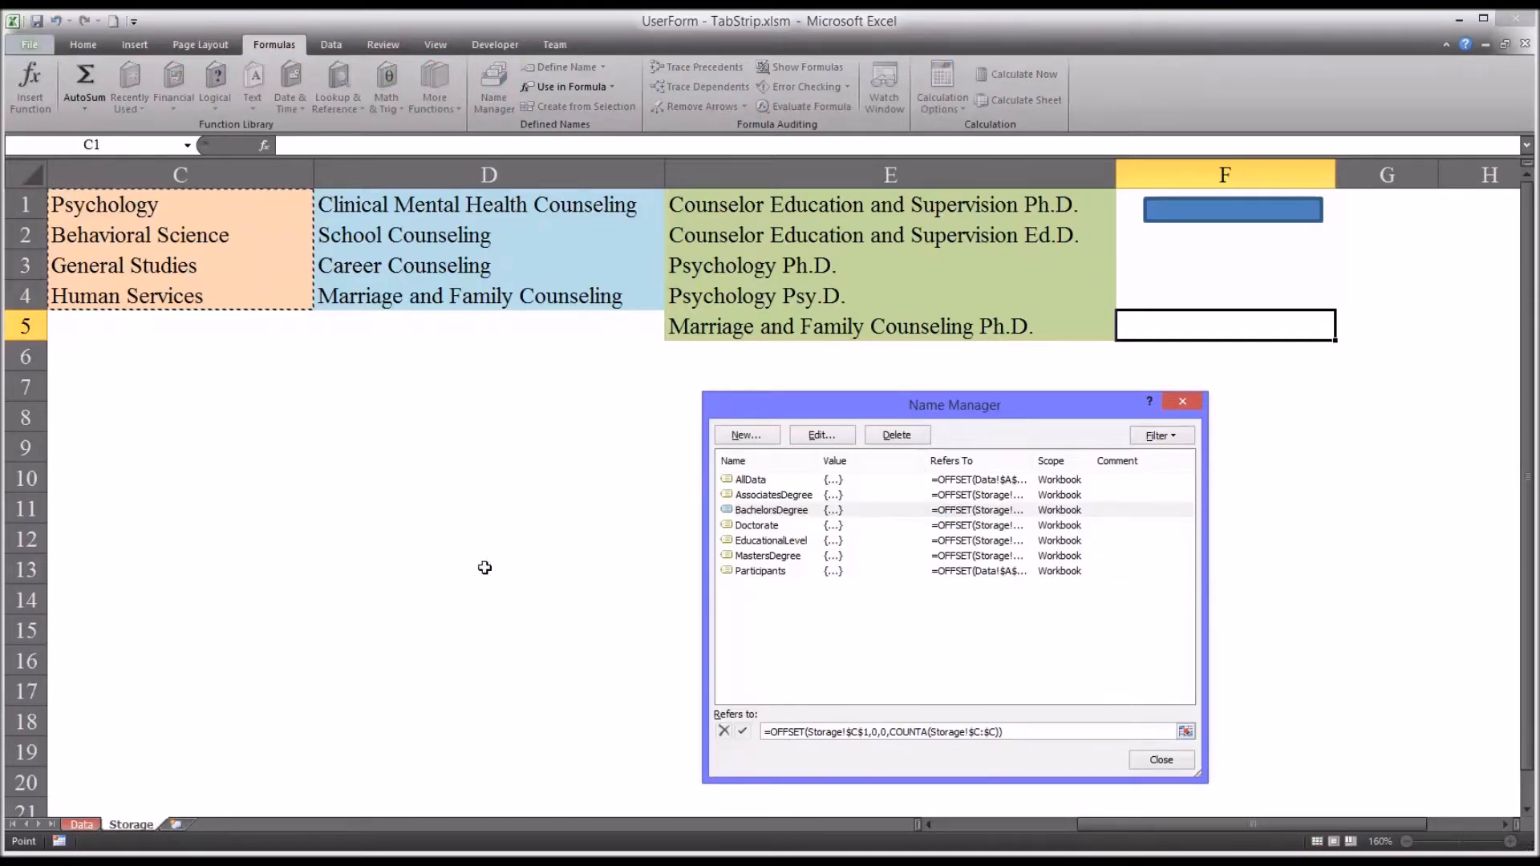
mouse_move(198, 285)
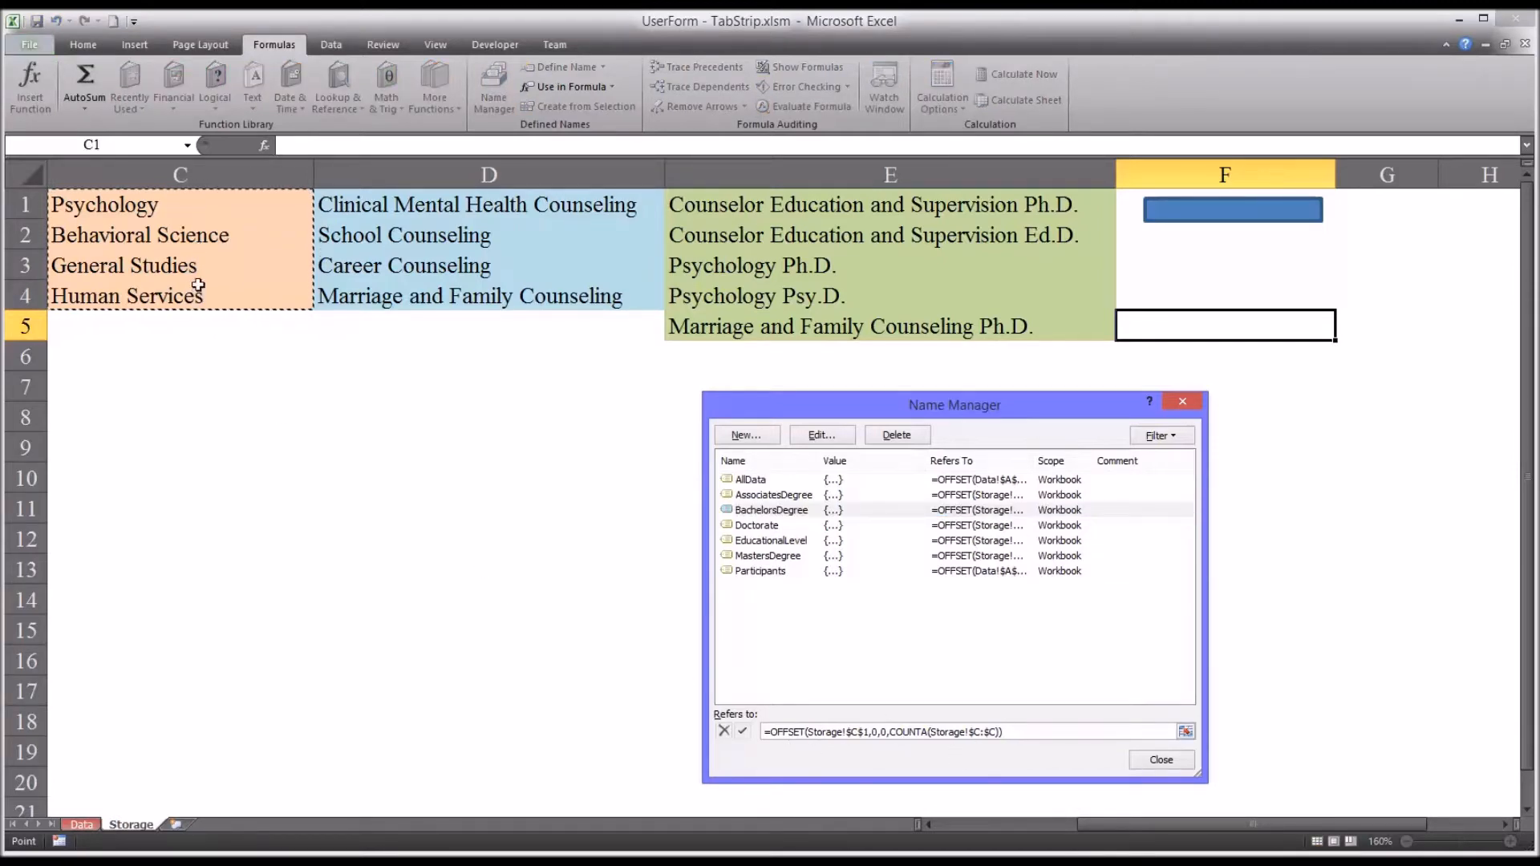
mouse_move(172, 255)
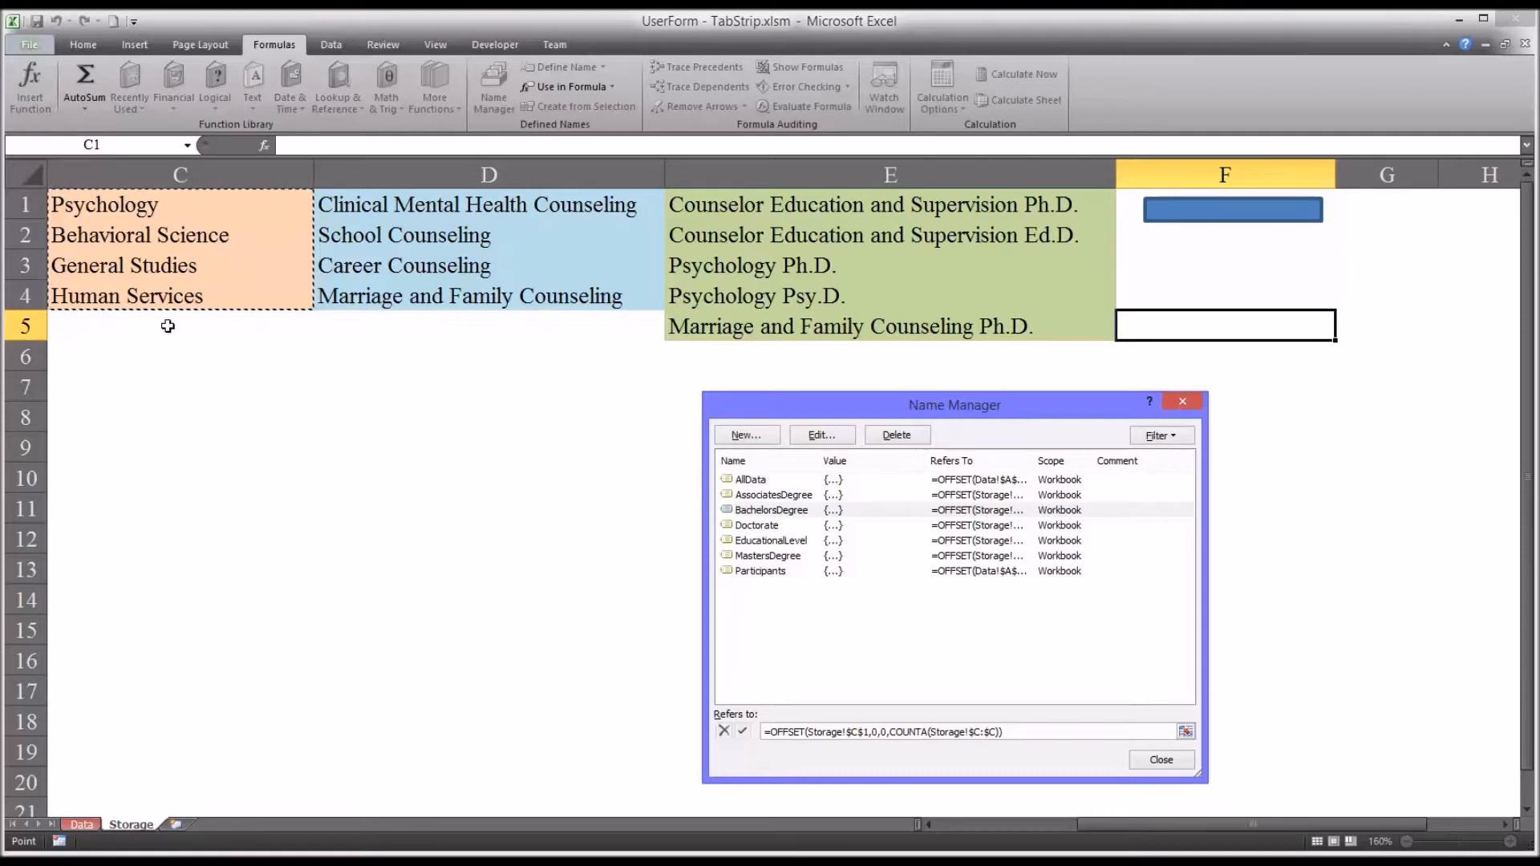
mouse_move(684, 607)
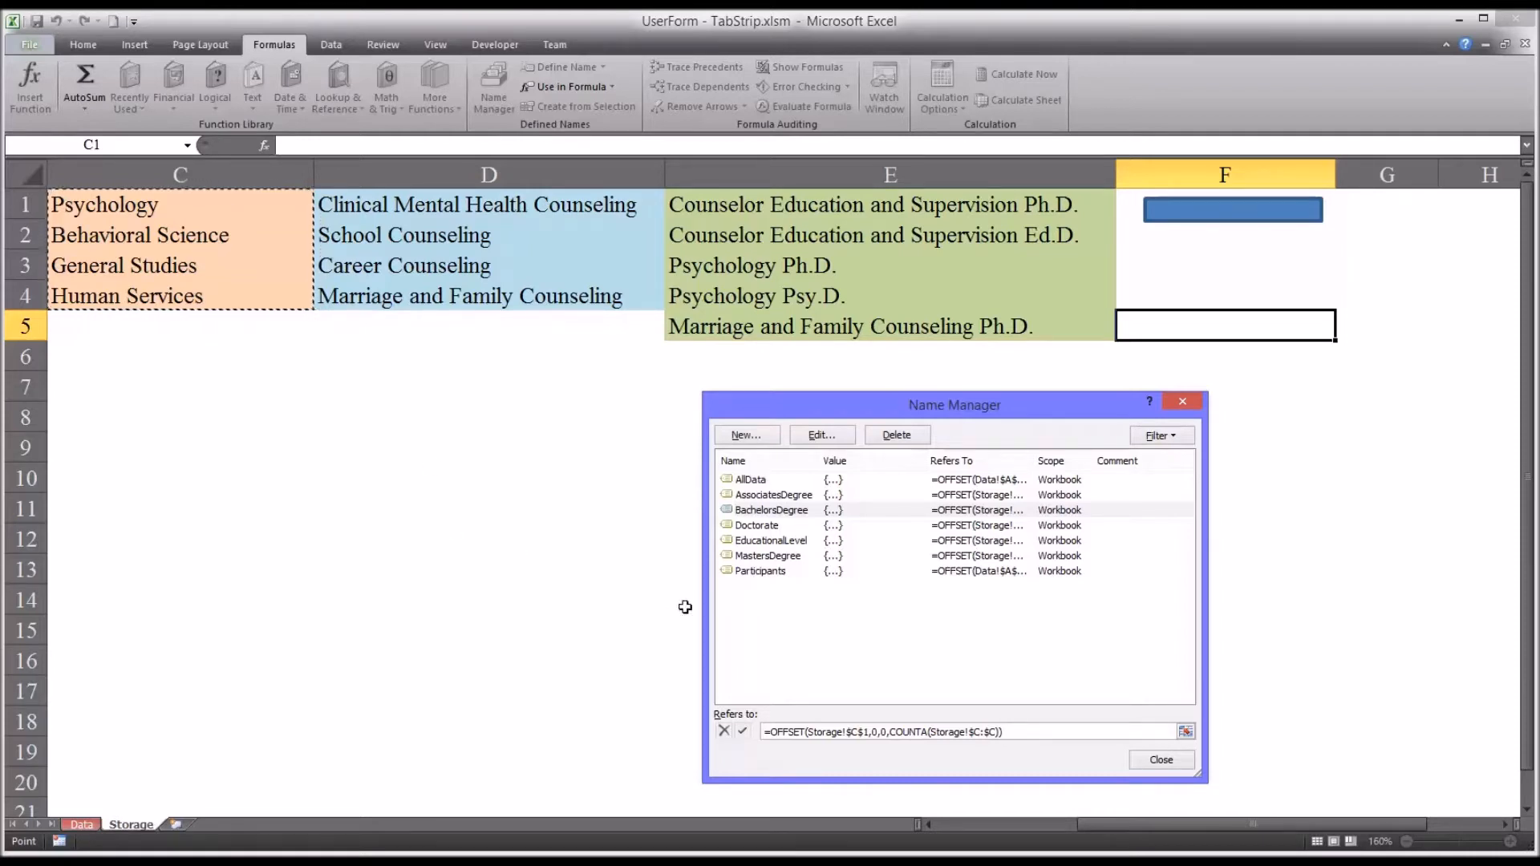
left_click(769, 555)
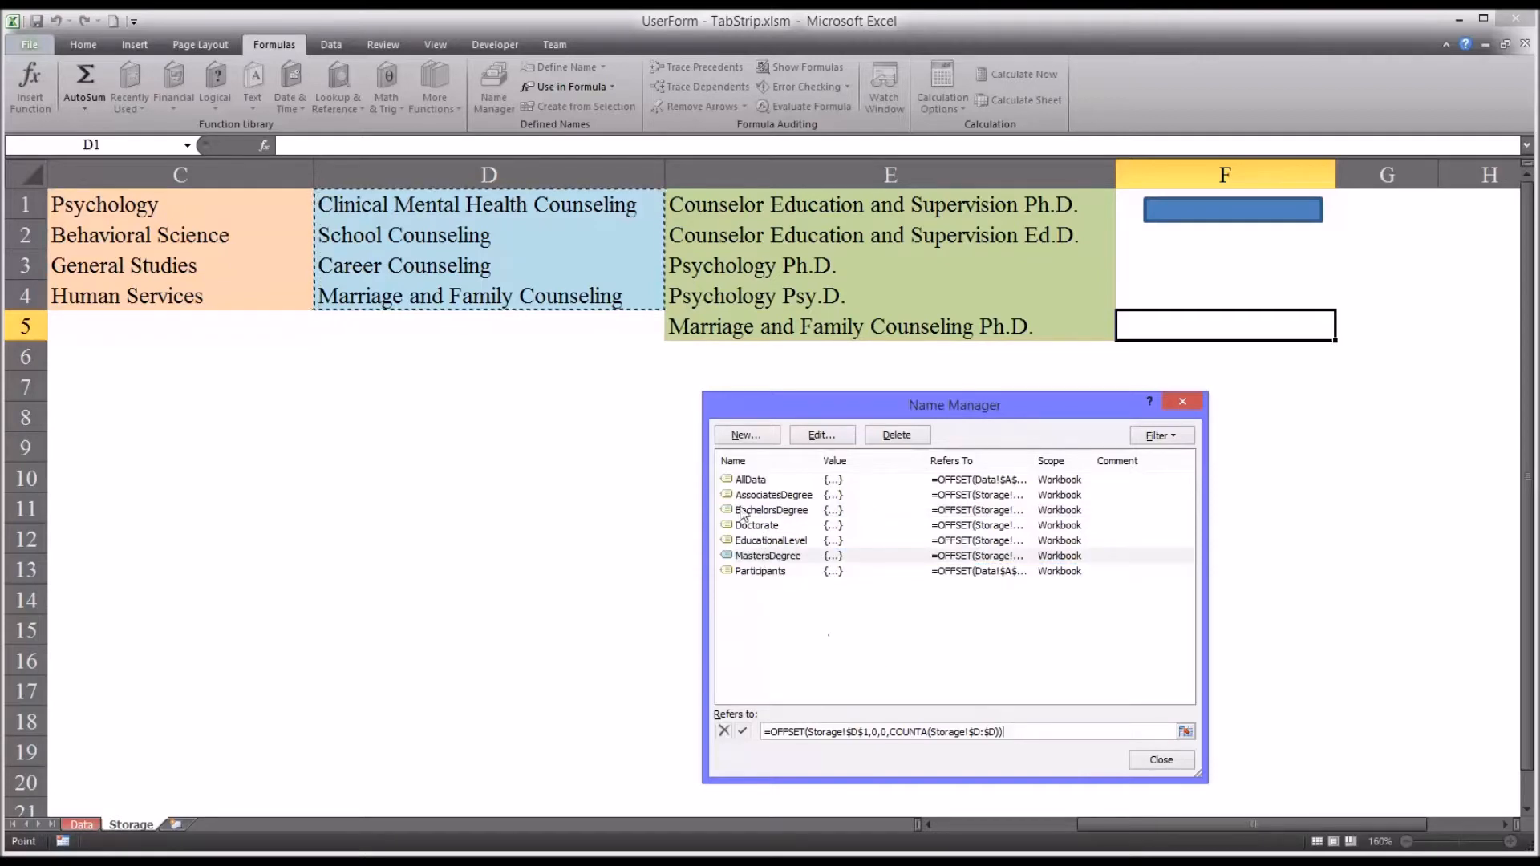
mouse_move(841, 621)
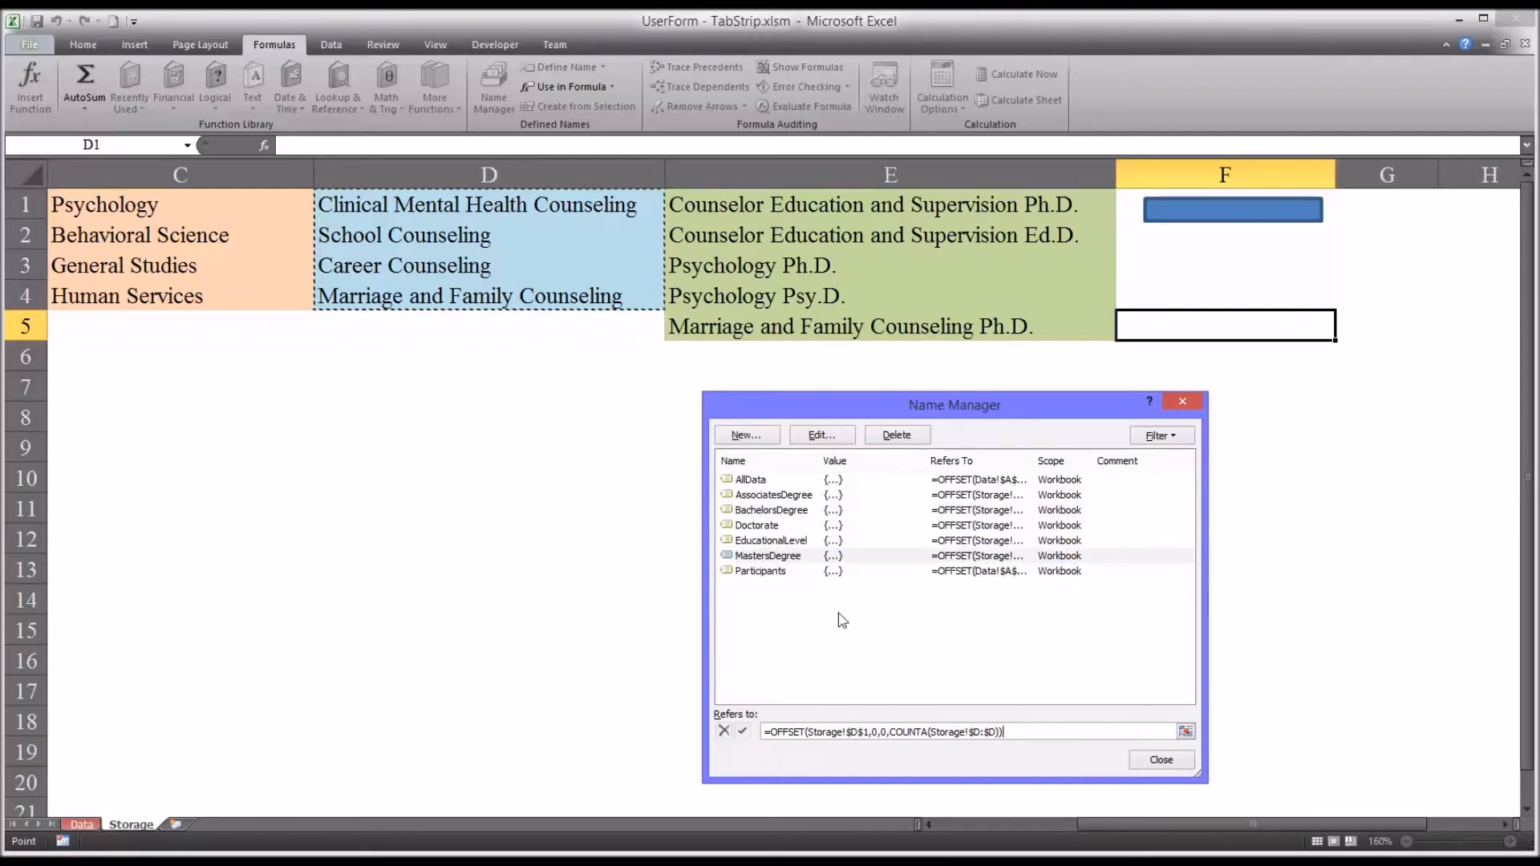
mouse_move(746, 539)
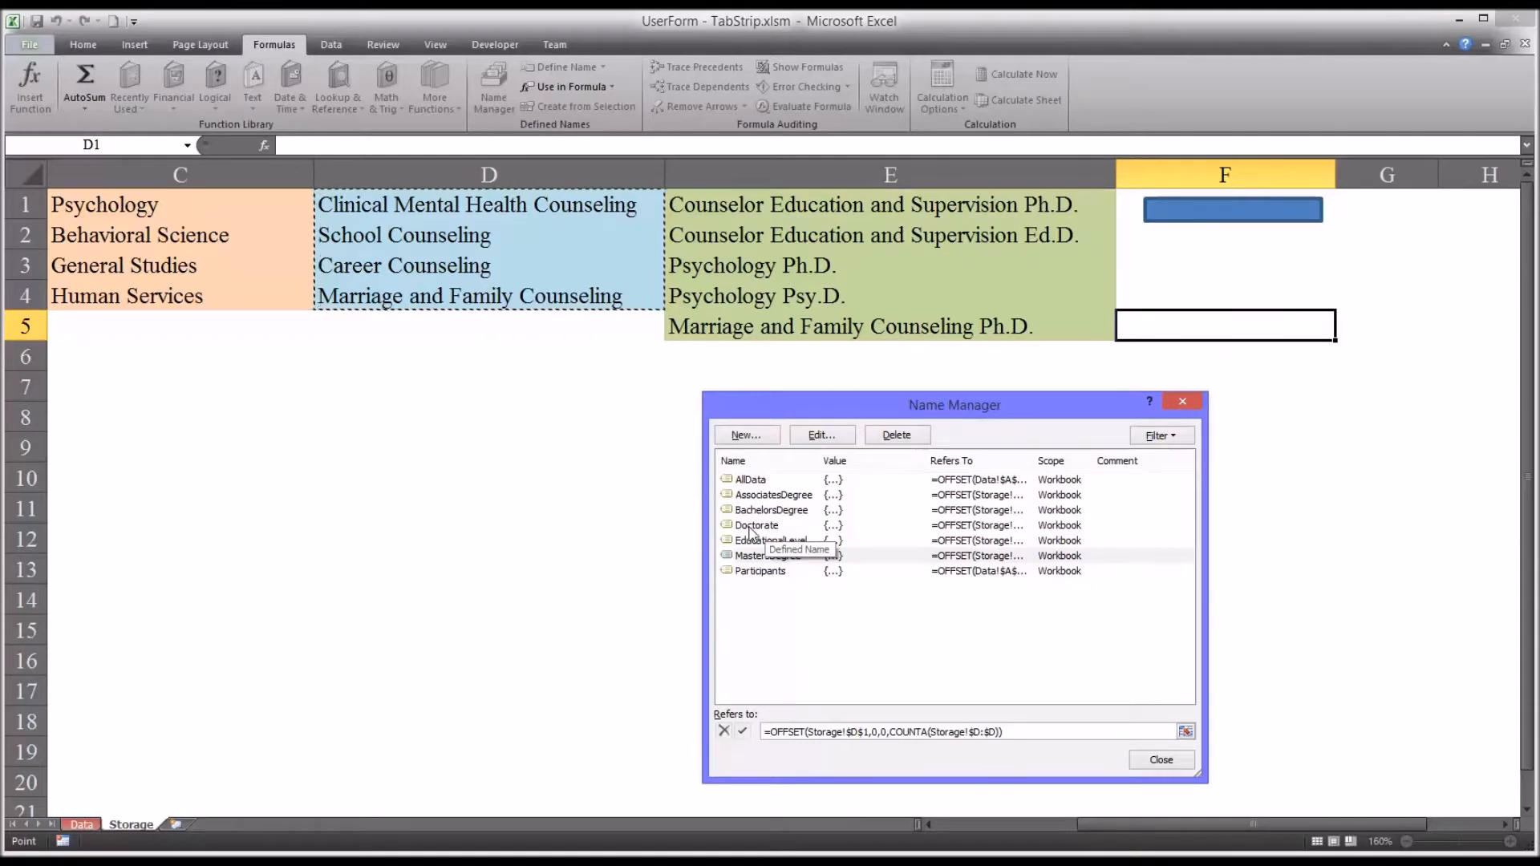
left_click(756, 525)
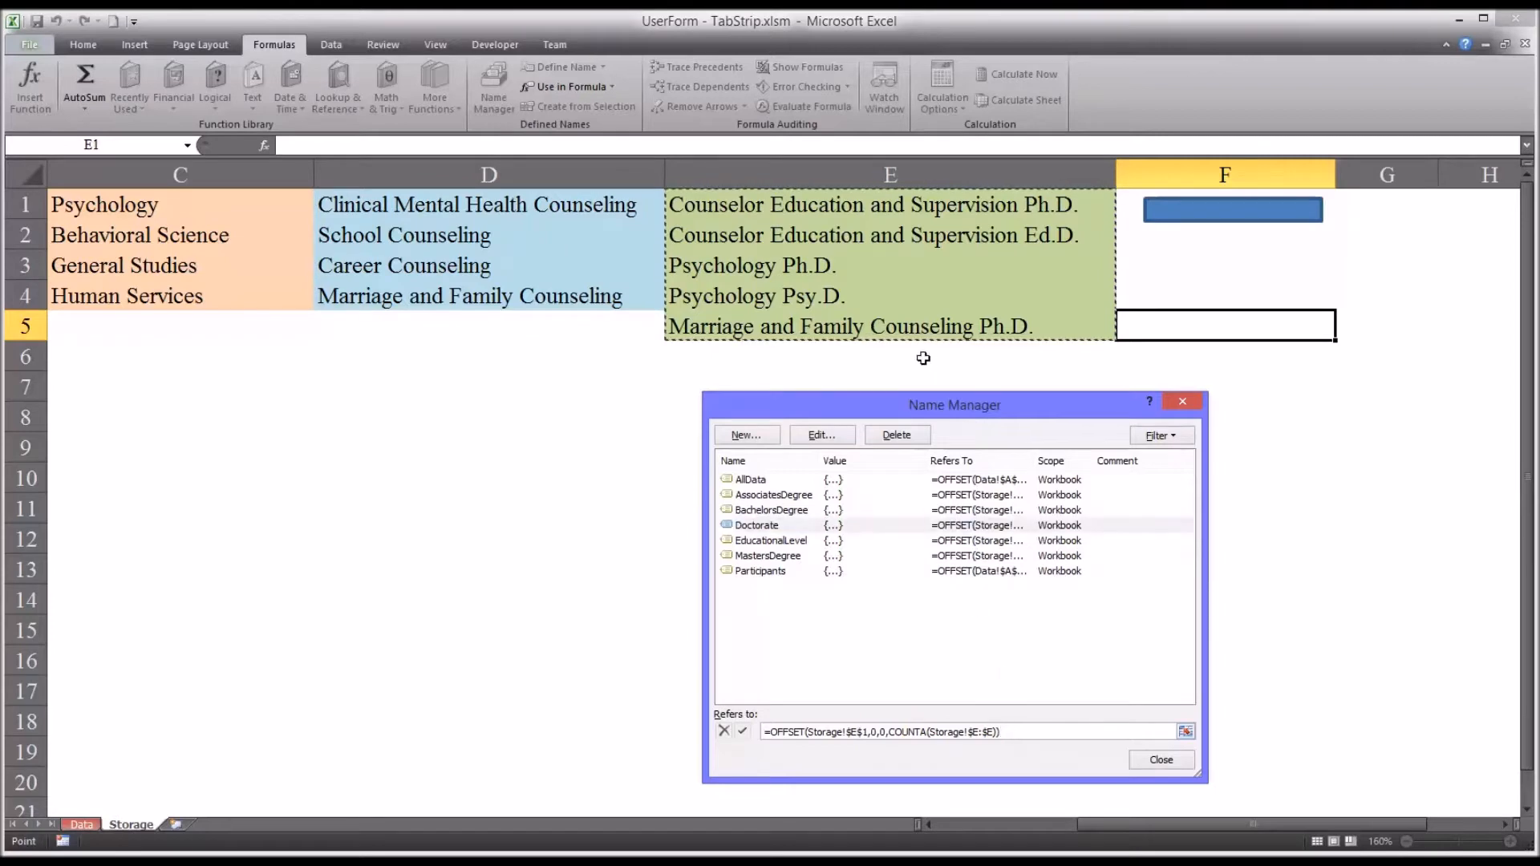
mouse_move(935, 407)
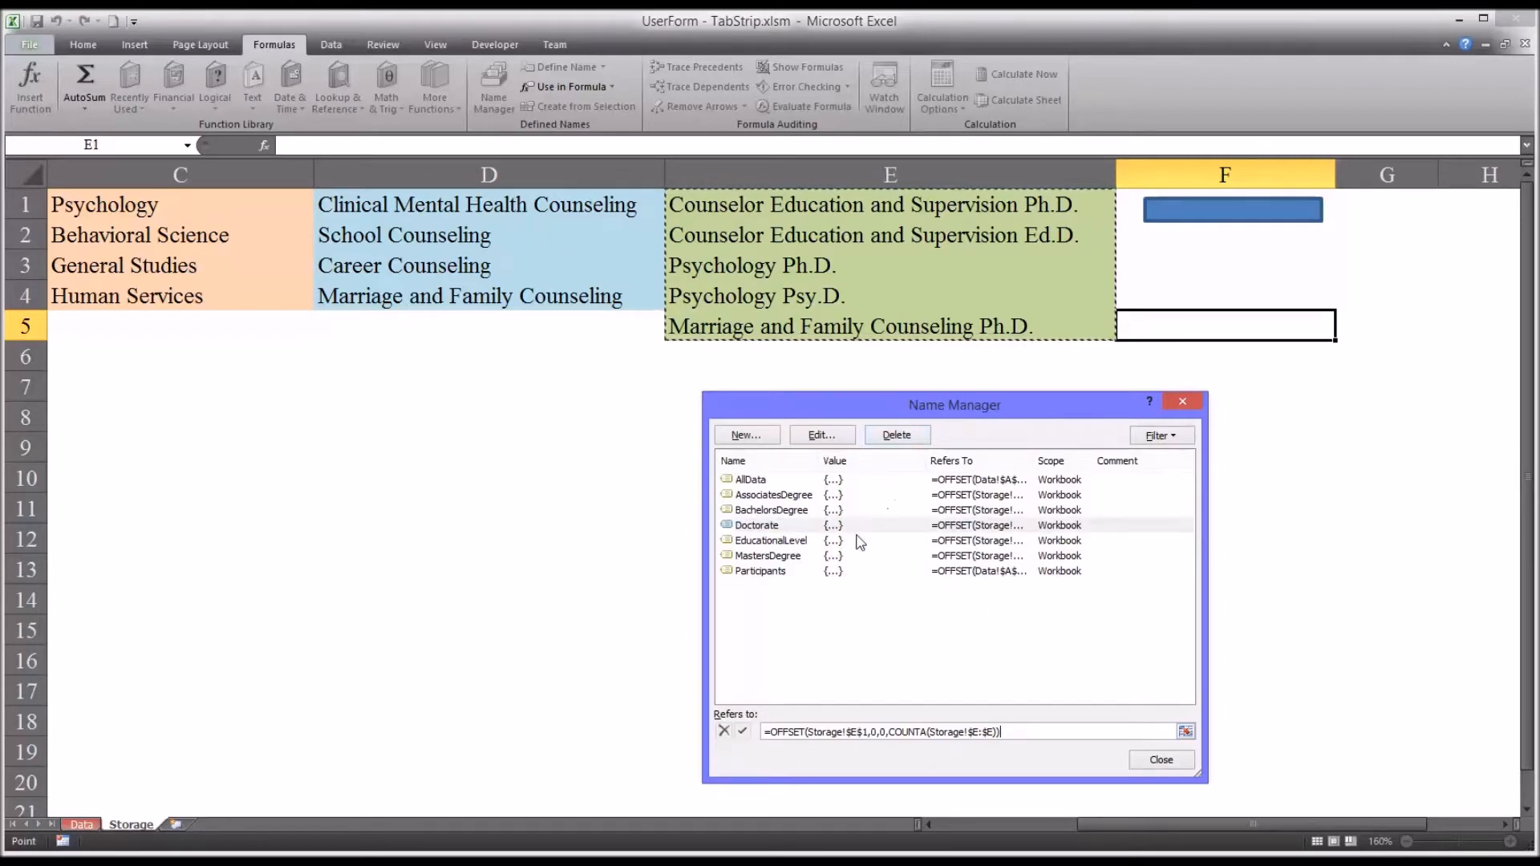
mouse_move(770, 604)
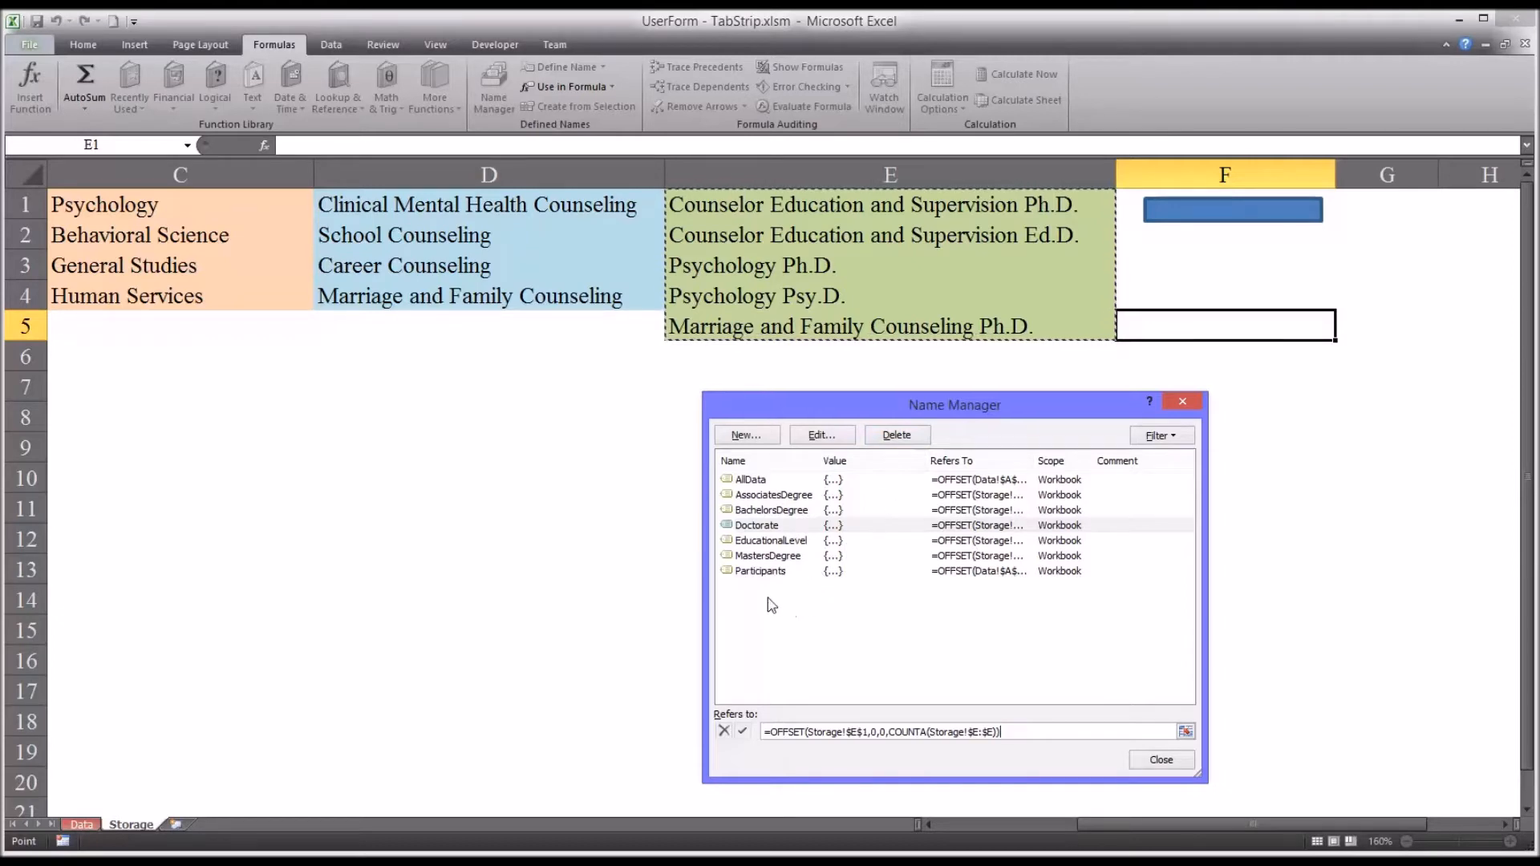
mouse_move(768, 529)
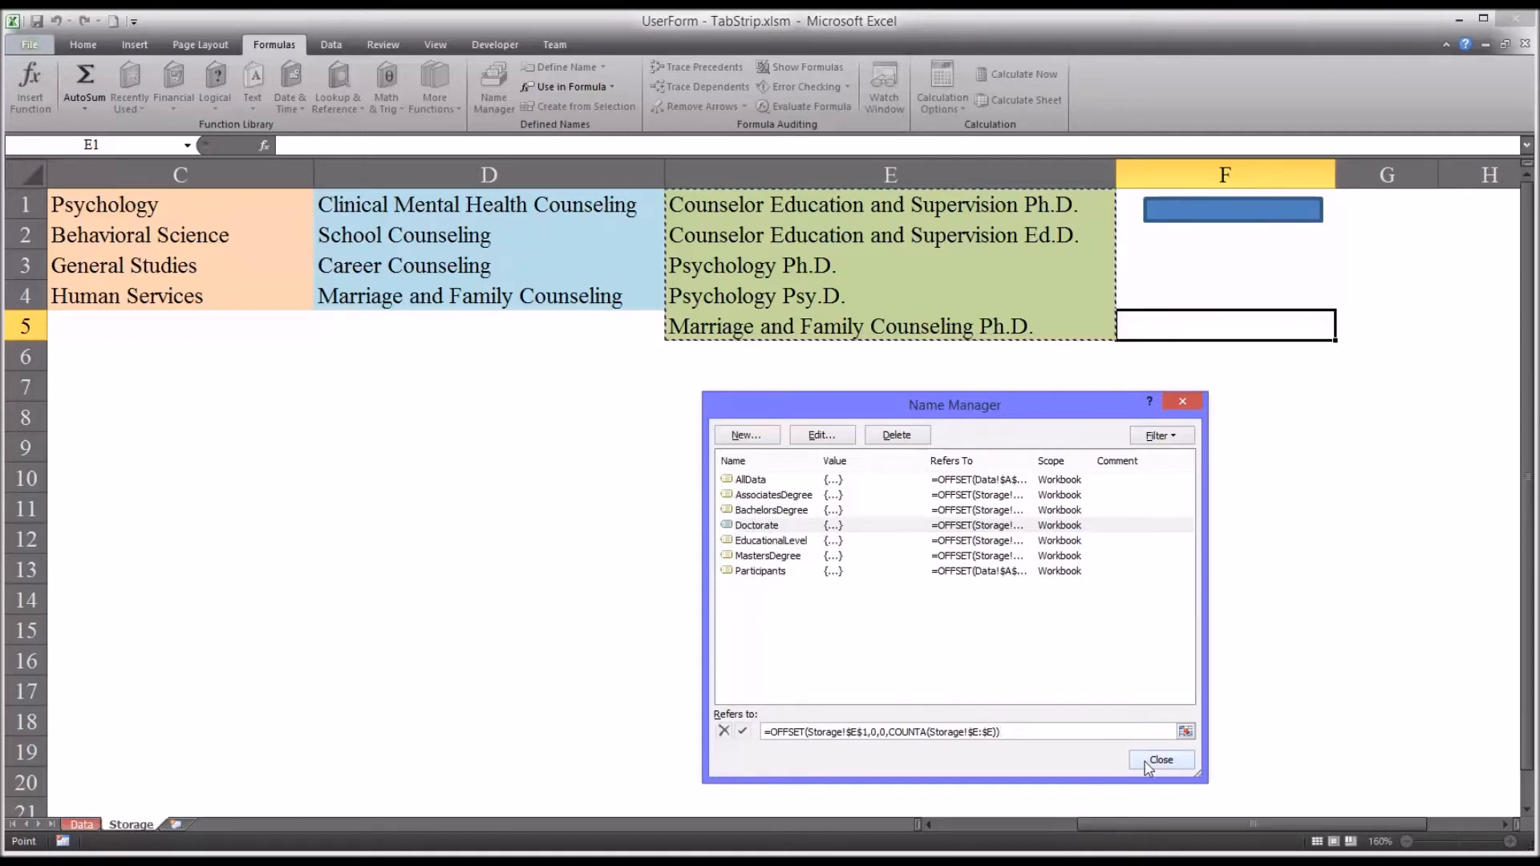
Close Name Manager, show the Doctorate programs on Main Form, then close the form
left_click(1161, 759)
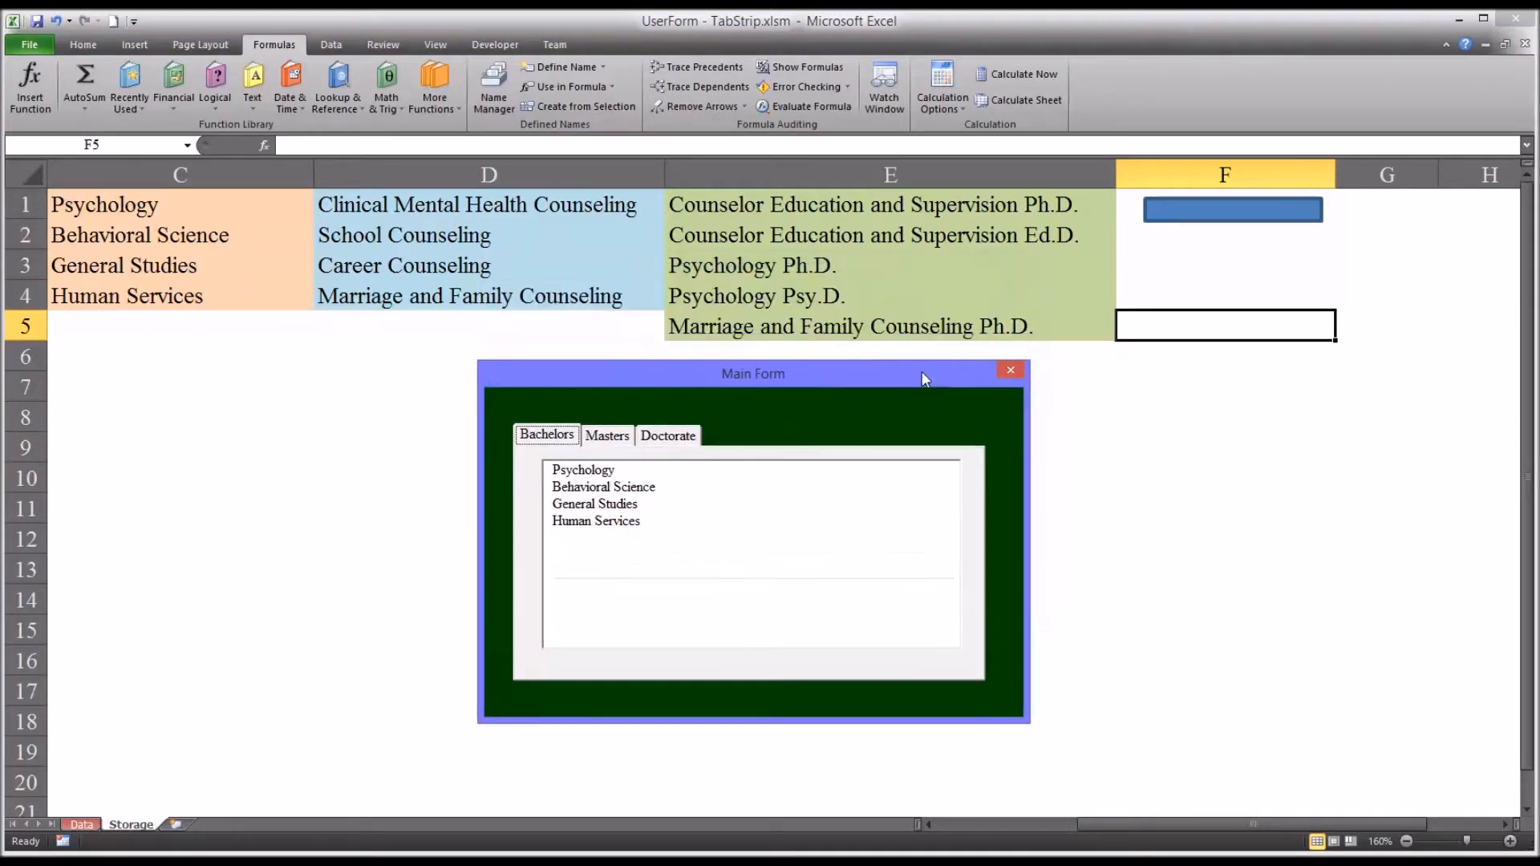
left_click(669, 435)
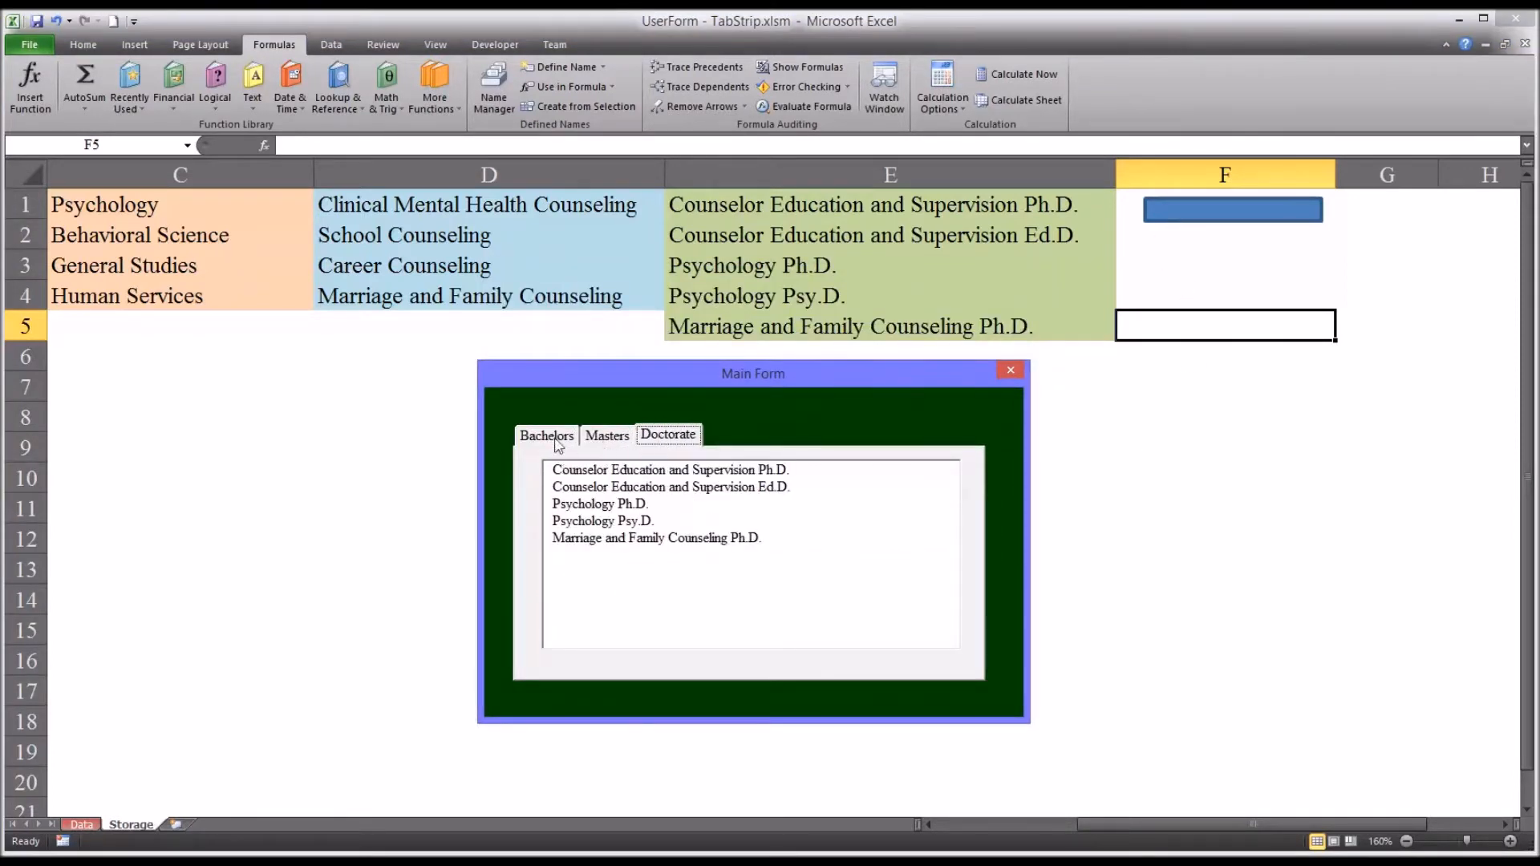
left_click(1009, 371)
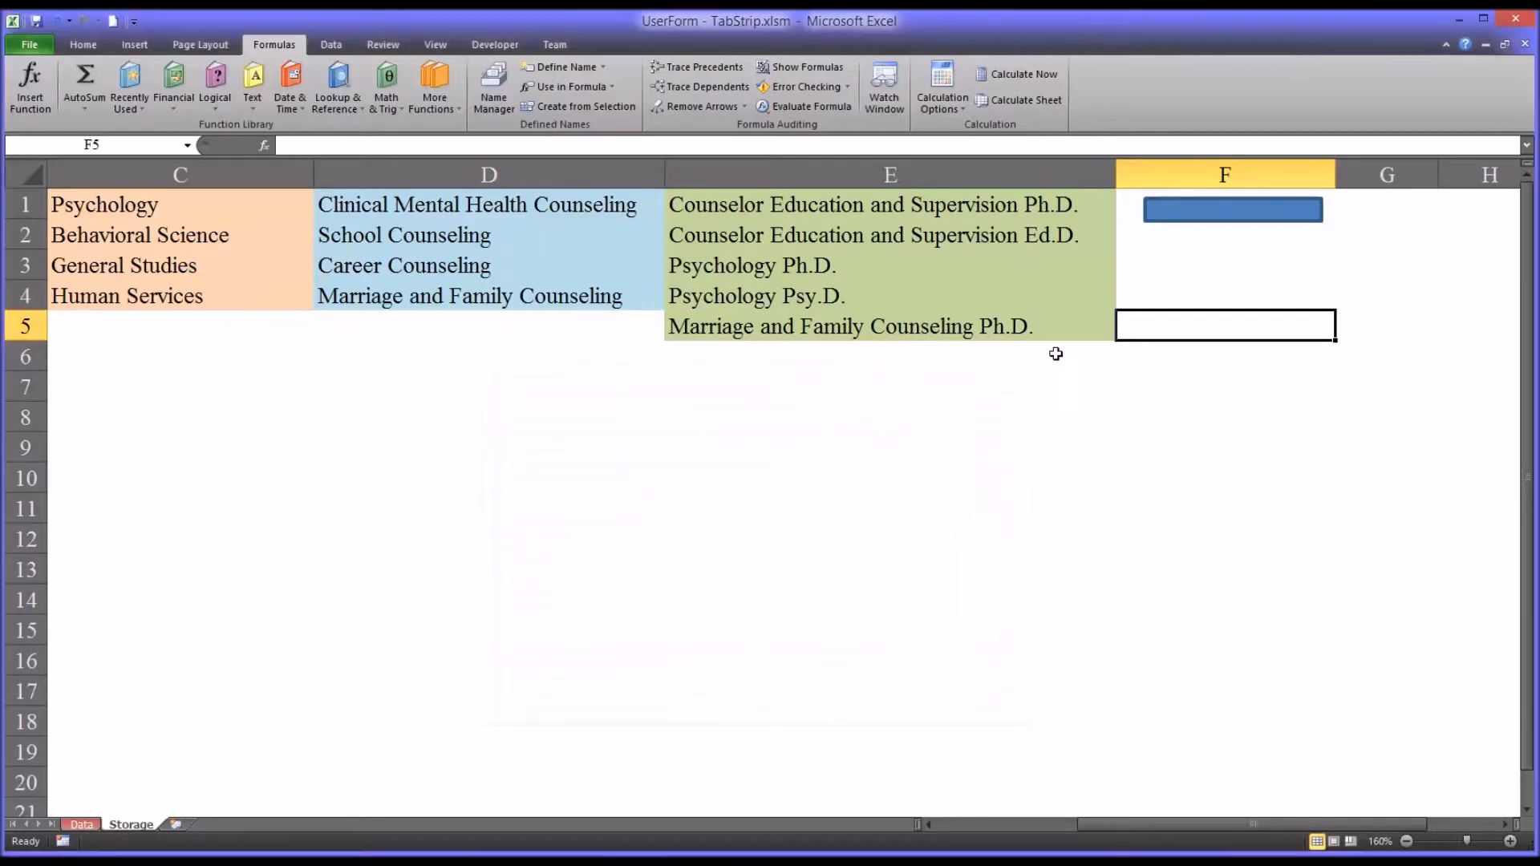
Draw a rectangle at F3 below the blue one and give it the orange shape style
left_click(1224, 264)
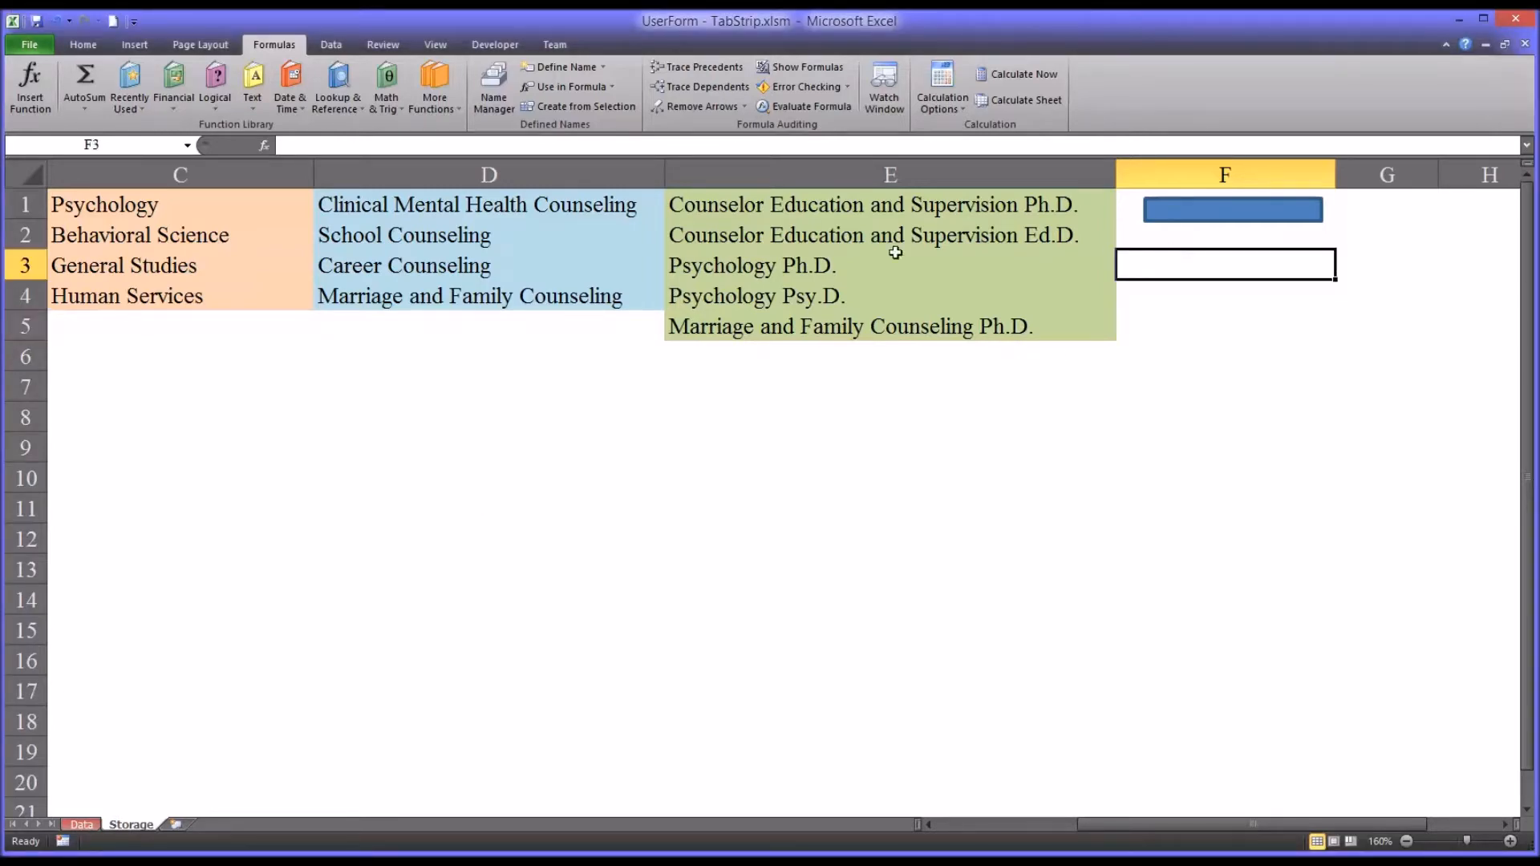
left_click(135, 44)
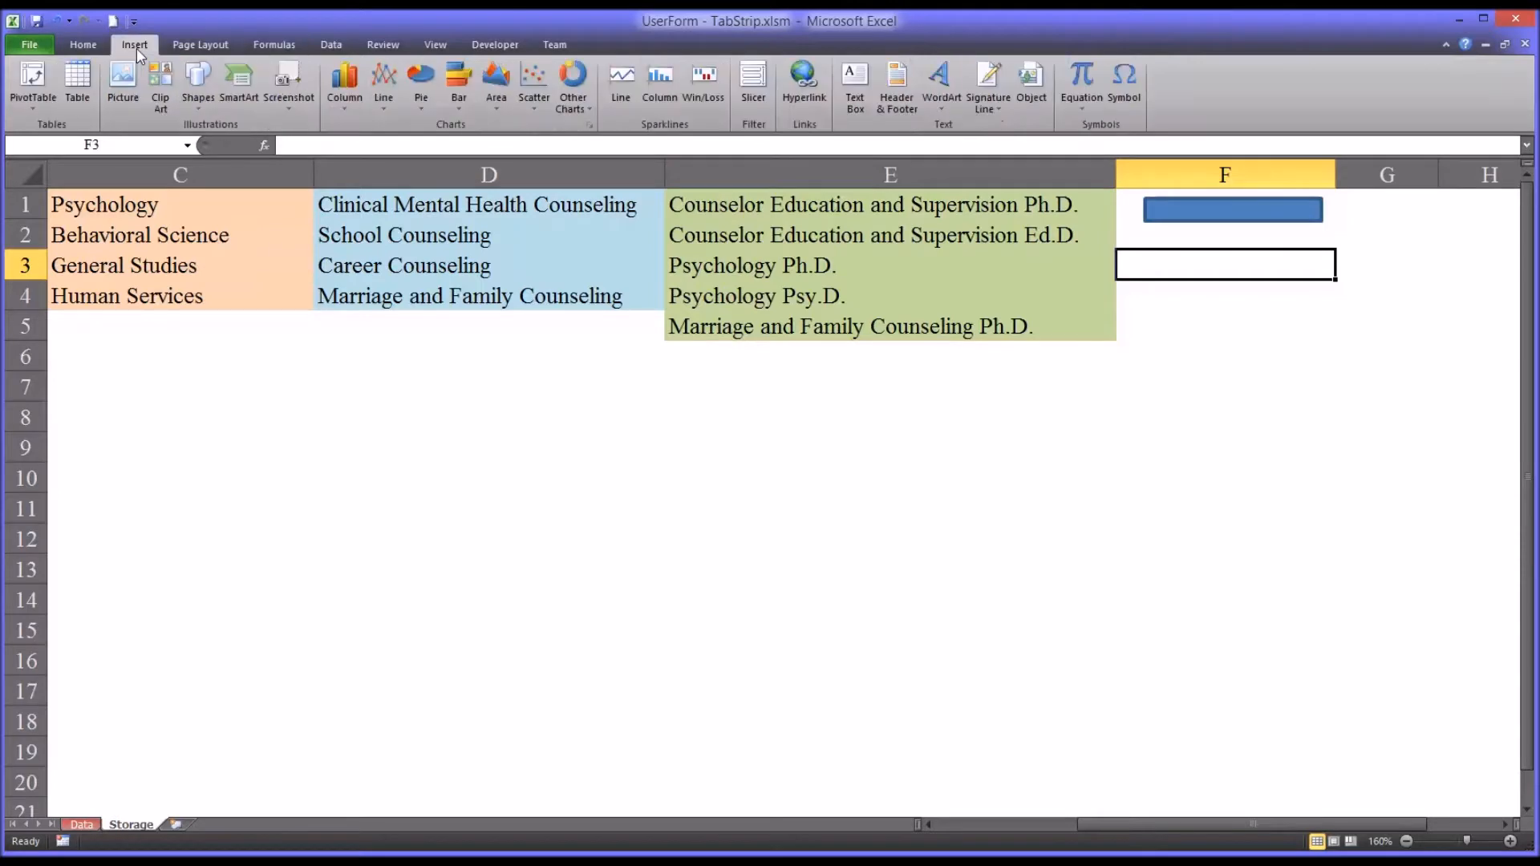
left_click(197, 83)
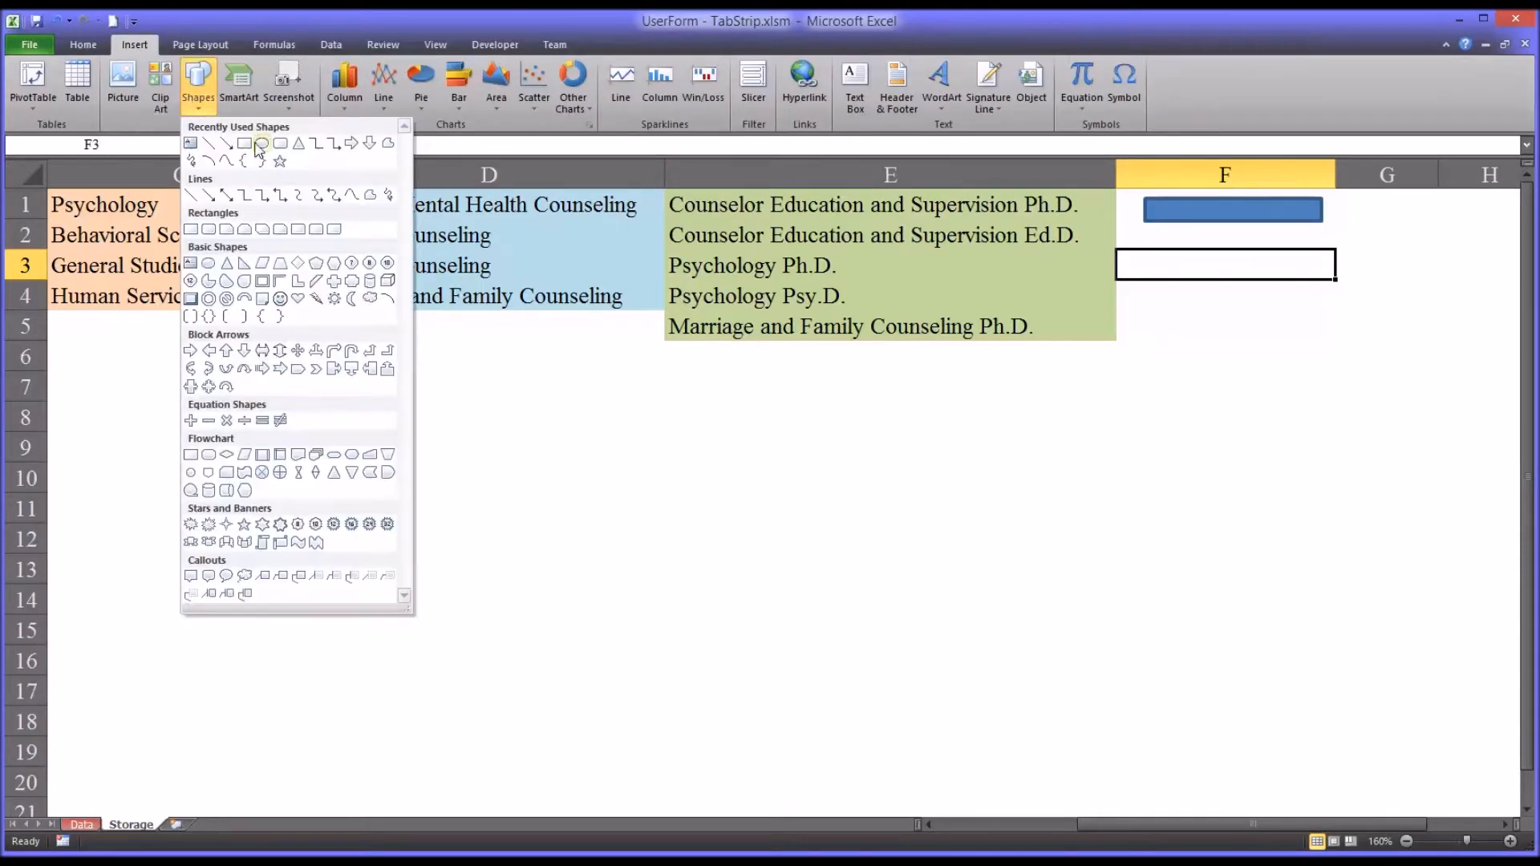
left_click(262, 144)
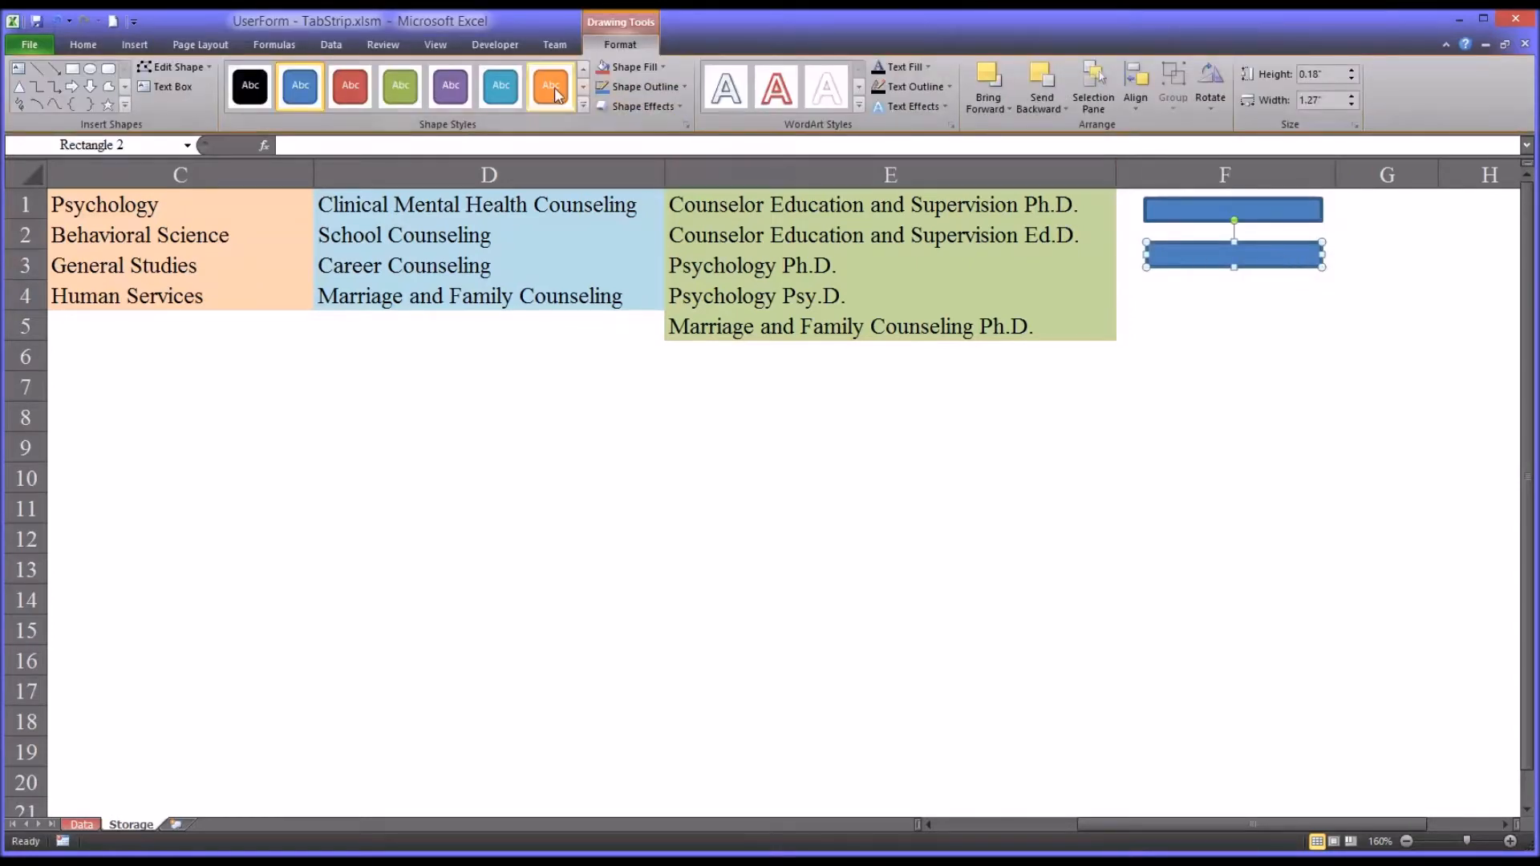
left_click(550, 86)
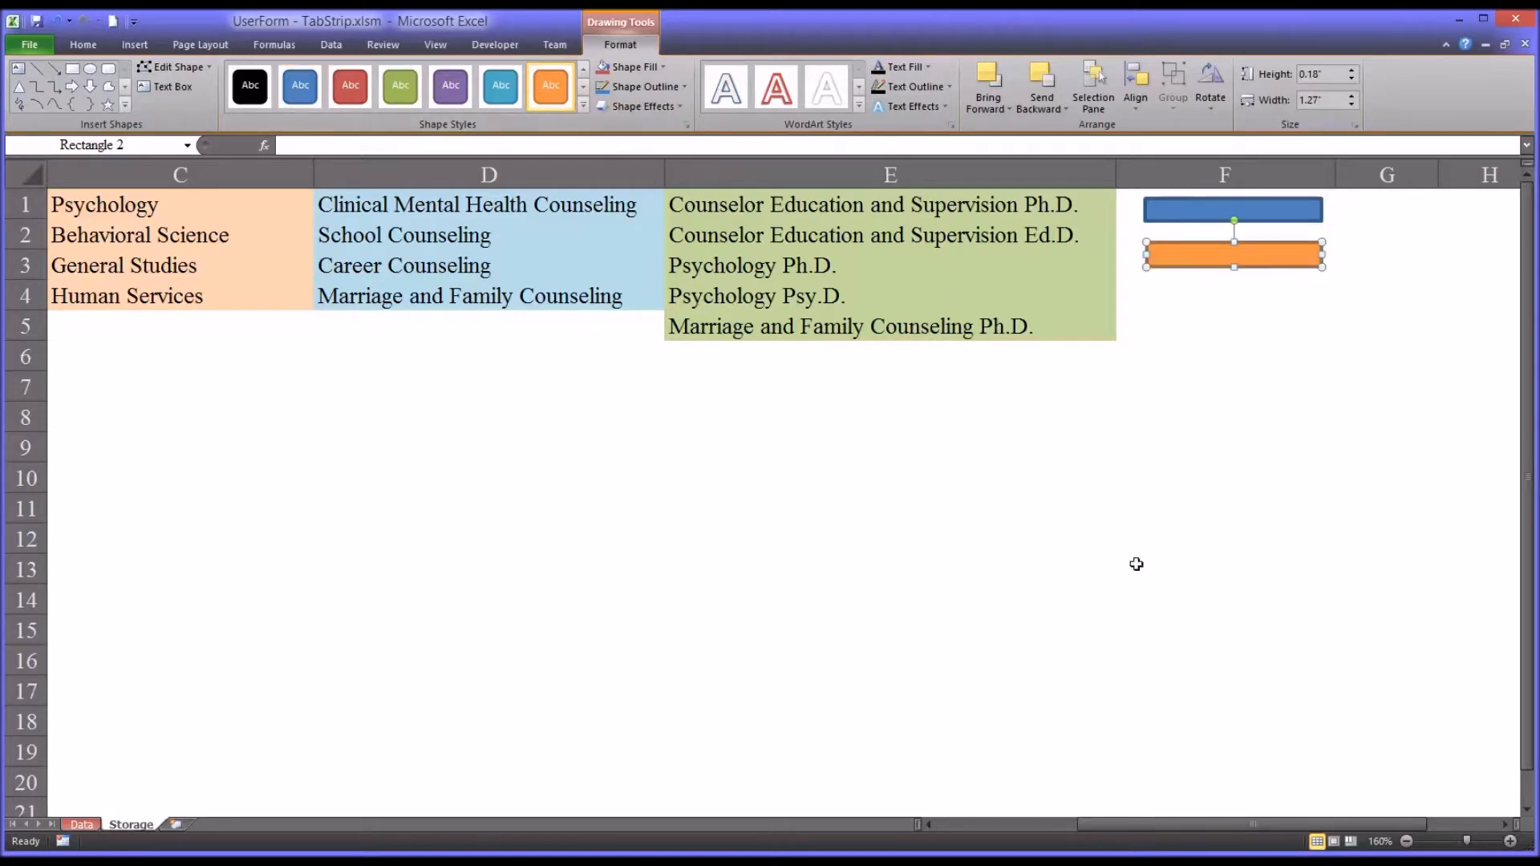
mouse_move(1107, 433)
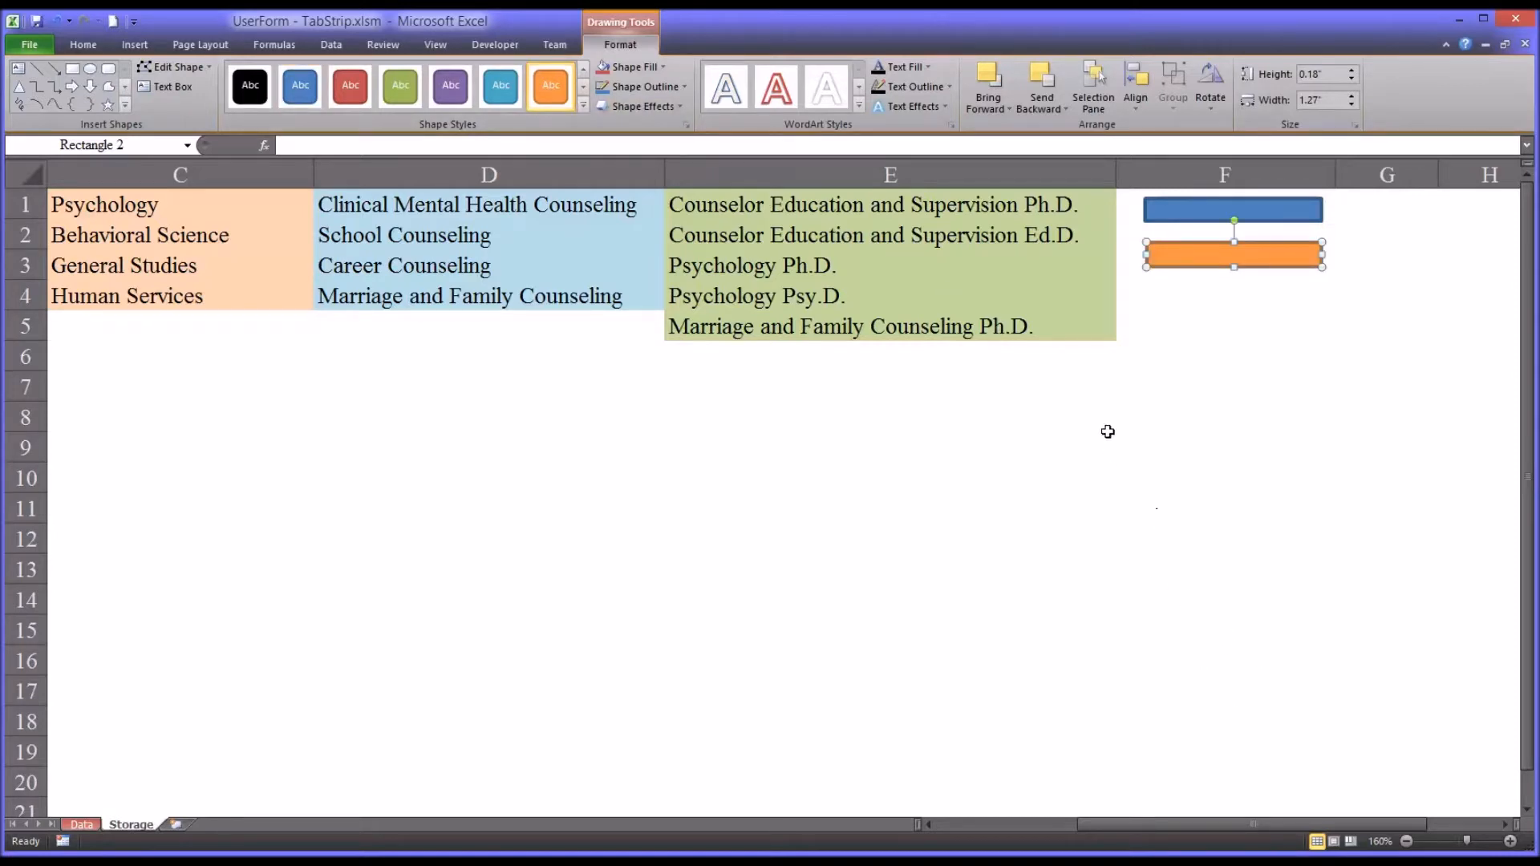
mouse_move(1081, 371)
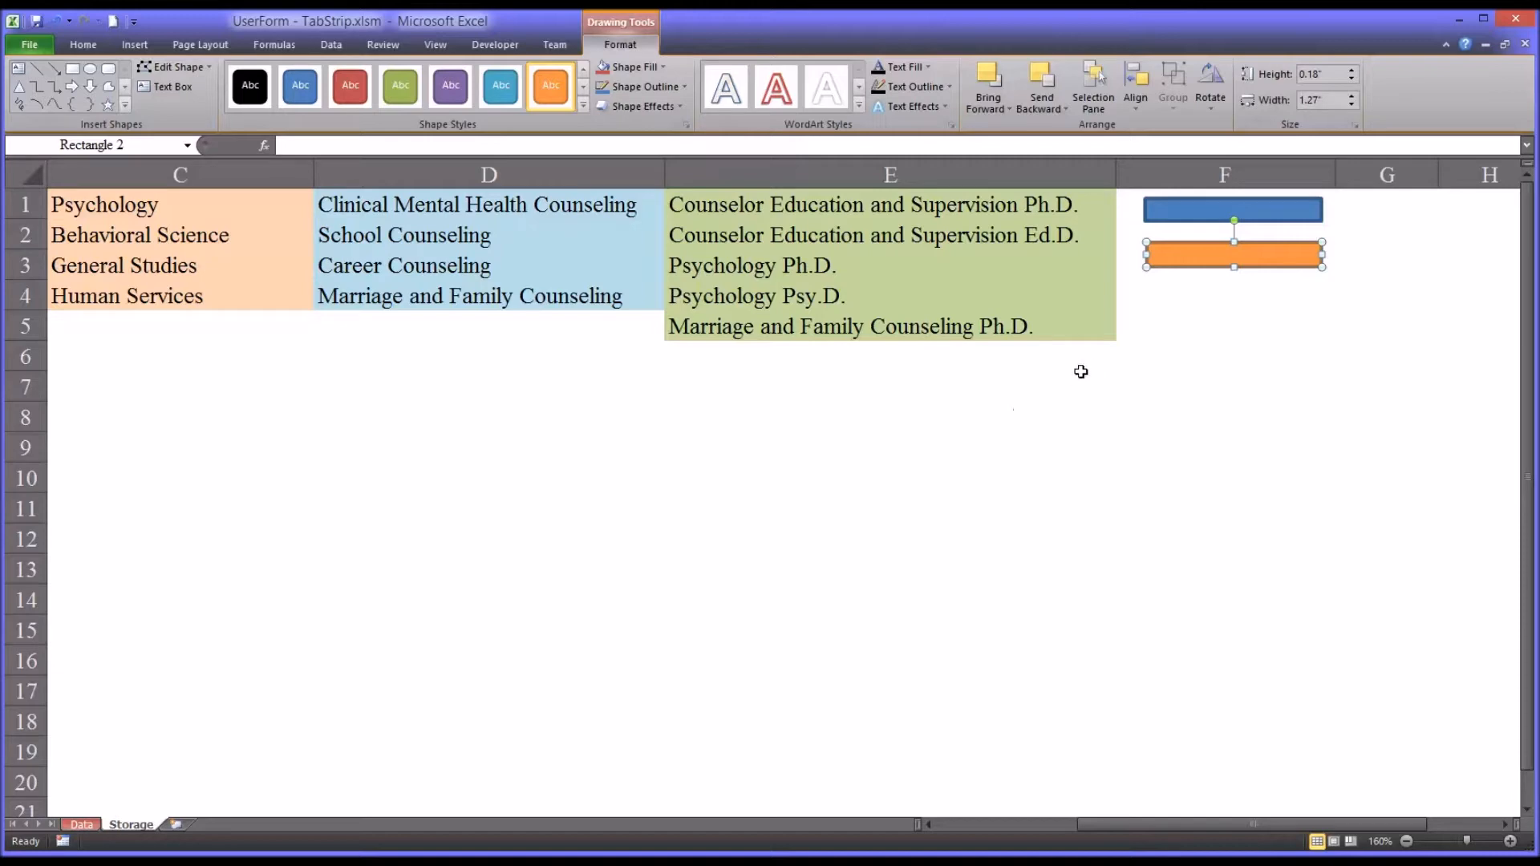
Assign the Sheet1.openform2 macro to the orange rectangle
right_click(1233, 255)
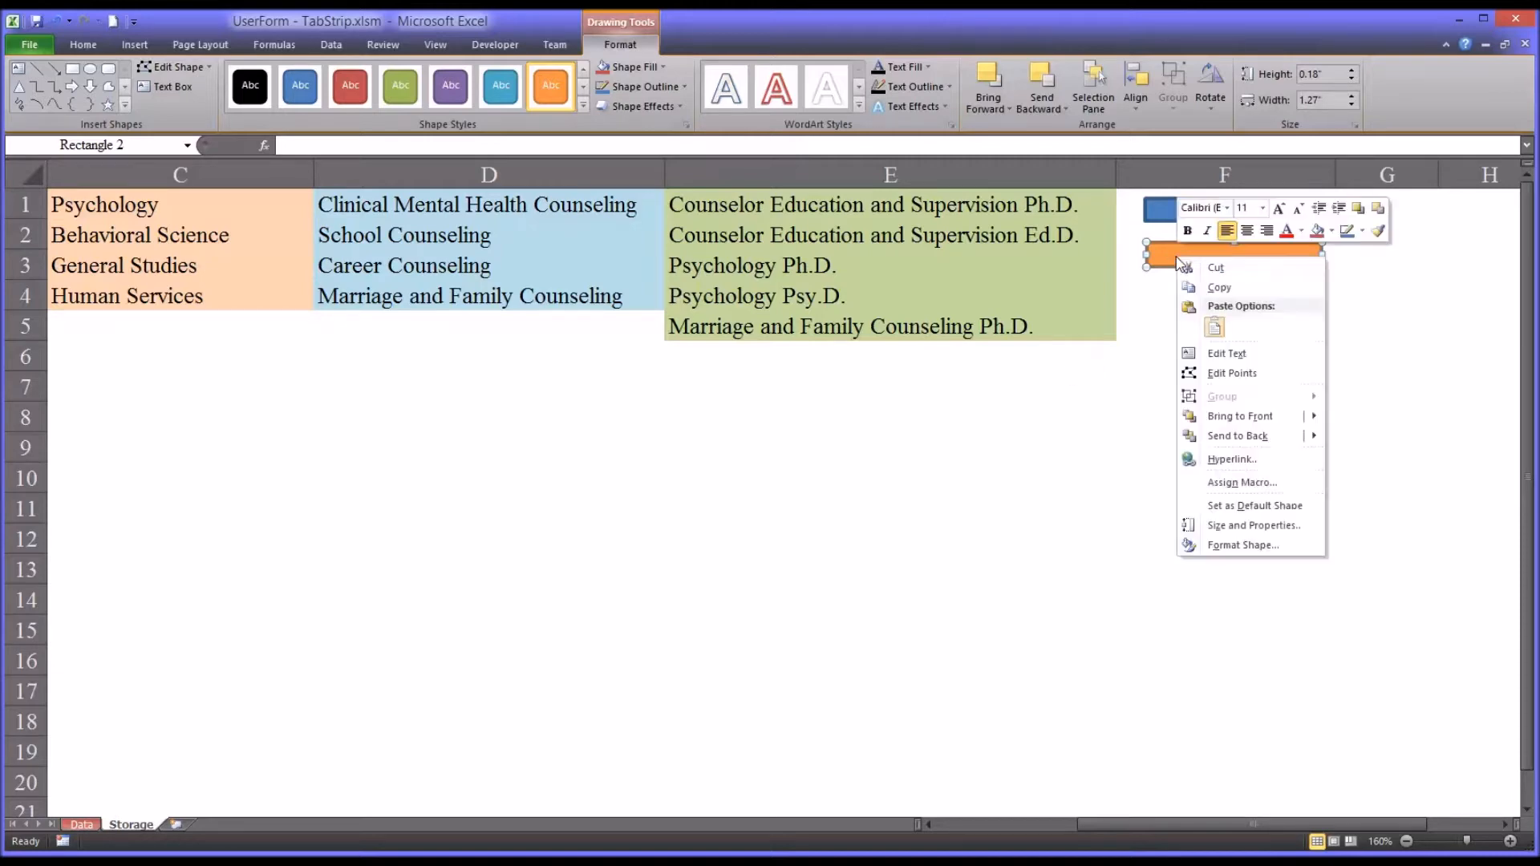
mouse_move(1242, 481)
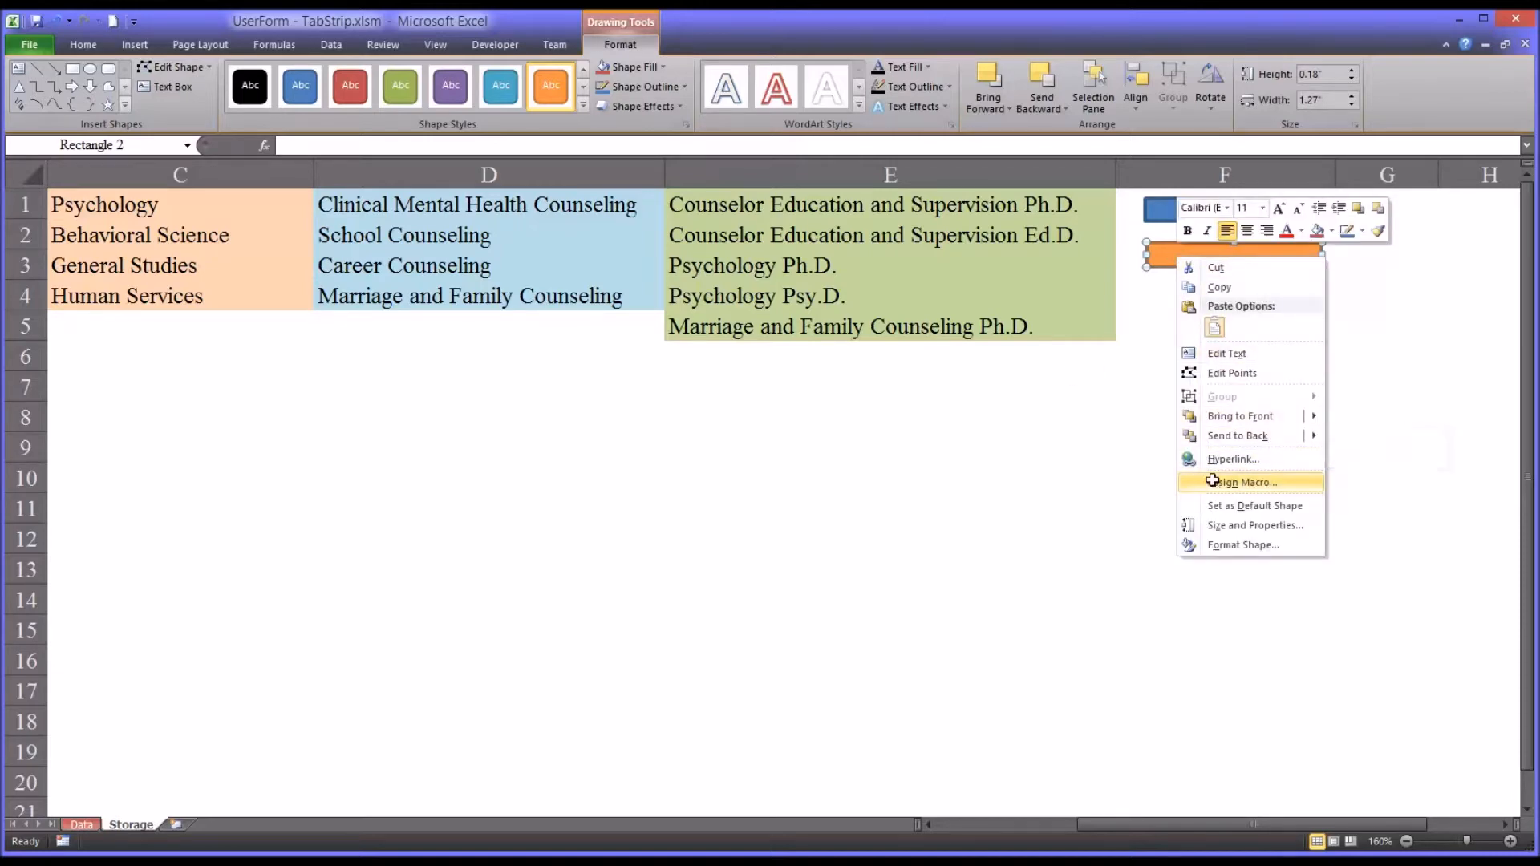
left_click(1244, 482)
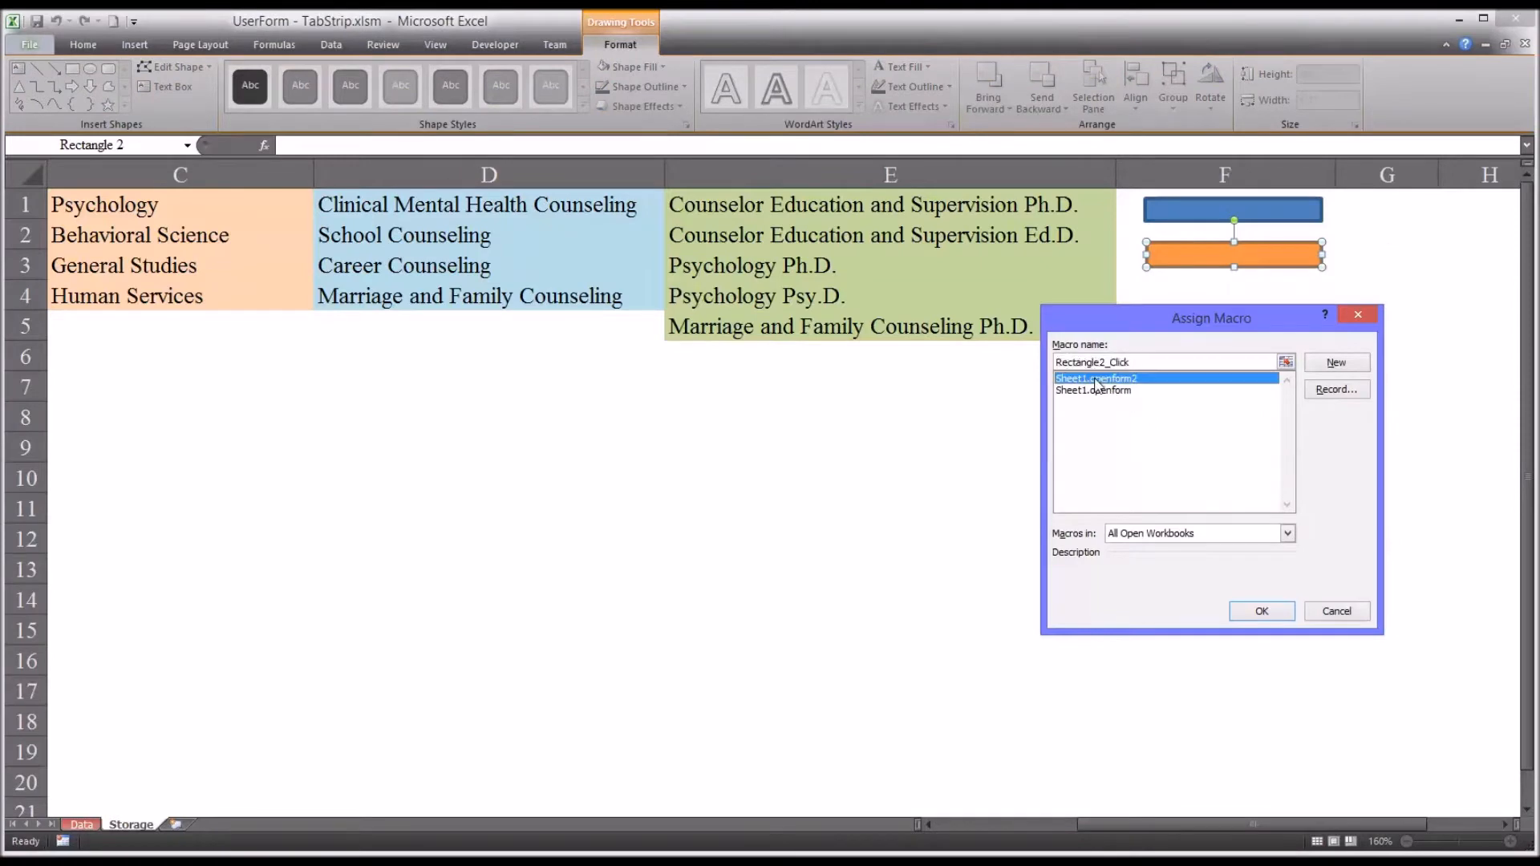
left_click(1094, 378)
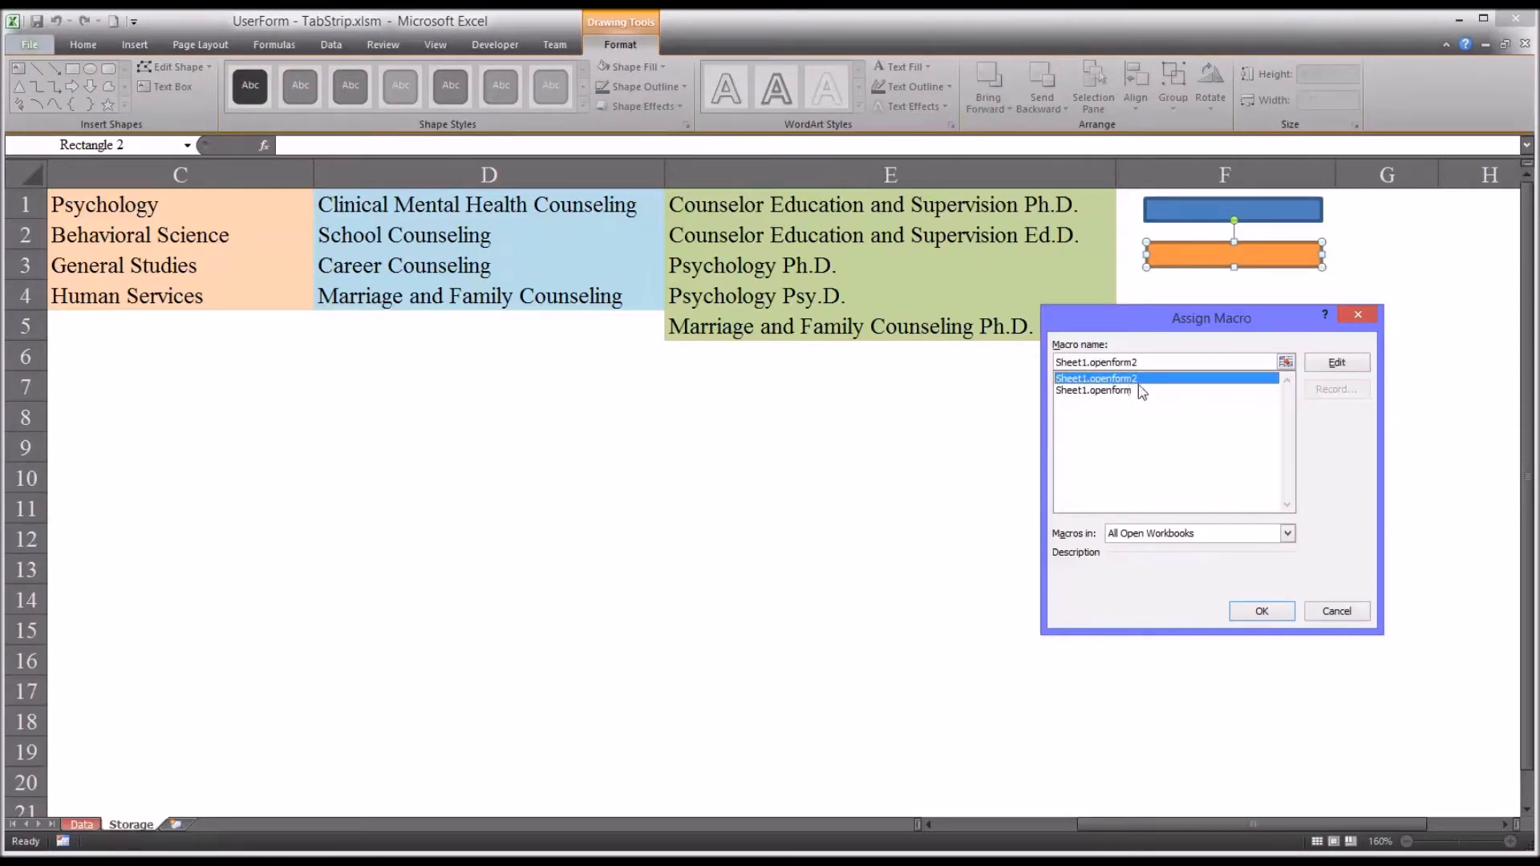
mouse_move(1212, 415)
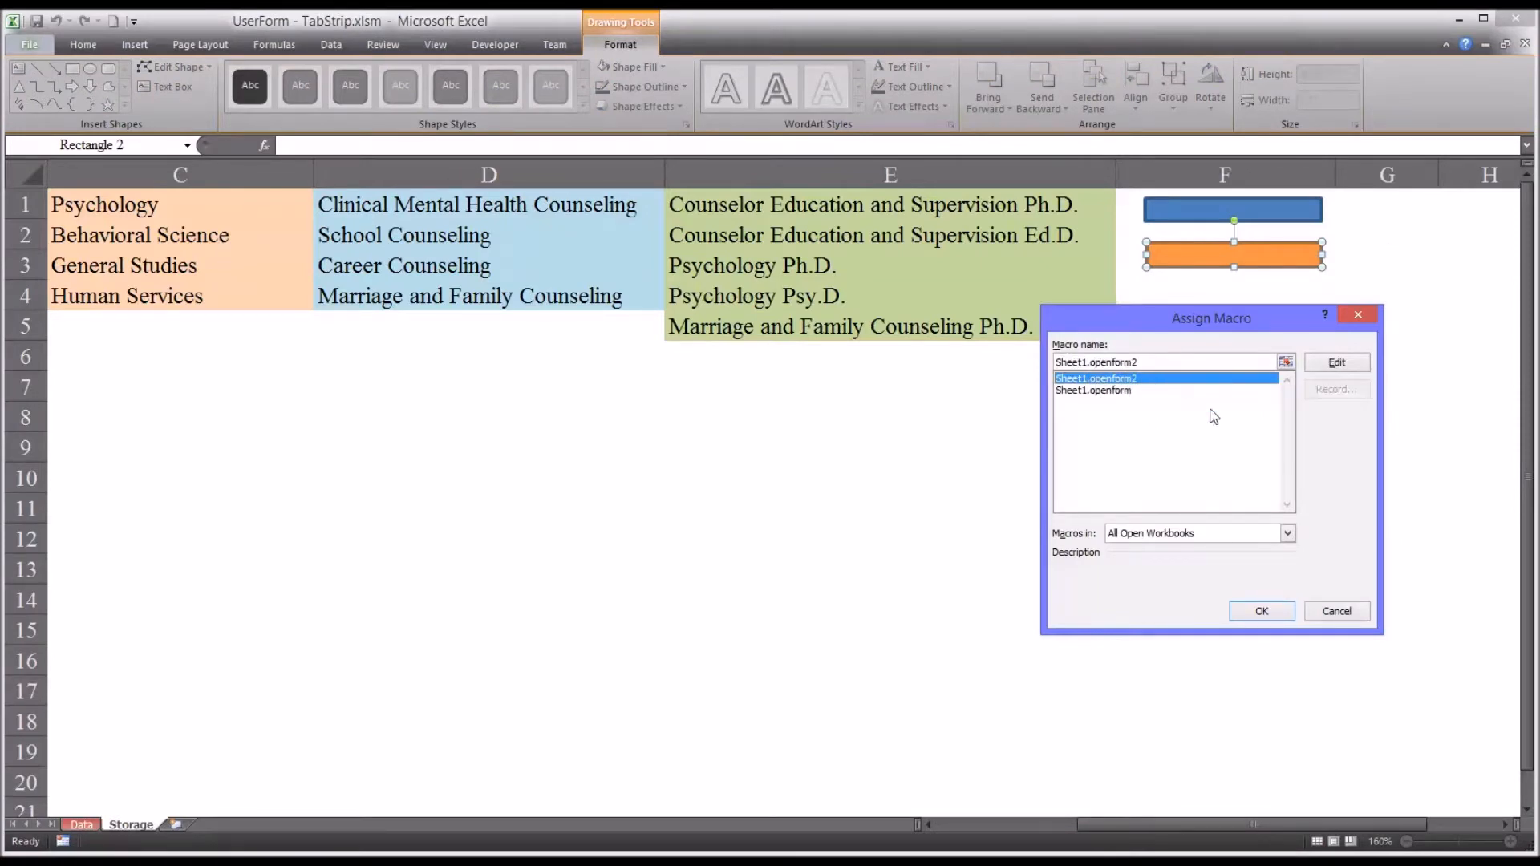
left_click(1260, 611)
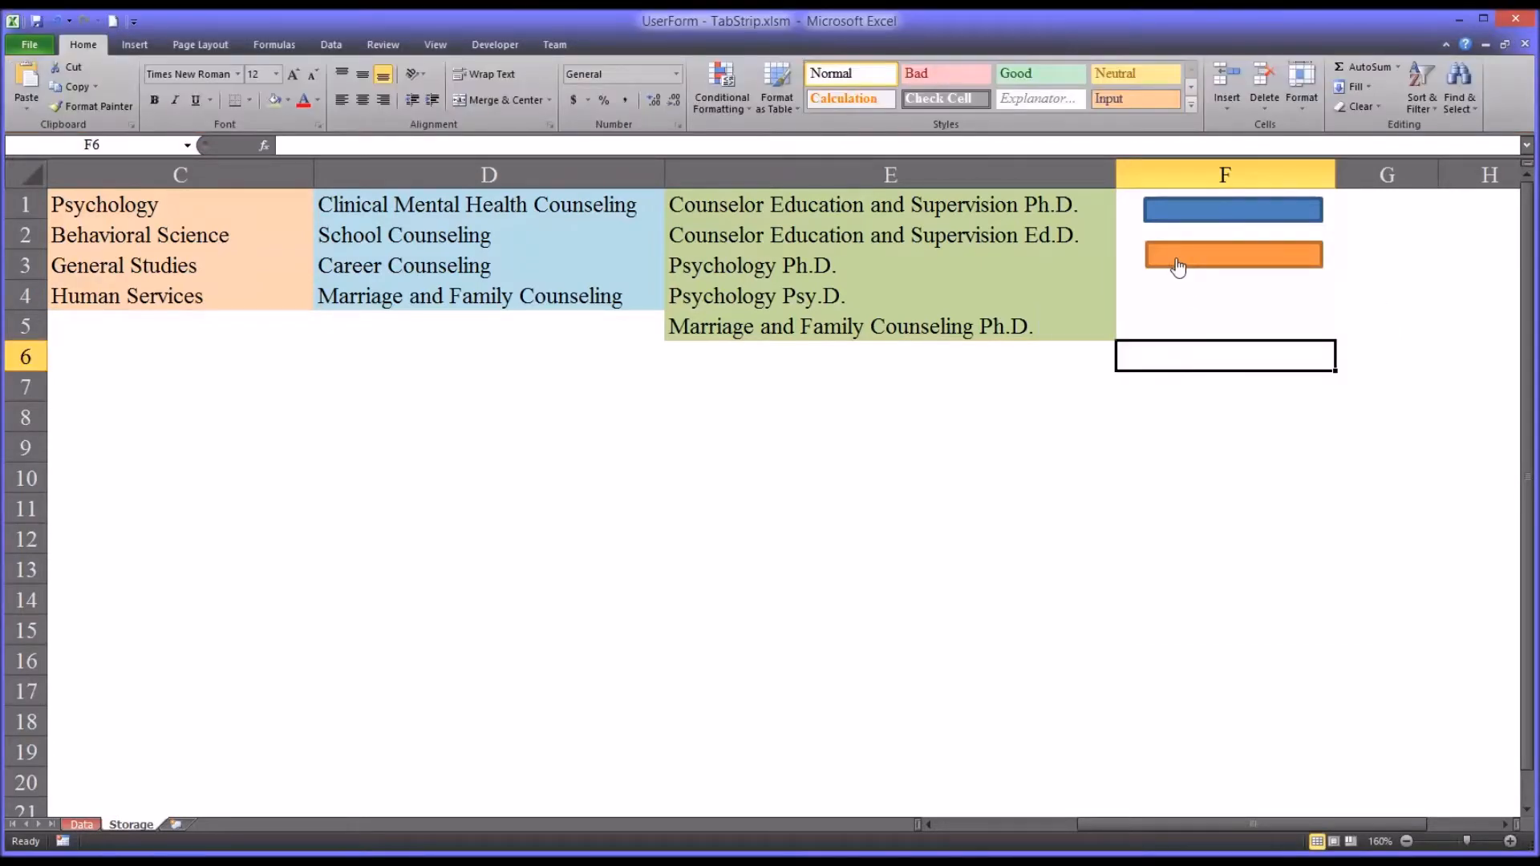
left_click(1233, 254)
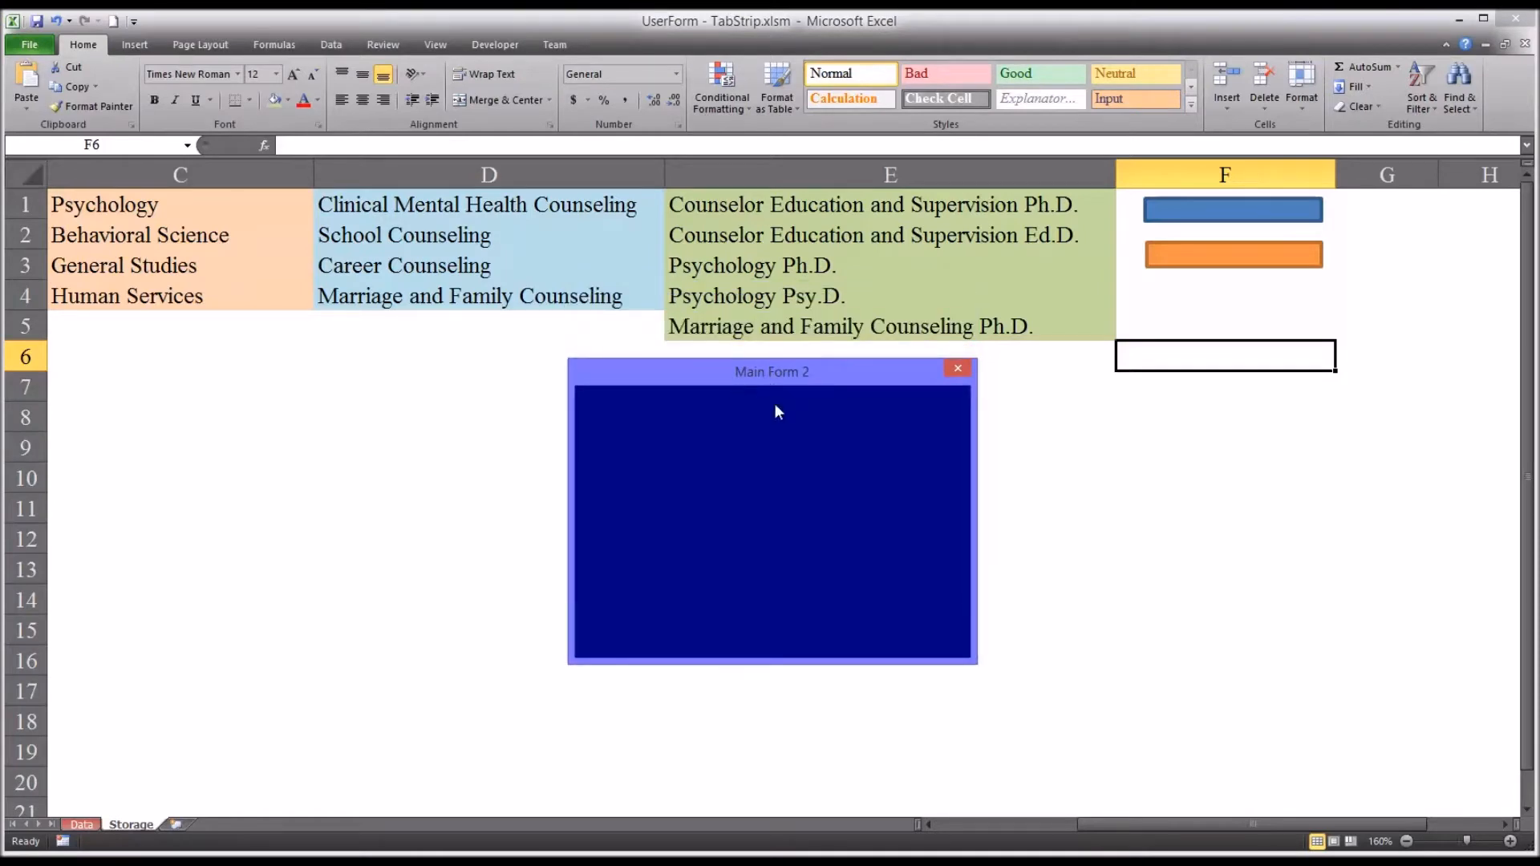
mouse_move(818, 477)
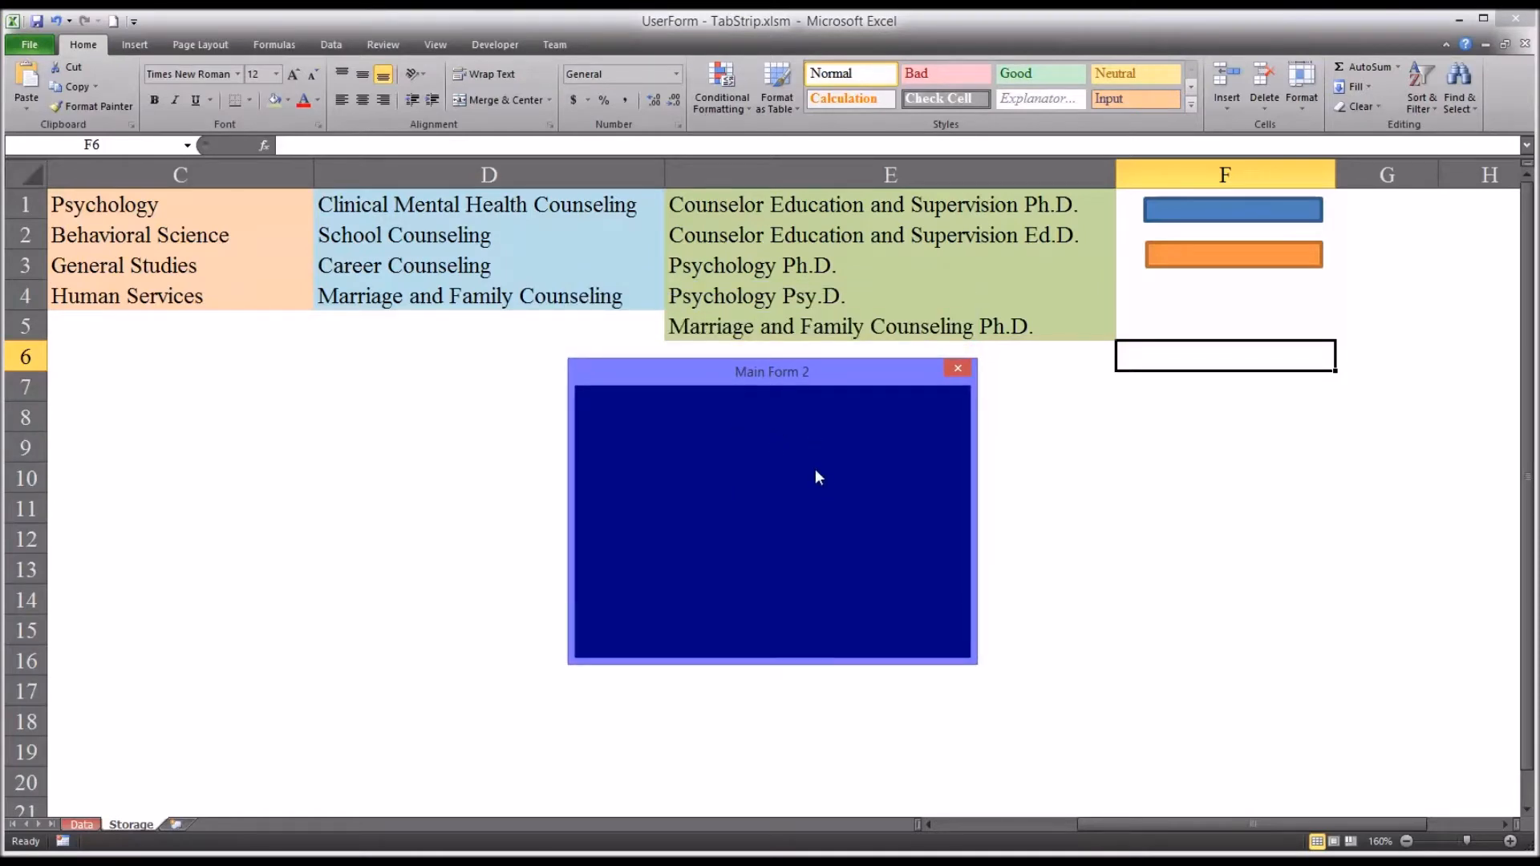
mouse_move(717, 433)
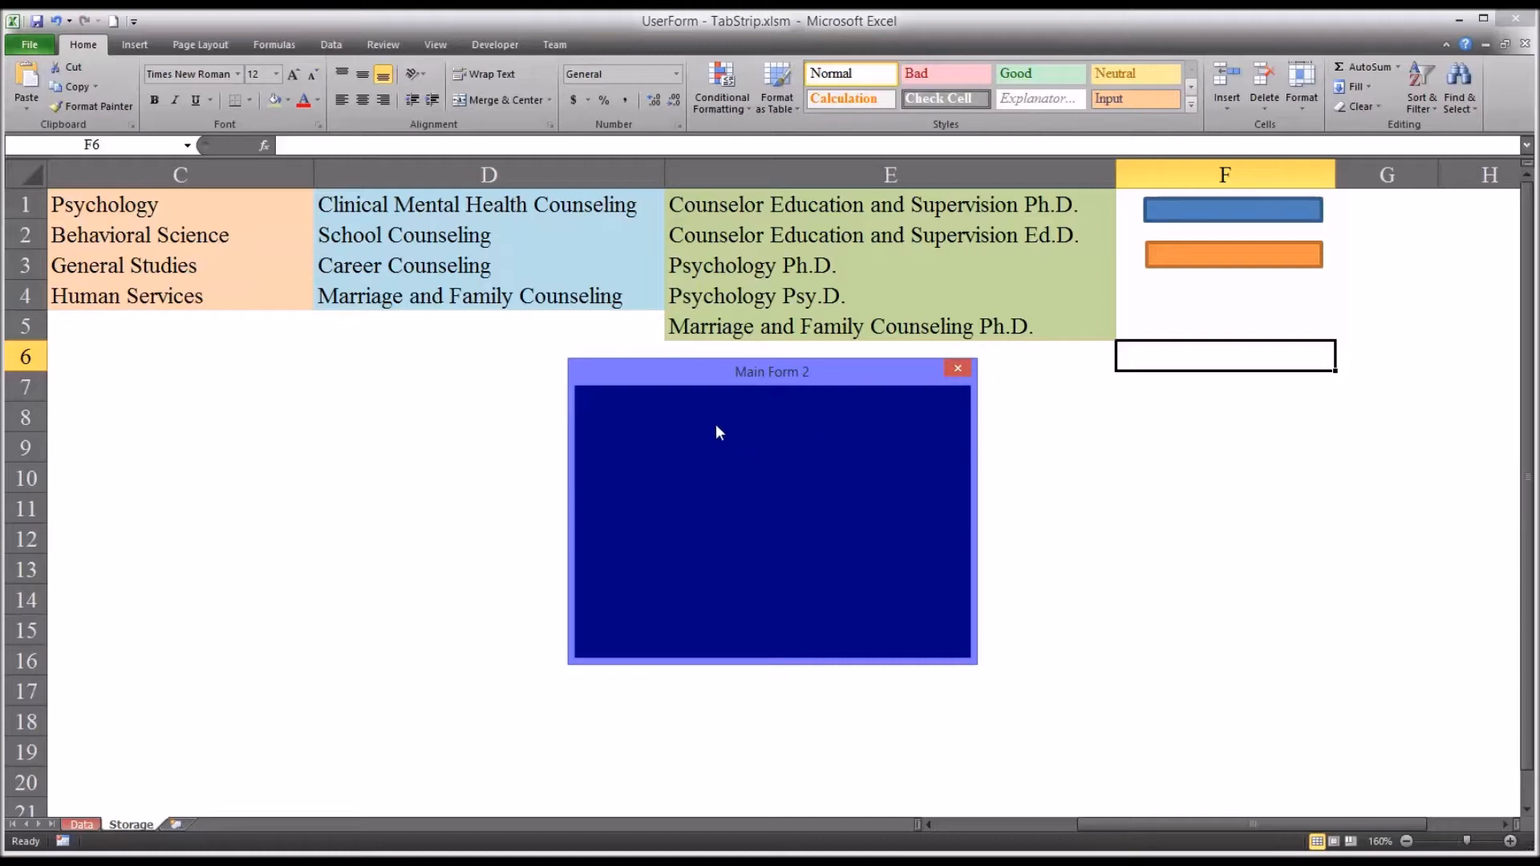
mouse_move(752, 381)
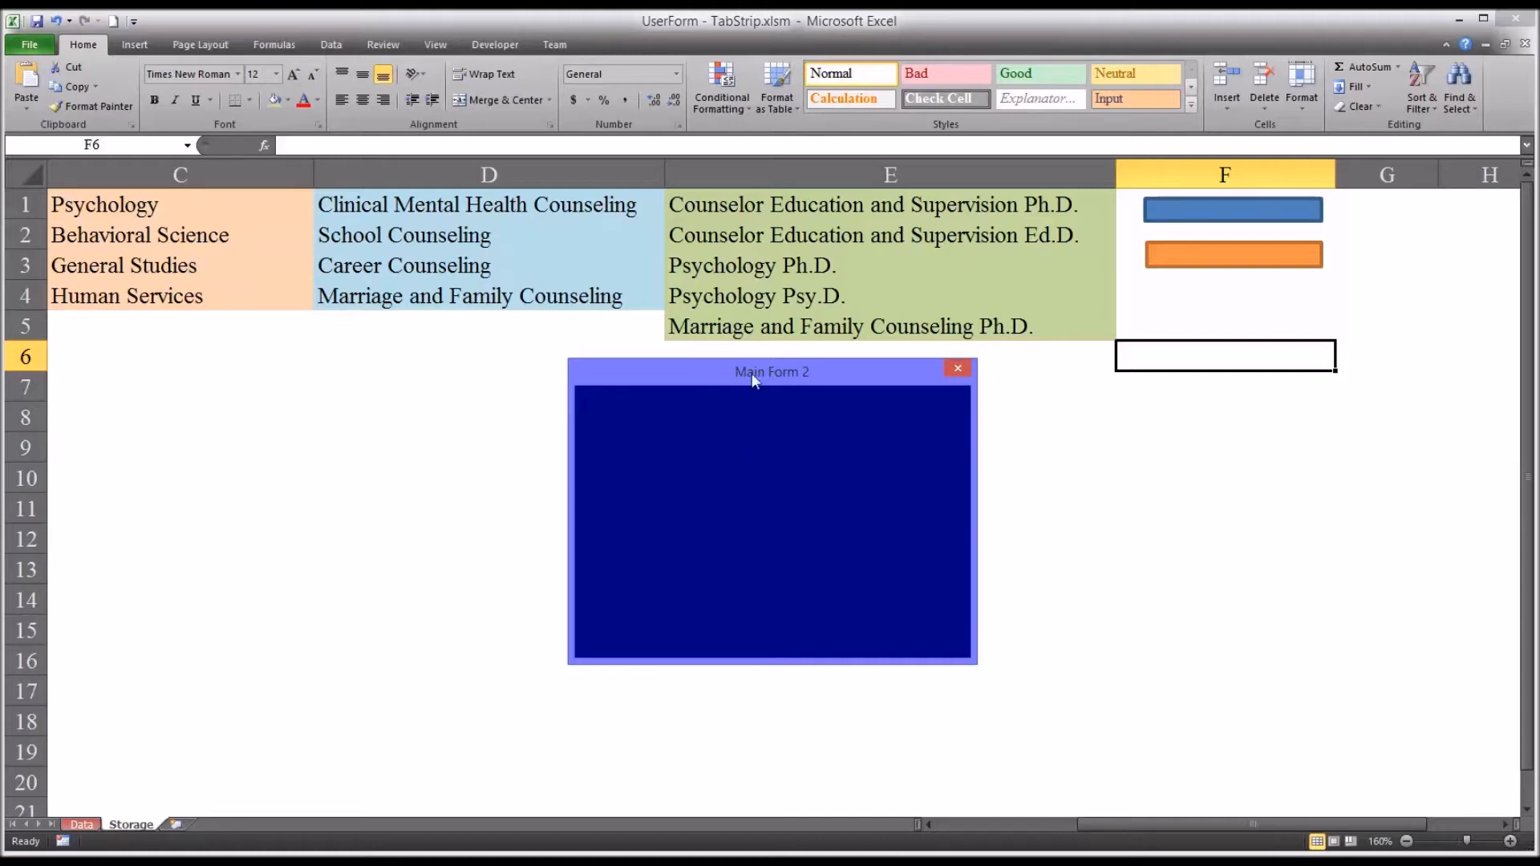
mouse_move(777, 467)
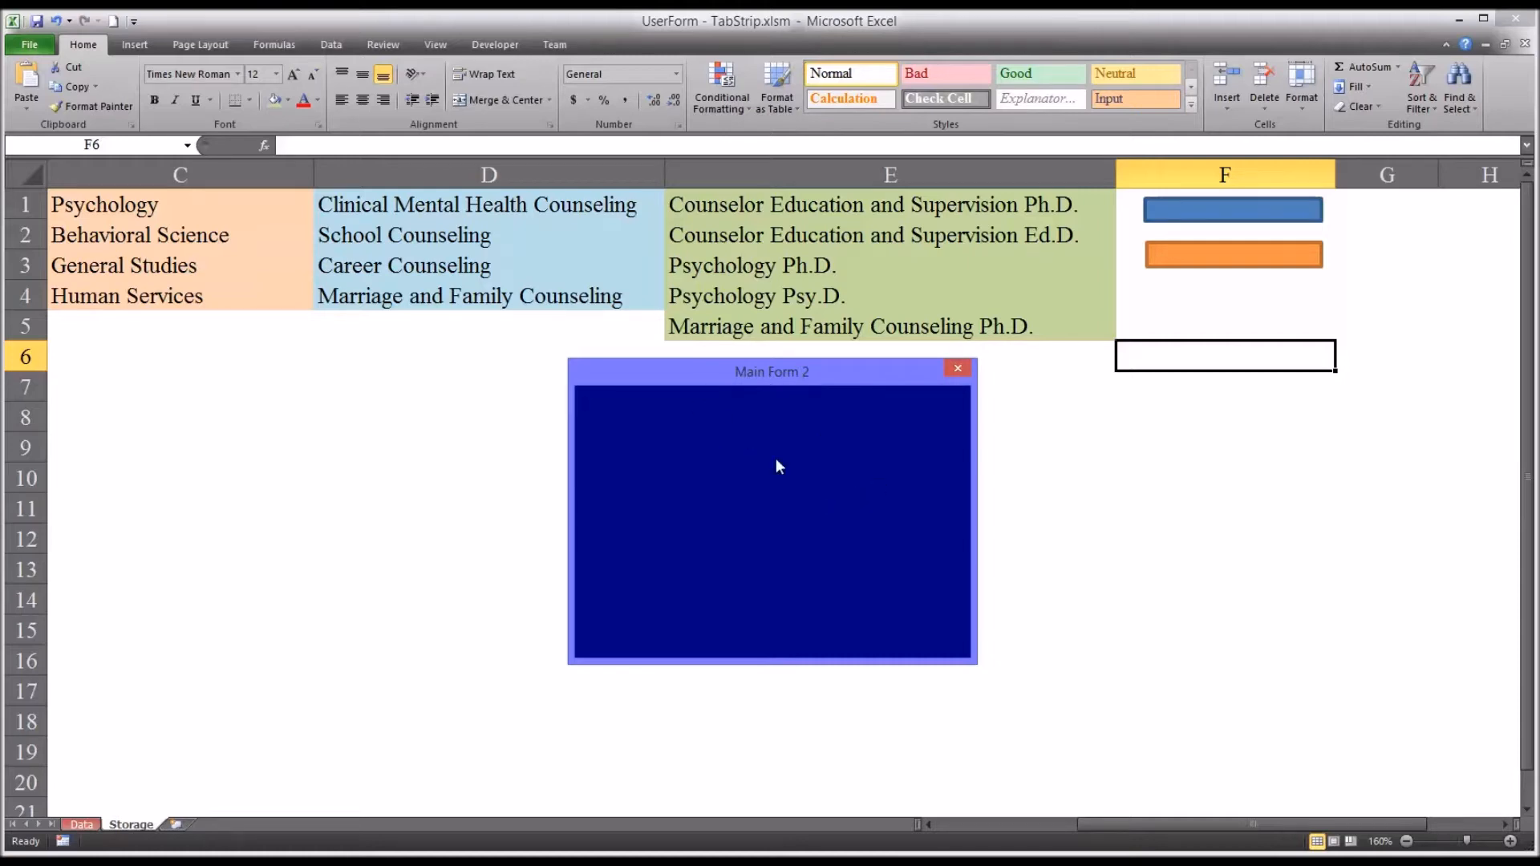
mouse_move(836, 478)
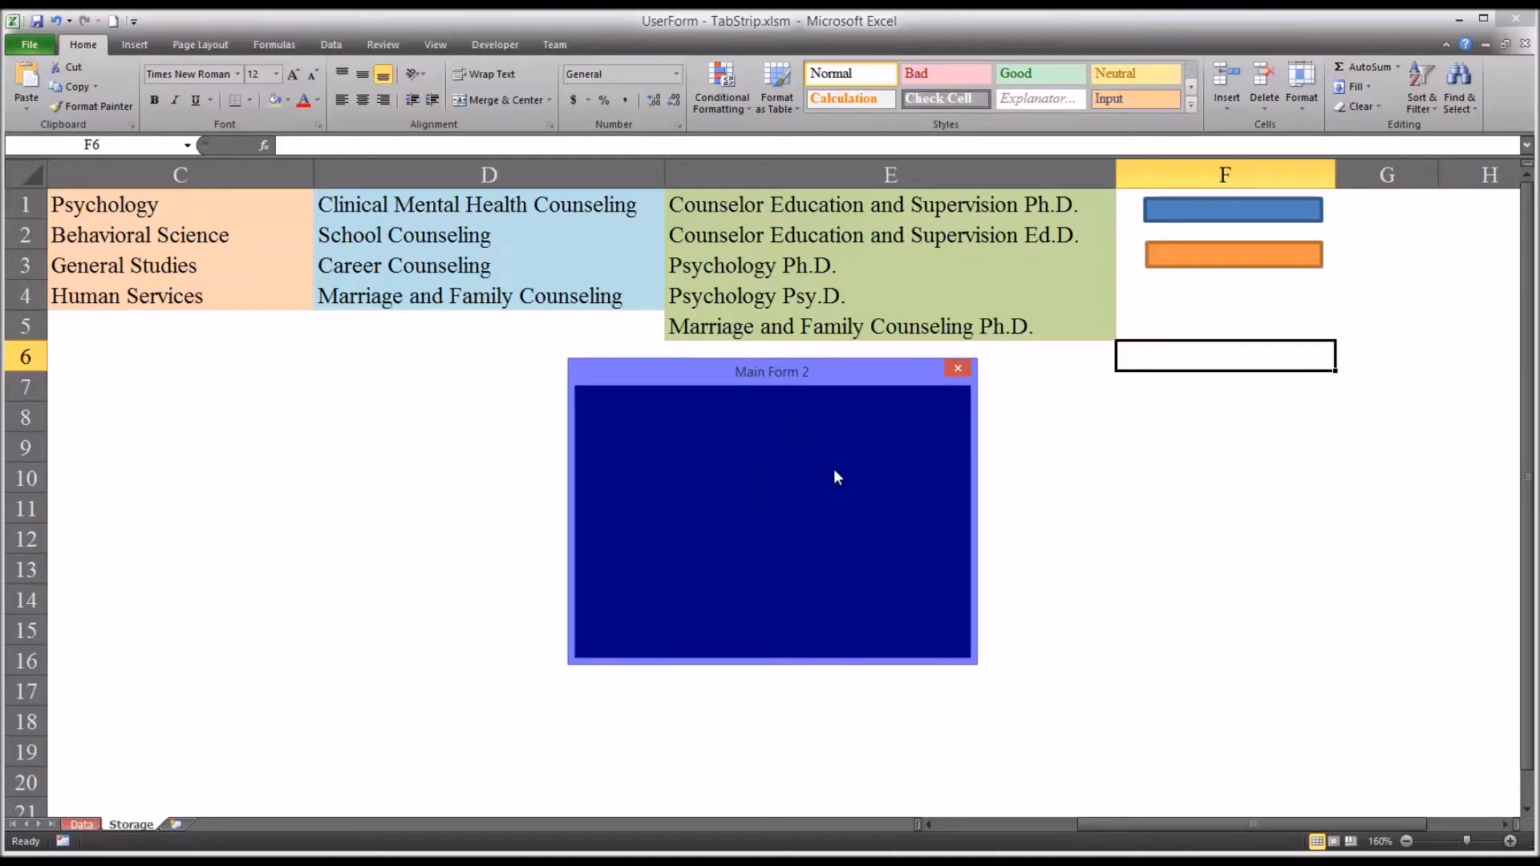
left_click(955, 368)
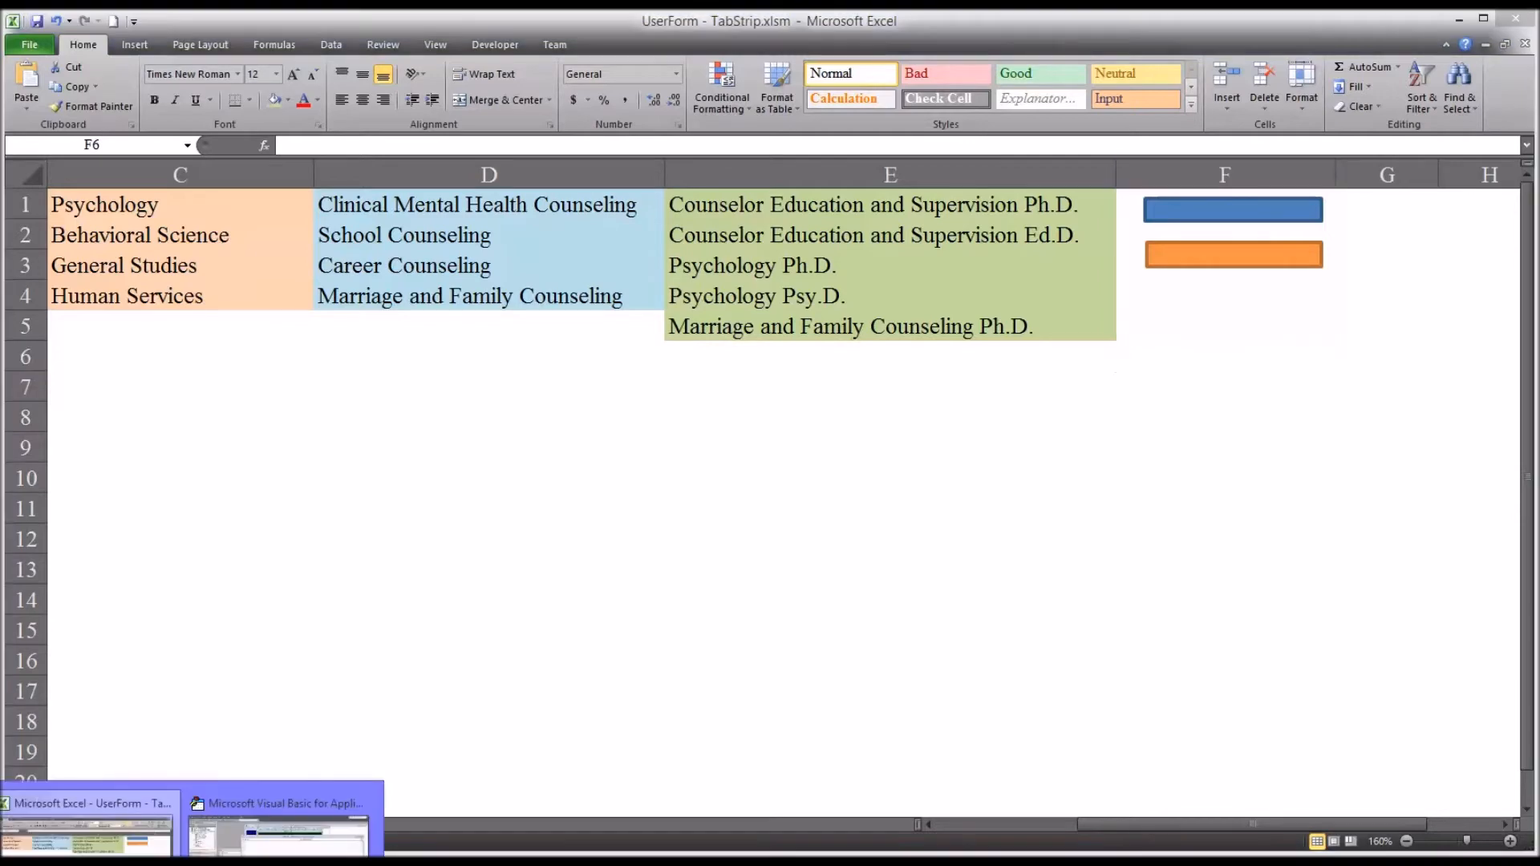
Write Sheet1's openform2 macro calling UserForm1.Show, then open UserForm1's empty code window
left_click(279, 802)
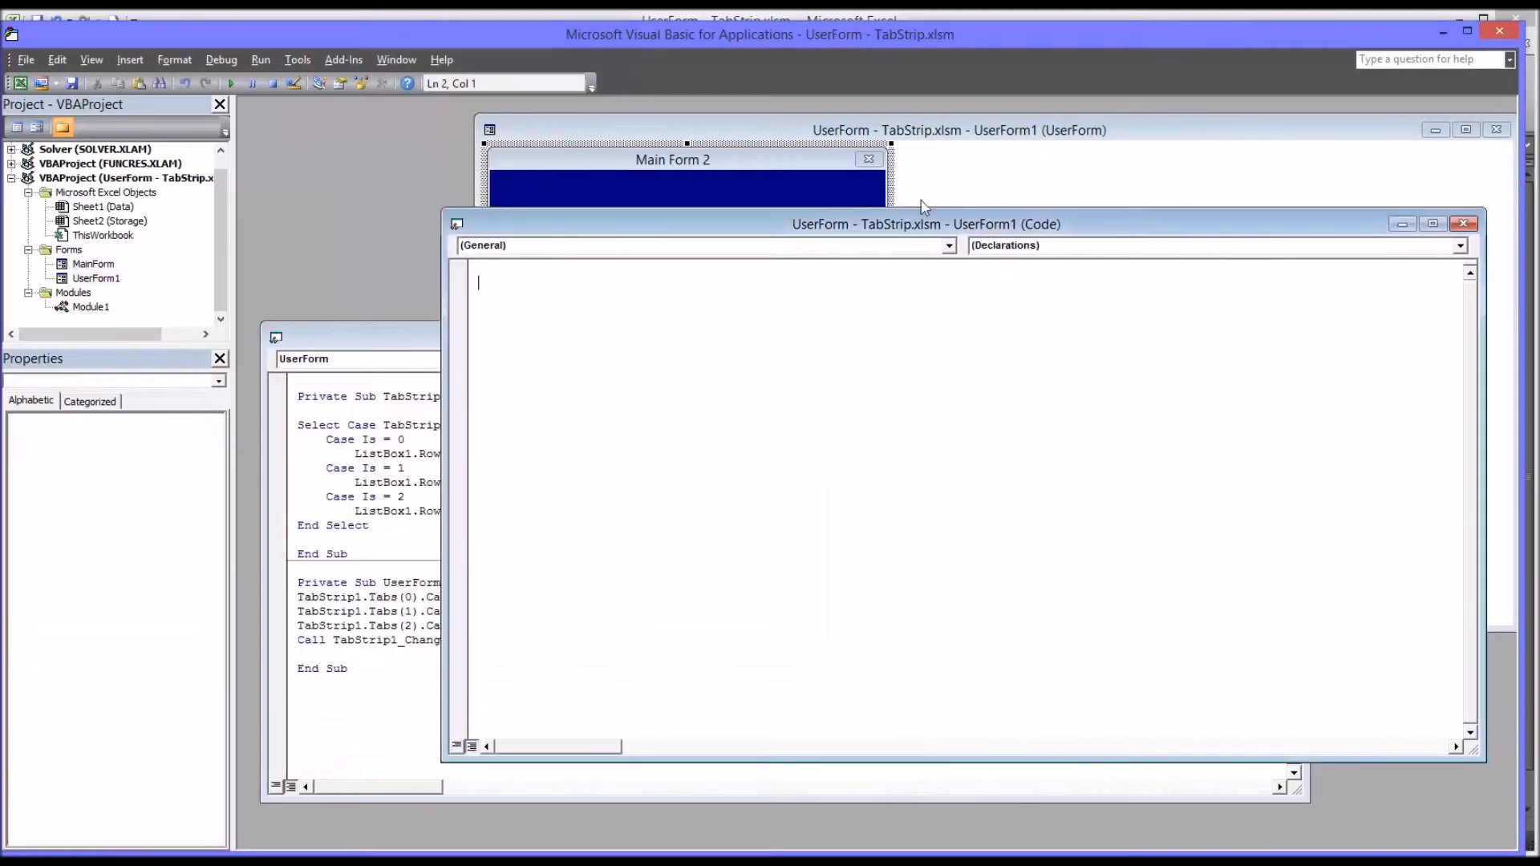
left_click(688, 176)
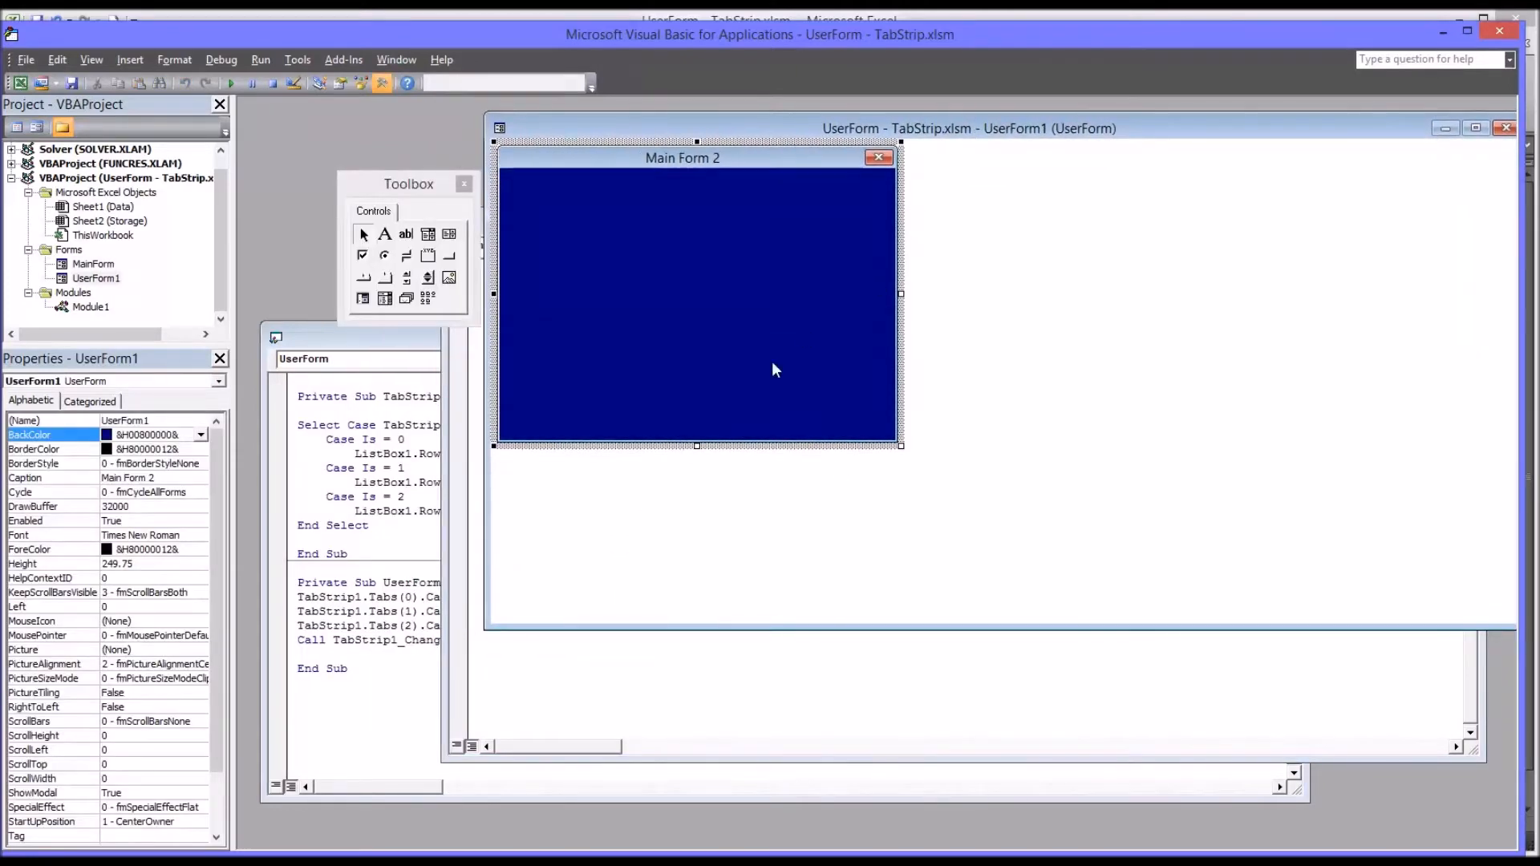
mouse_move(867, 773)
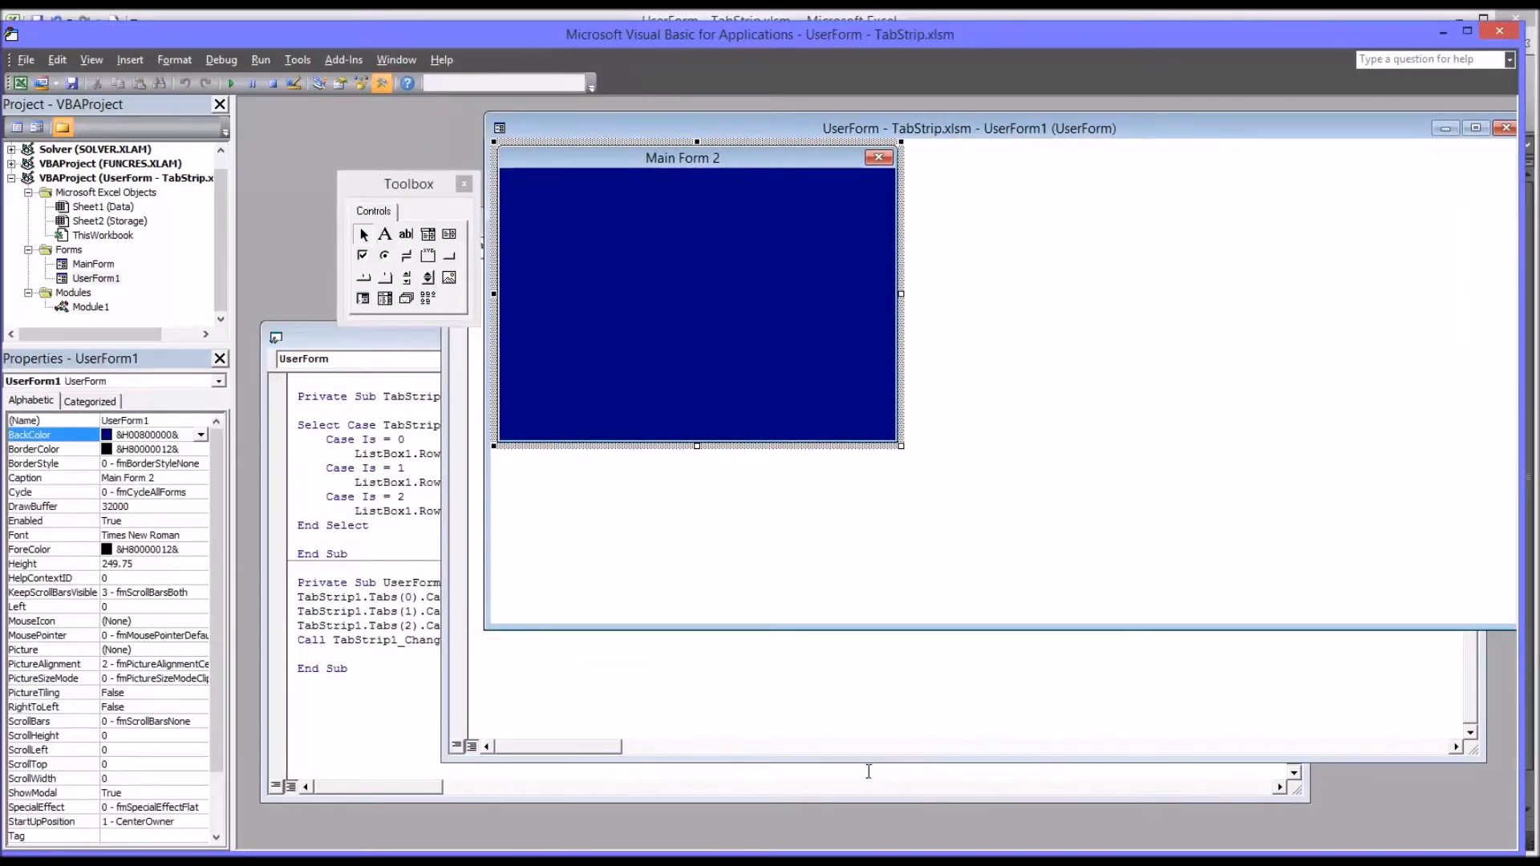
mouse_move(537, 344)
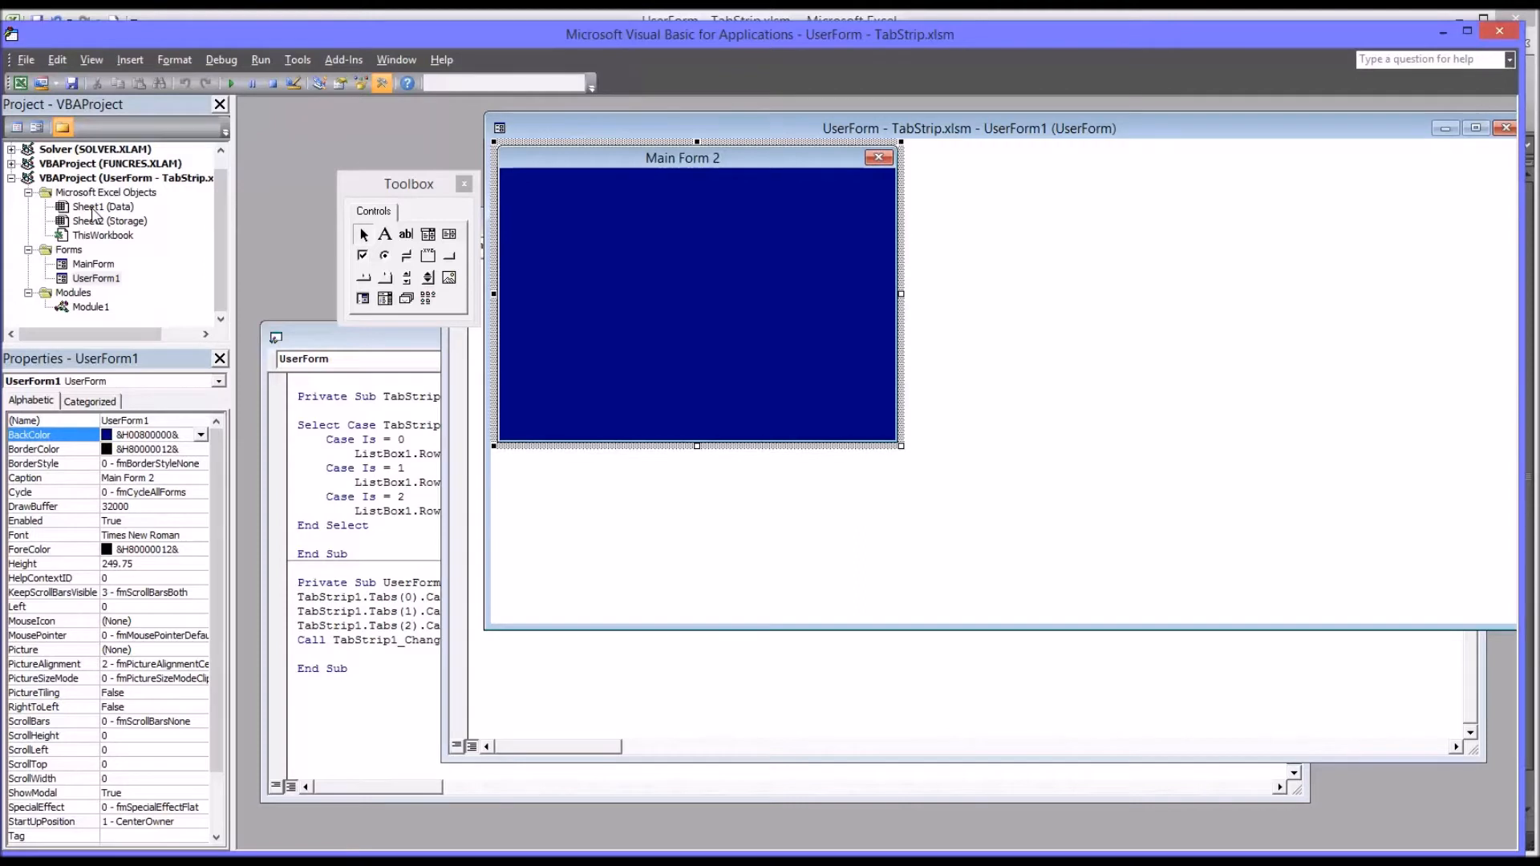
double_click(102, 206)
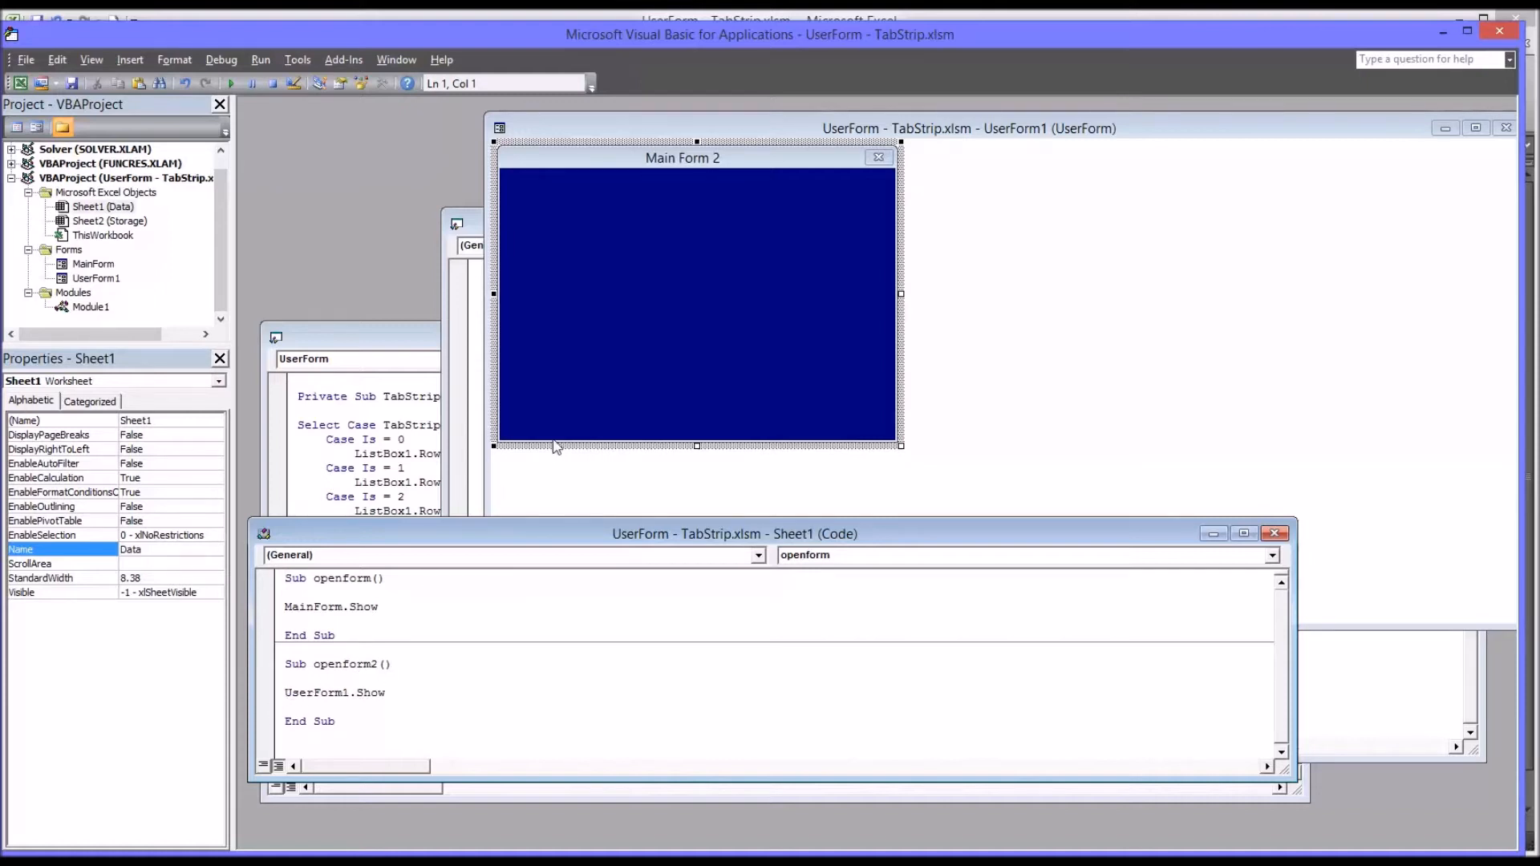
mouse_move(653, 231)
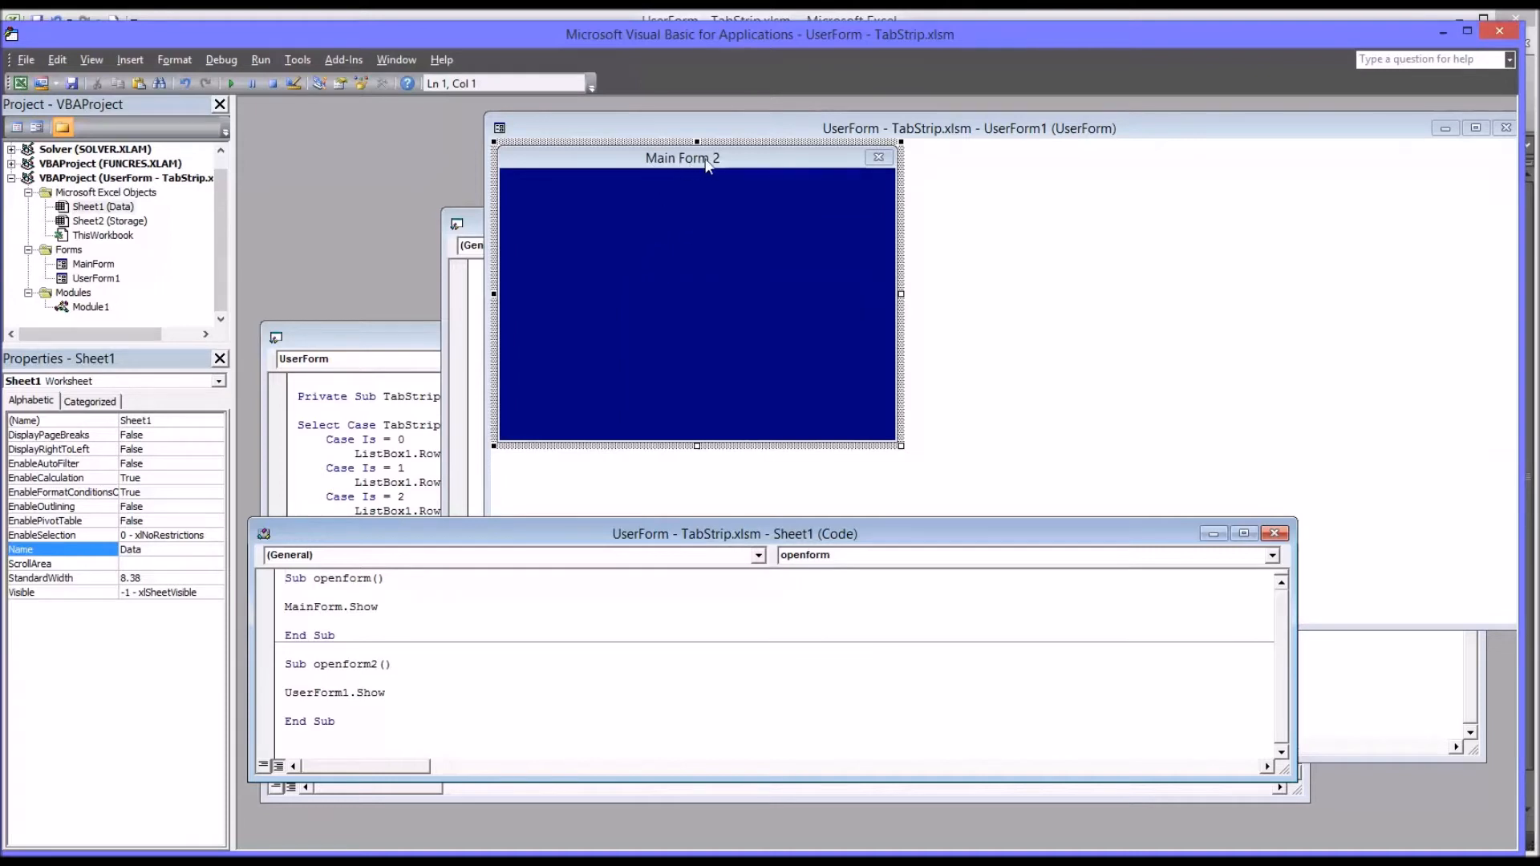
mouse_move(506, 424)
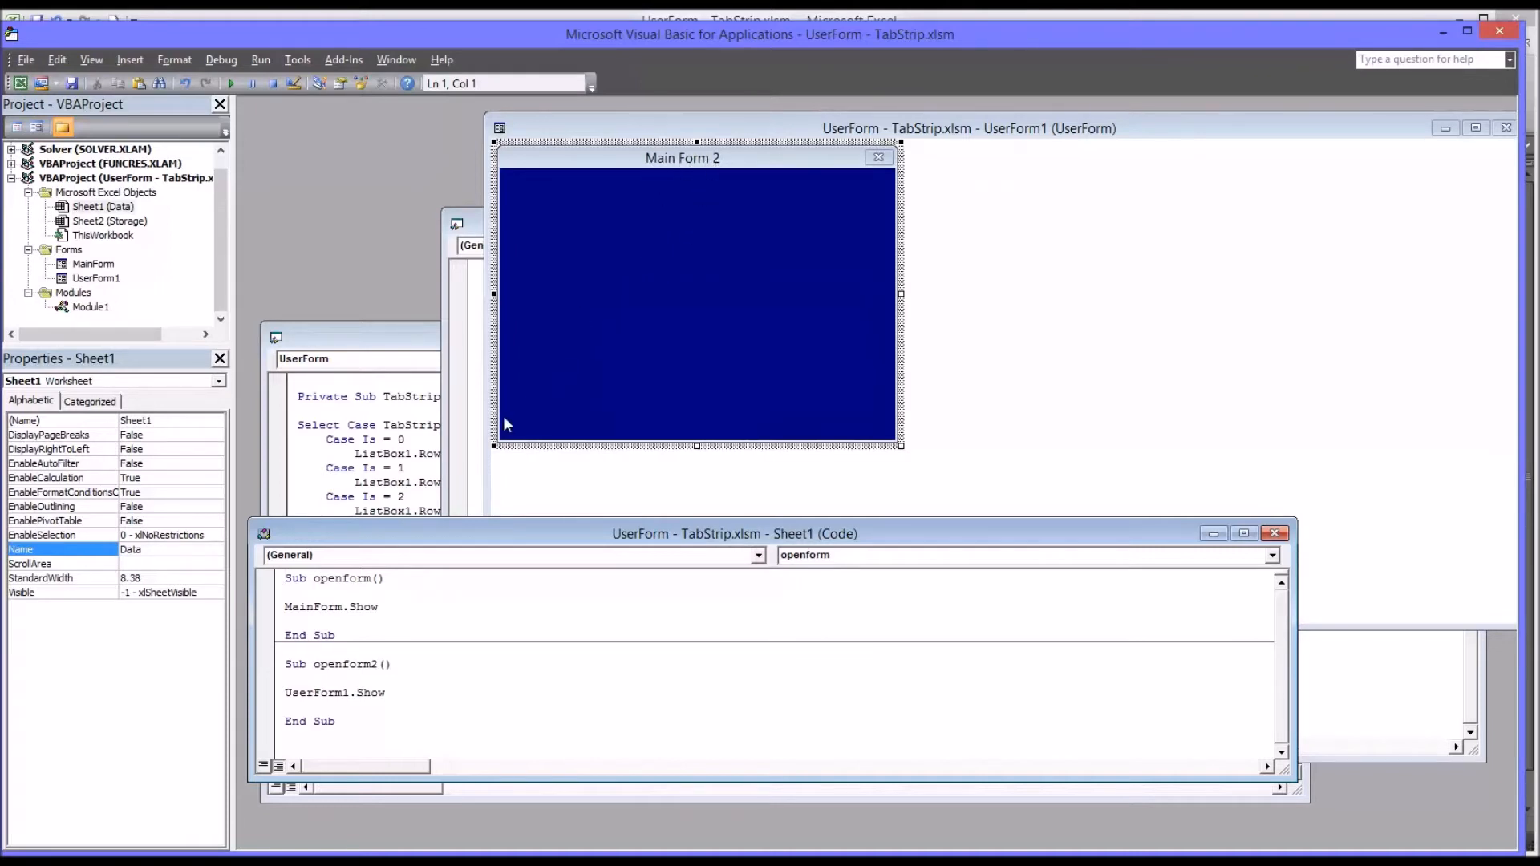
mouse_move(717, 126)
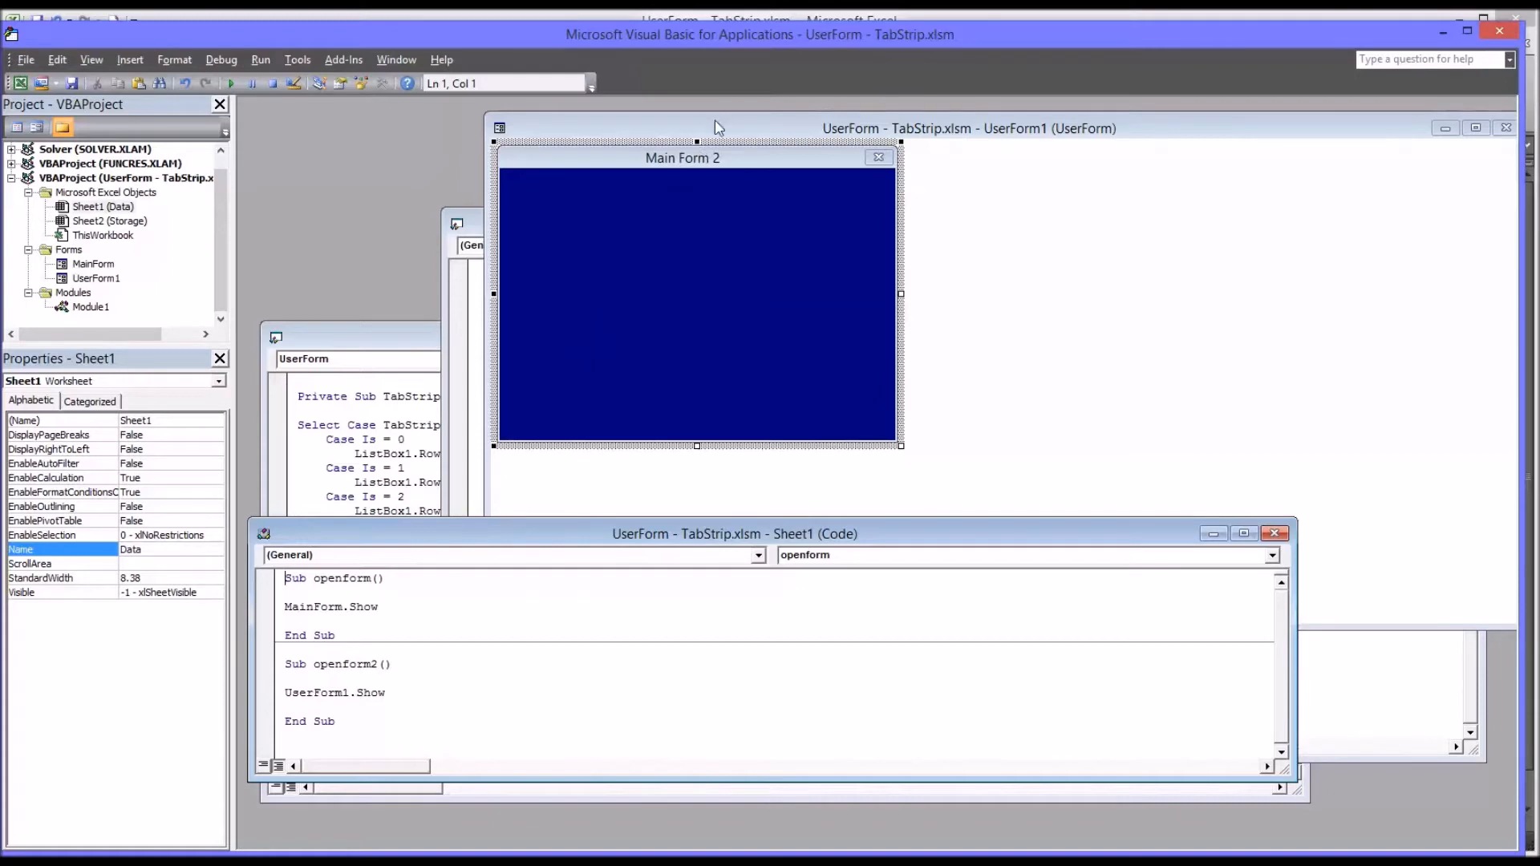
left_click(697, 294)
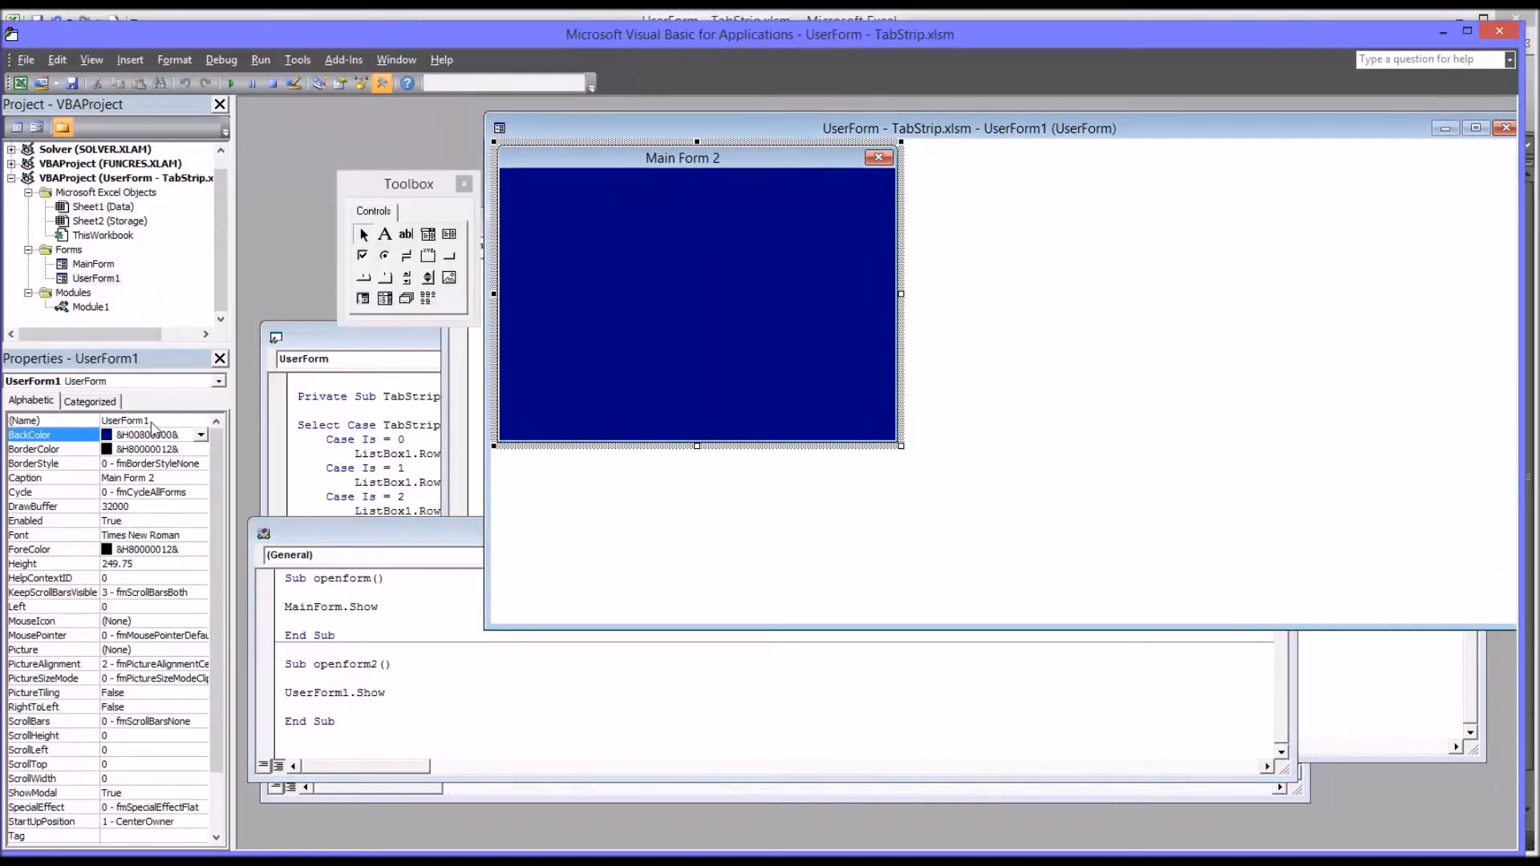
left_click(465, 183)
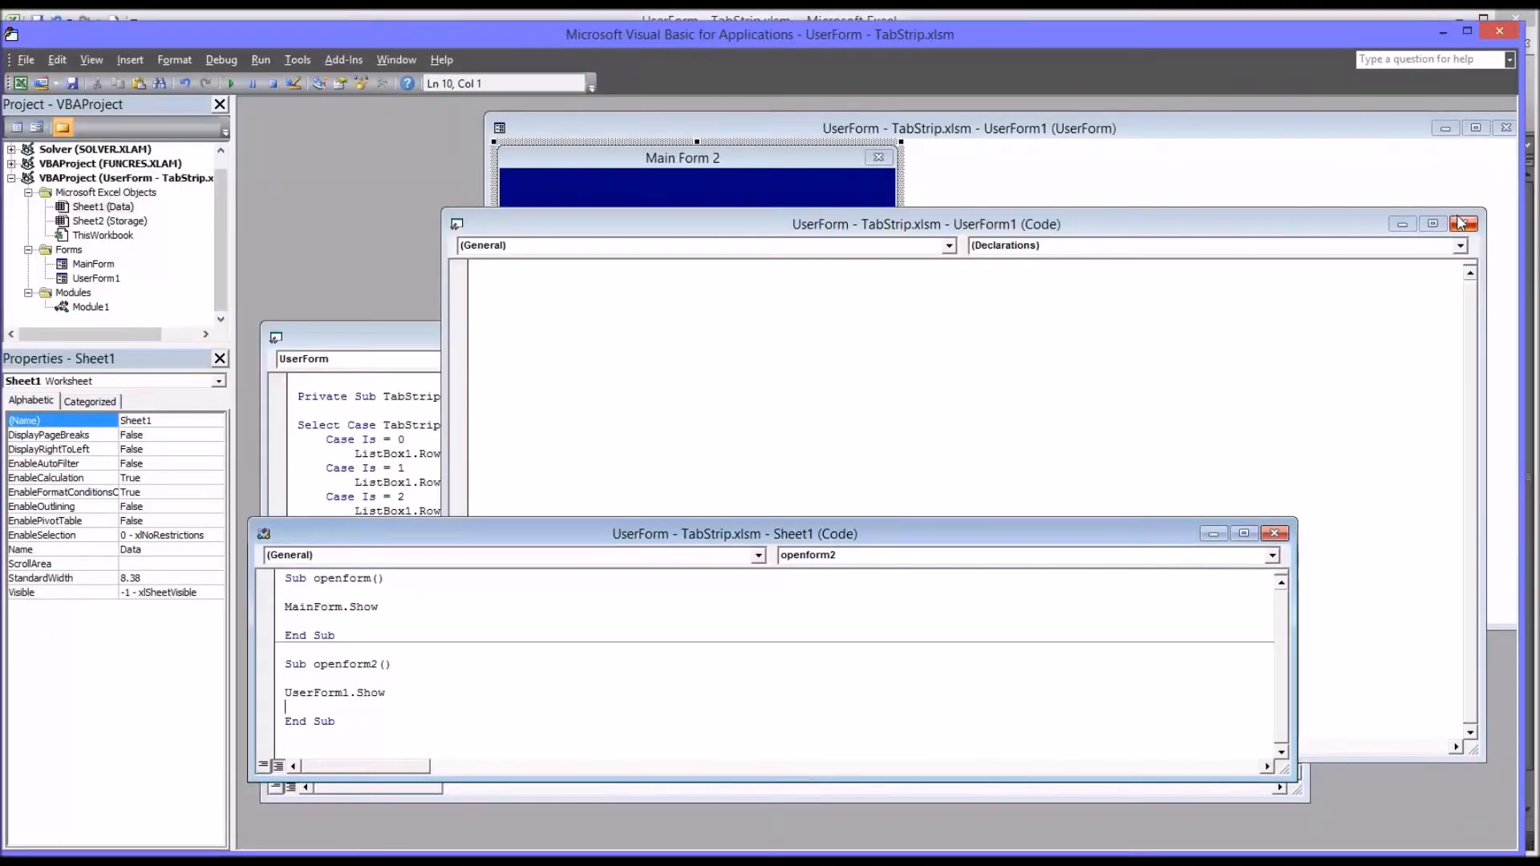
Close UserForm1's empty code window and move the Toolbox beside the Main Form 2 designer
left_click(1462, 224)
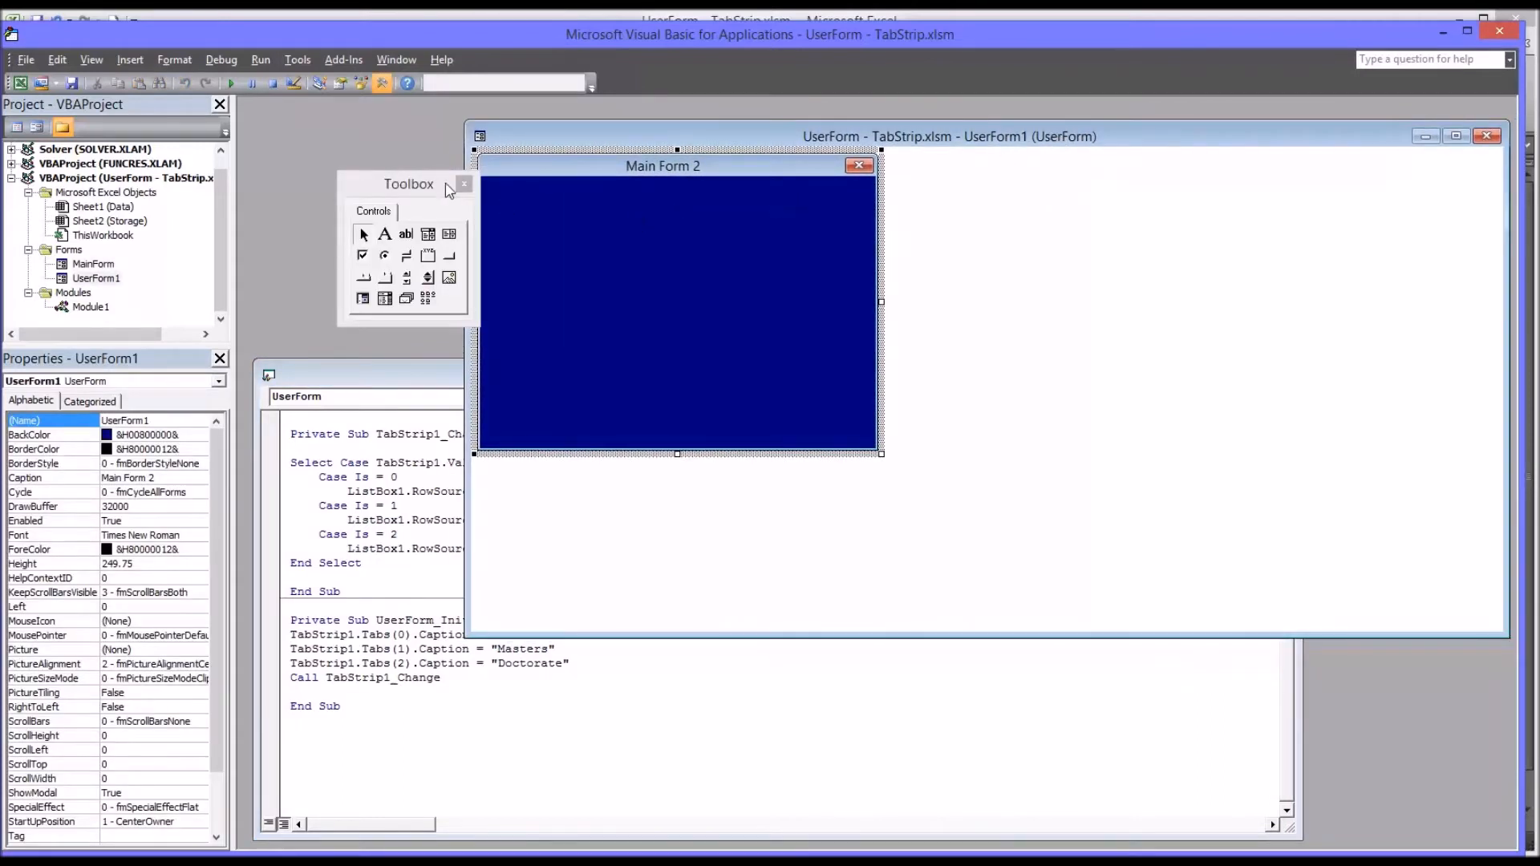
left_click_drag(408, 184, 349, 165)
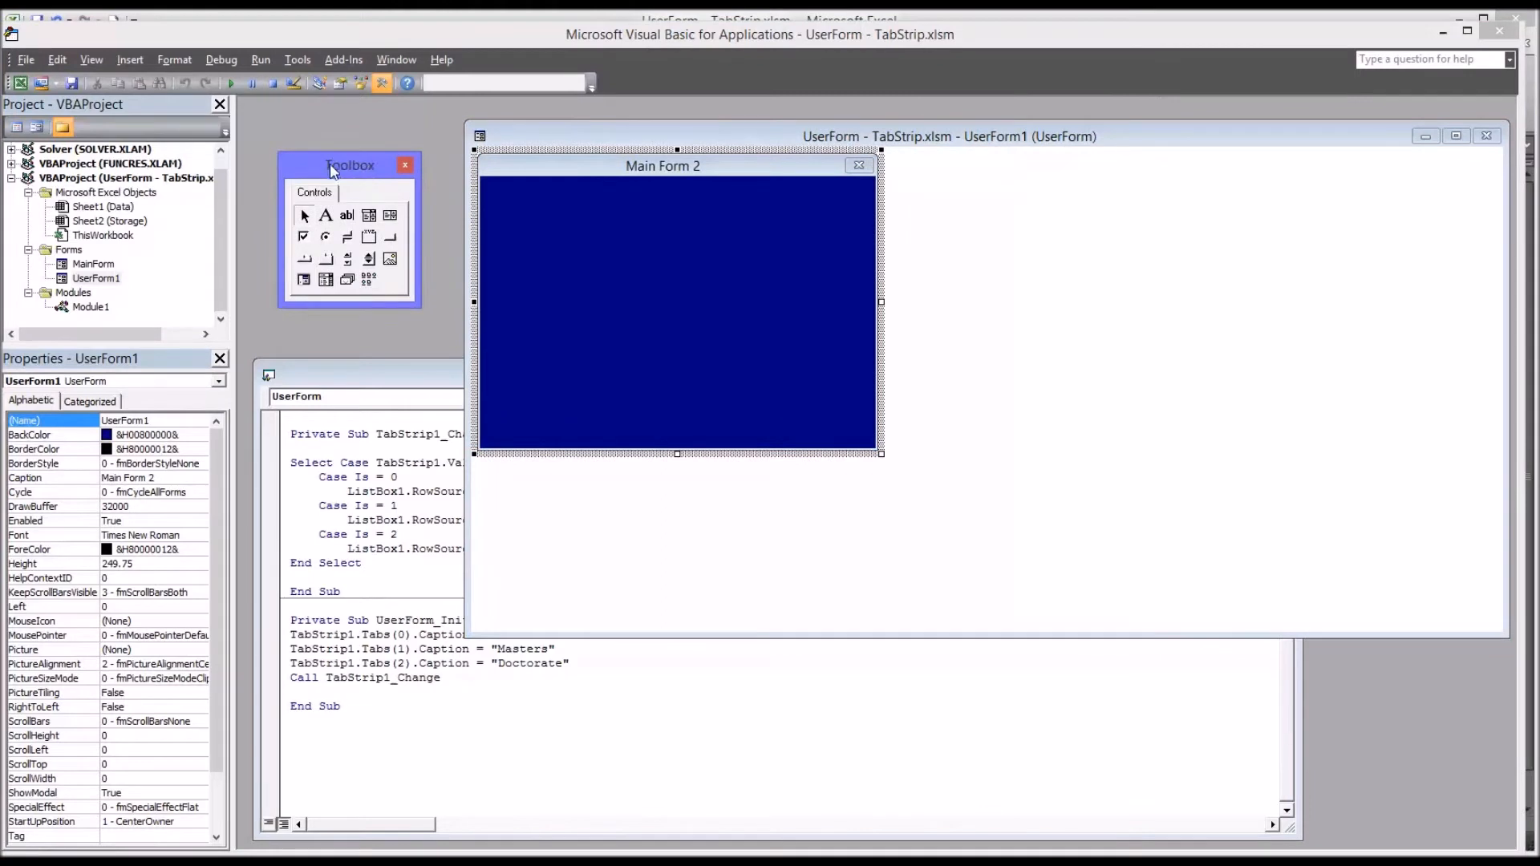
mouse_move(345, 172)
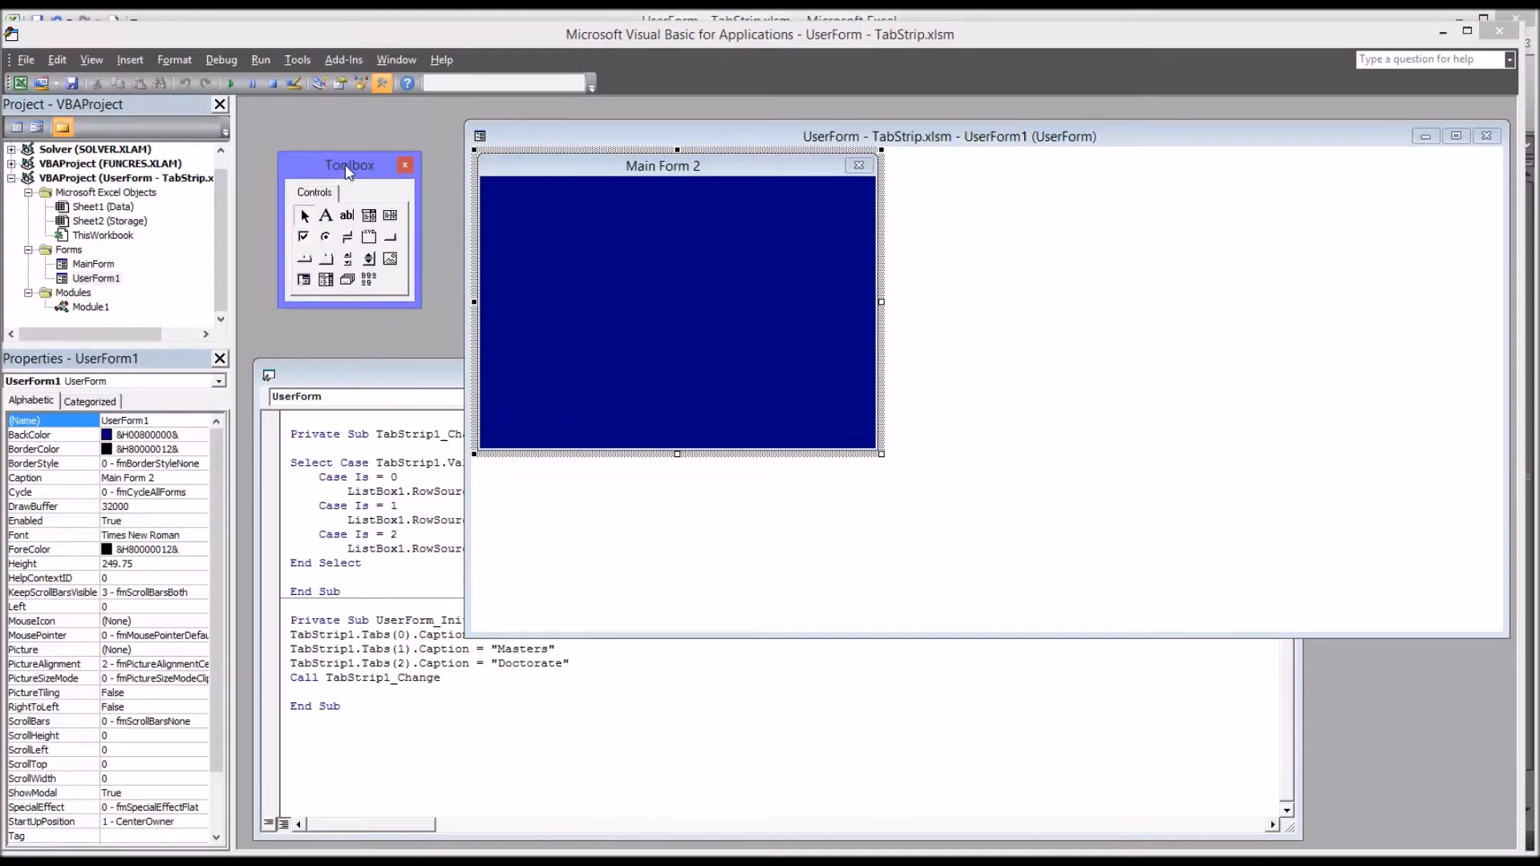
mouse_move(302, 272)
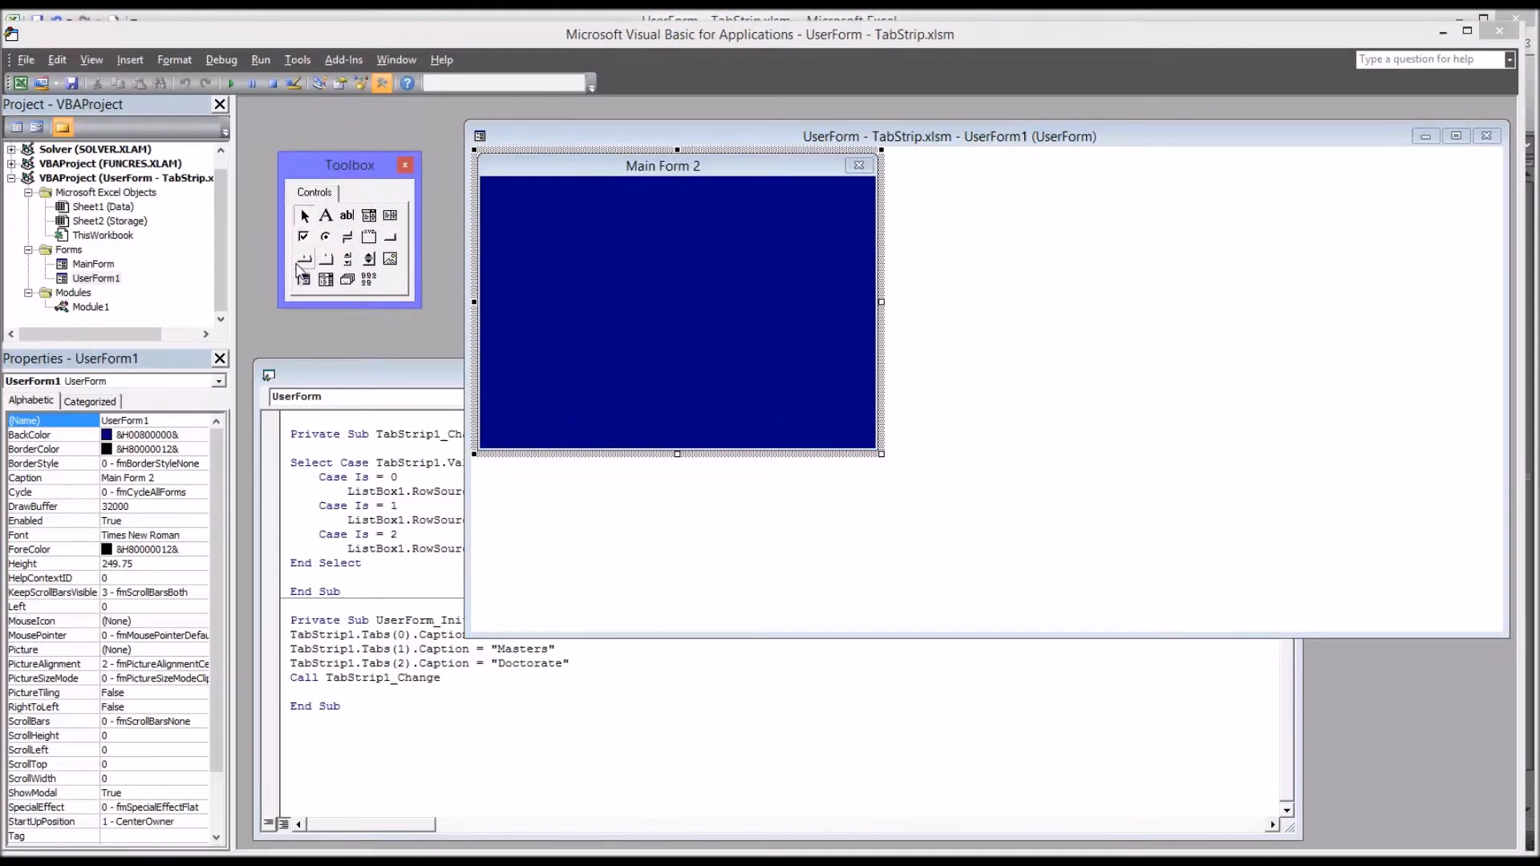
mouse_move(305, 259)
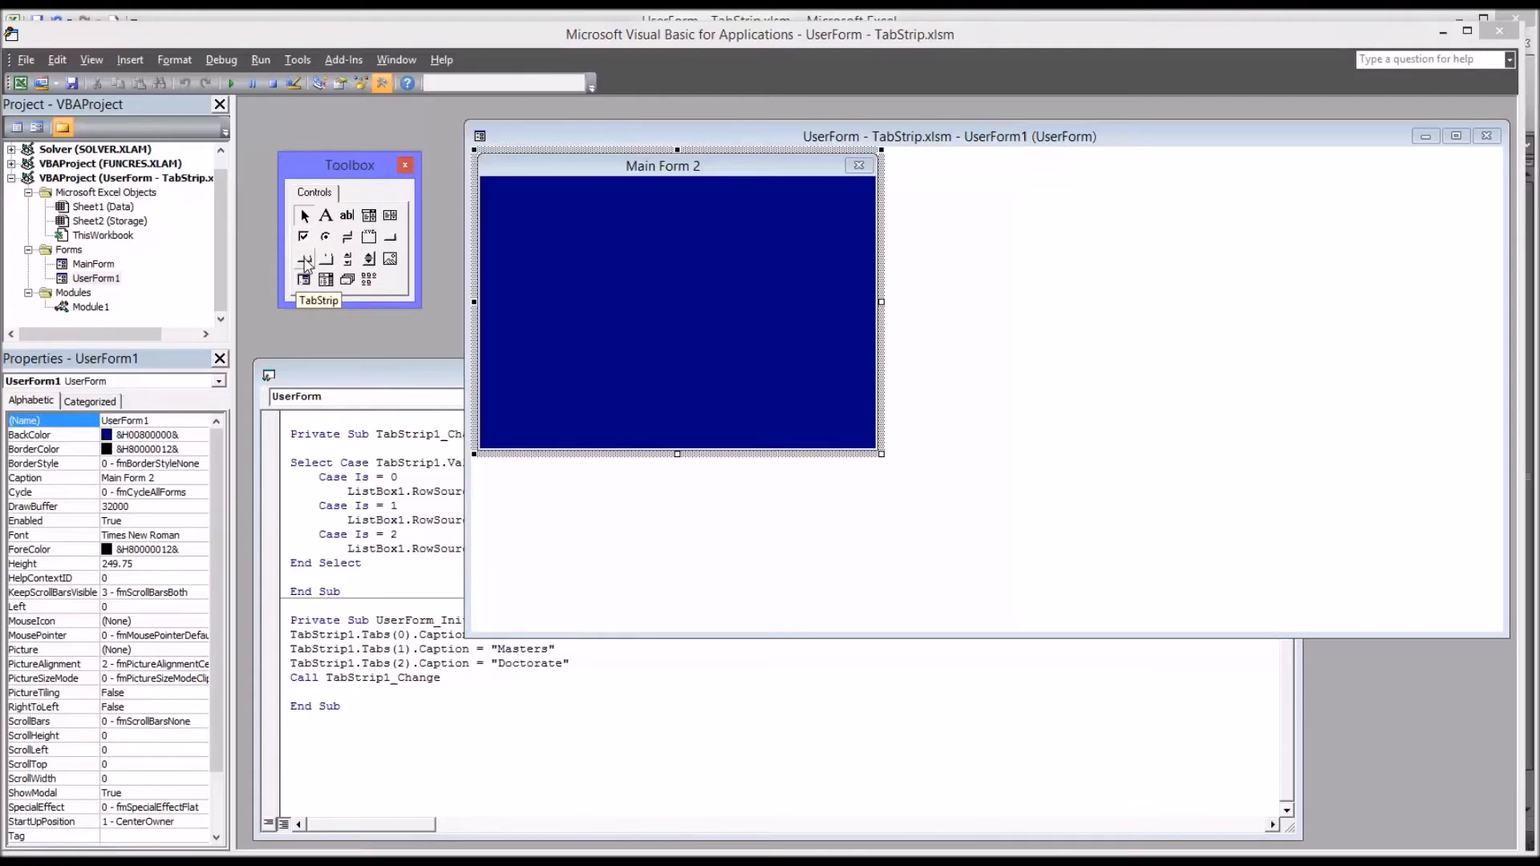
mouse_move(325, 258)
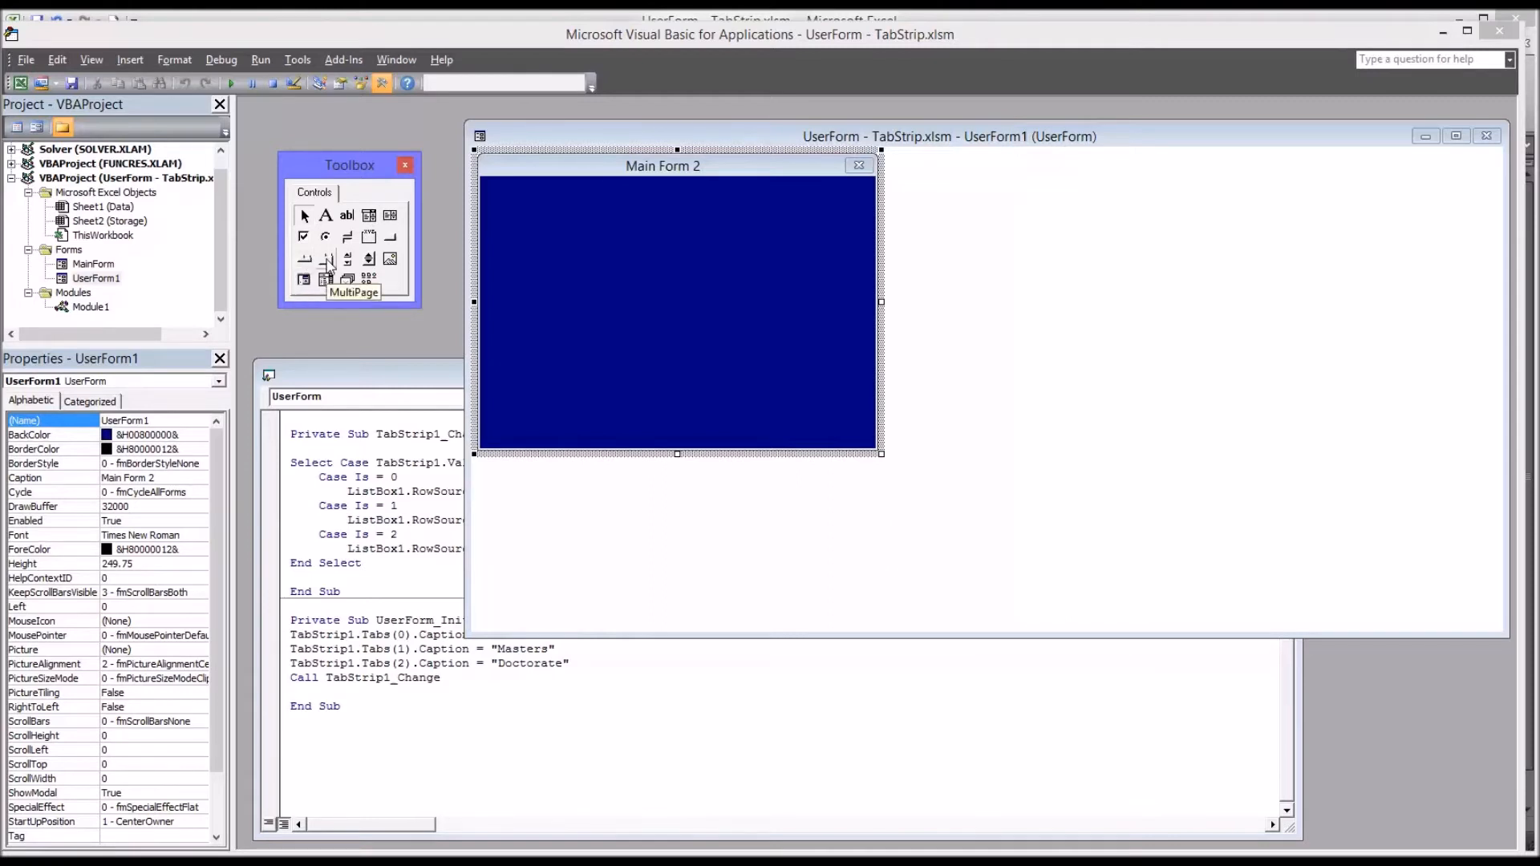
mouse_move(303, 259)
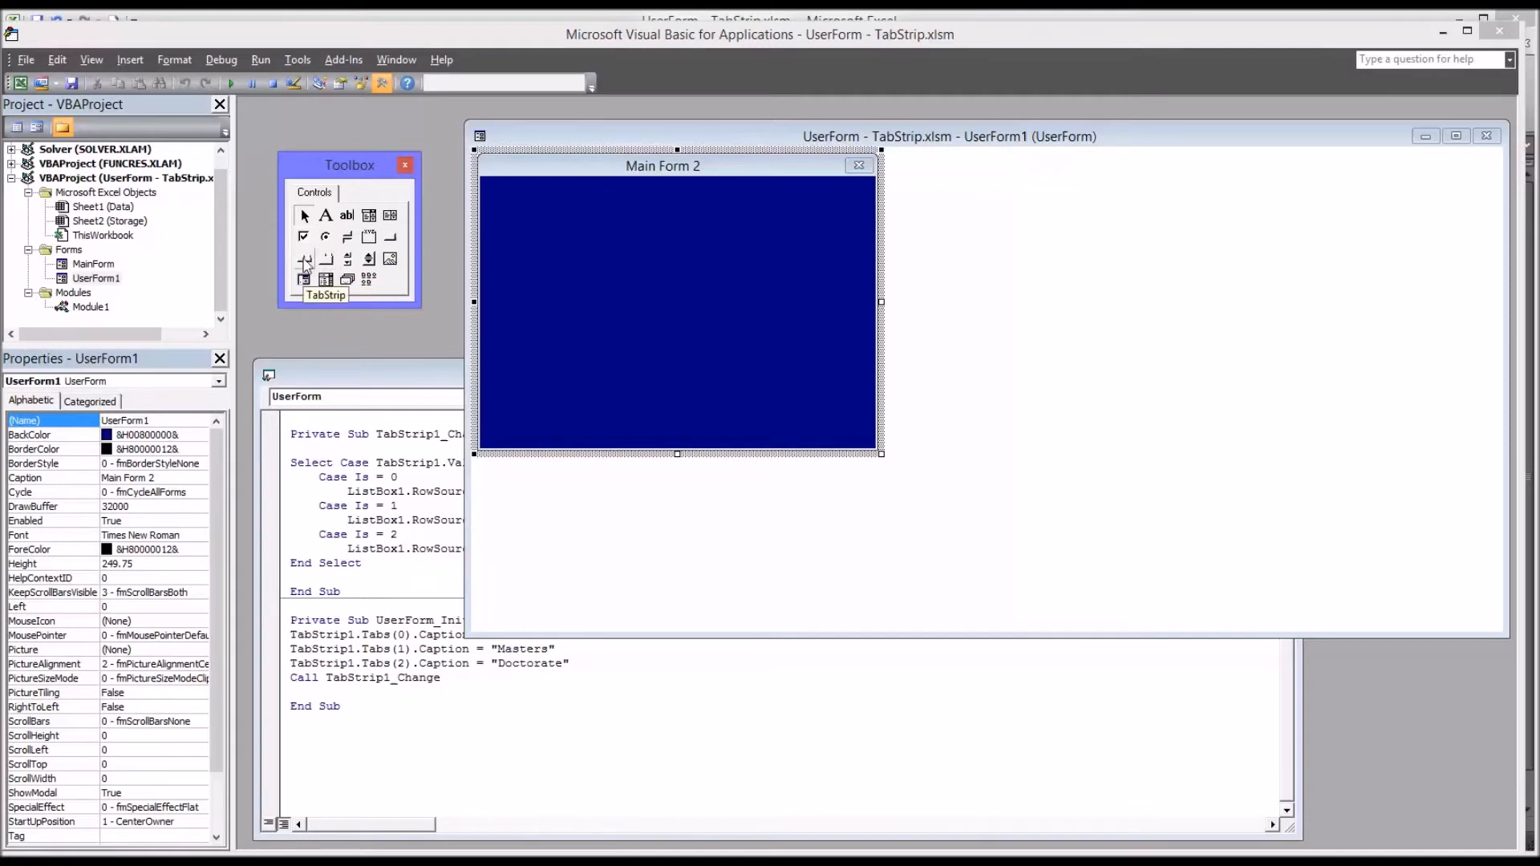
mouse_move(315, 260)
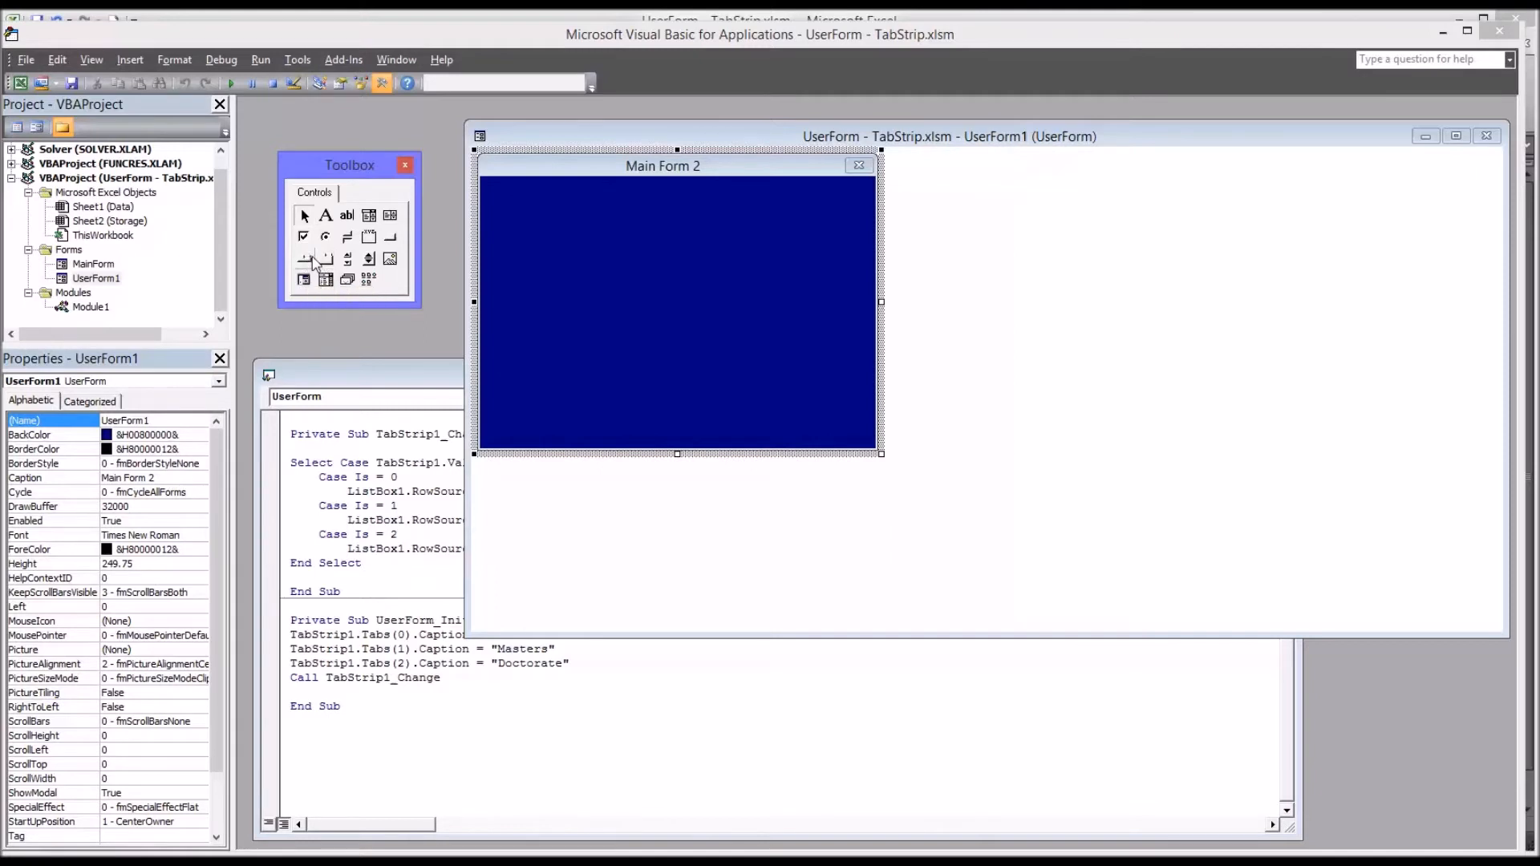
mouse_move(325, 258)
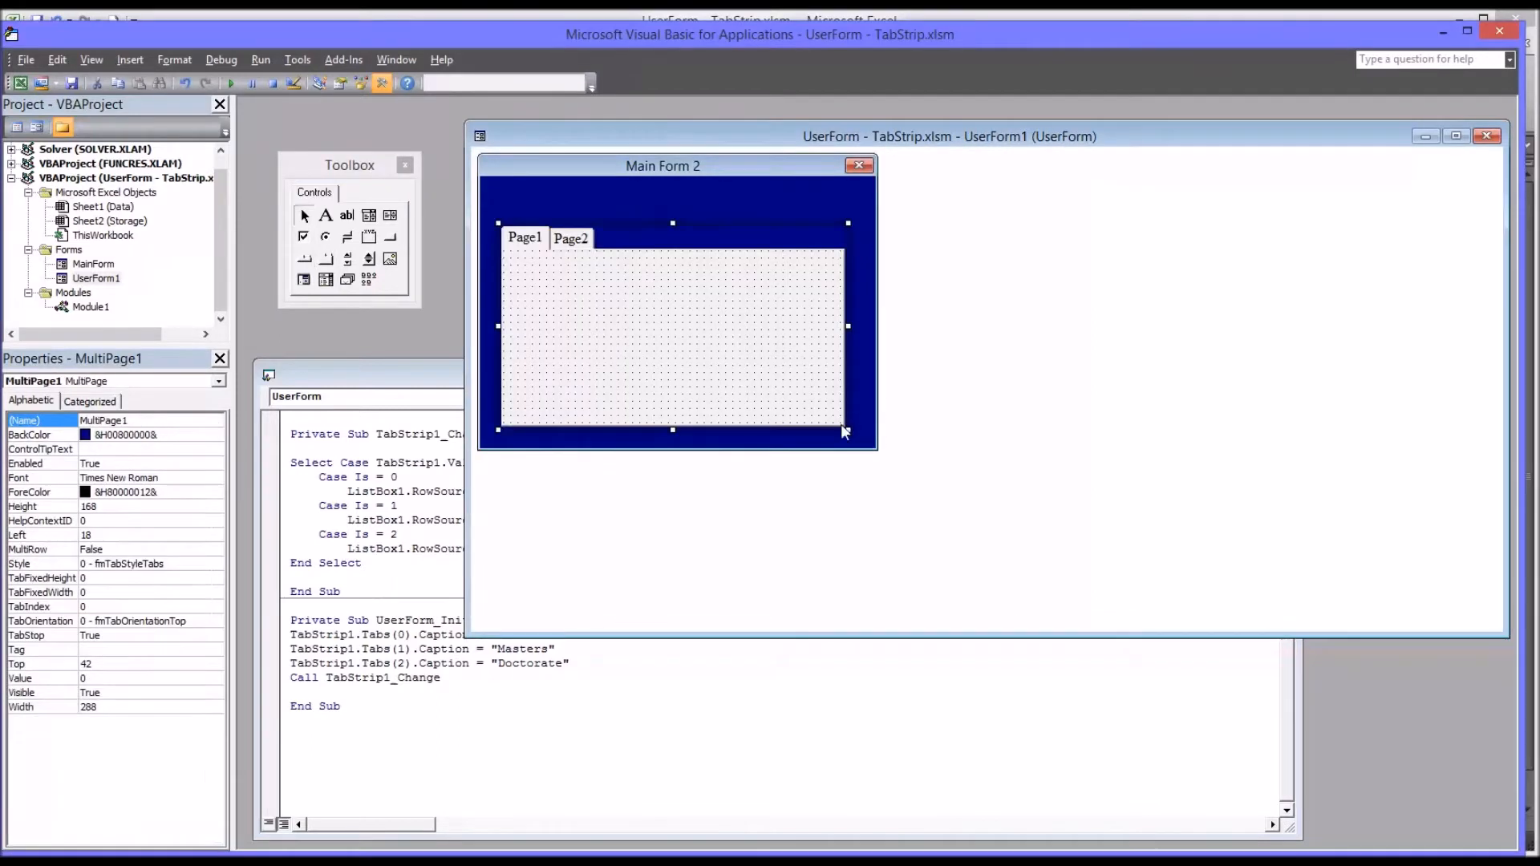
mouse_move(577, 285)
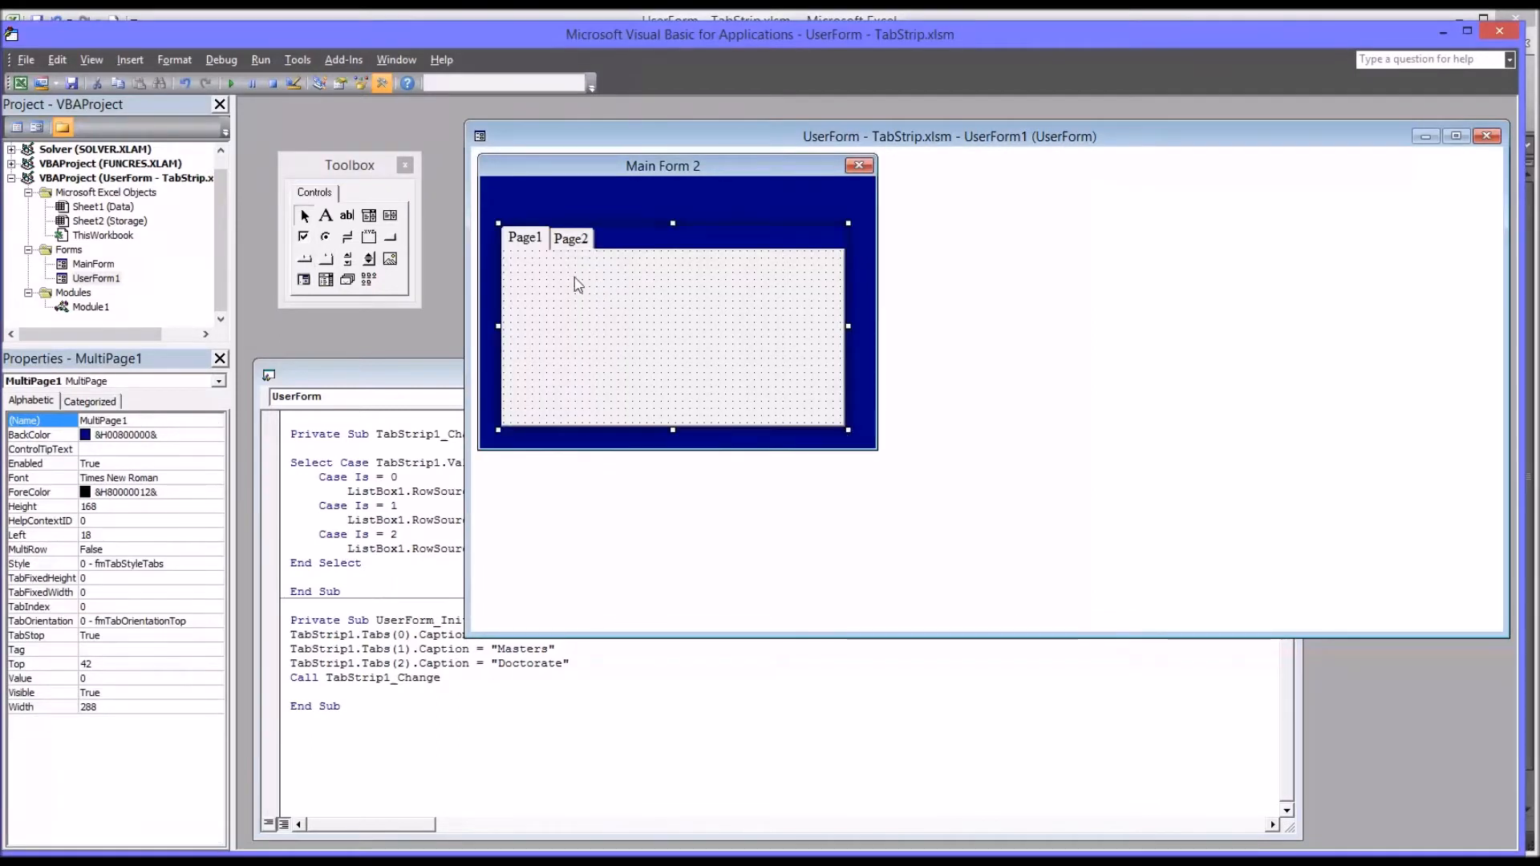
mouse_move(547, 262)
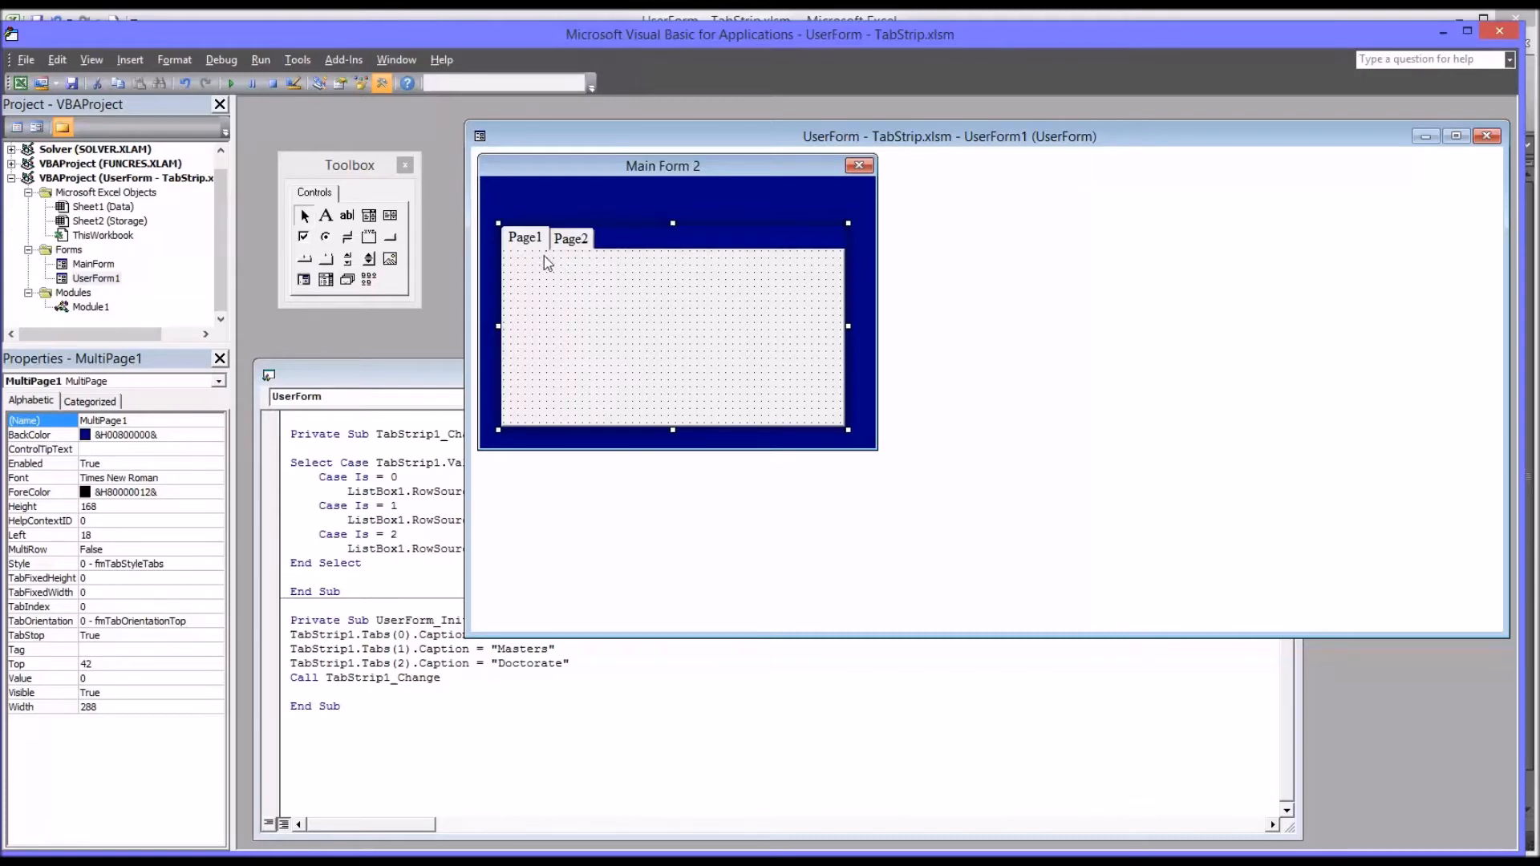
mouse_move(570, 248)
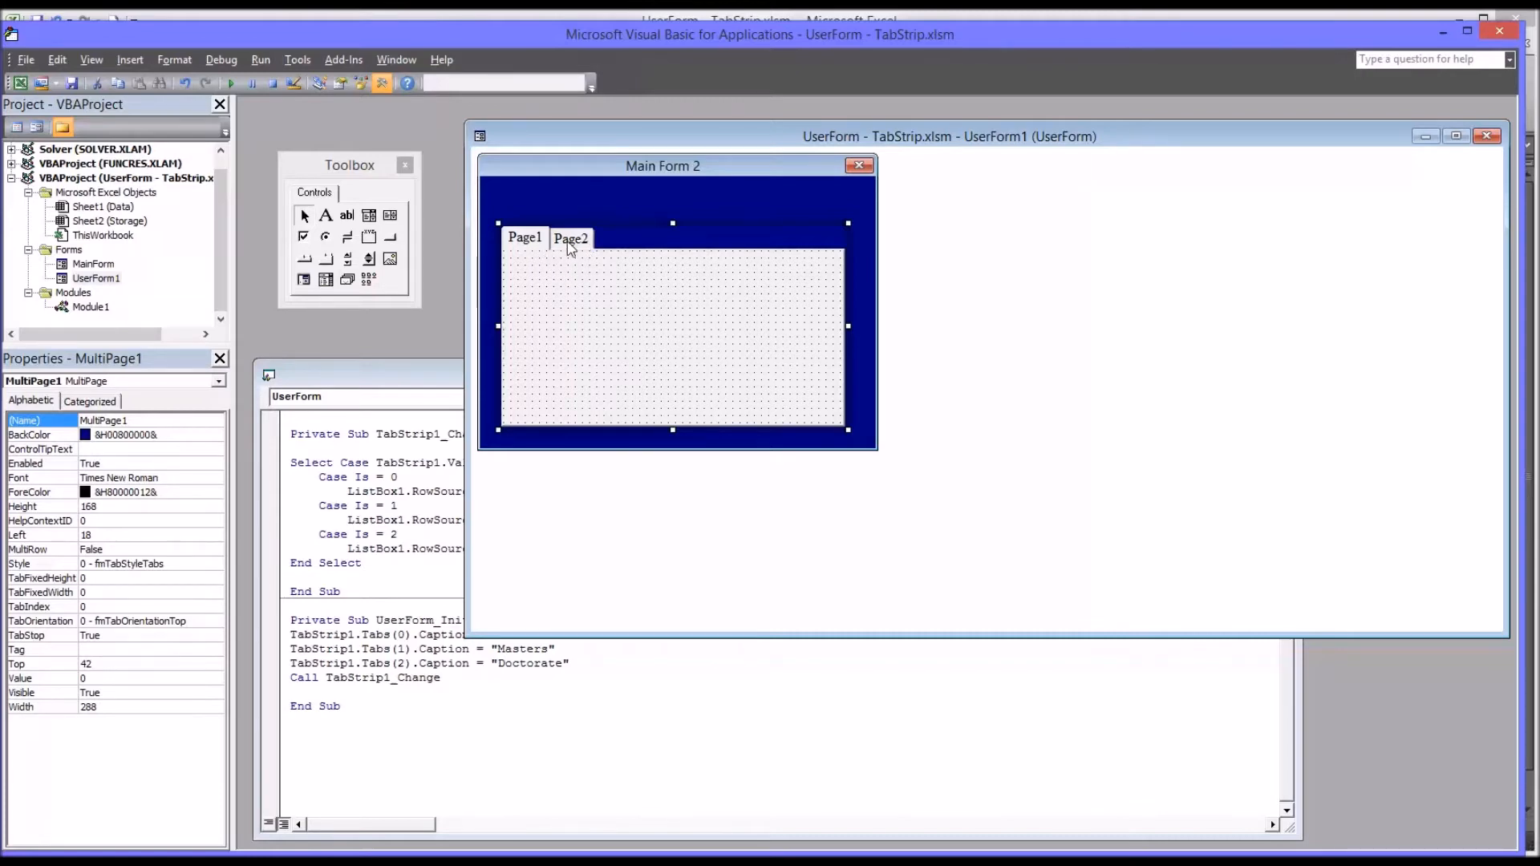
mouse_move(533, 285)
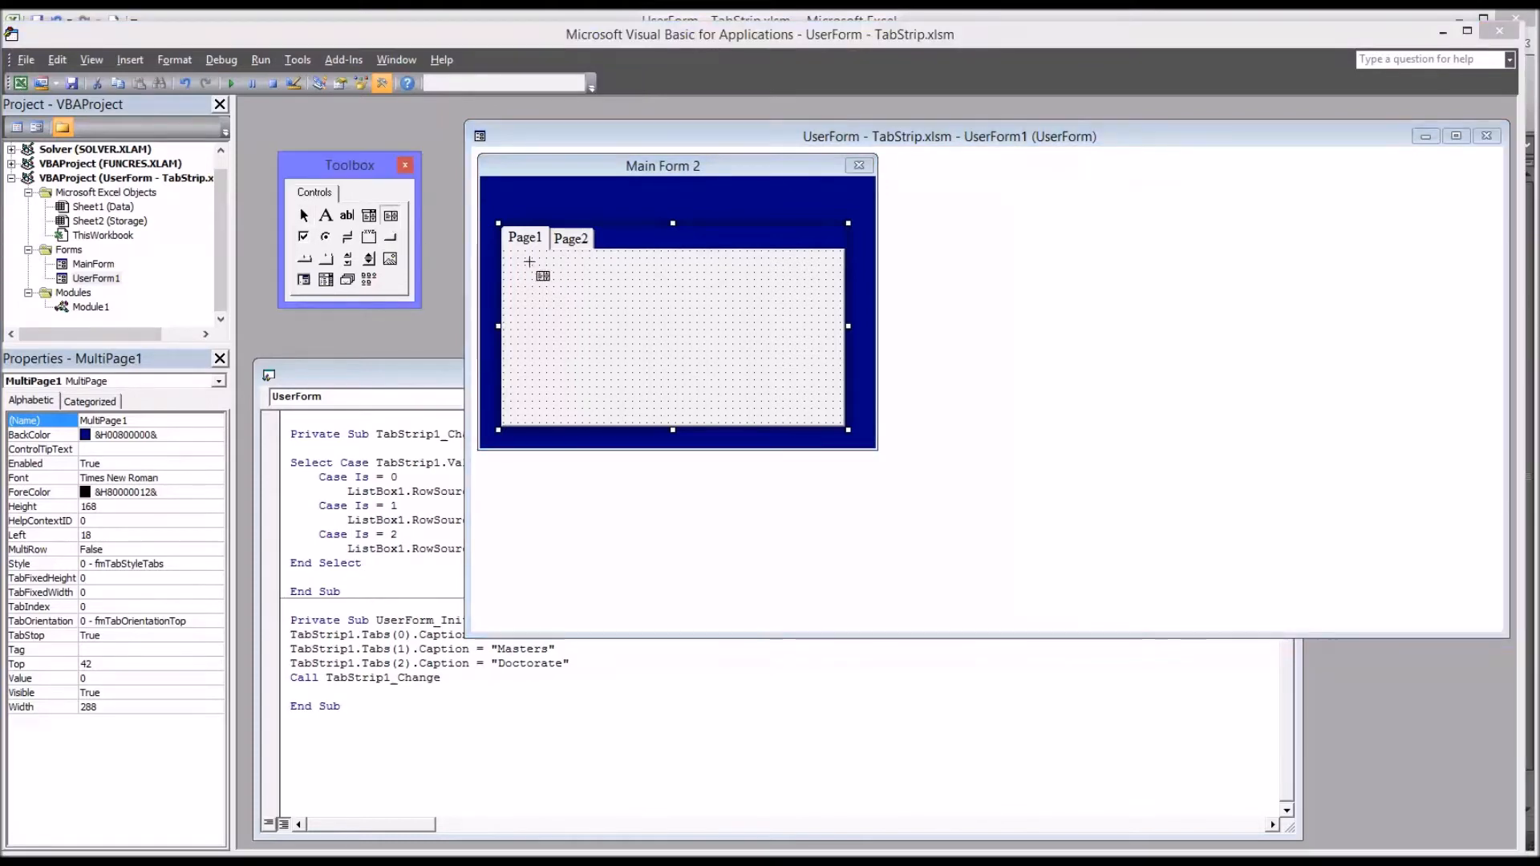
Put a list box on MultiPage Page1, then switch to Page2 for two text boxes
left_click(672, 324)
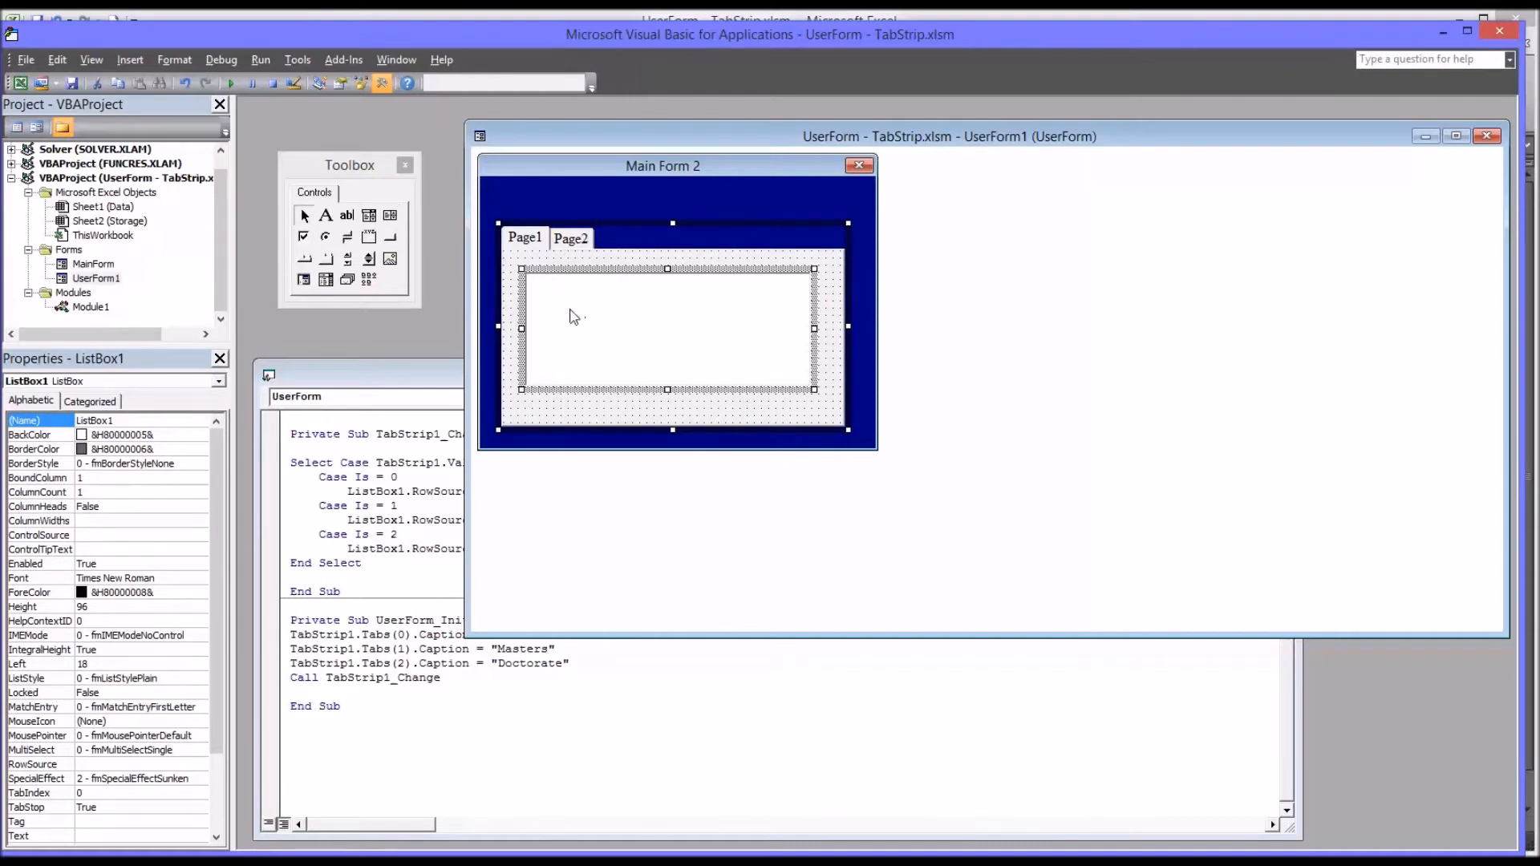
mouse_move(552, 301)
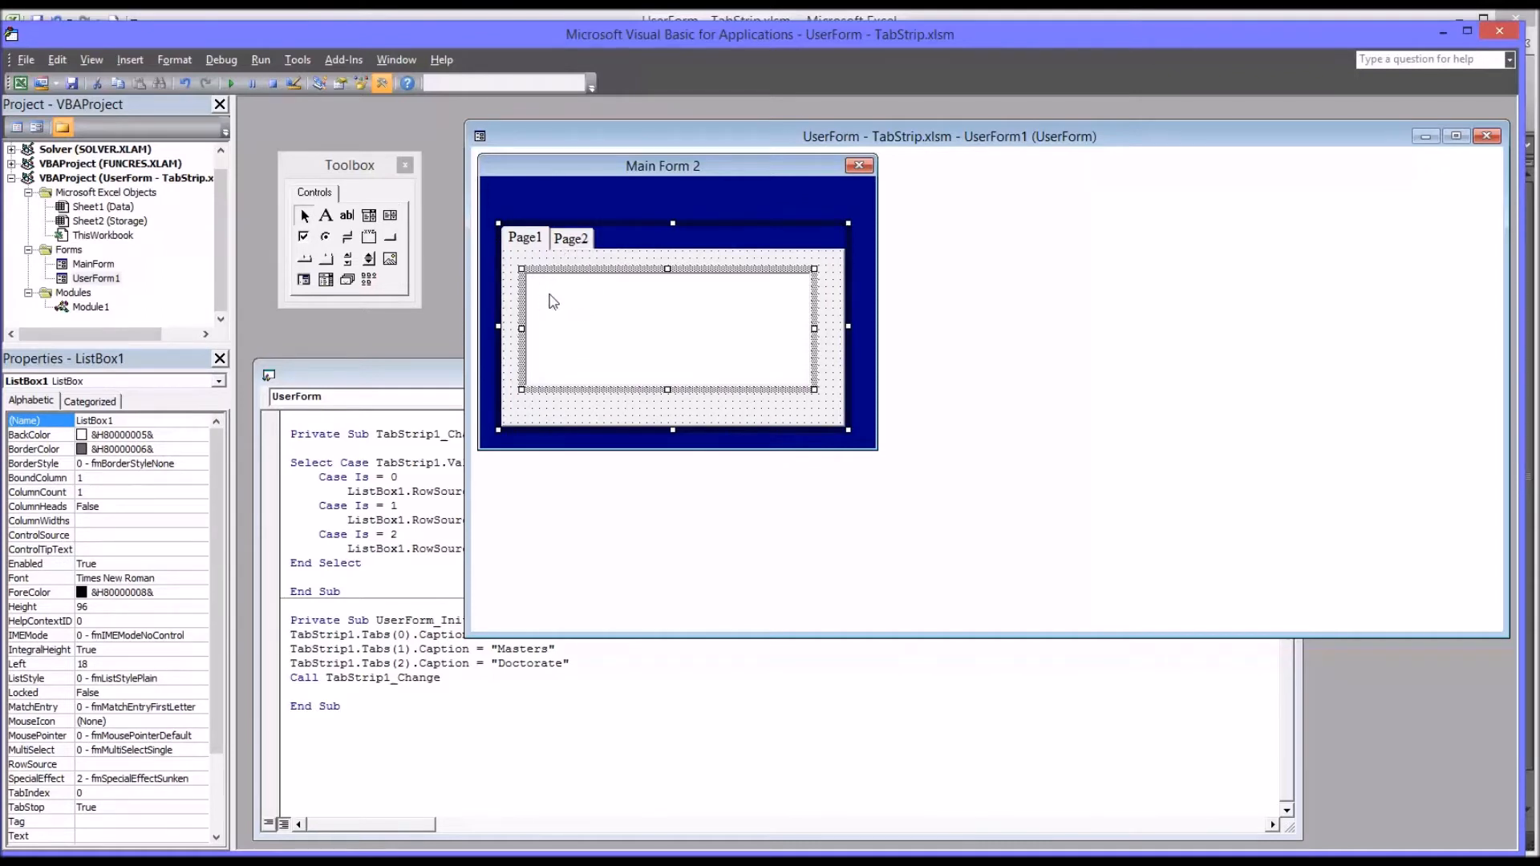
mouse_move(618, 309)
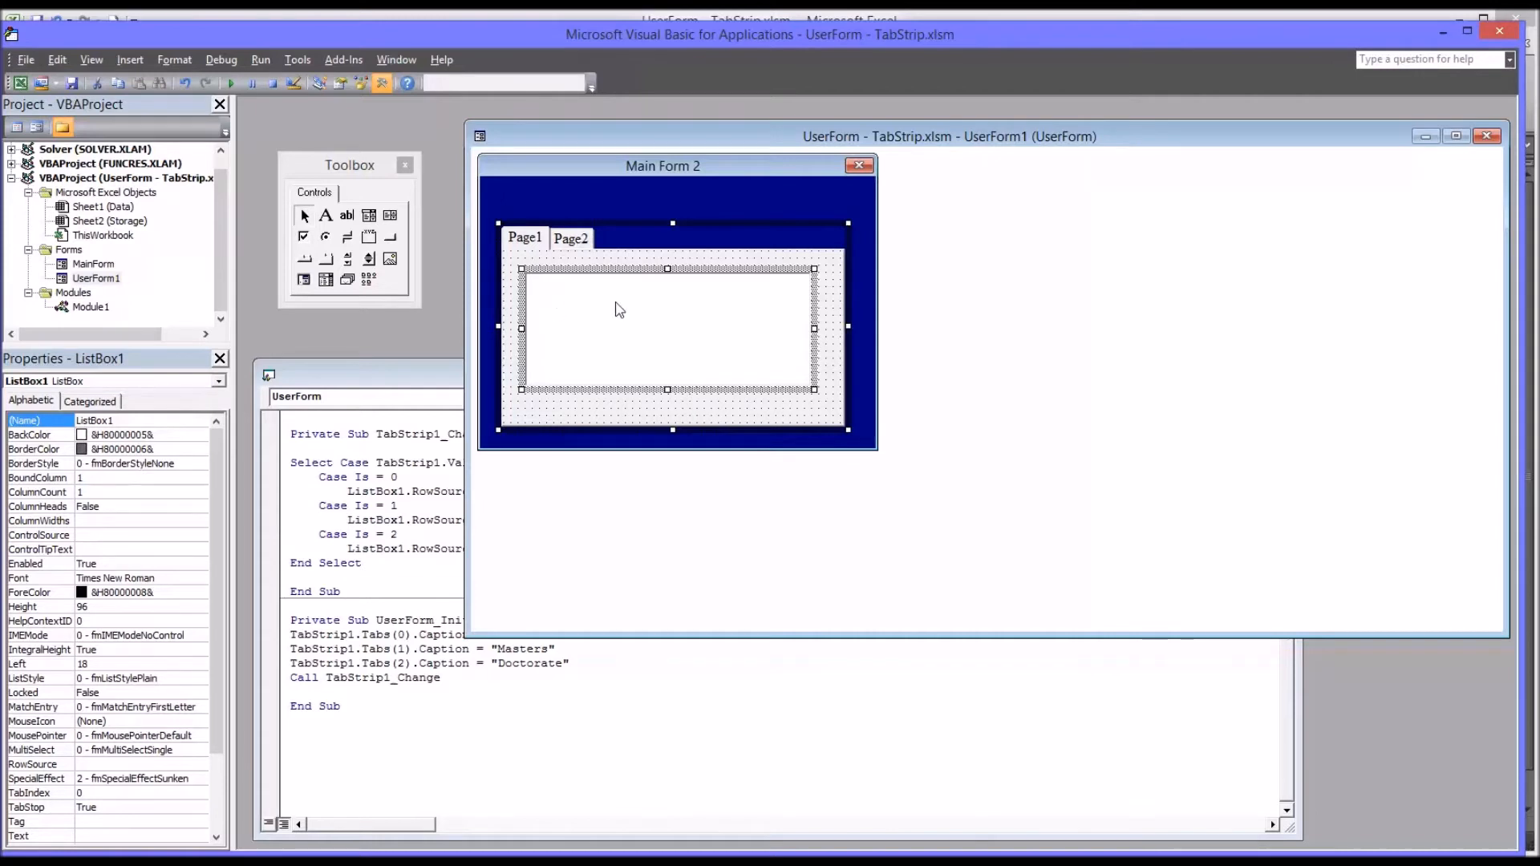
mouse_move(625, 336)
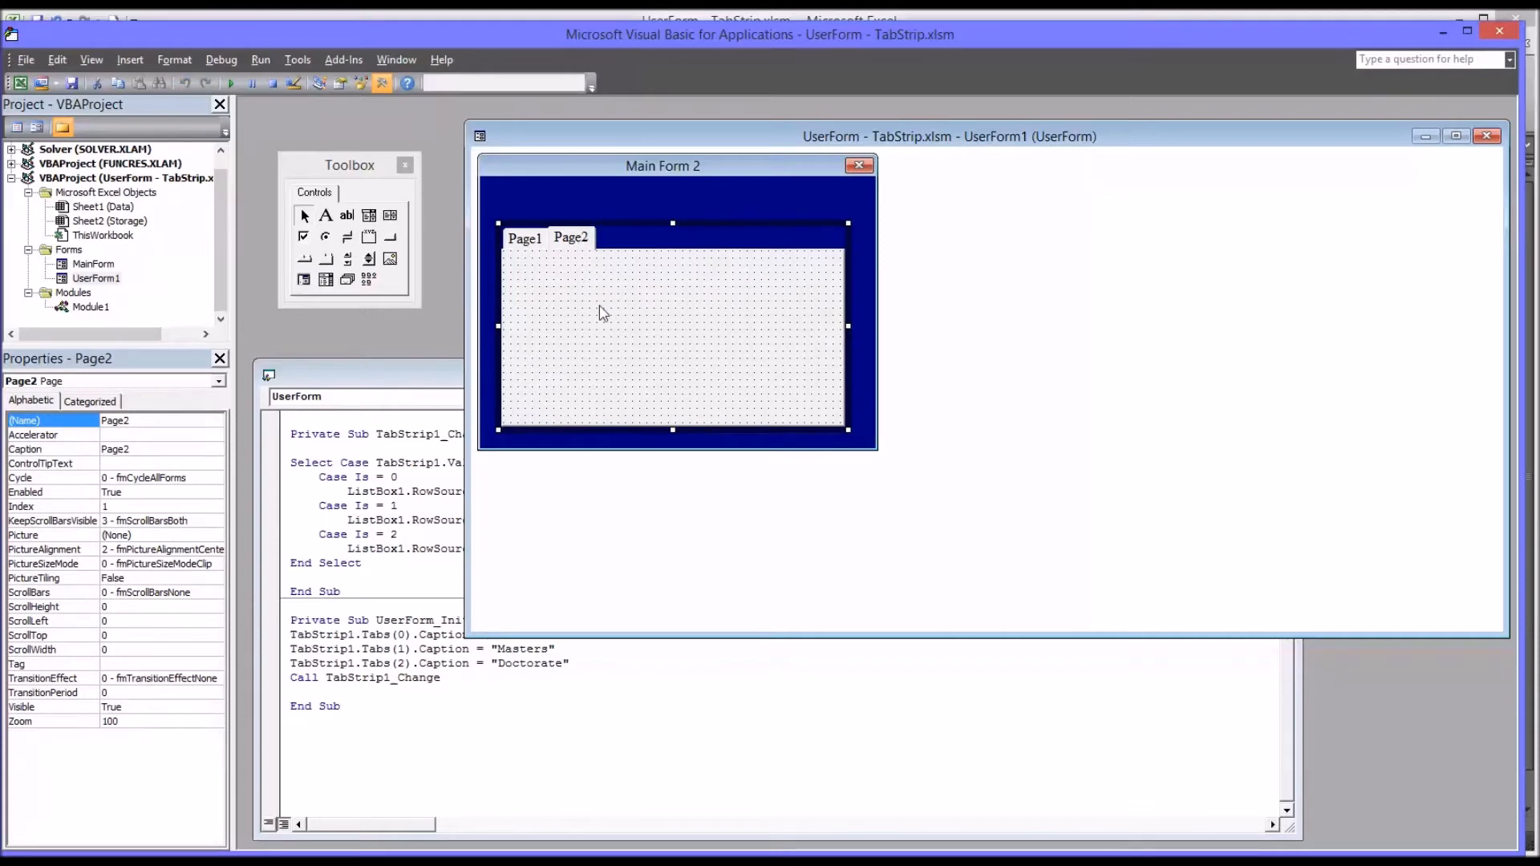
mouse_move(368, 258)
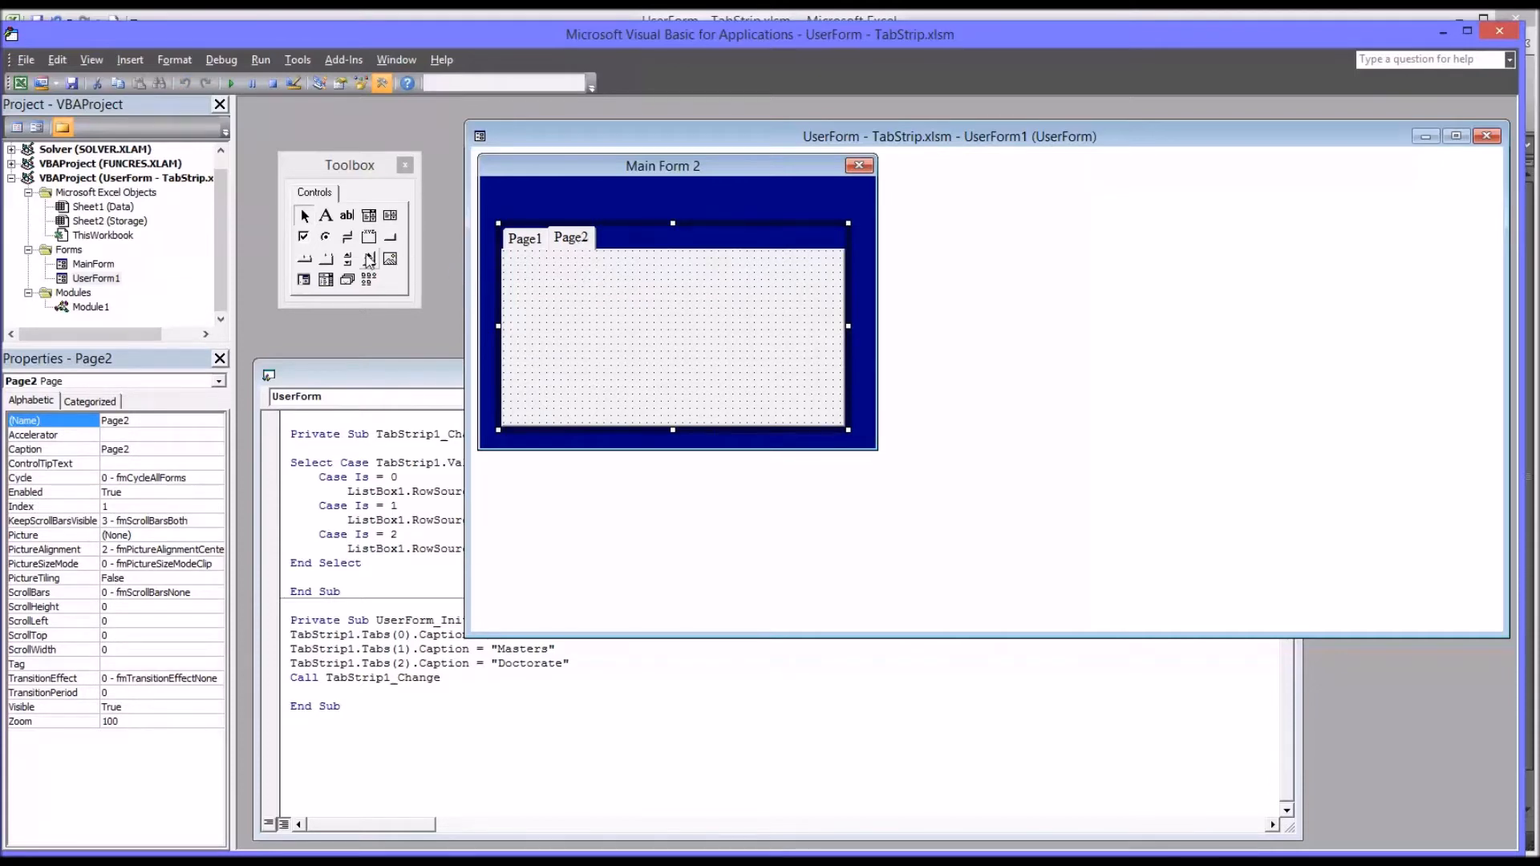
left_click(346, 214)
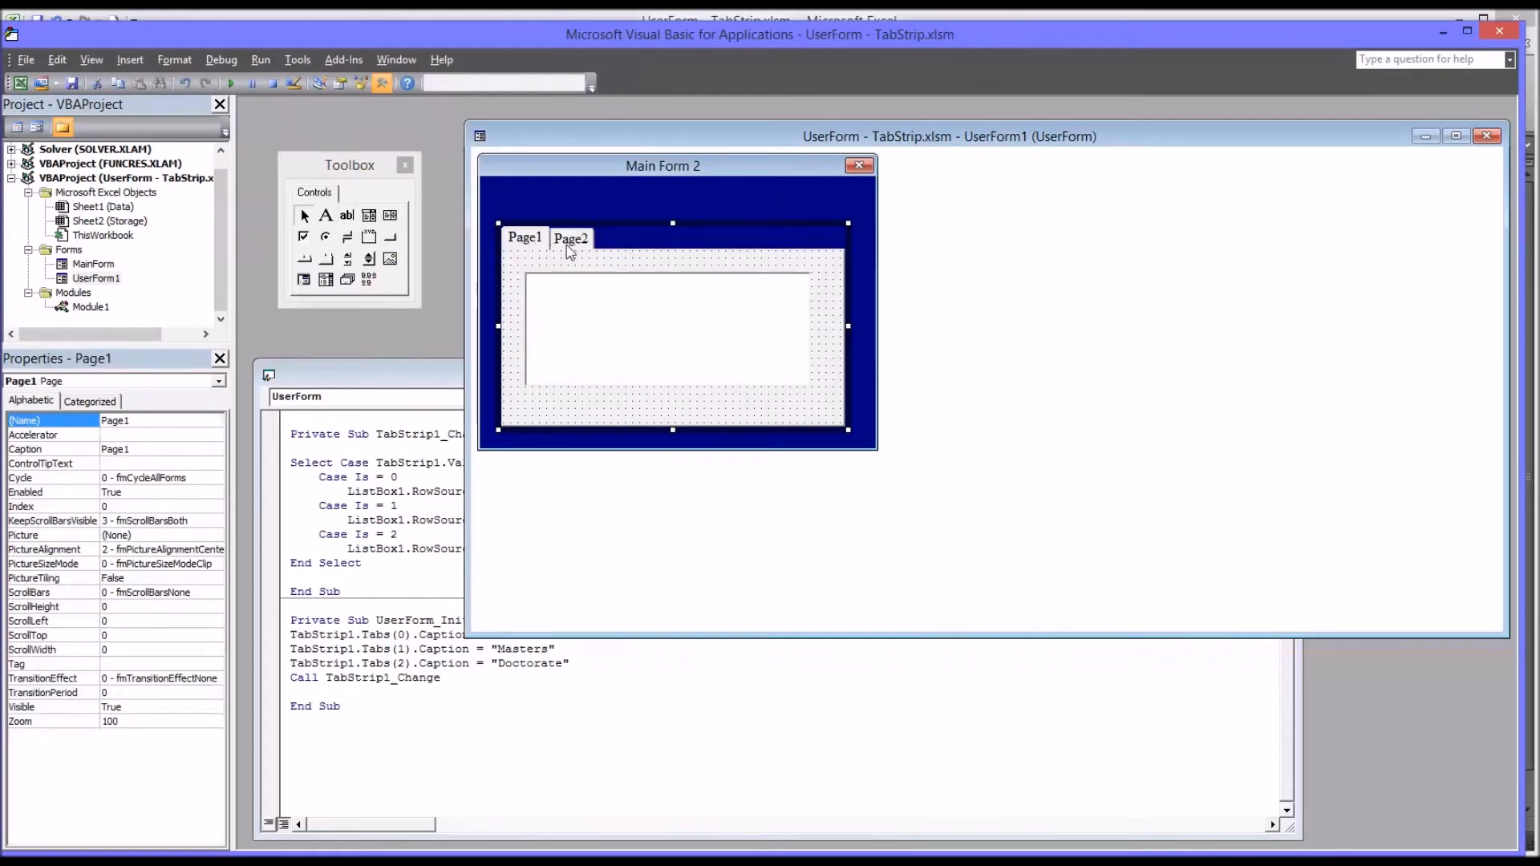
left_click(570, 237)
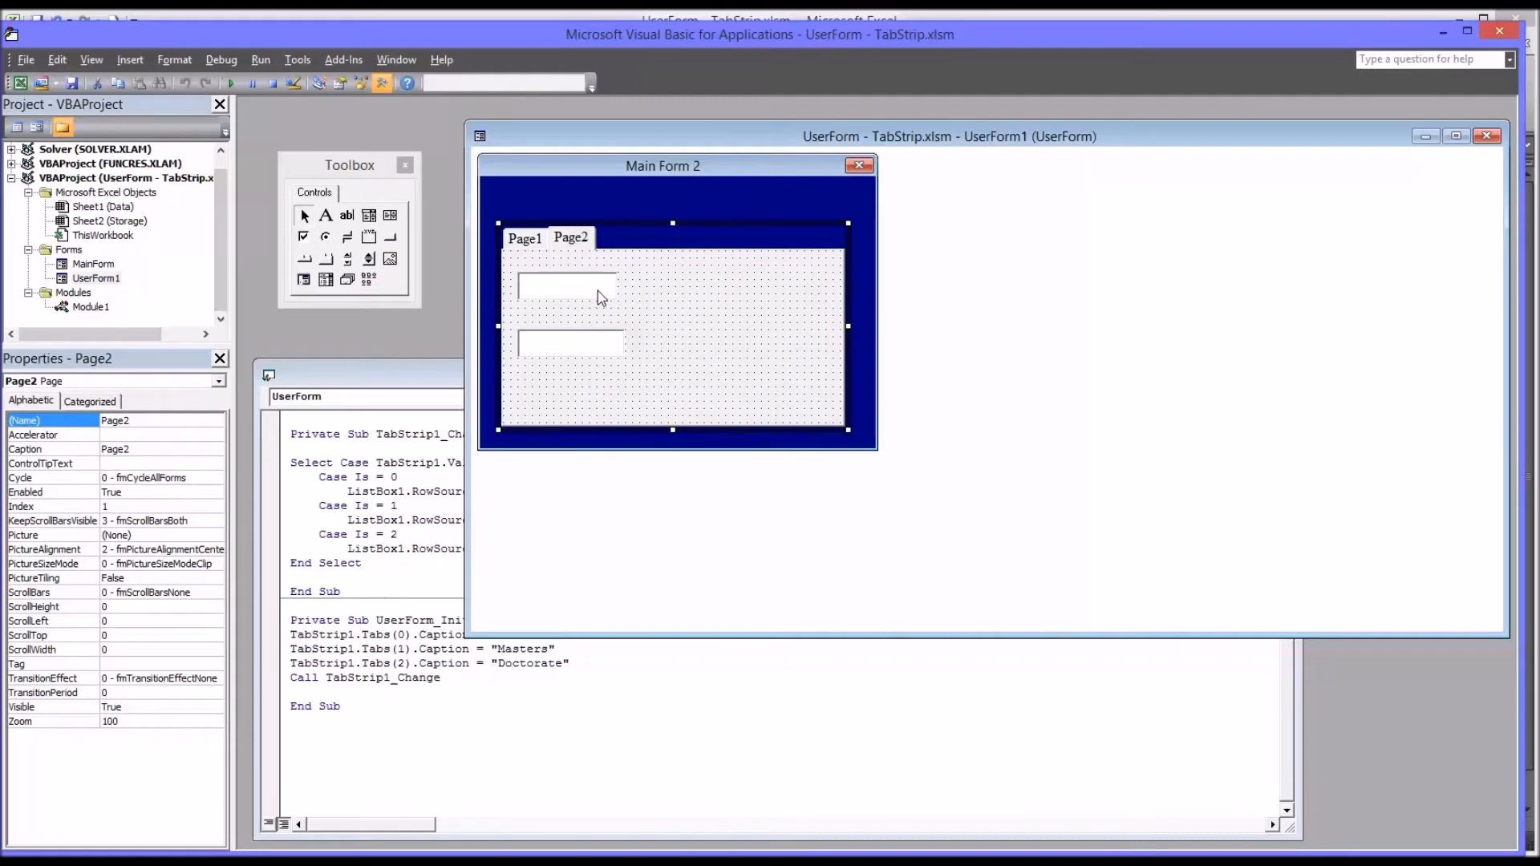
mouse_move(914, 547)
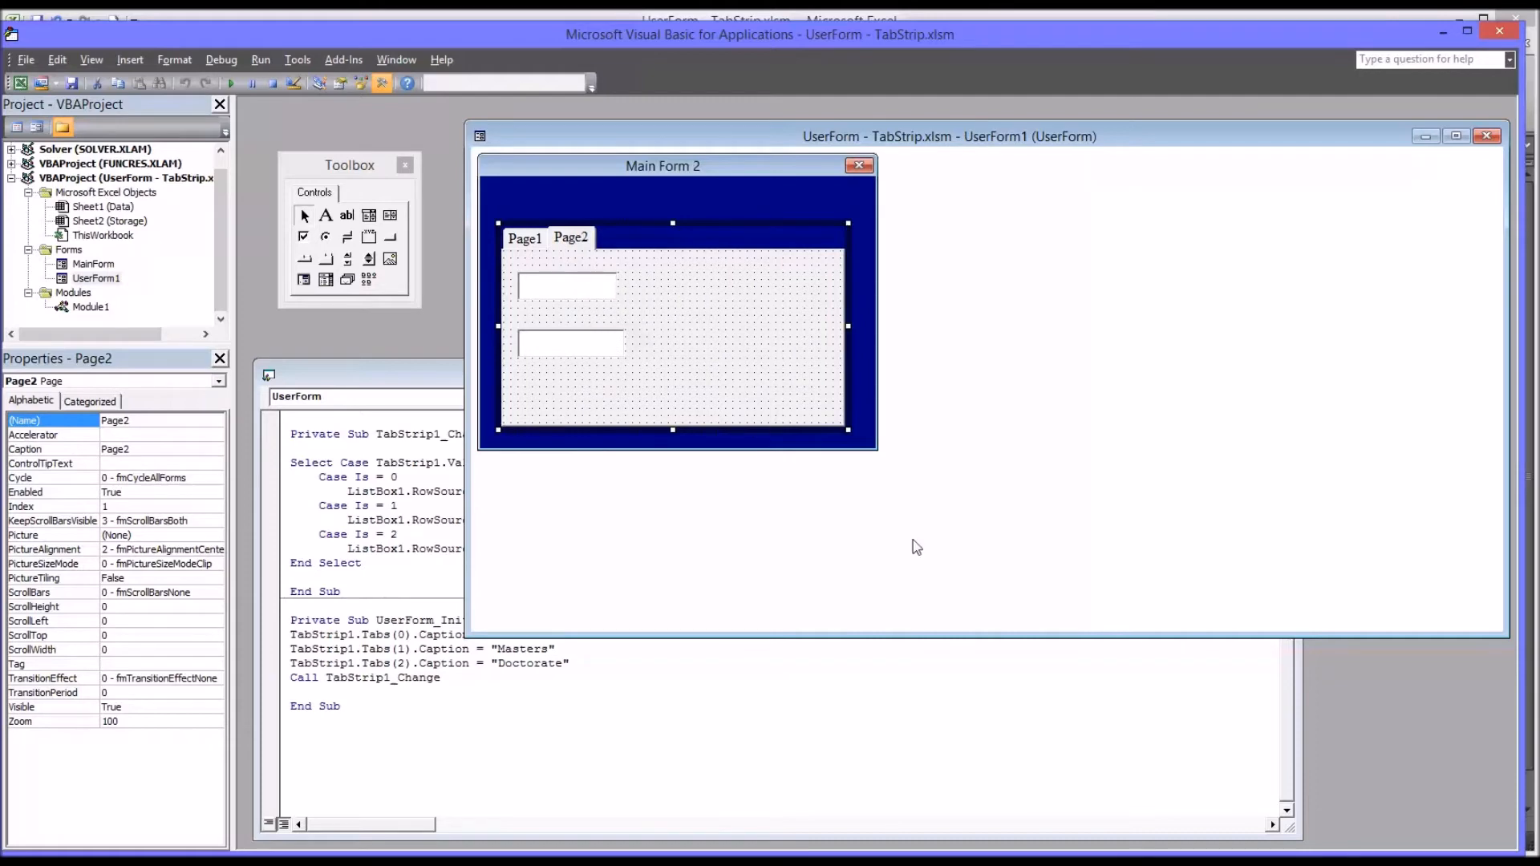
mouse_move(816, 471)
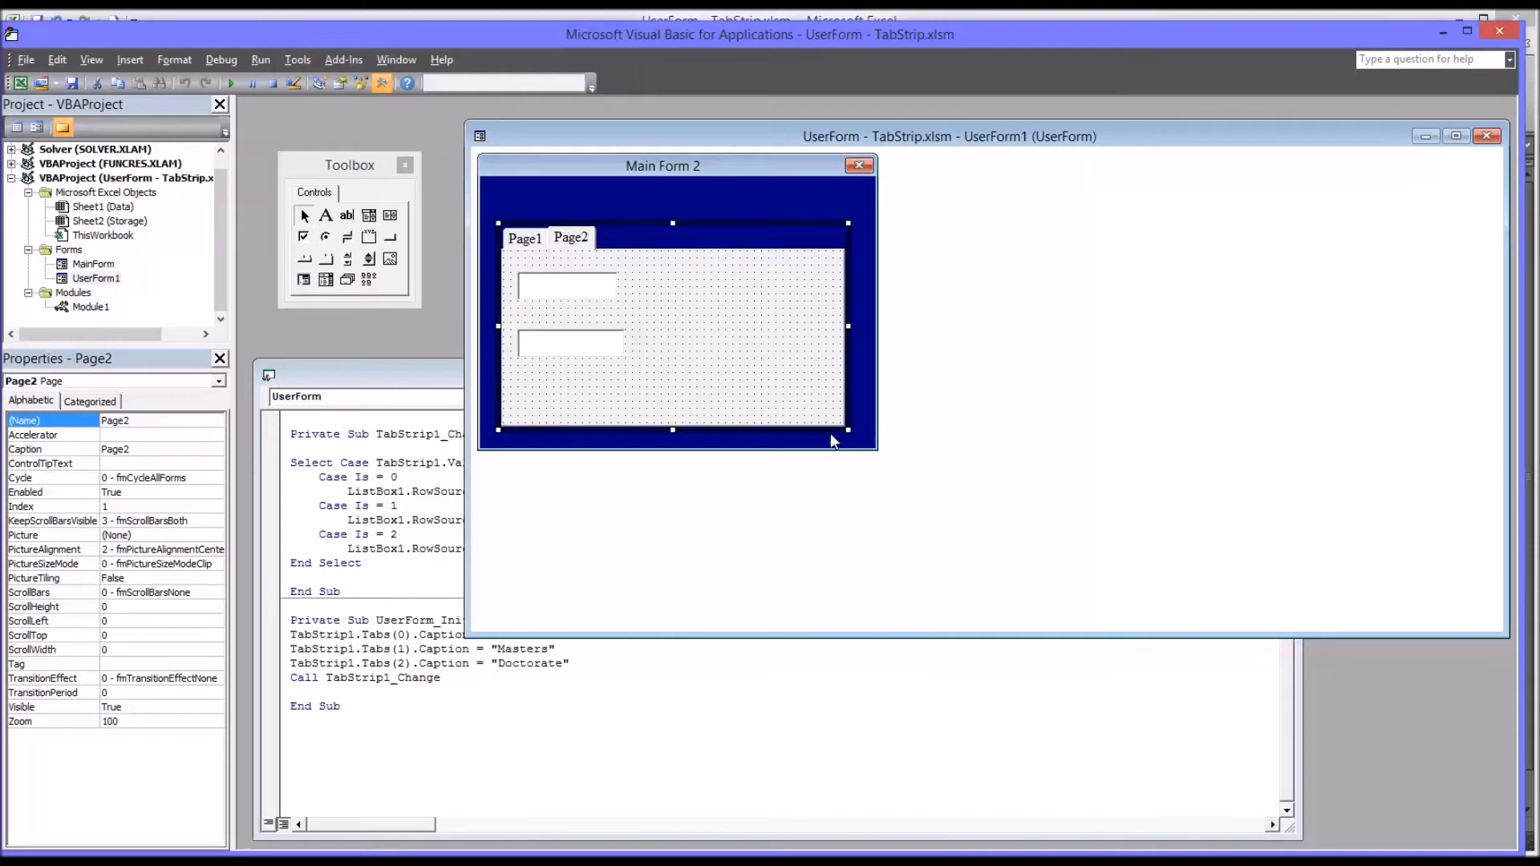
Select Main Form 2 and the lower TabStrip, switching tabs to show Page1's list box
left_click(678, 462)
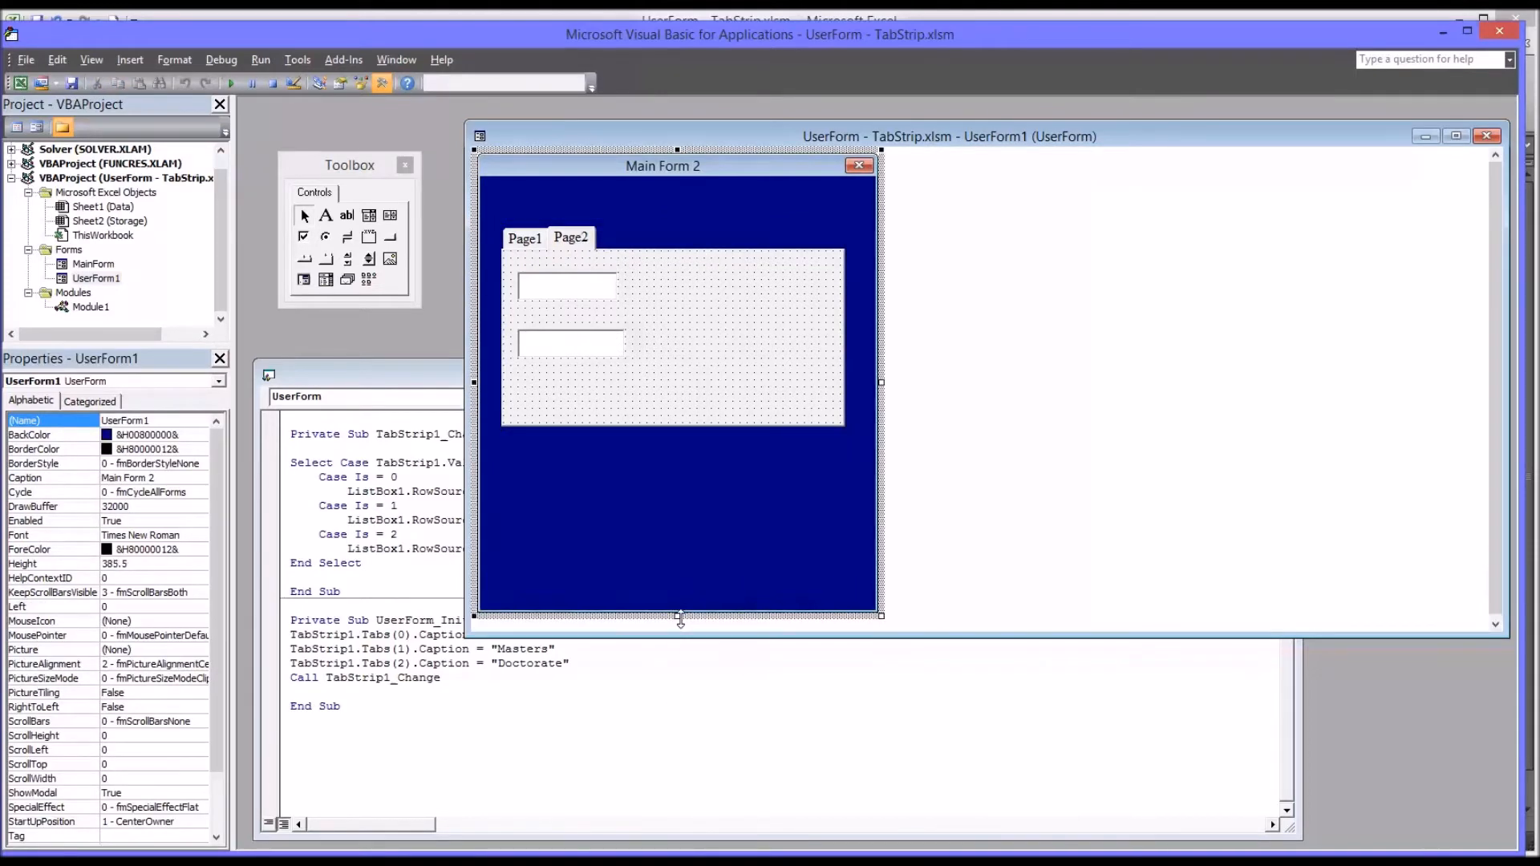
mouse_move(972, 638)
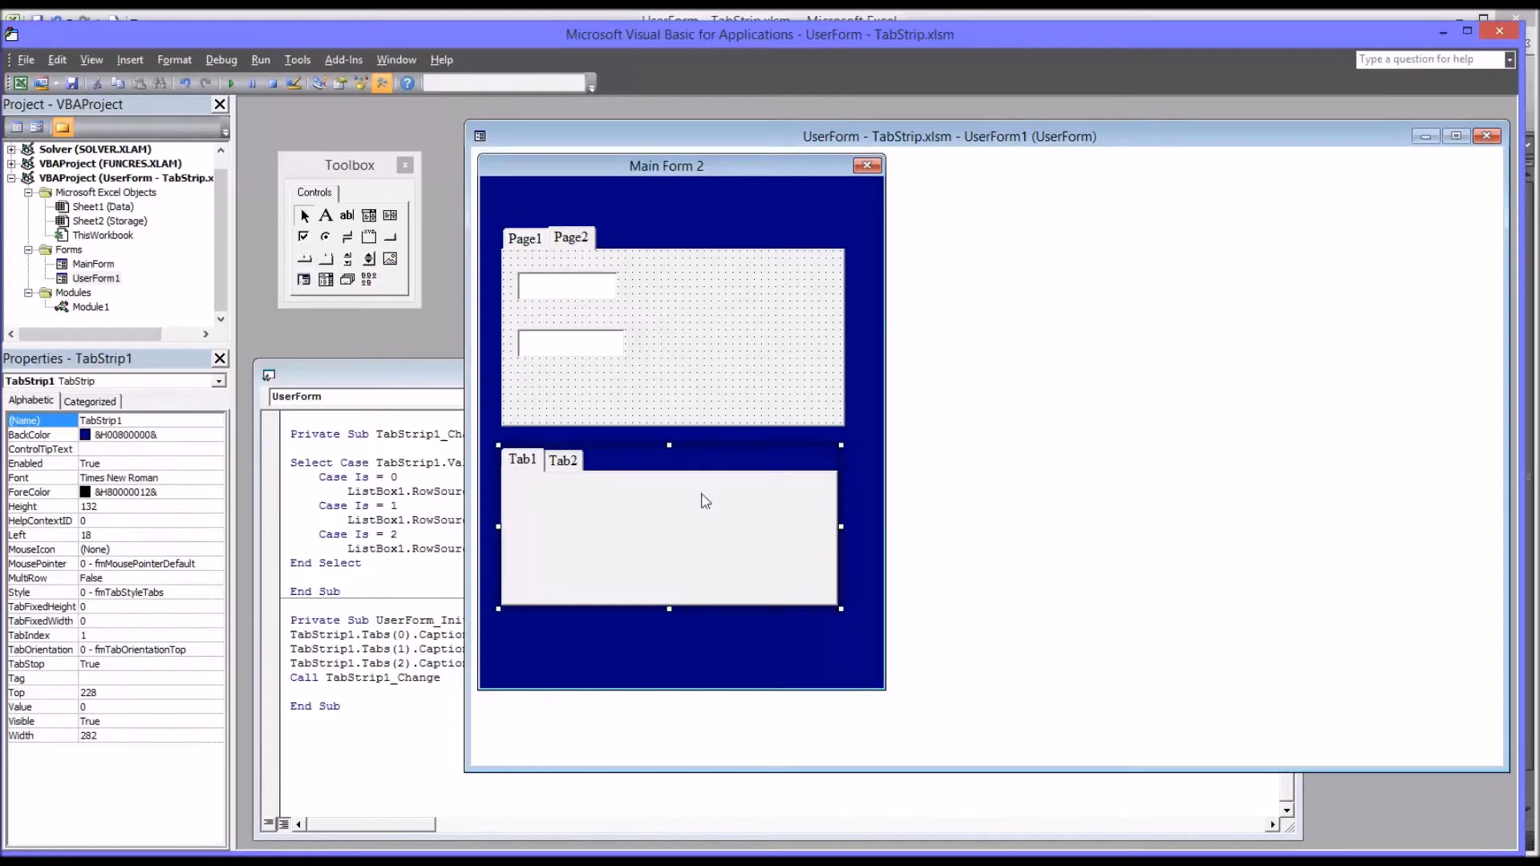
mouse_move(827, 563)
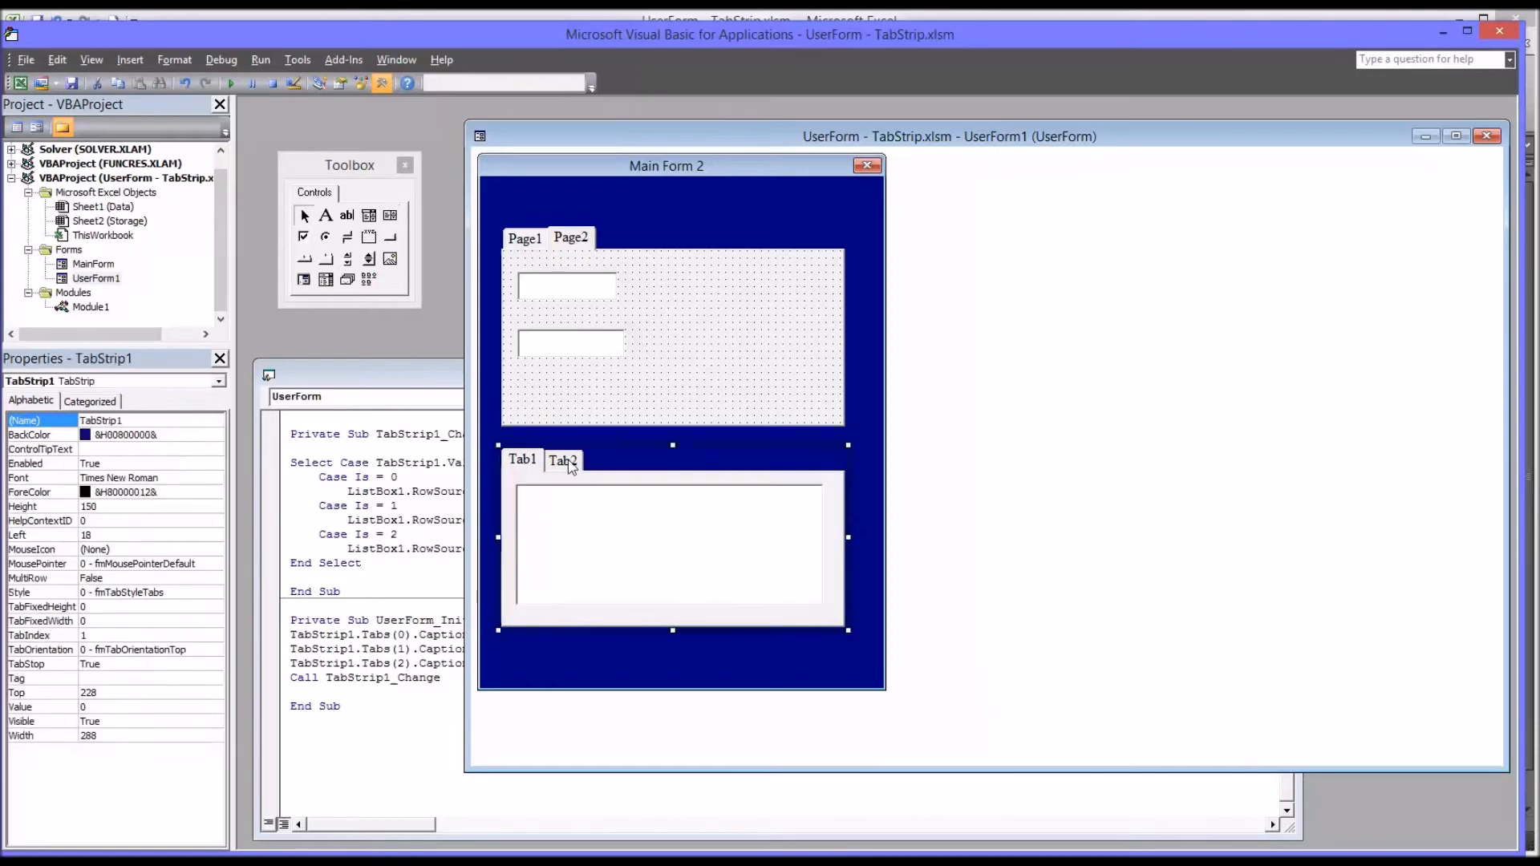
left_click(562, 460)
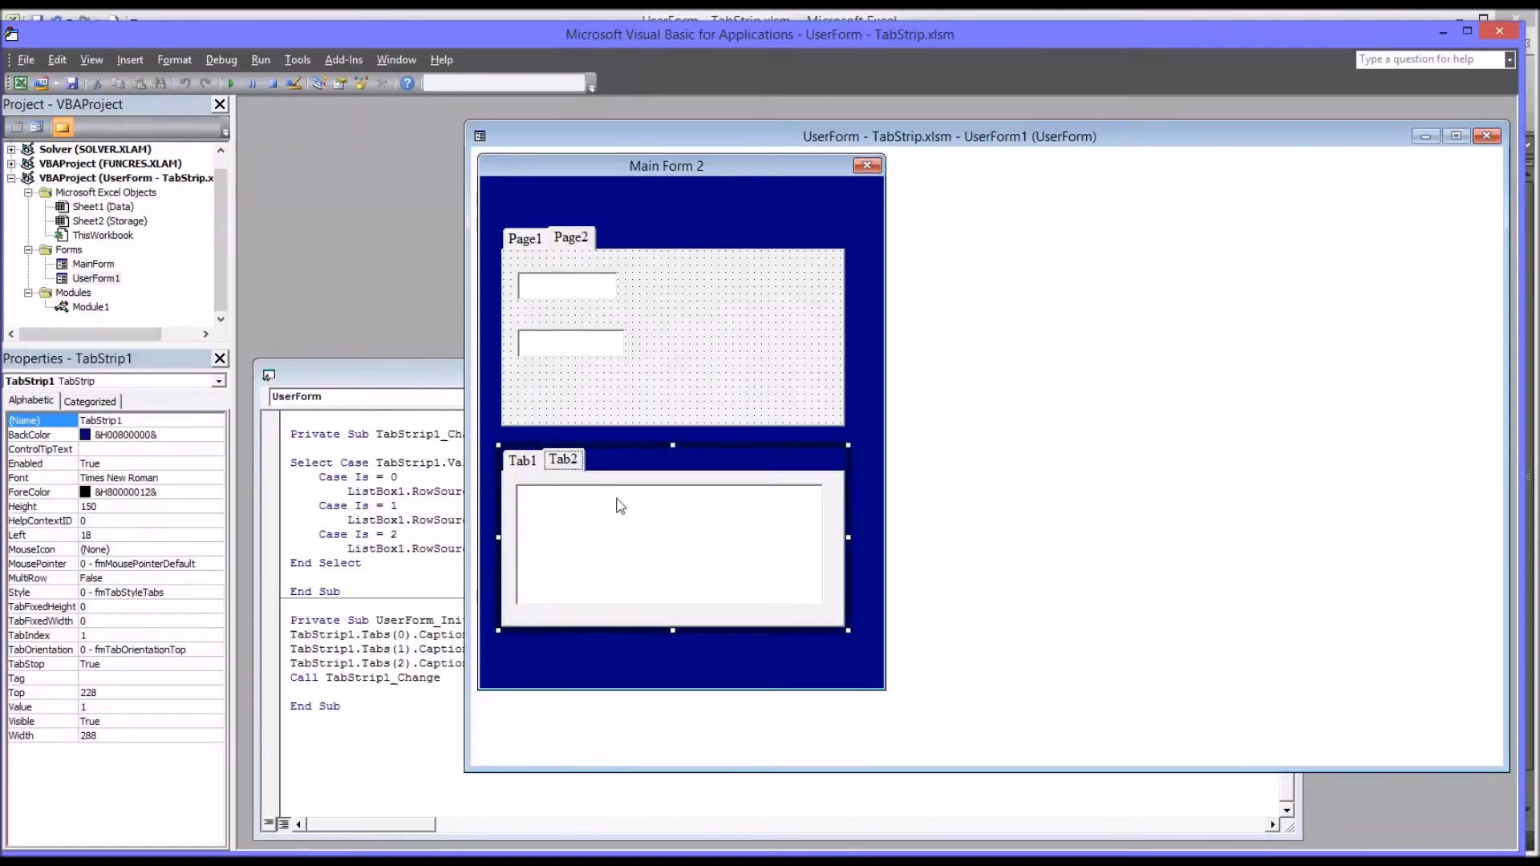
mouse_move(676, 533)
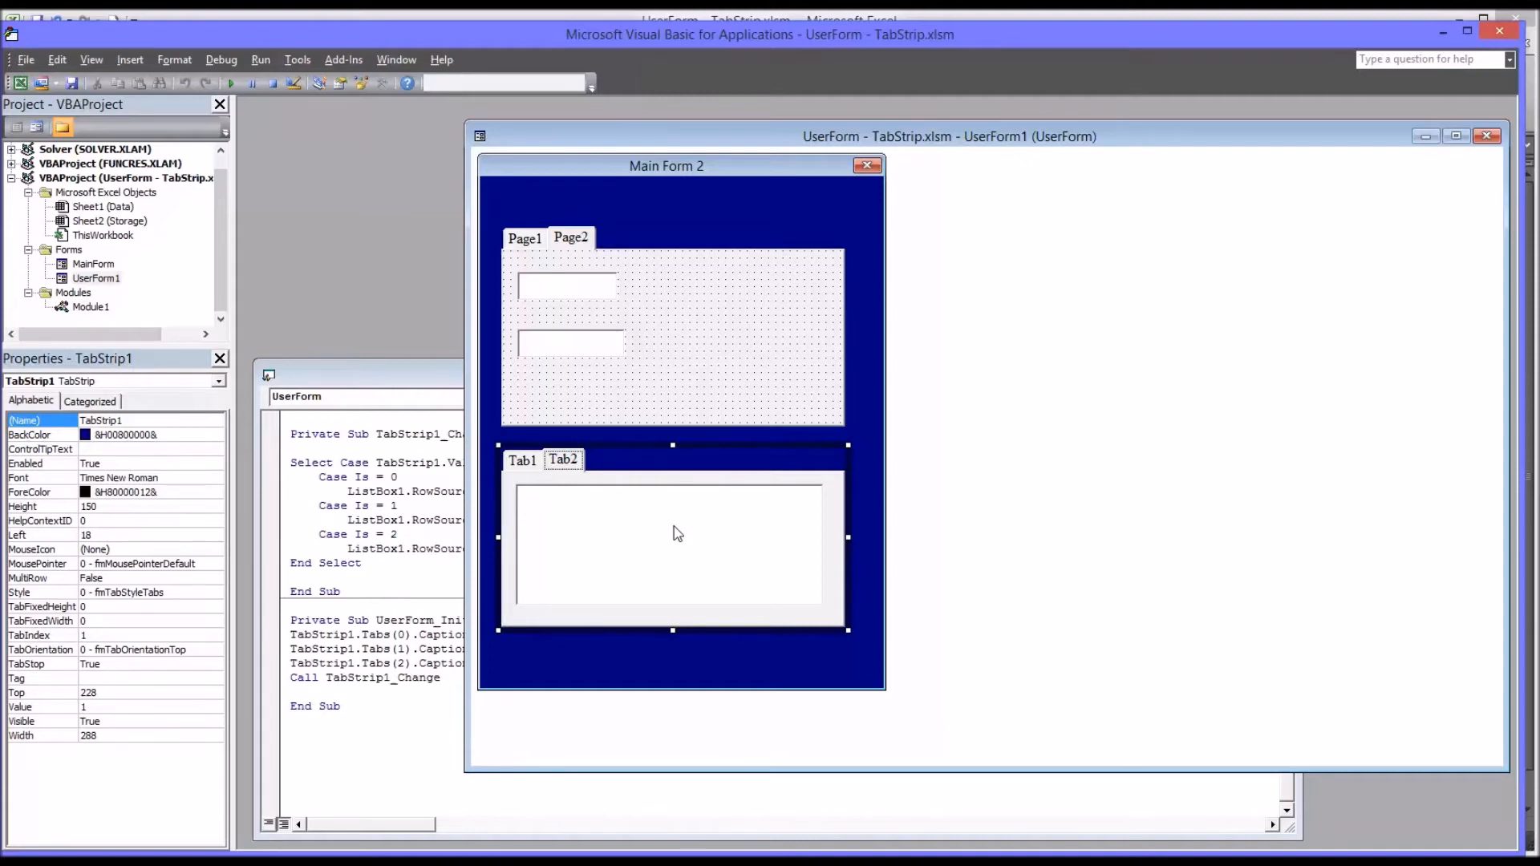
left_click(522, 460)
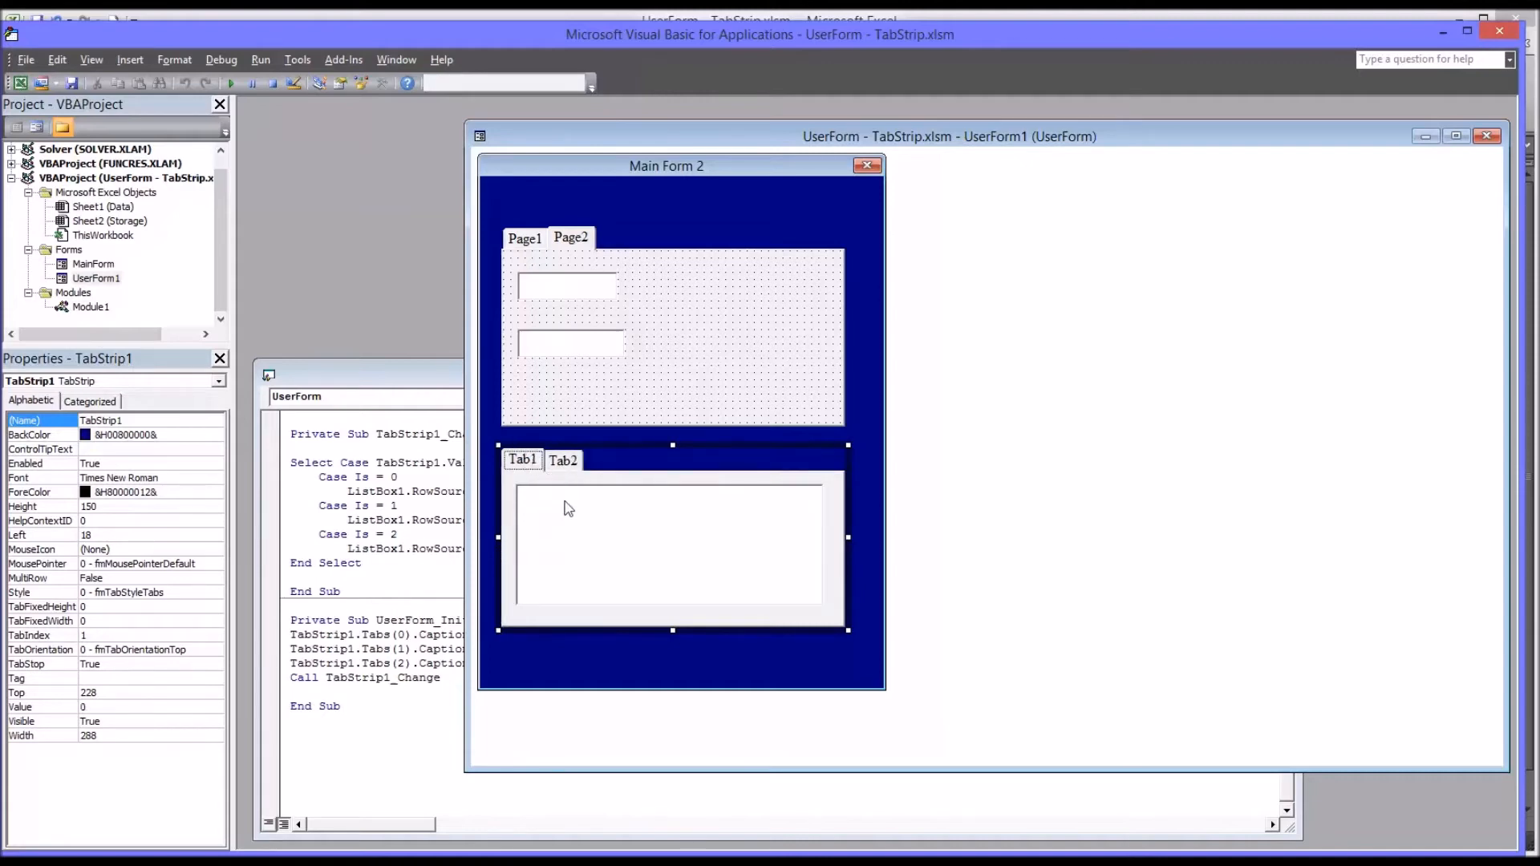
left_click(561, 460)
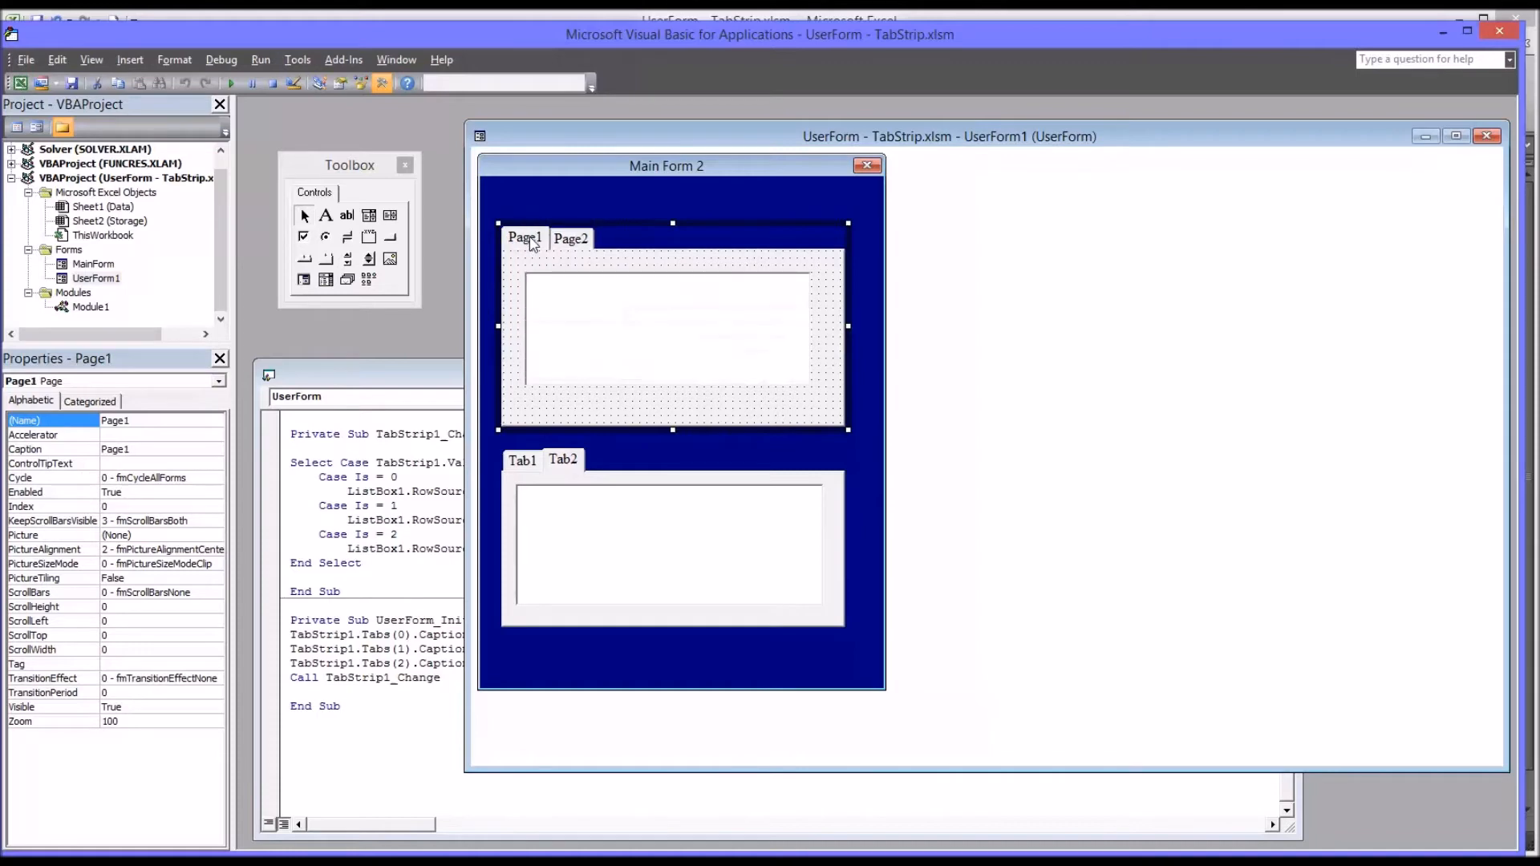
mouse_move(769, 371)
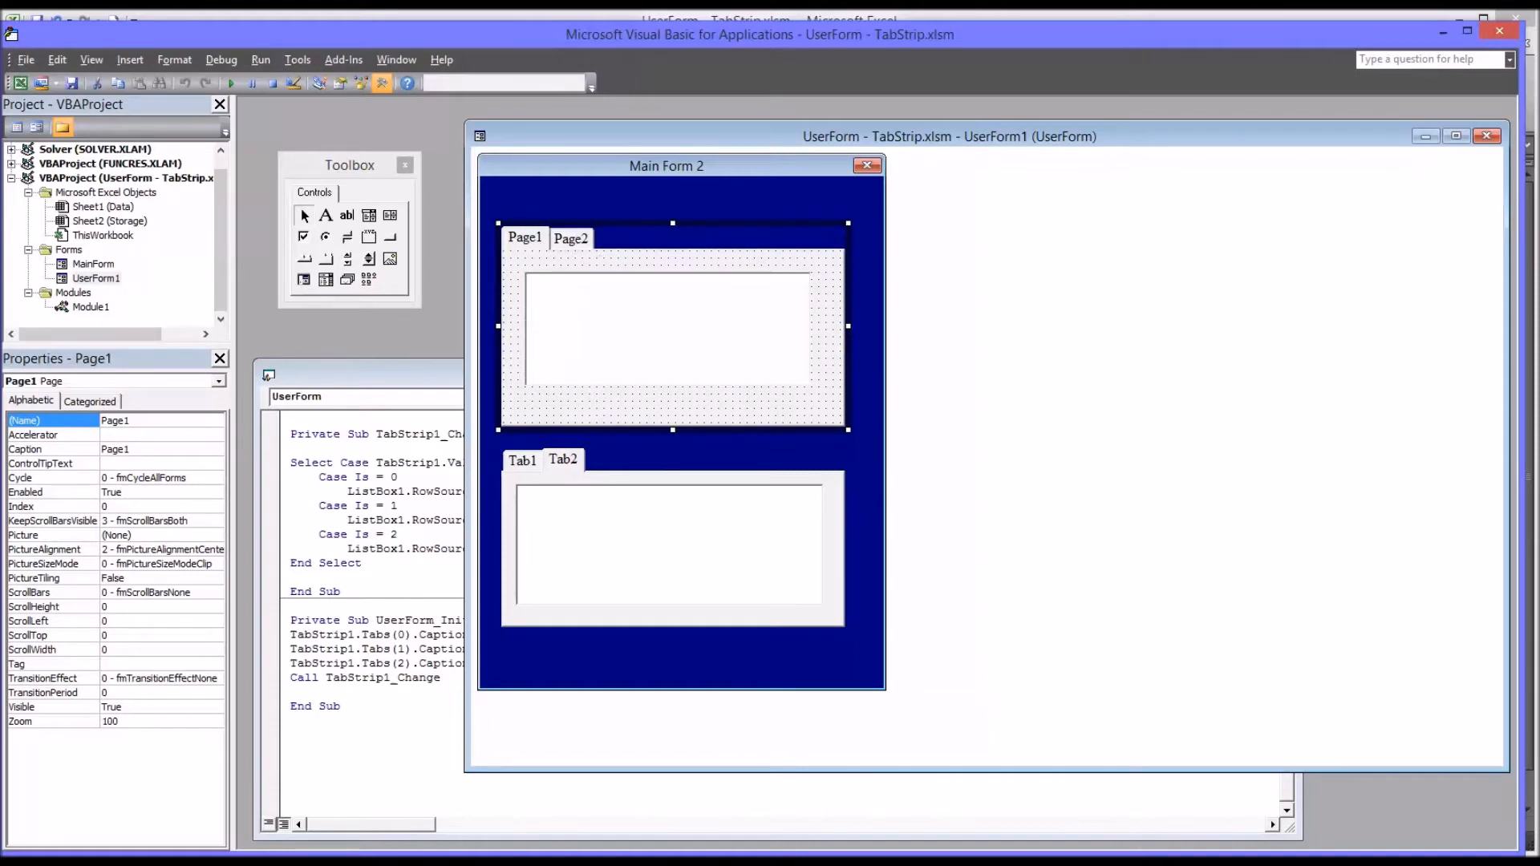
mouse_move(656, 423)
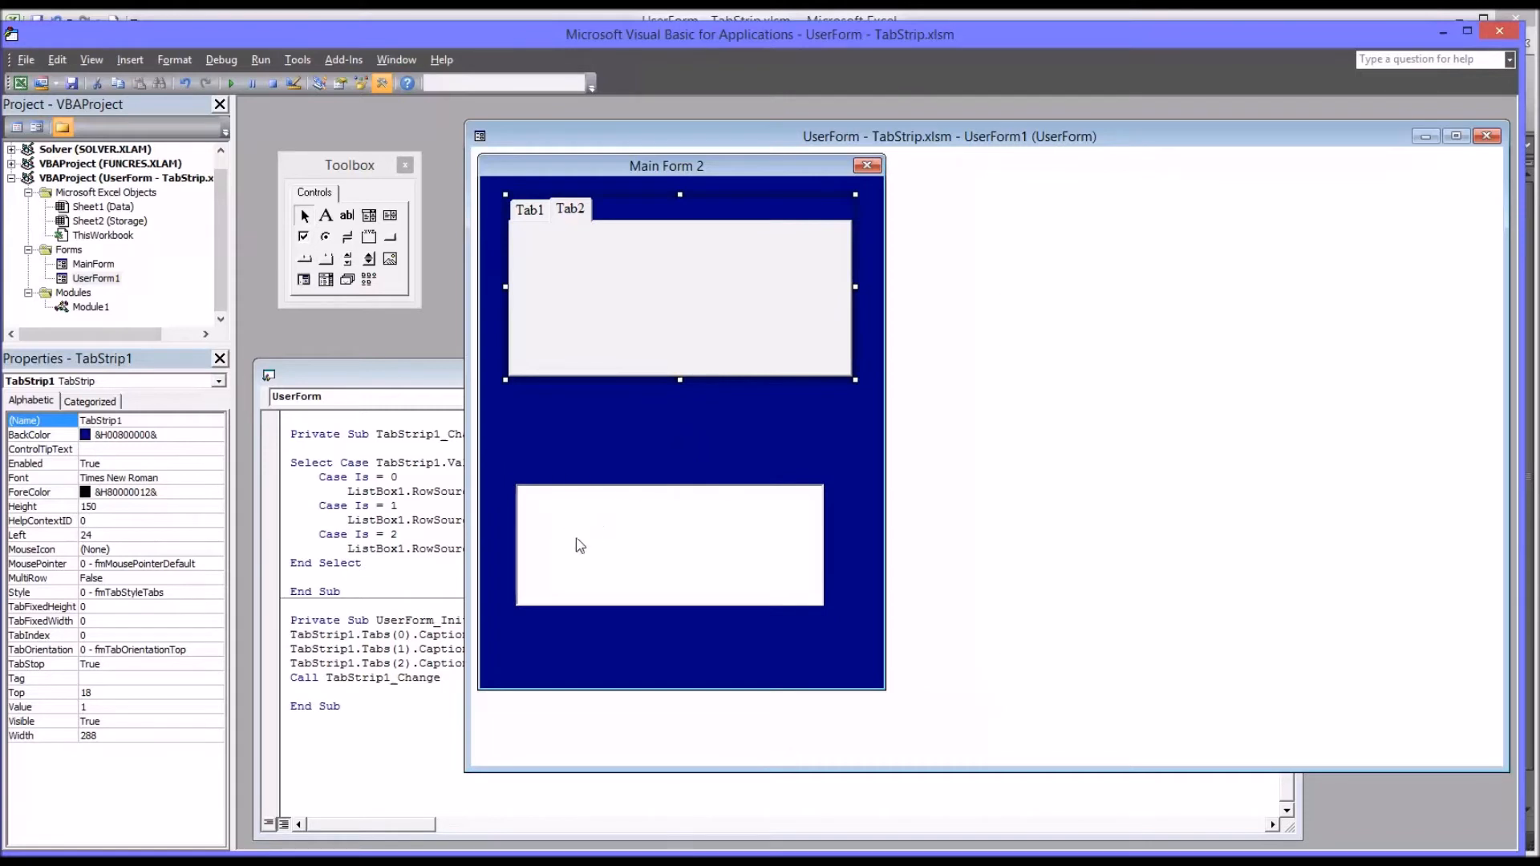
mouse_move(604, 444)
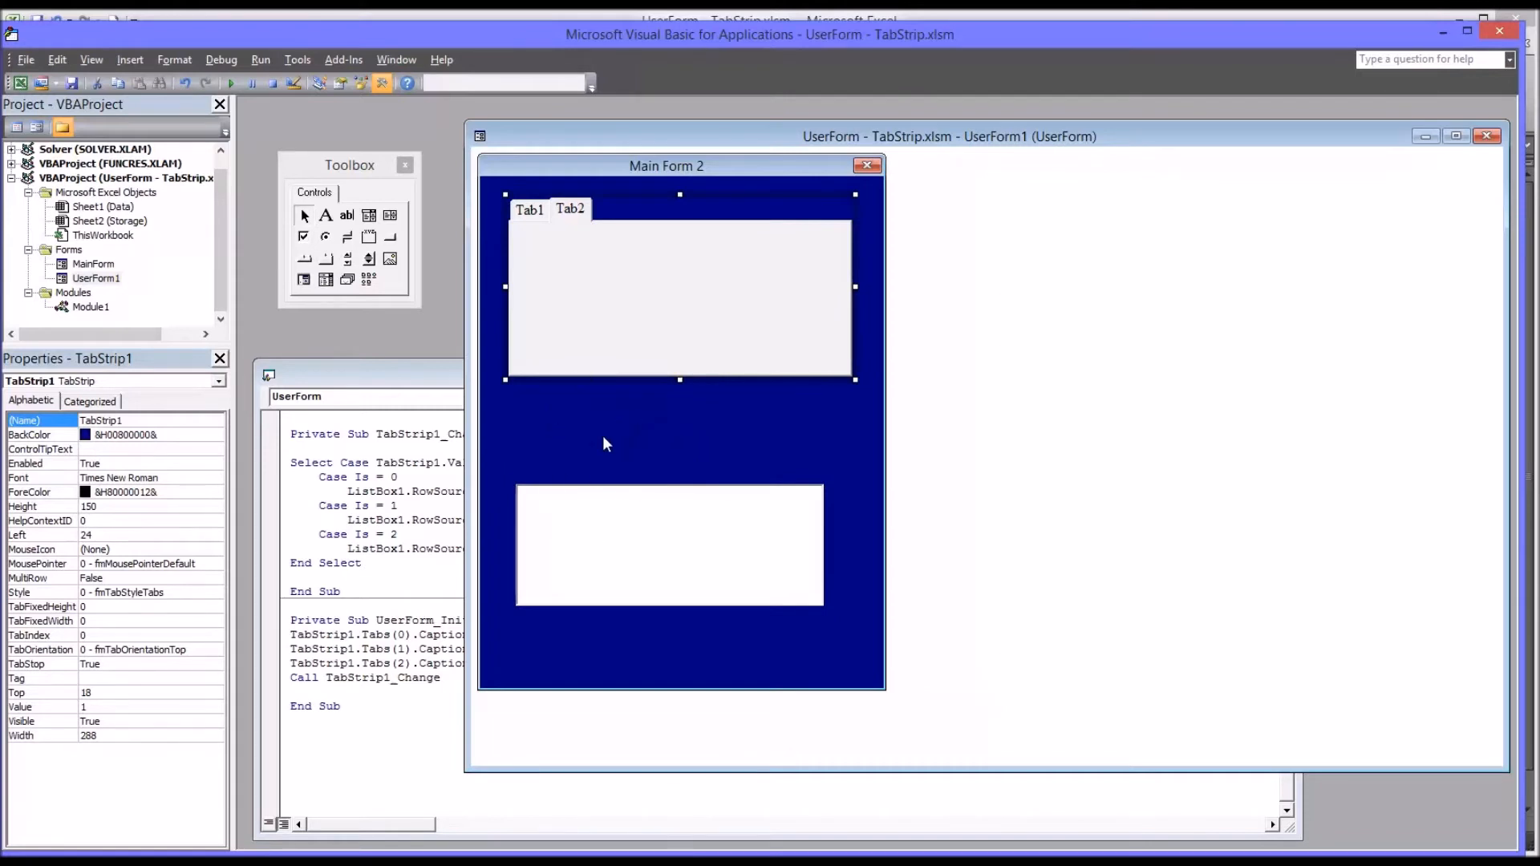
mouse_move(644, 420)
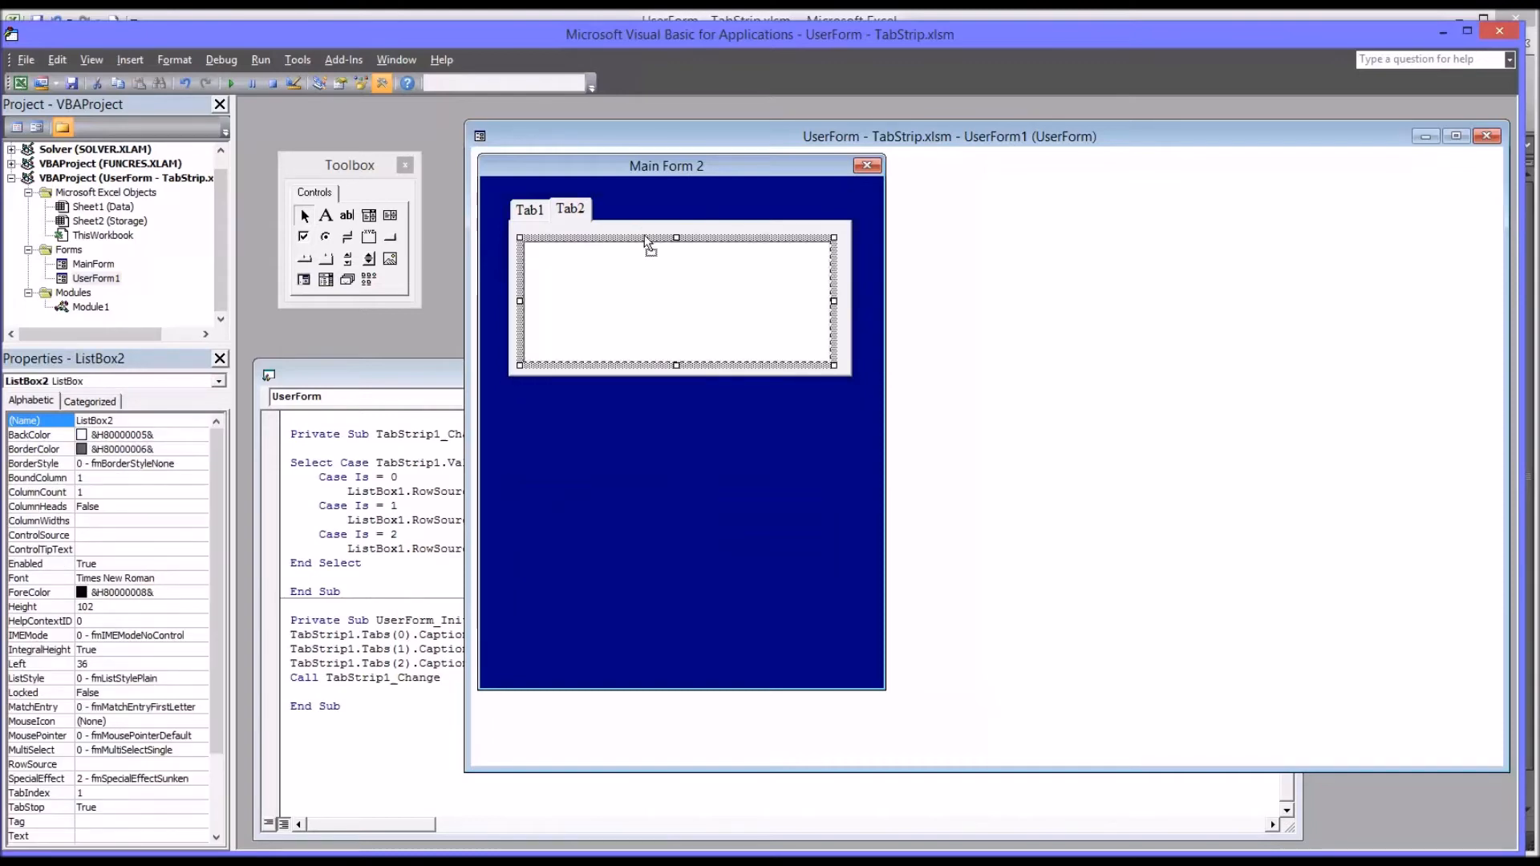
Select the list box on the tab strip to reposition it on the shortened form
left_click(678, 442)
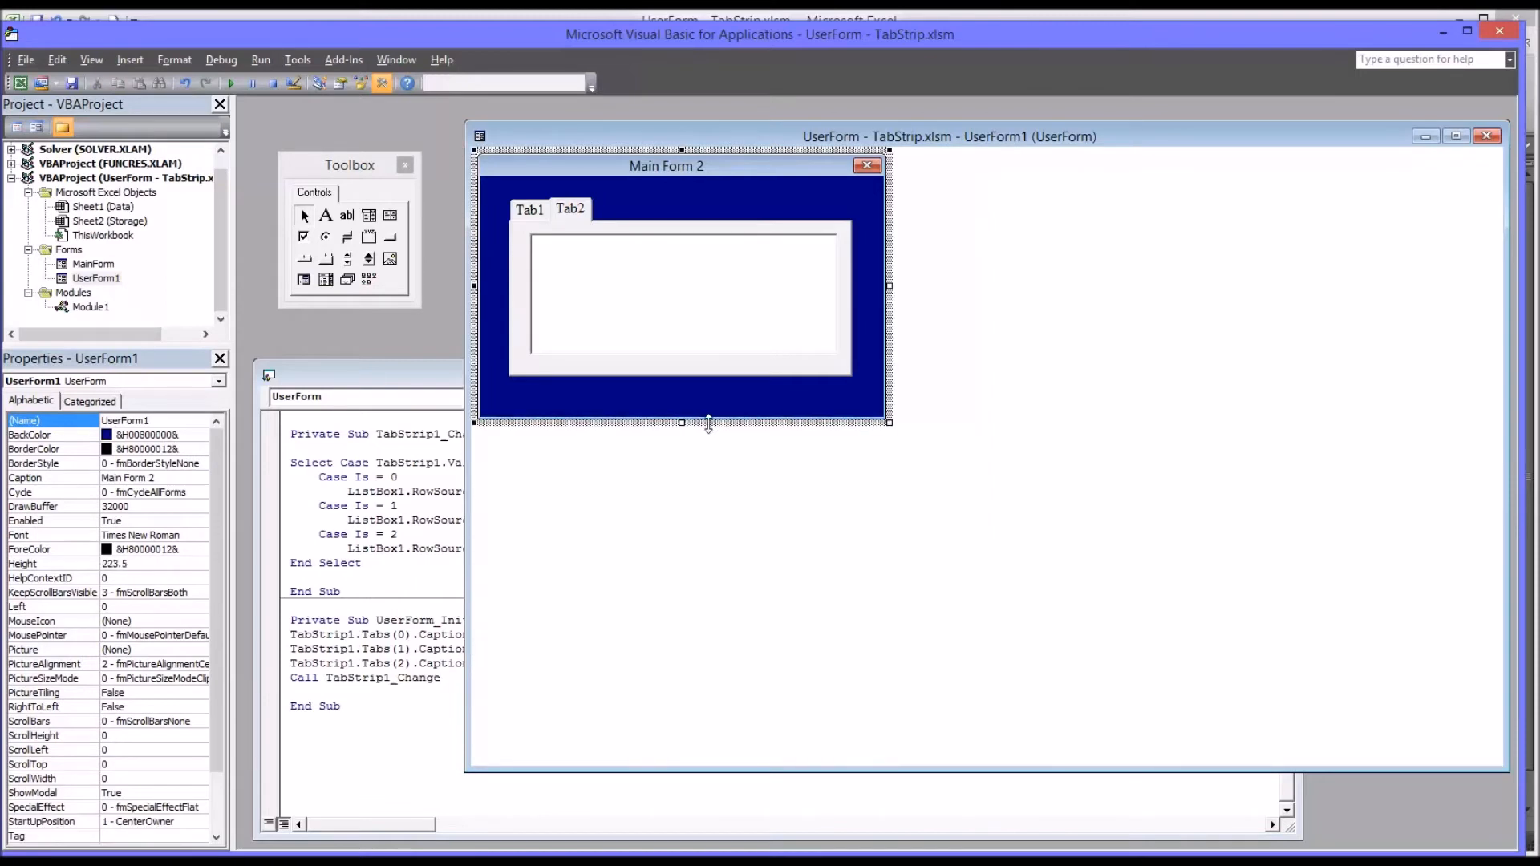
mouse_move(607, 298)
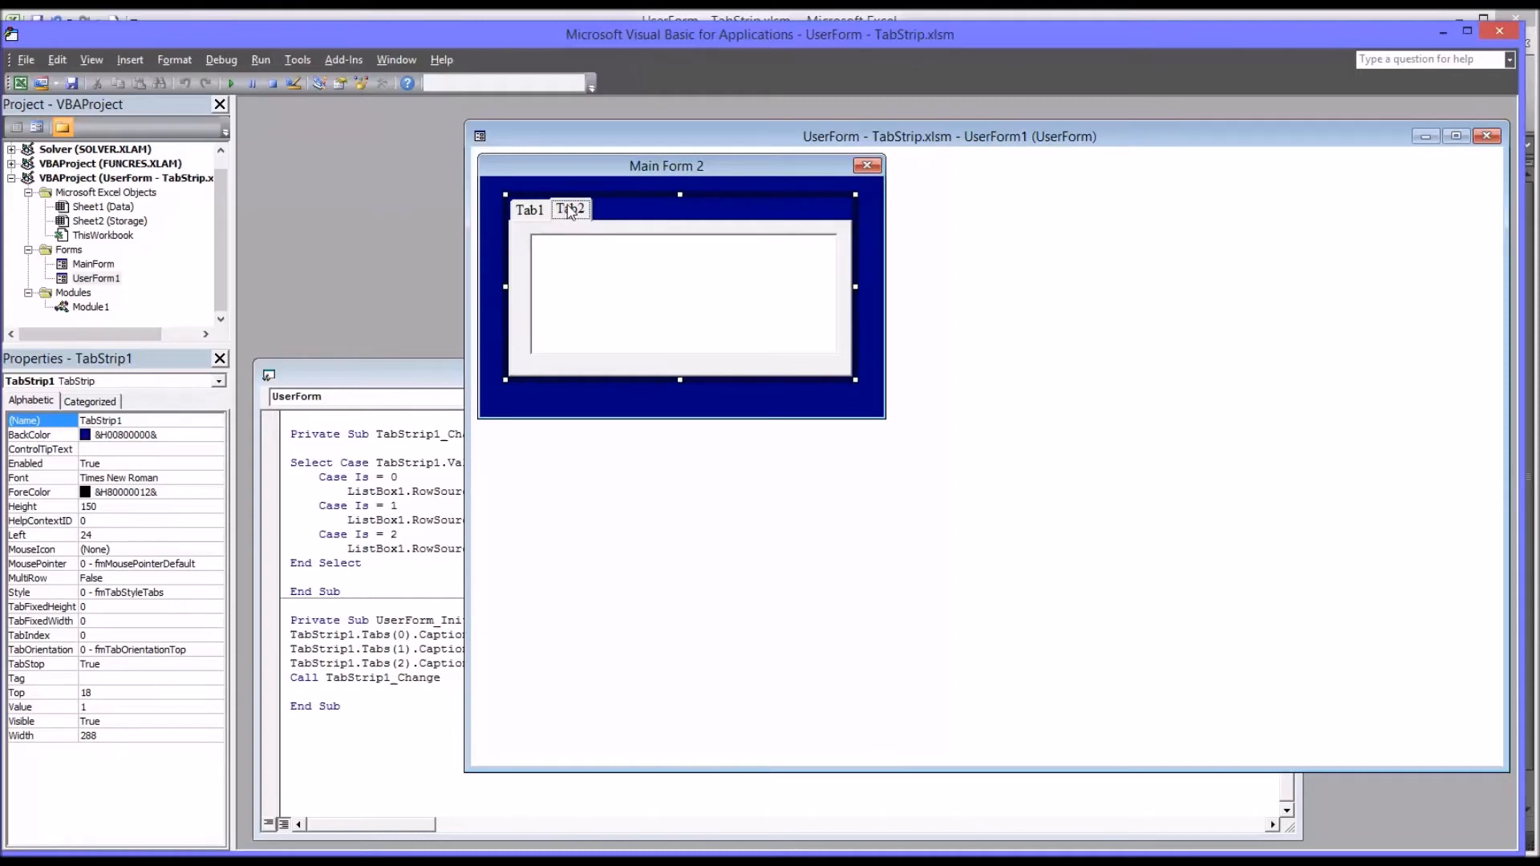
Add a New Page, Tab3, to the TabStrip and check Tab2 and Tab3
right_click(570, 209)
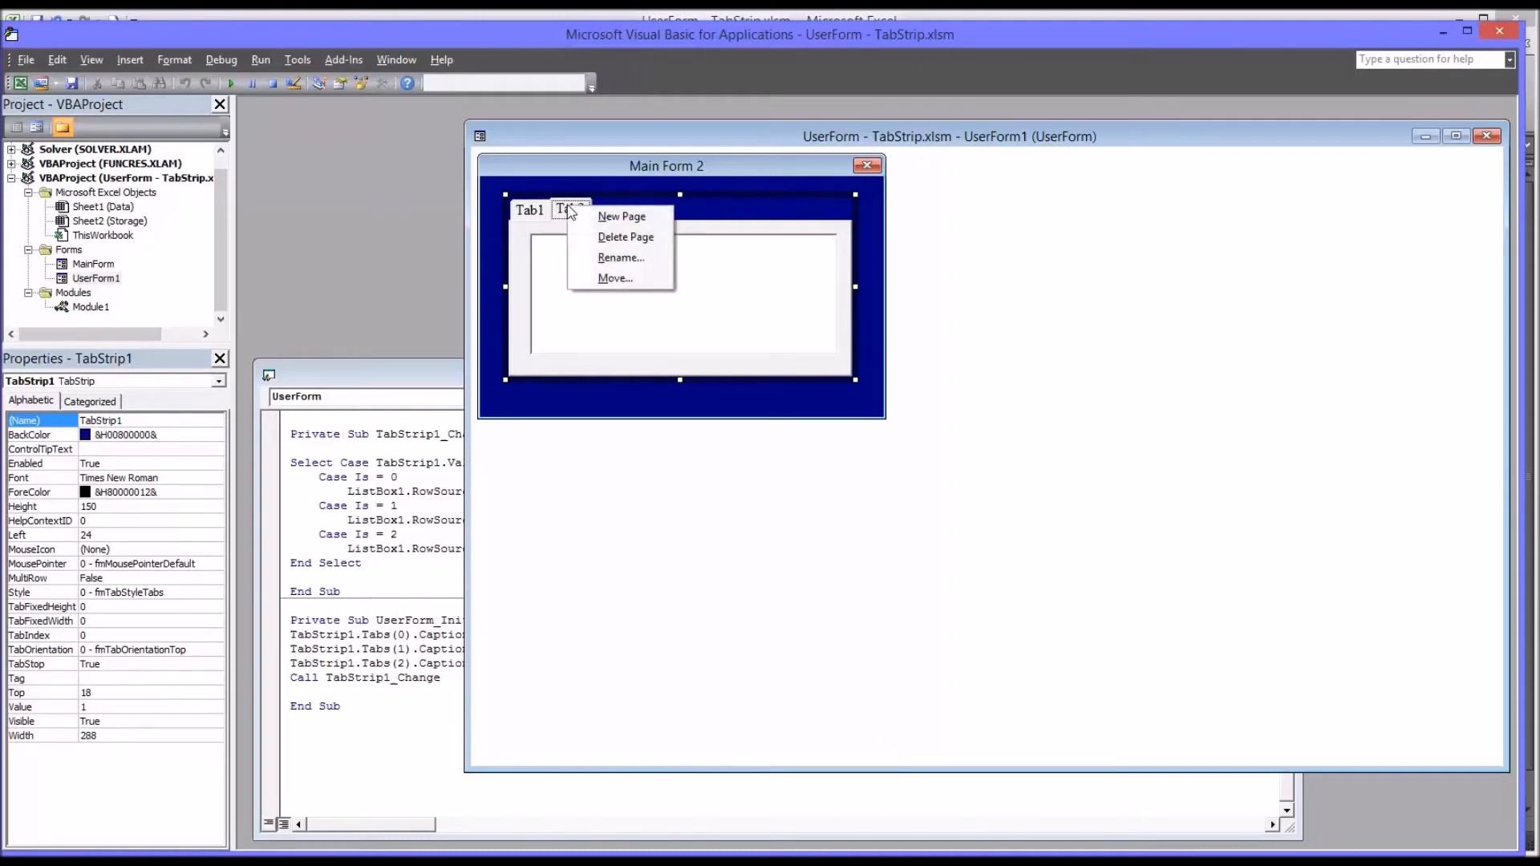
mouse_move(622, 216)
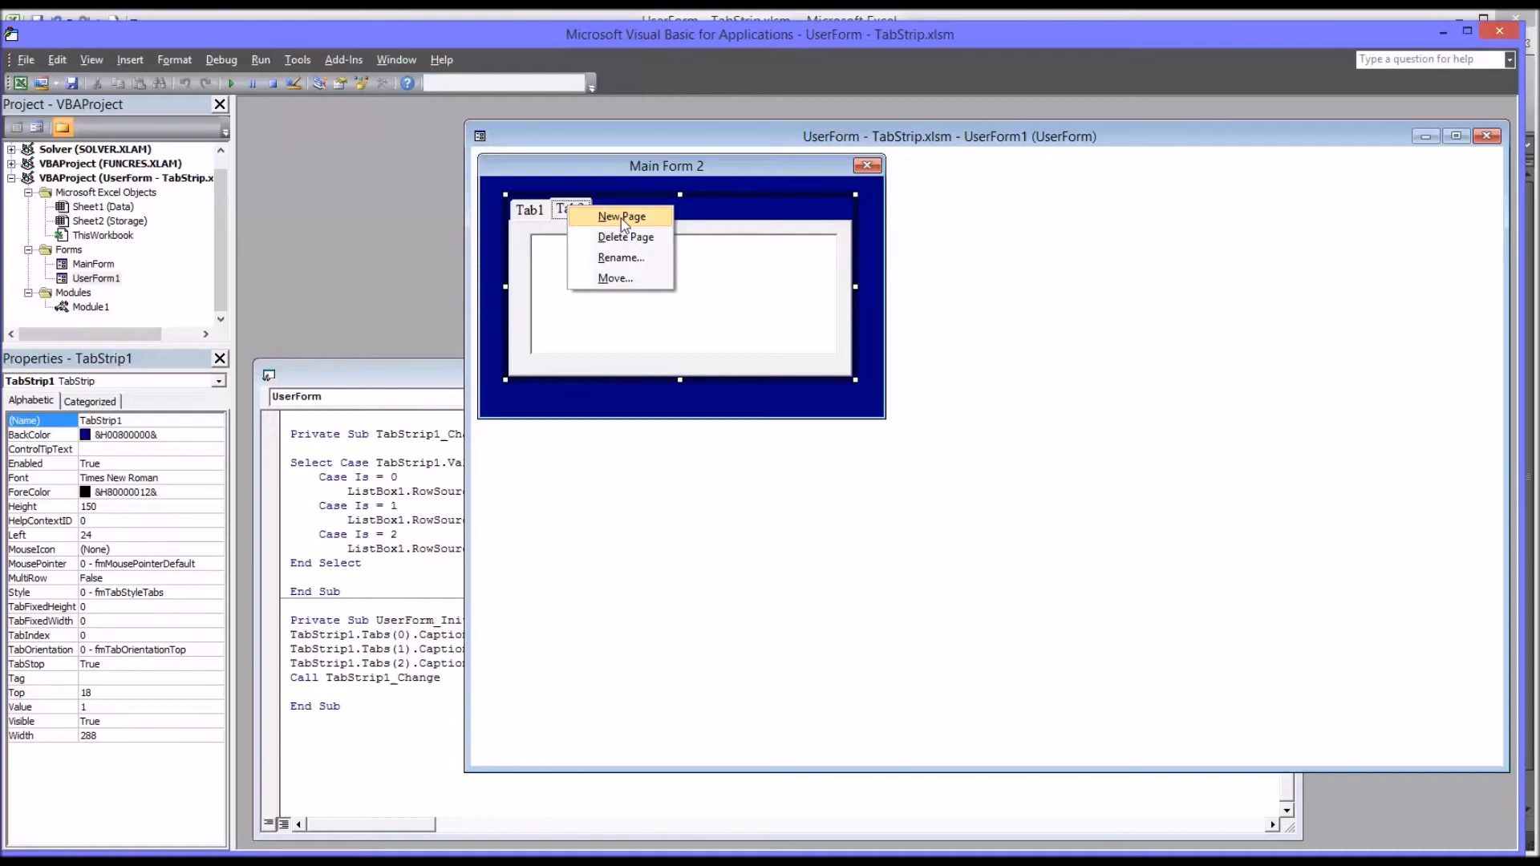
left_click(621, 216)
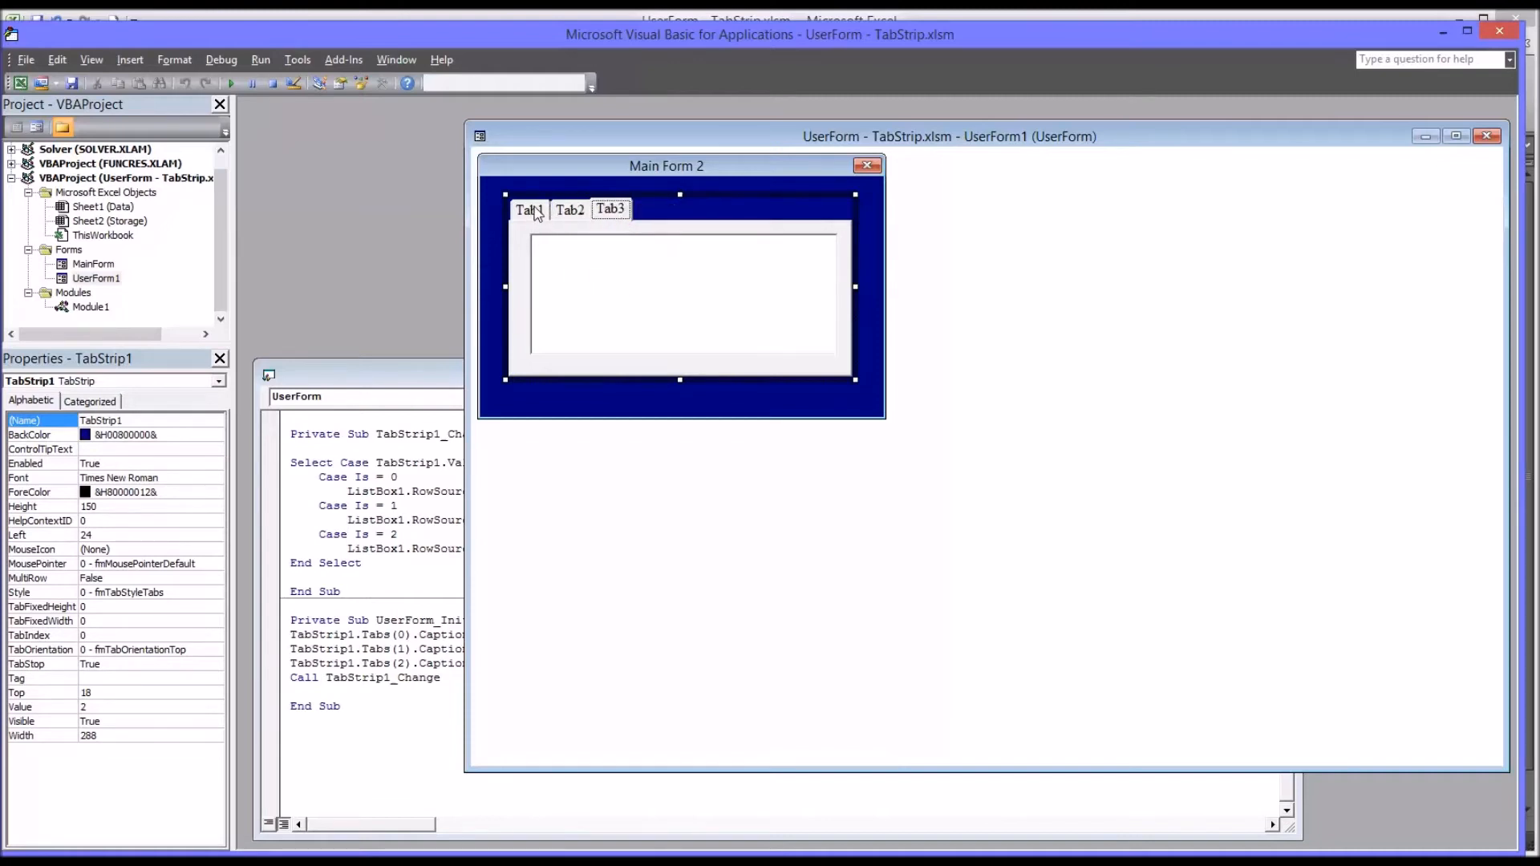
left_click(570, 210)
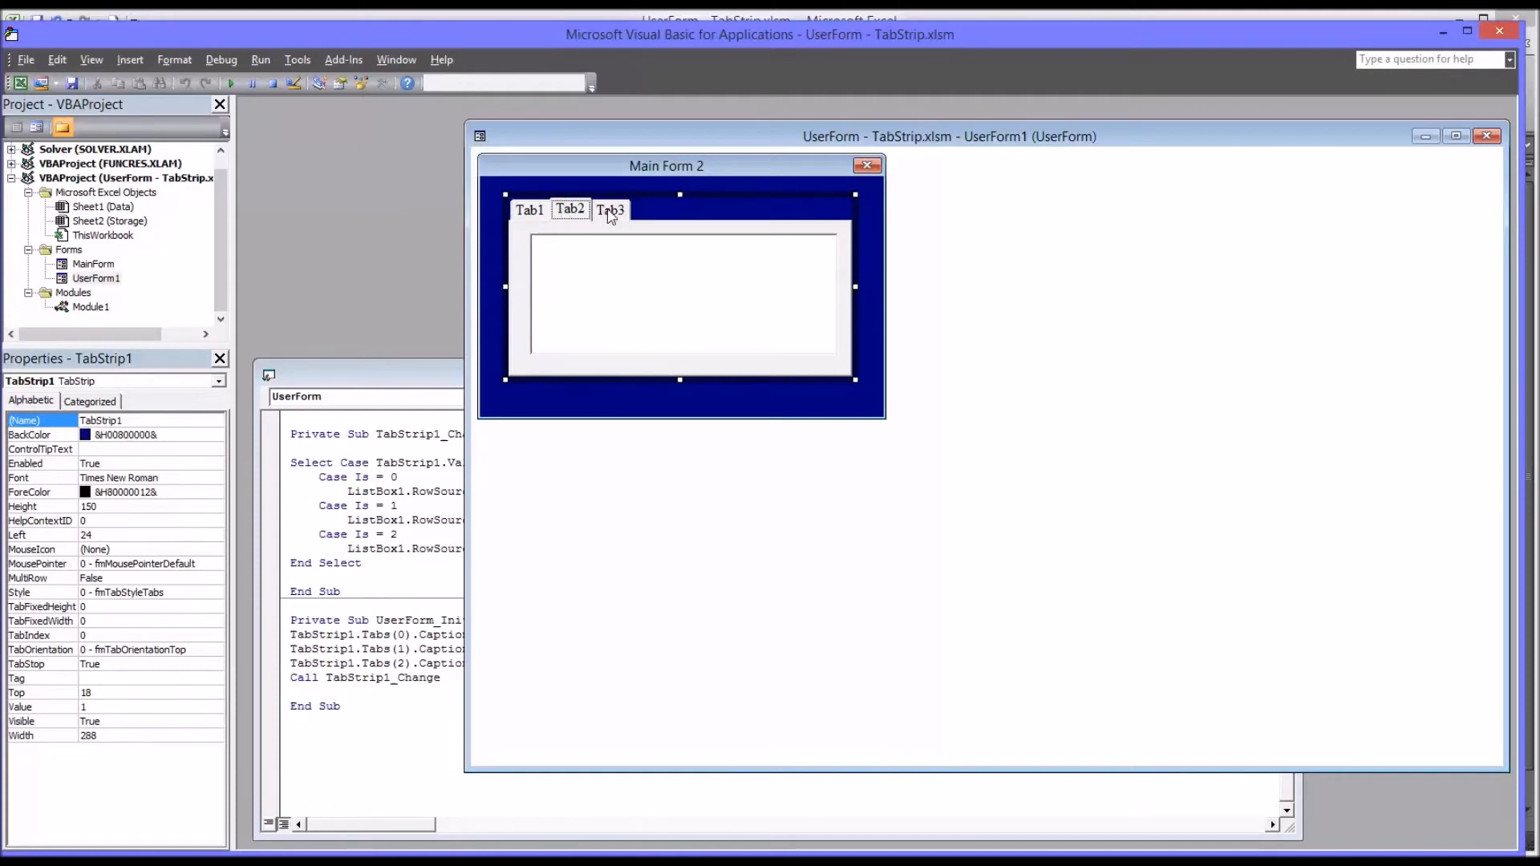
left_click(610, 210)
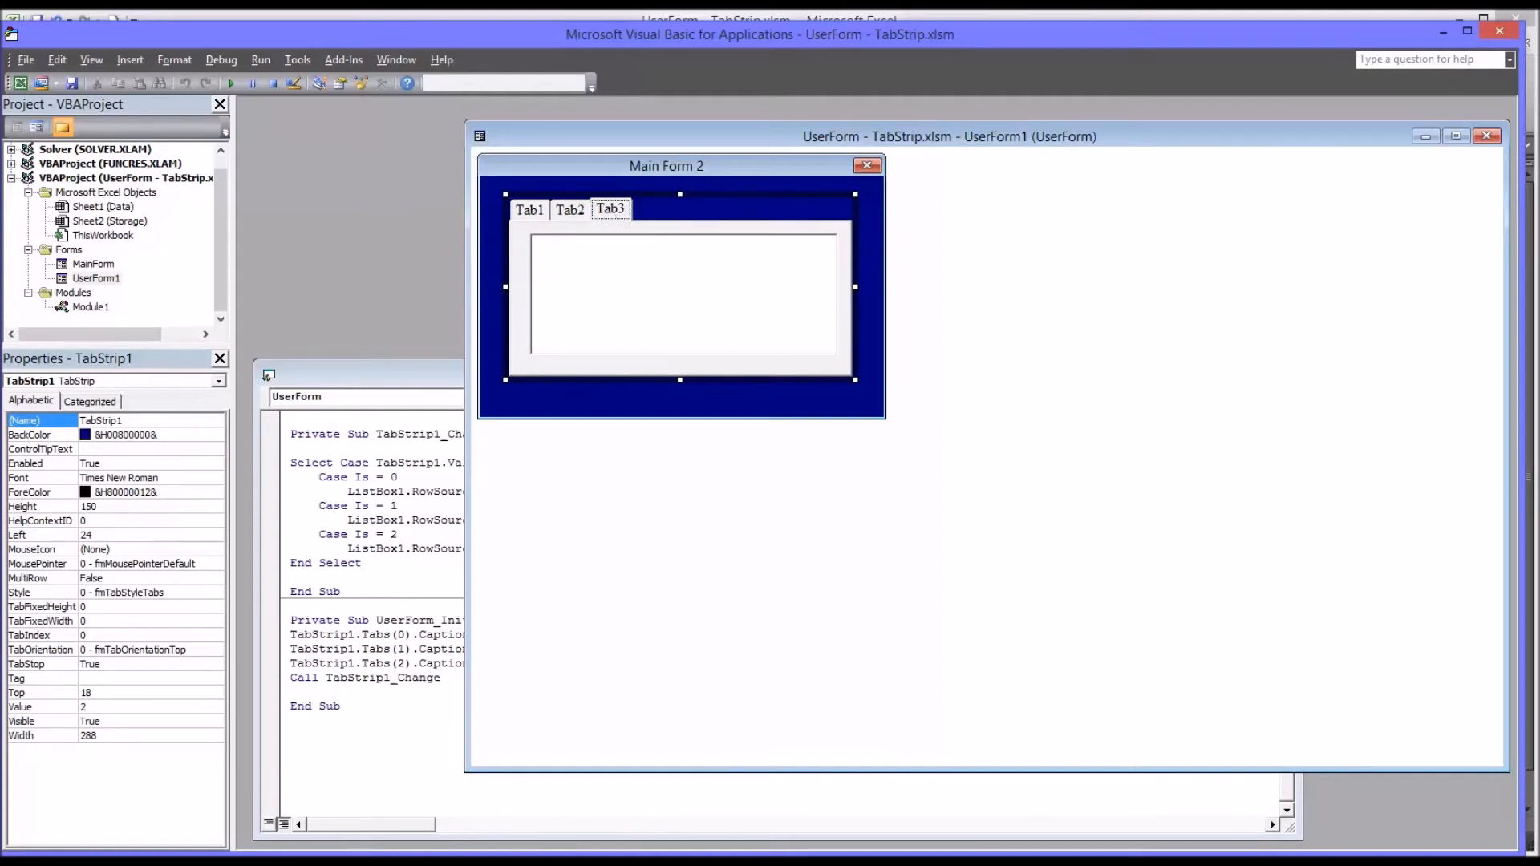
mouse_move(530, 216)
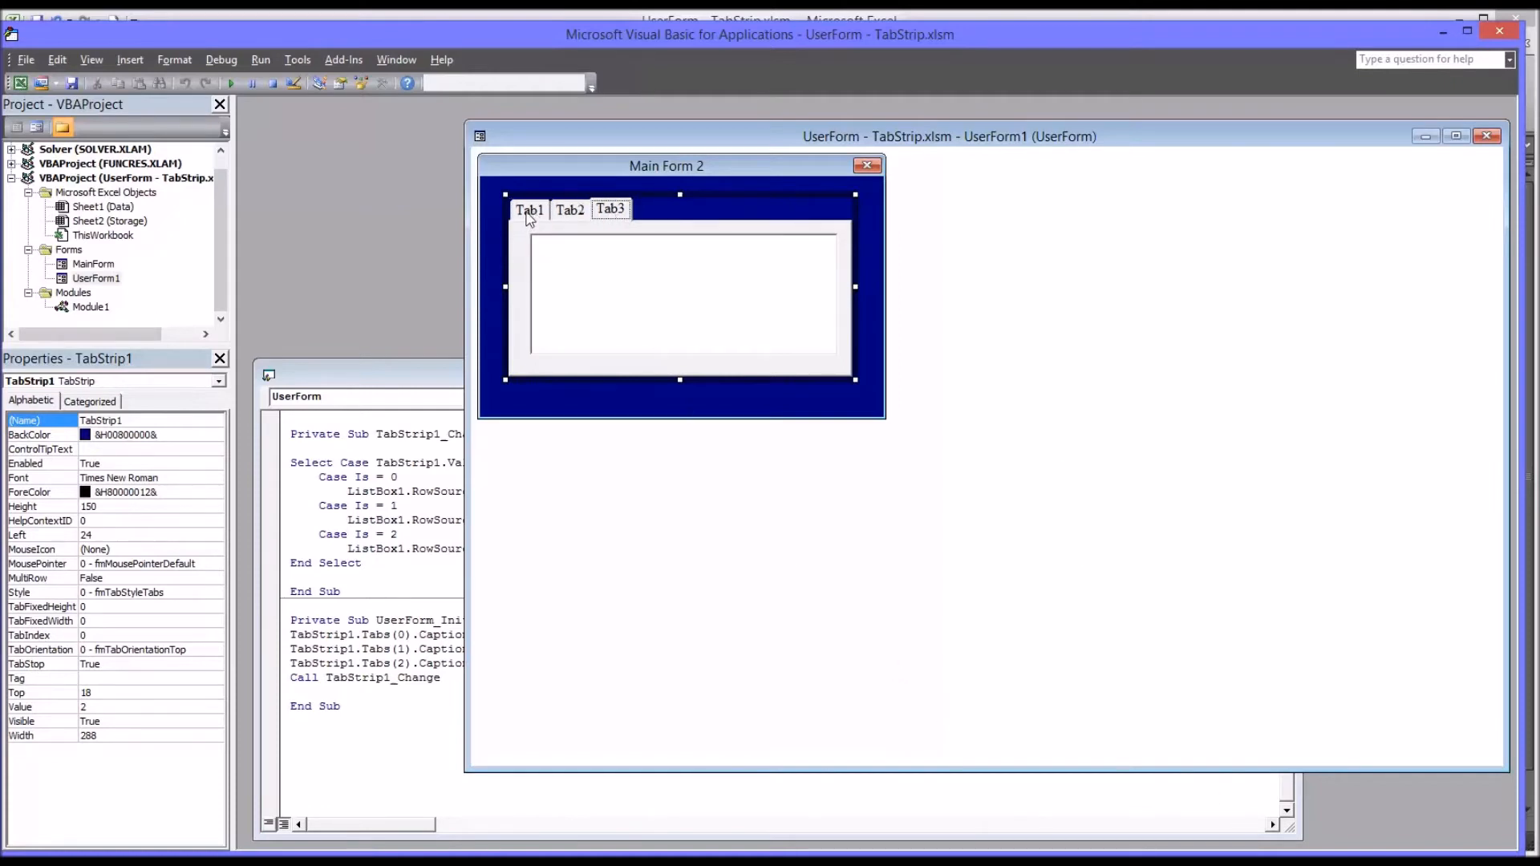
left_click(530, 210)
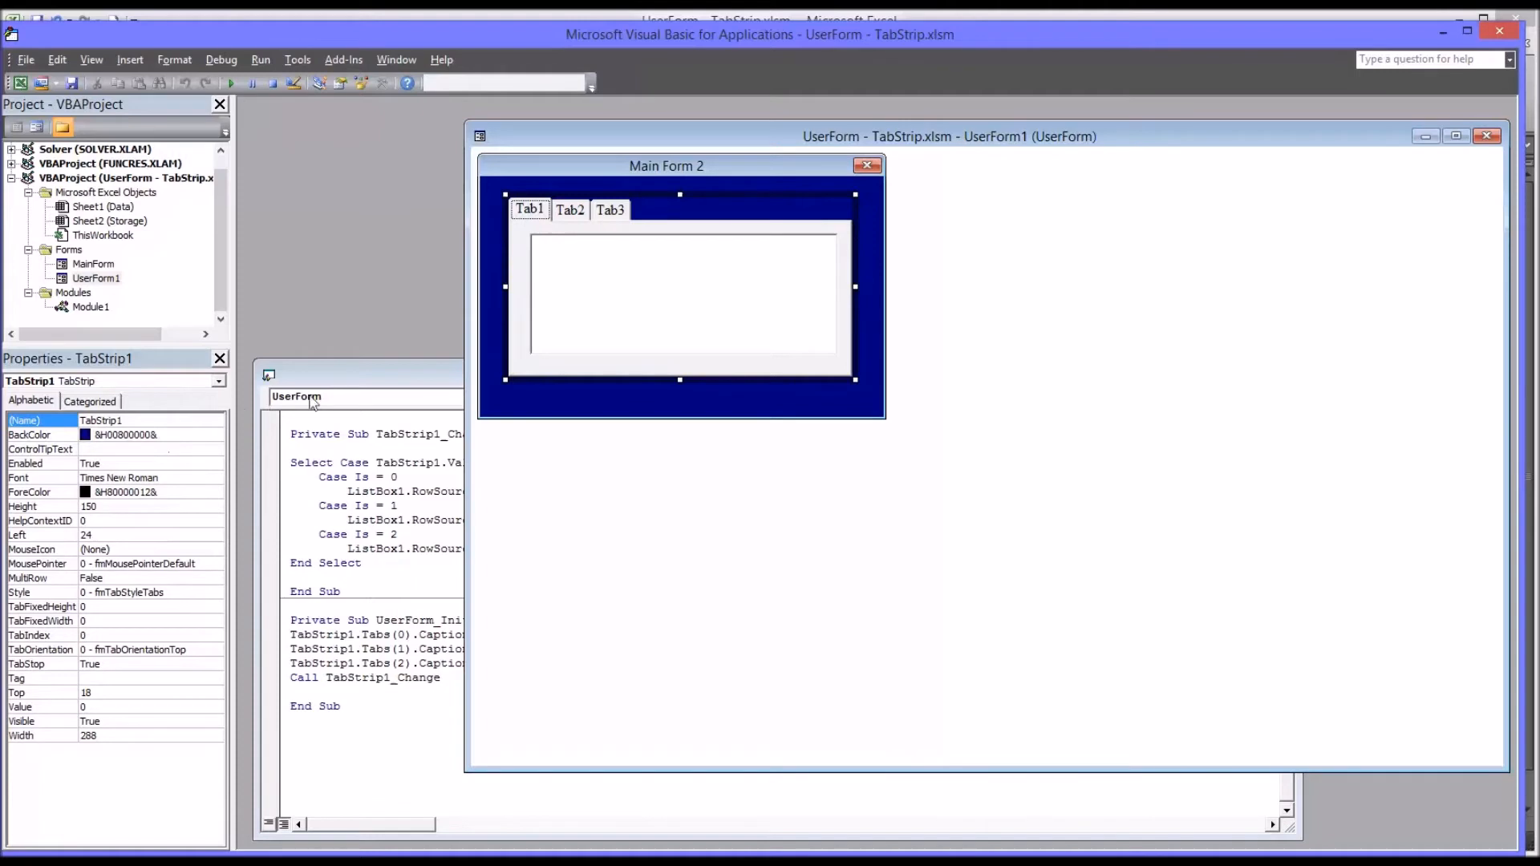
mouse_move(140, 589)
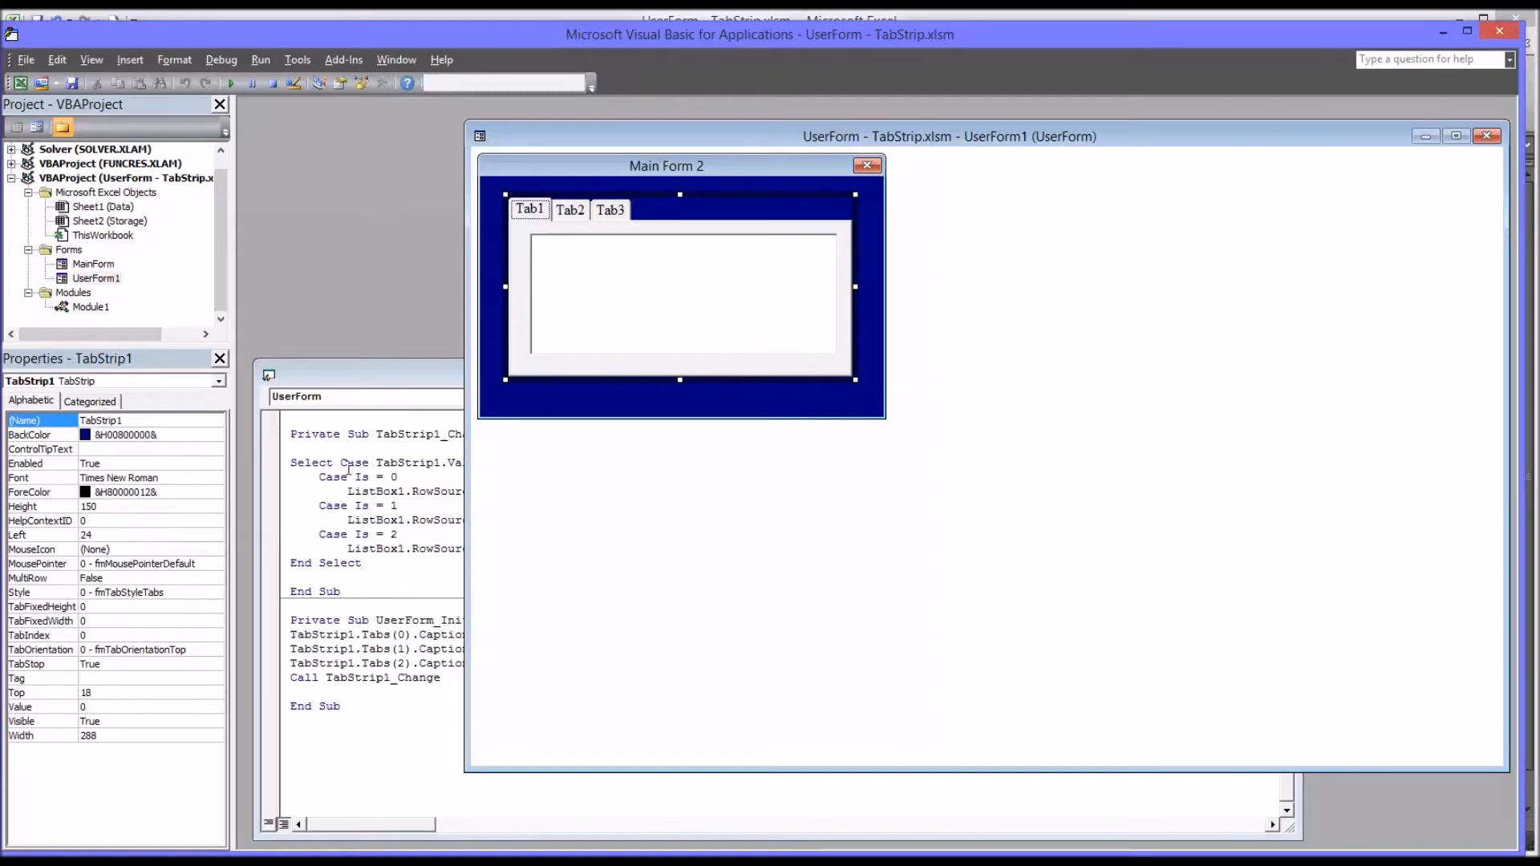
left_click(570, 209)
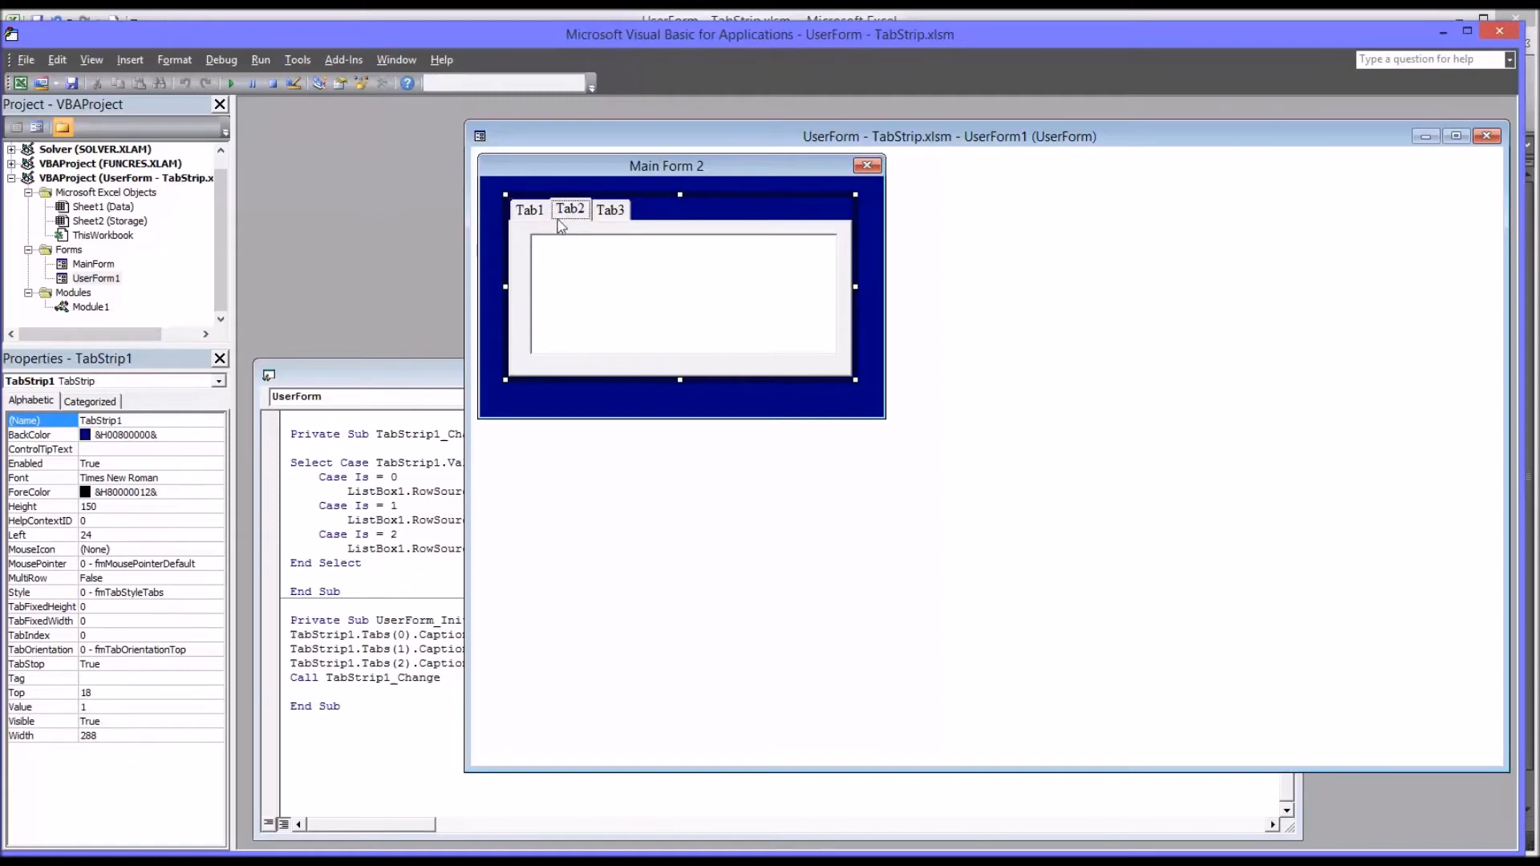
mouse_move(609, 228)
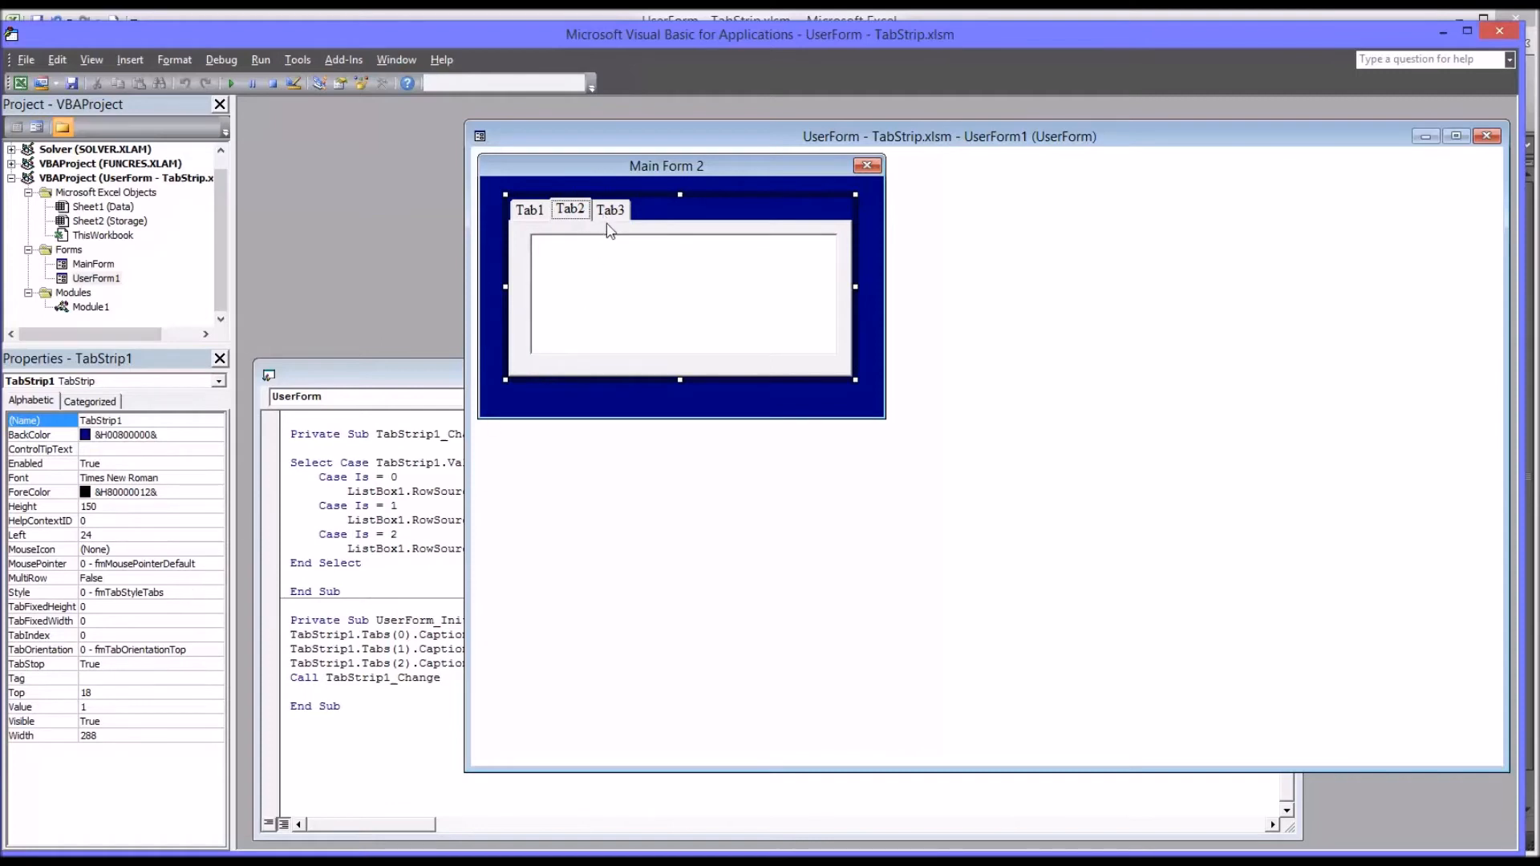
left_click(610, 209)
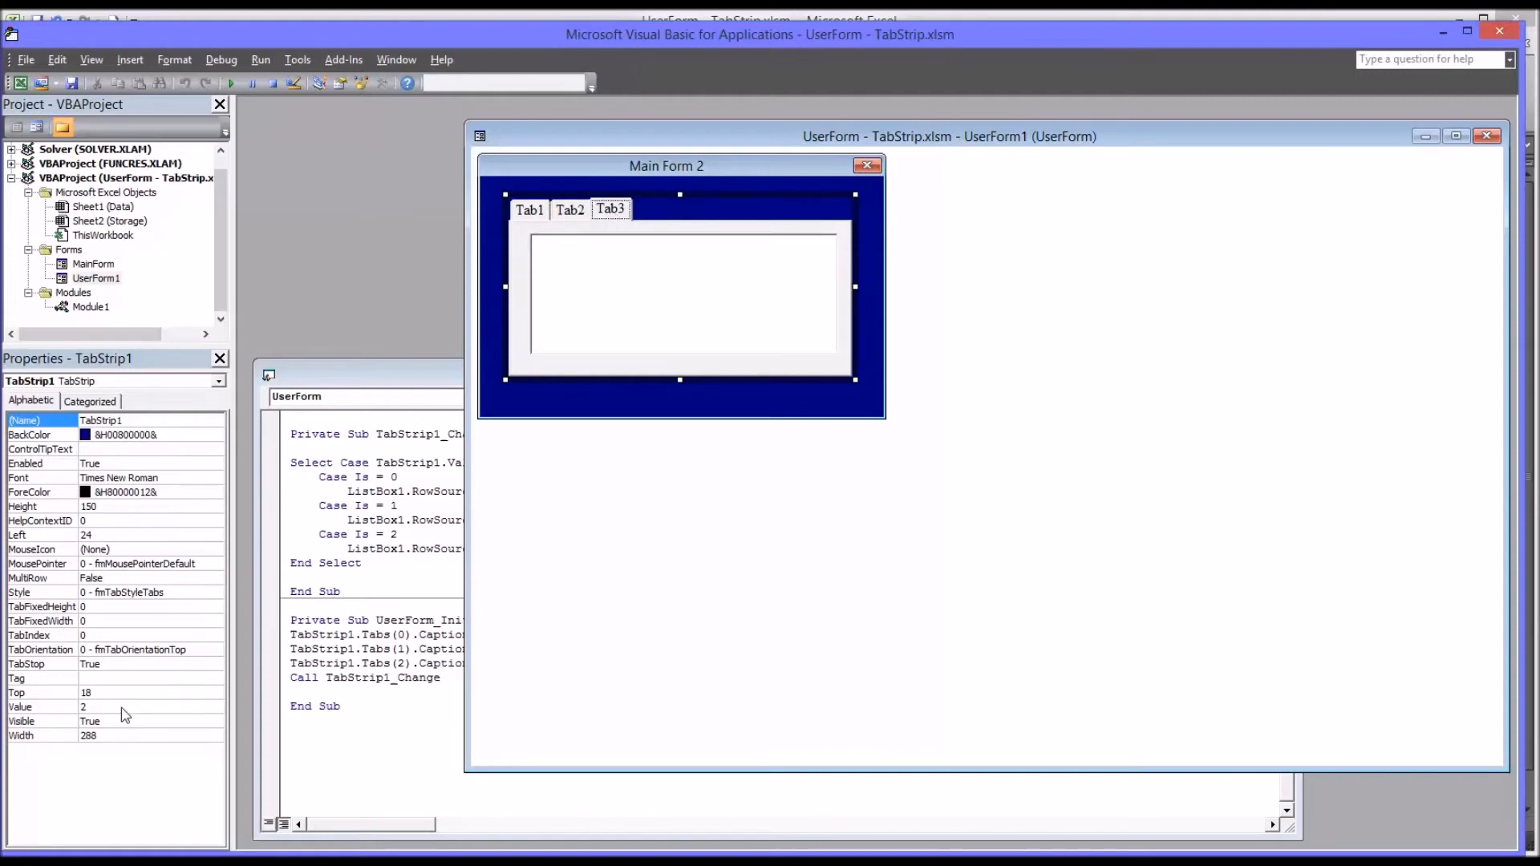
left_click(530, 209)
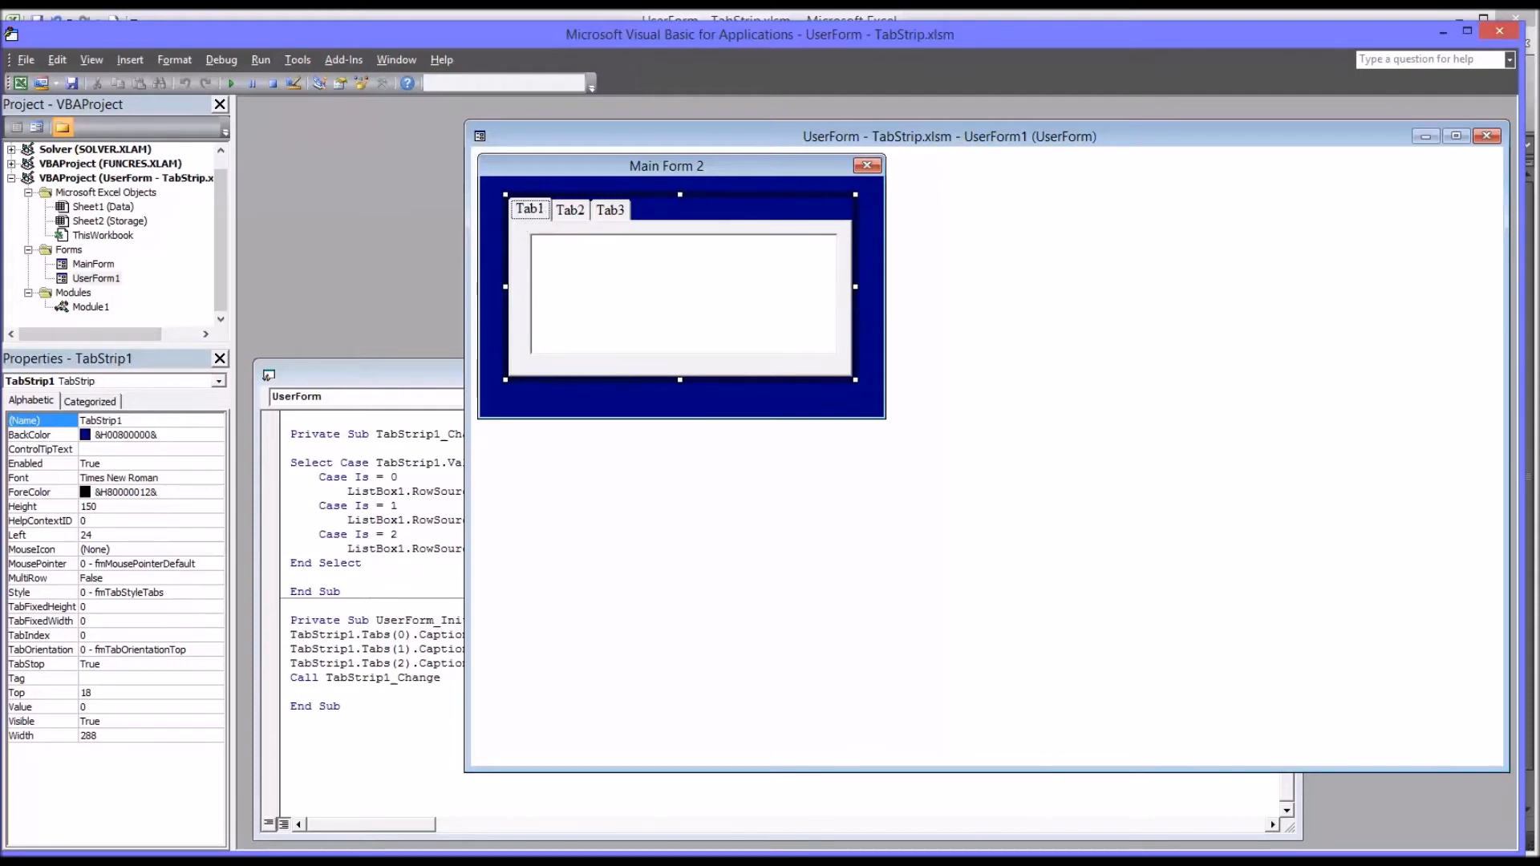
mouse_move(656, 406)
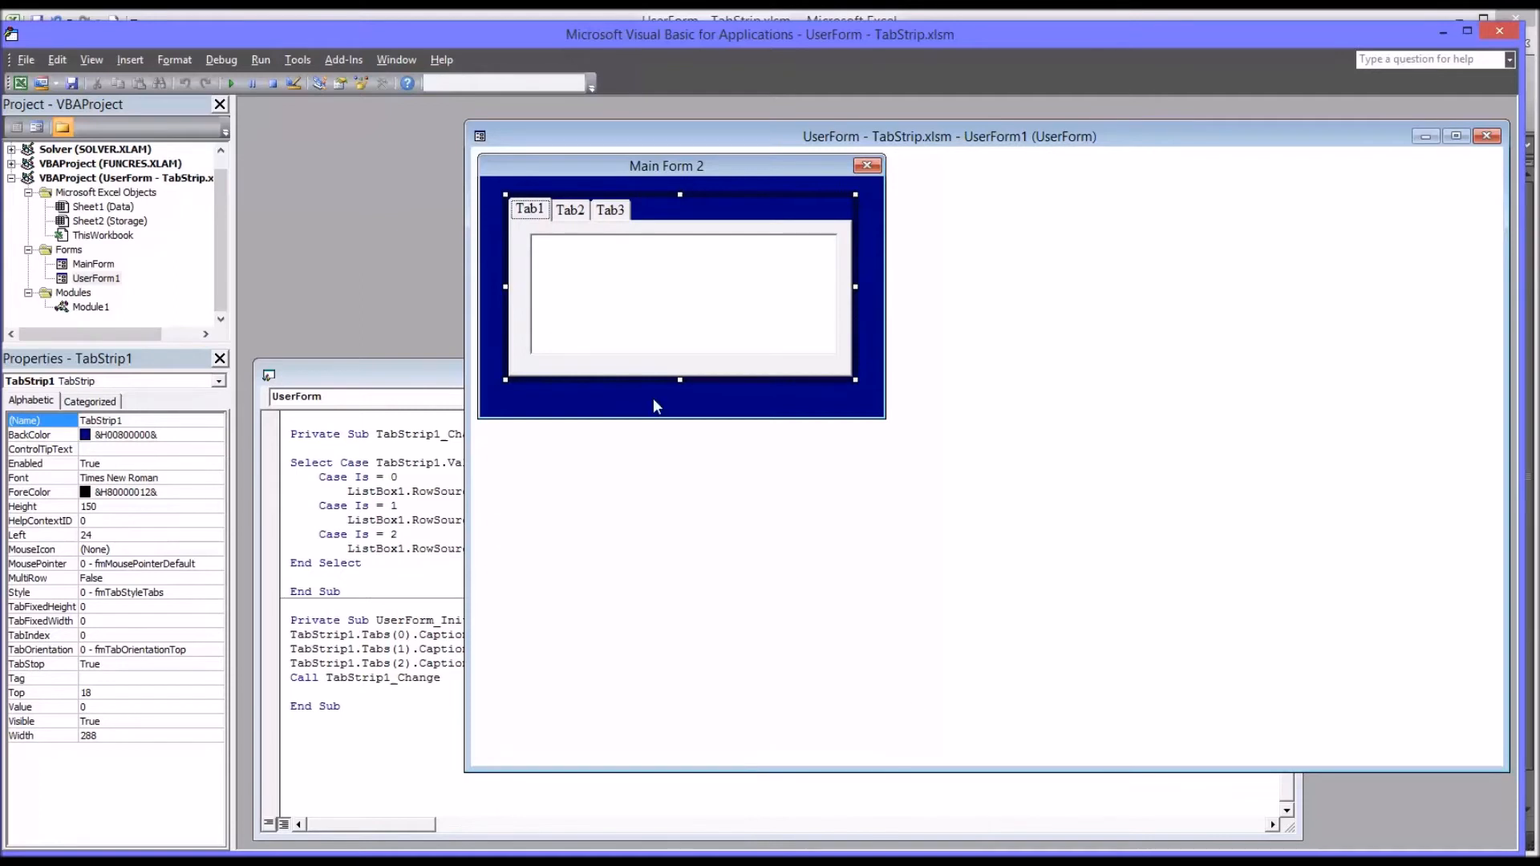
mouse_move(579, 308)
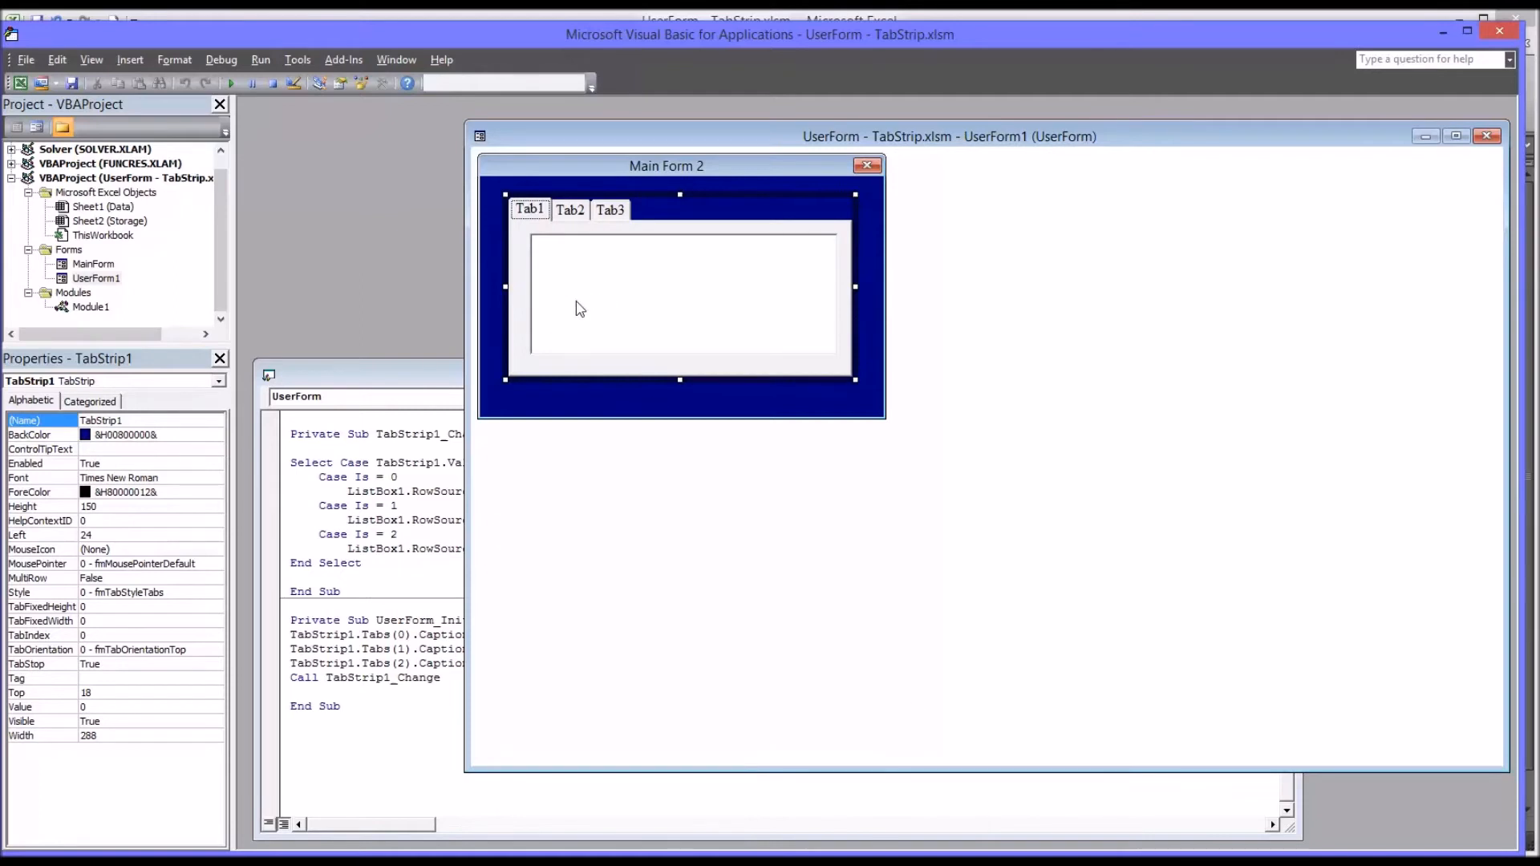
mouse_move(555, 242)
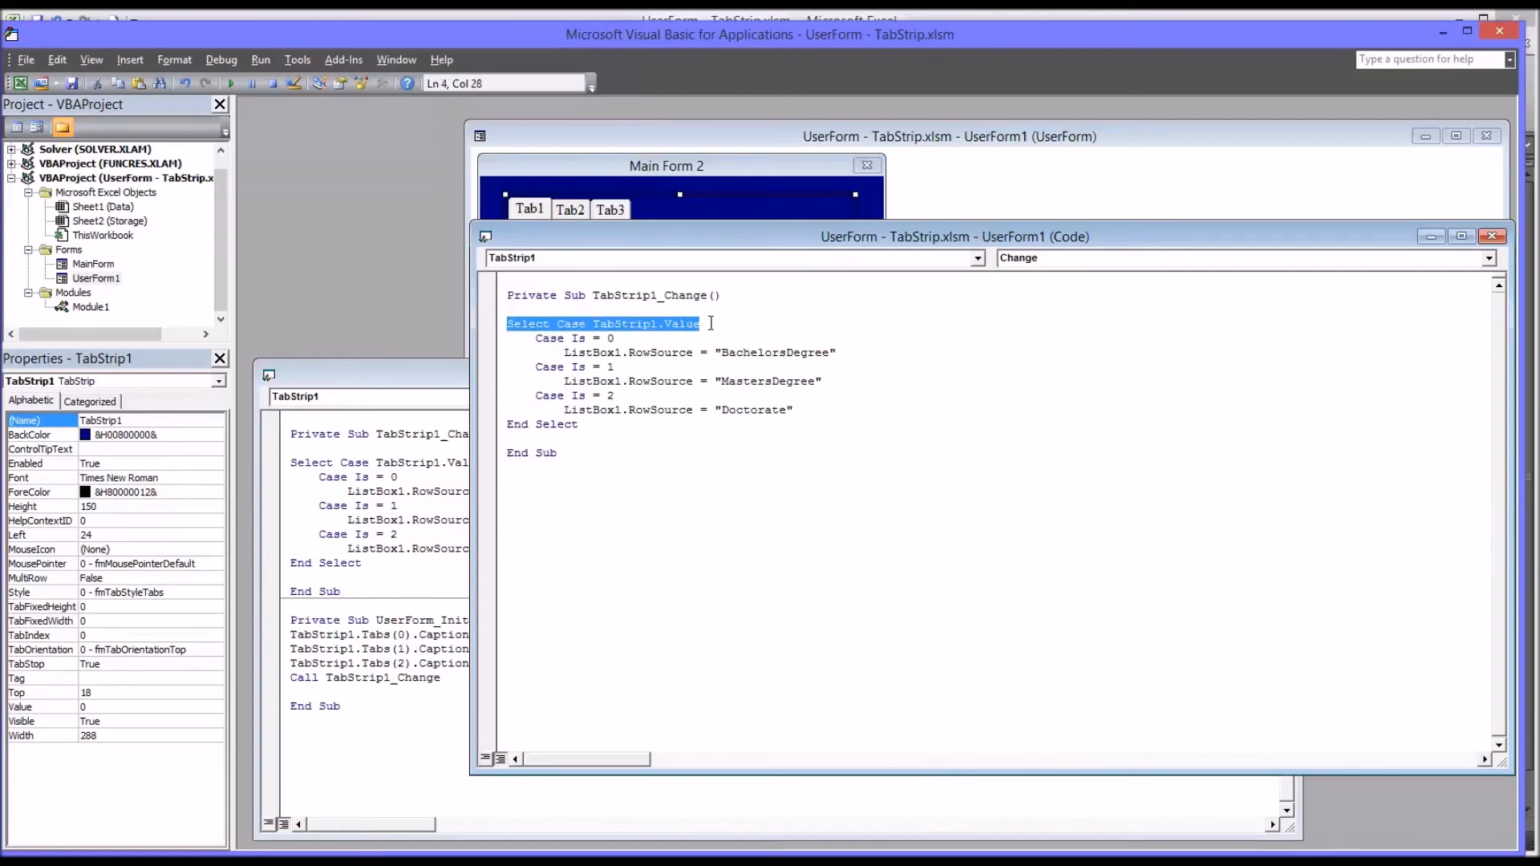
Highlight the Select Case lines mapping tabs 0–2 to the BachelorsDegree, MastersDegree and Doctorate list sources
left_click(594, 337)
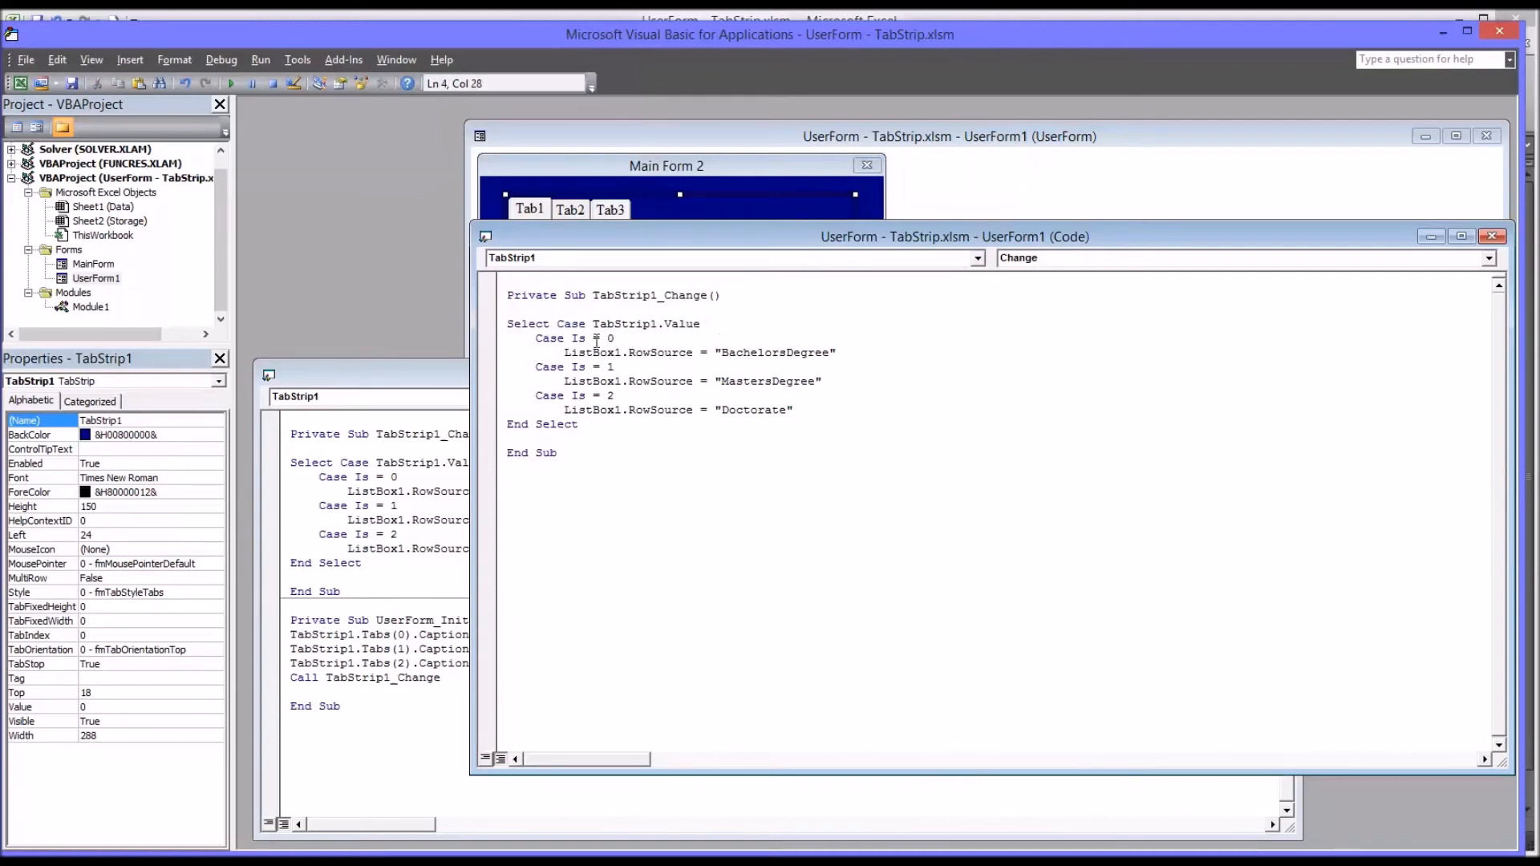
double_click(572, 337)
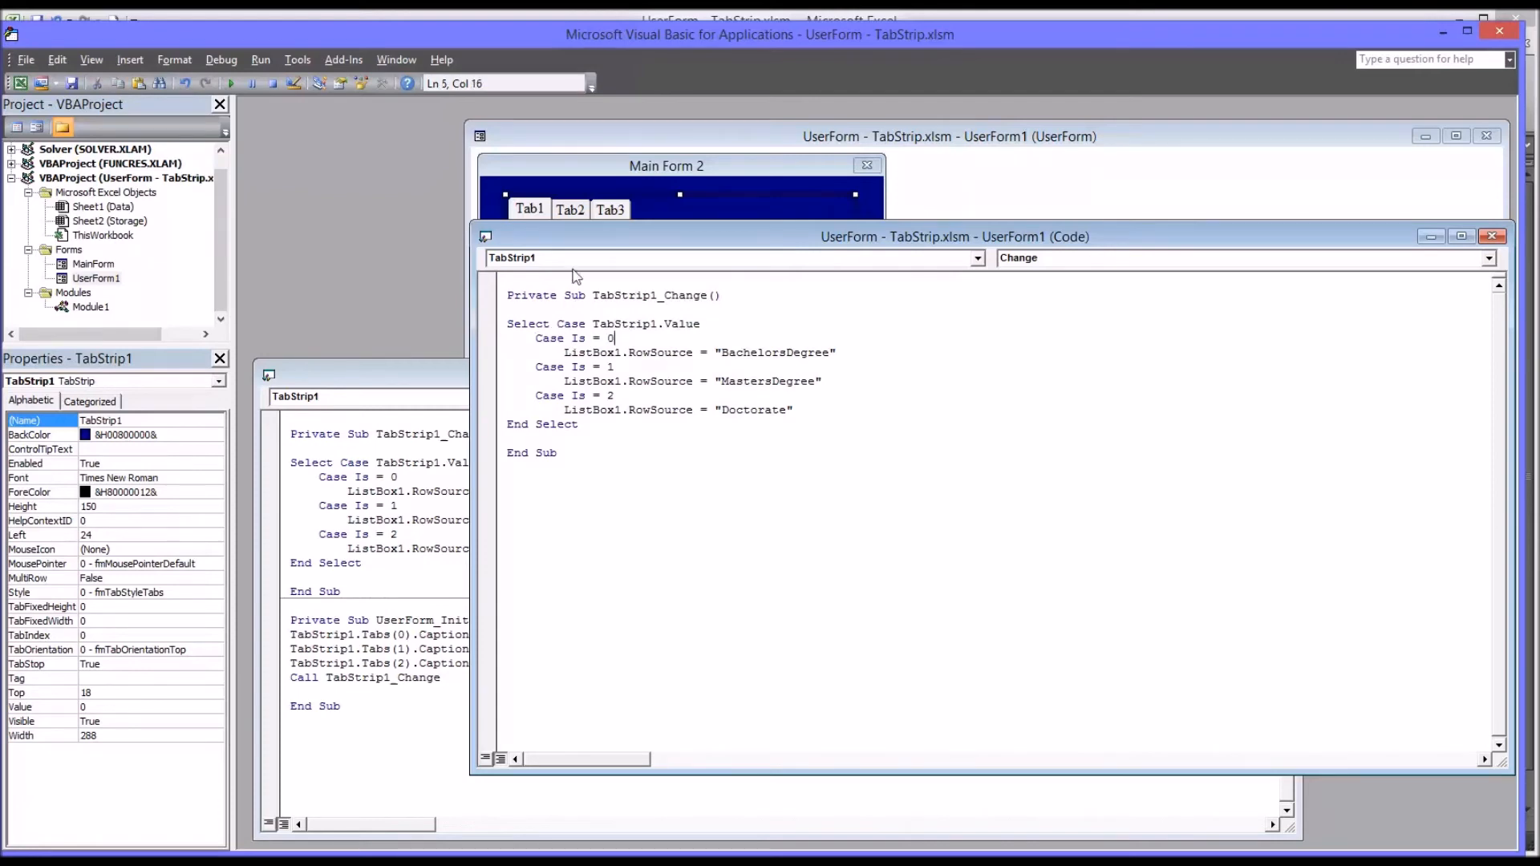
mouse_move(568, 354)
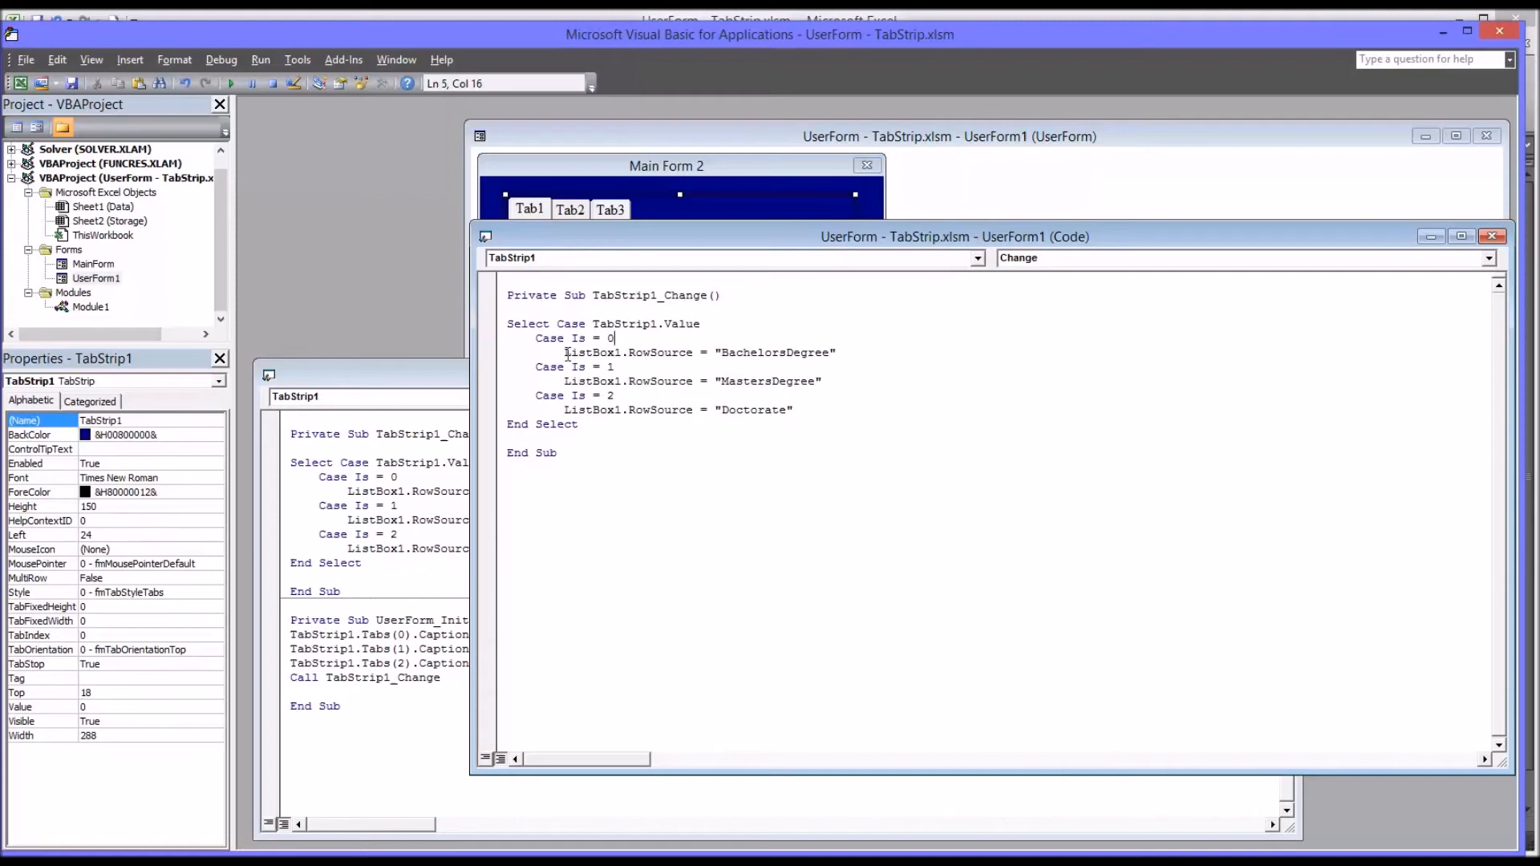
double_click(593, 353)
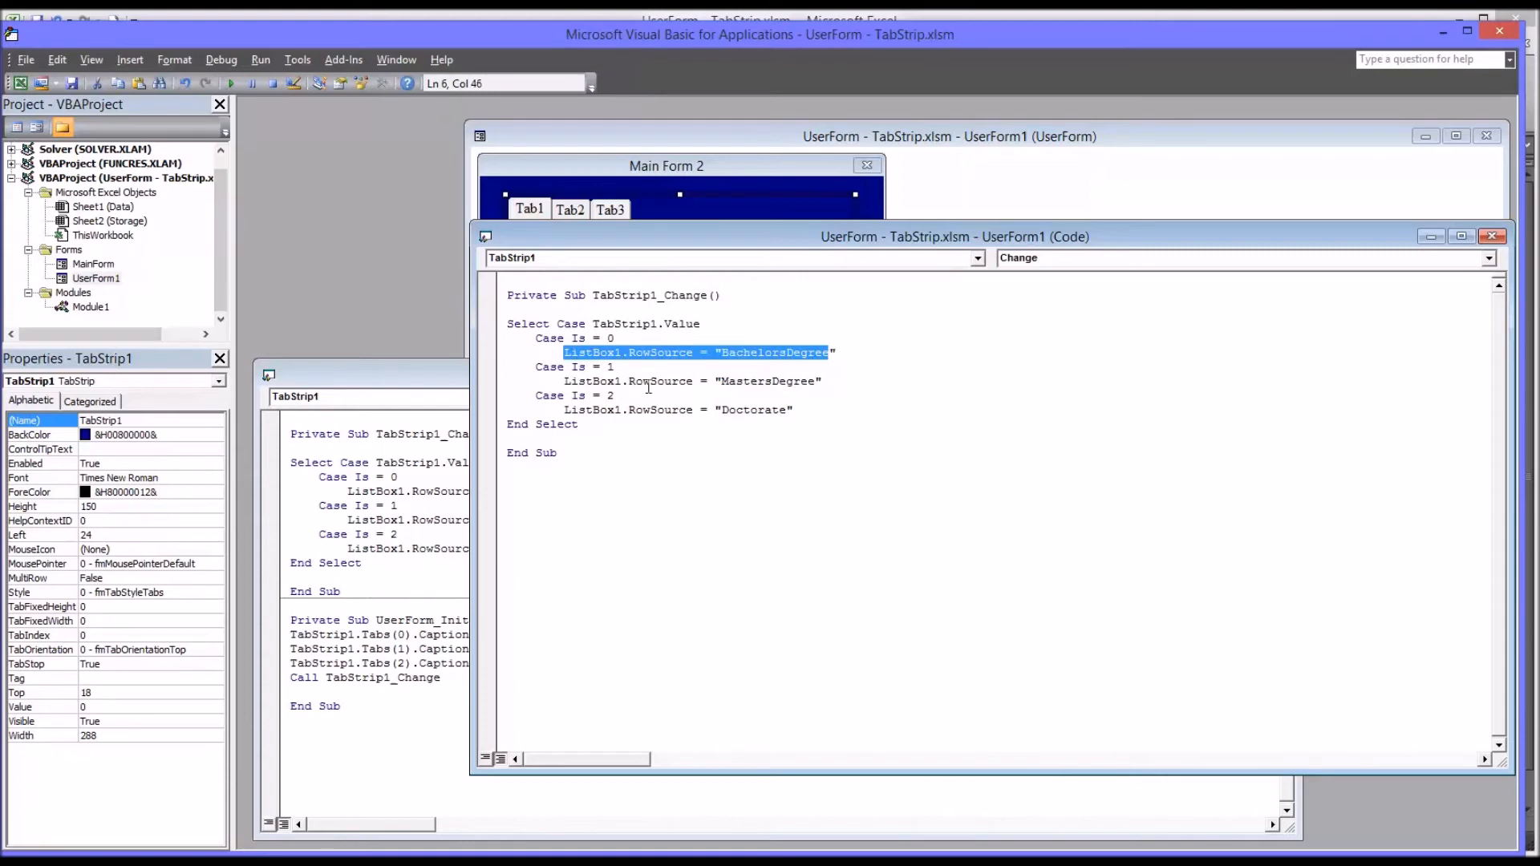
left_click(572, 366)
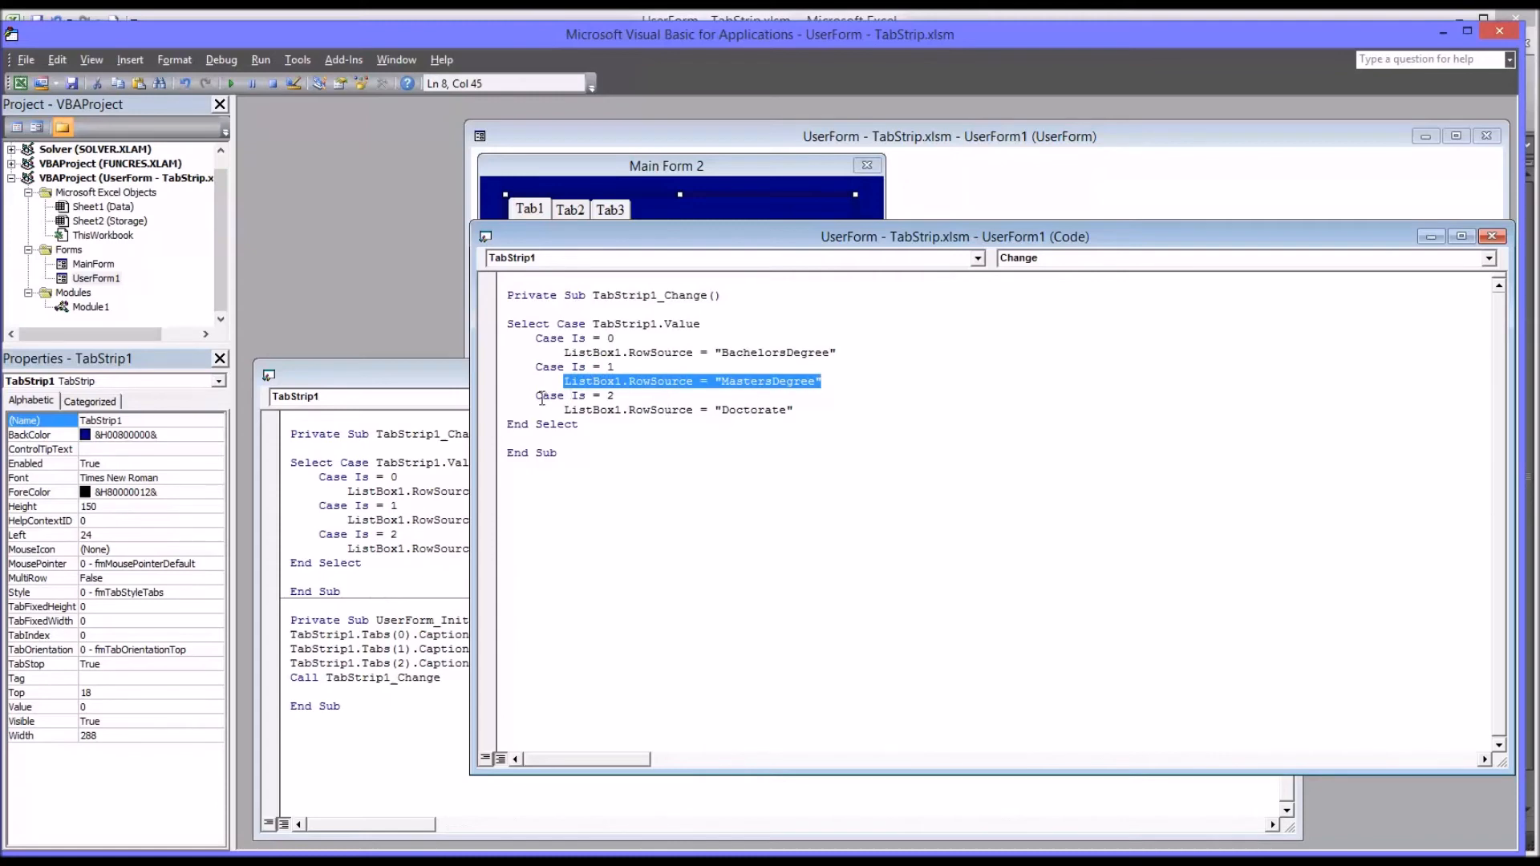
left_click(574, 395)
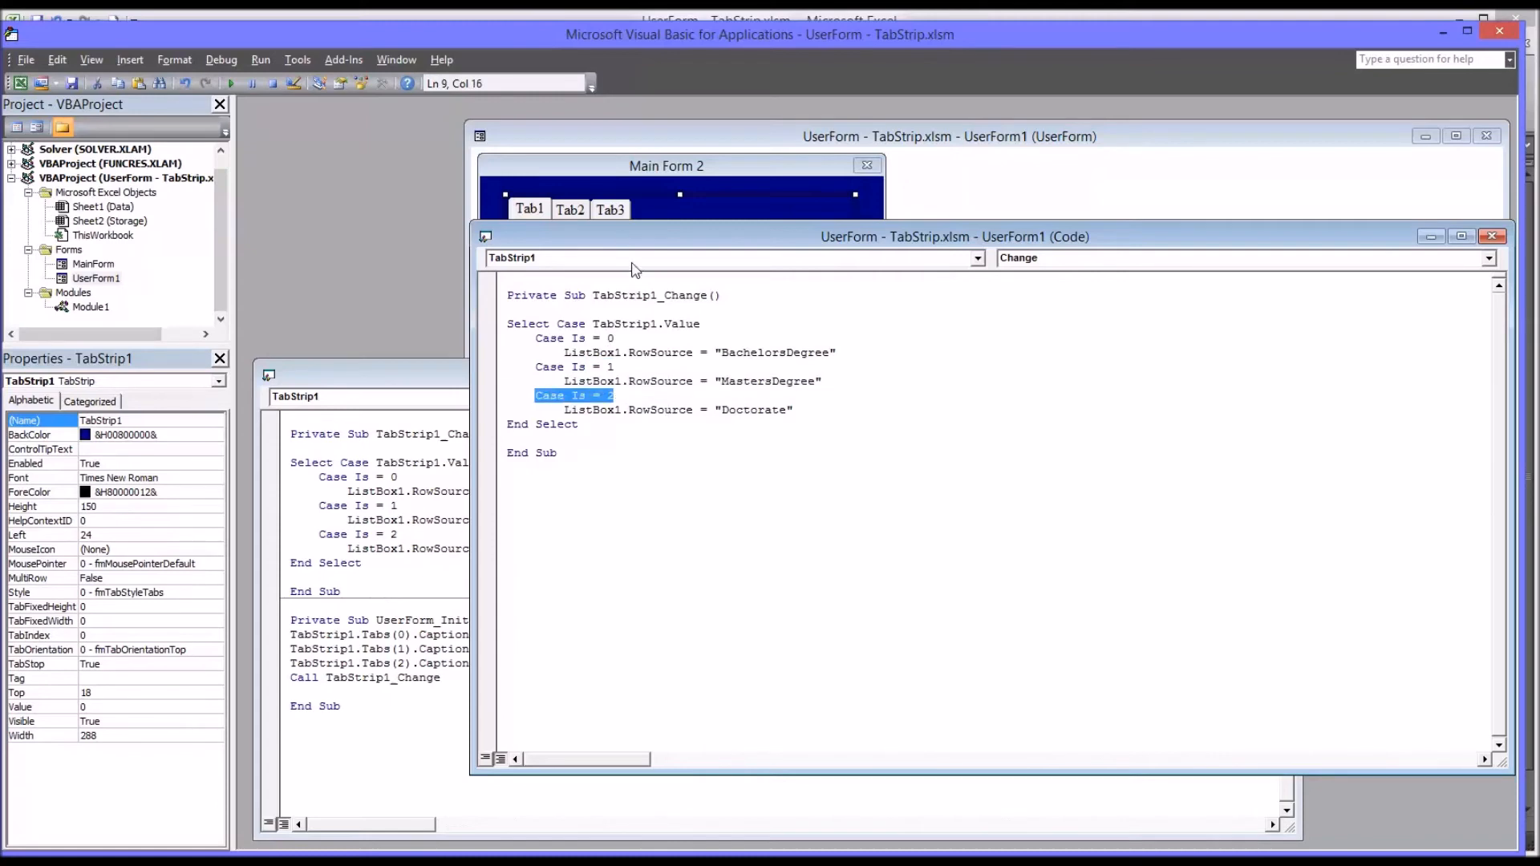
left_click(567, 410)
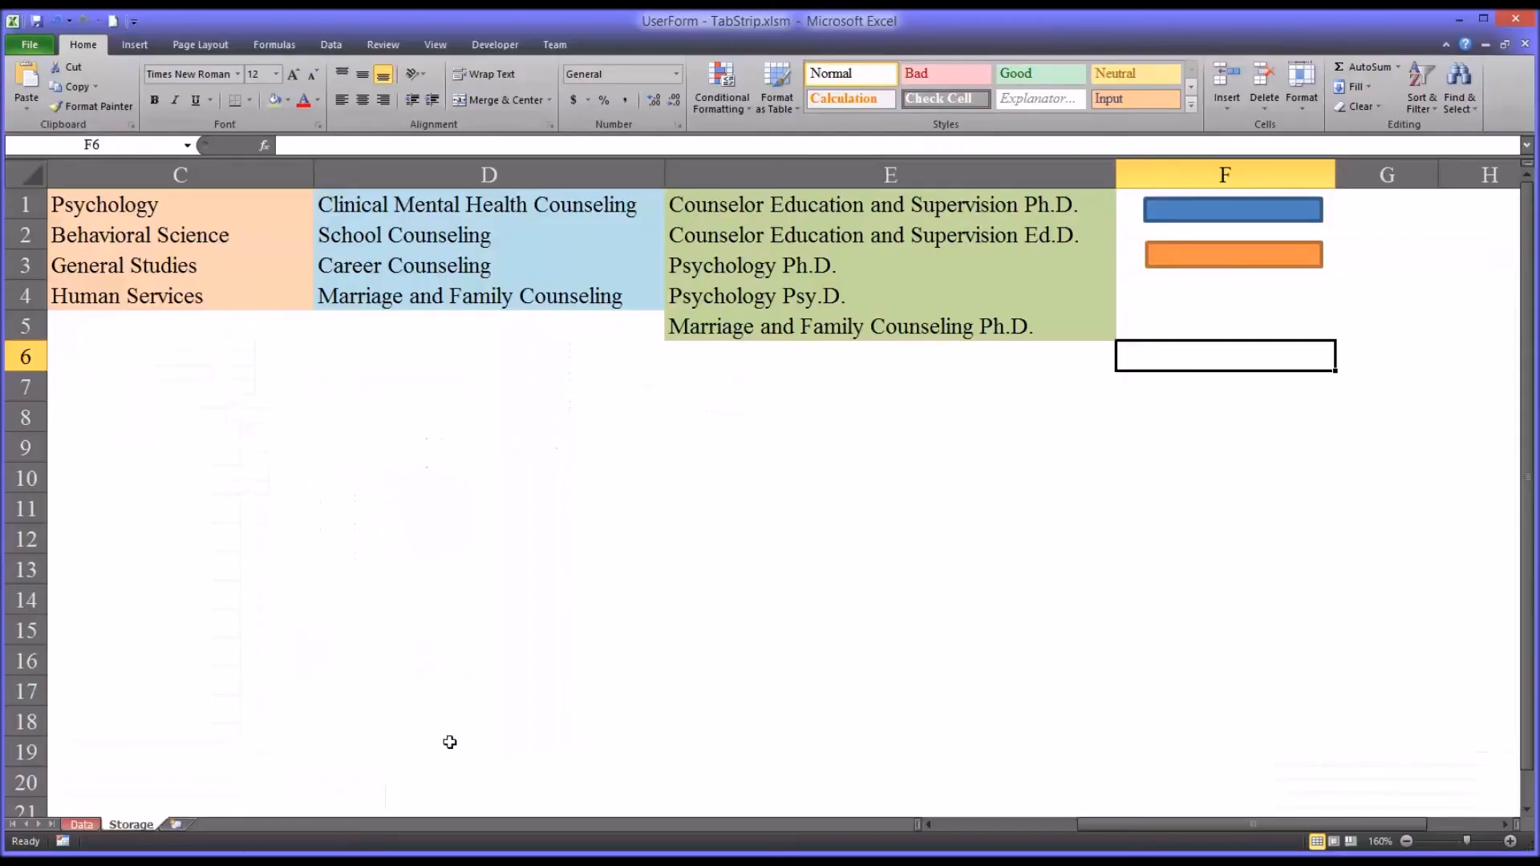
Switch Main Form 2 between Tab1, Tab2 and Tab3 to check each degree list, then close it
left_click(1233, 255)
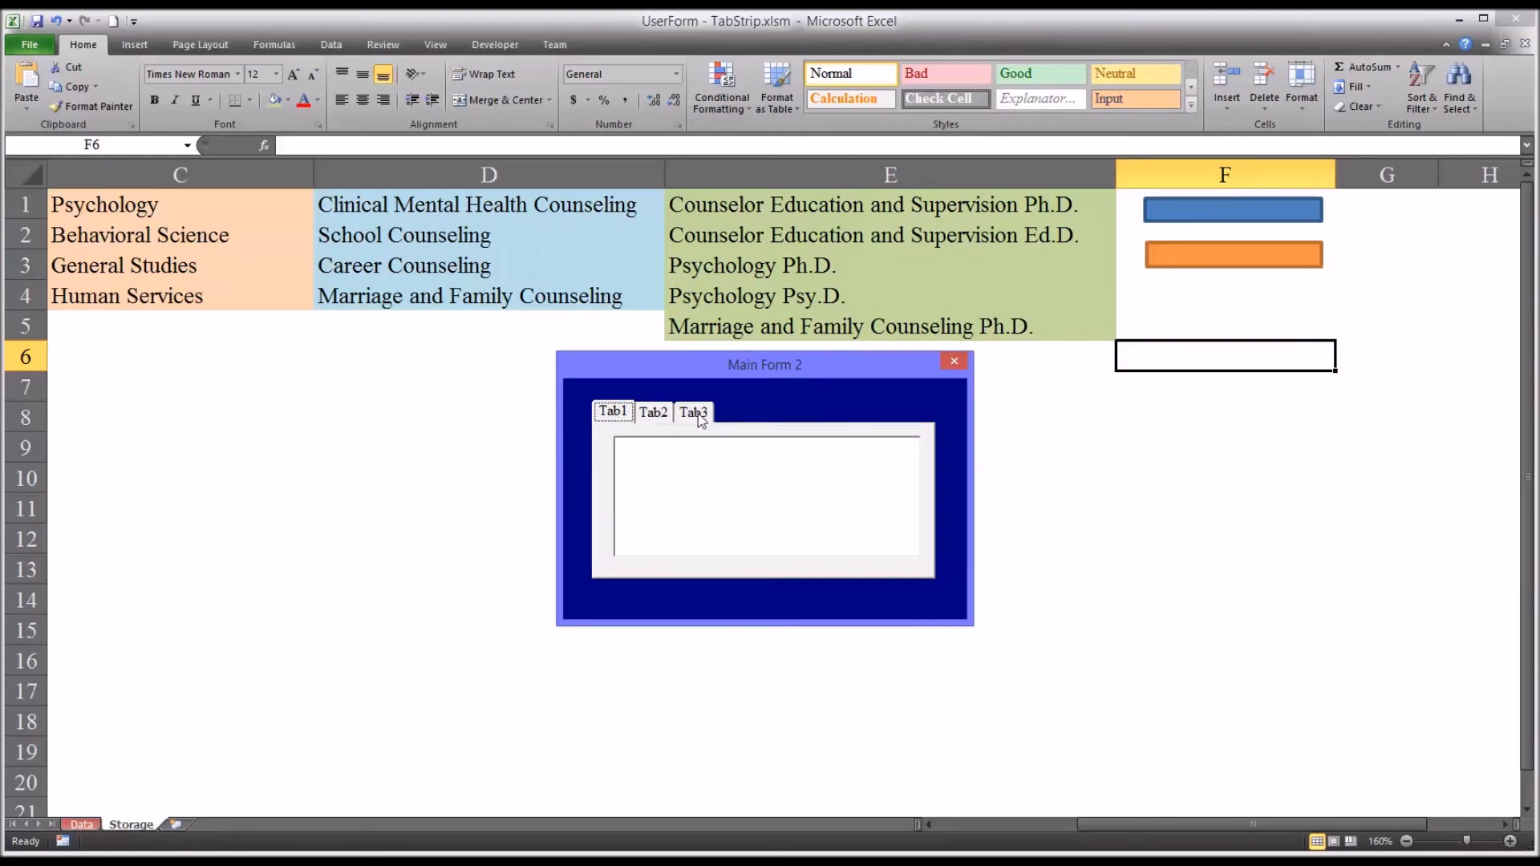
mouse_move(739, 503)
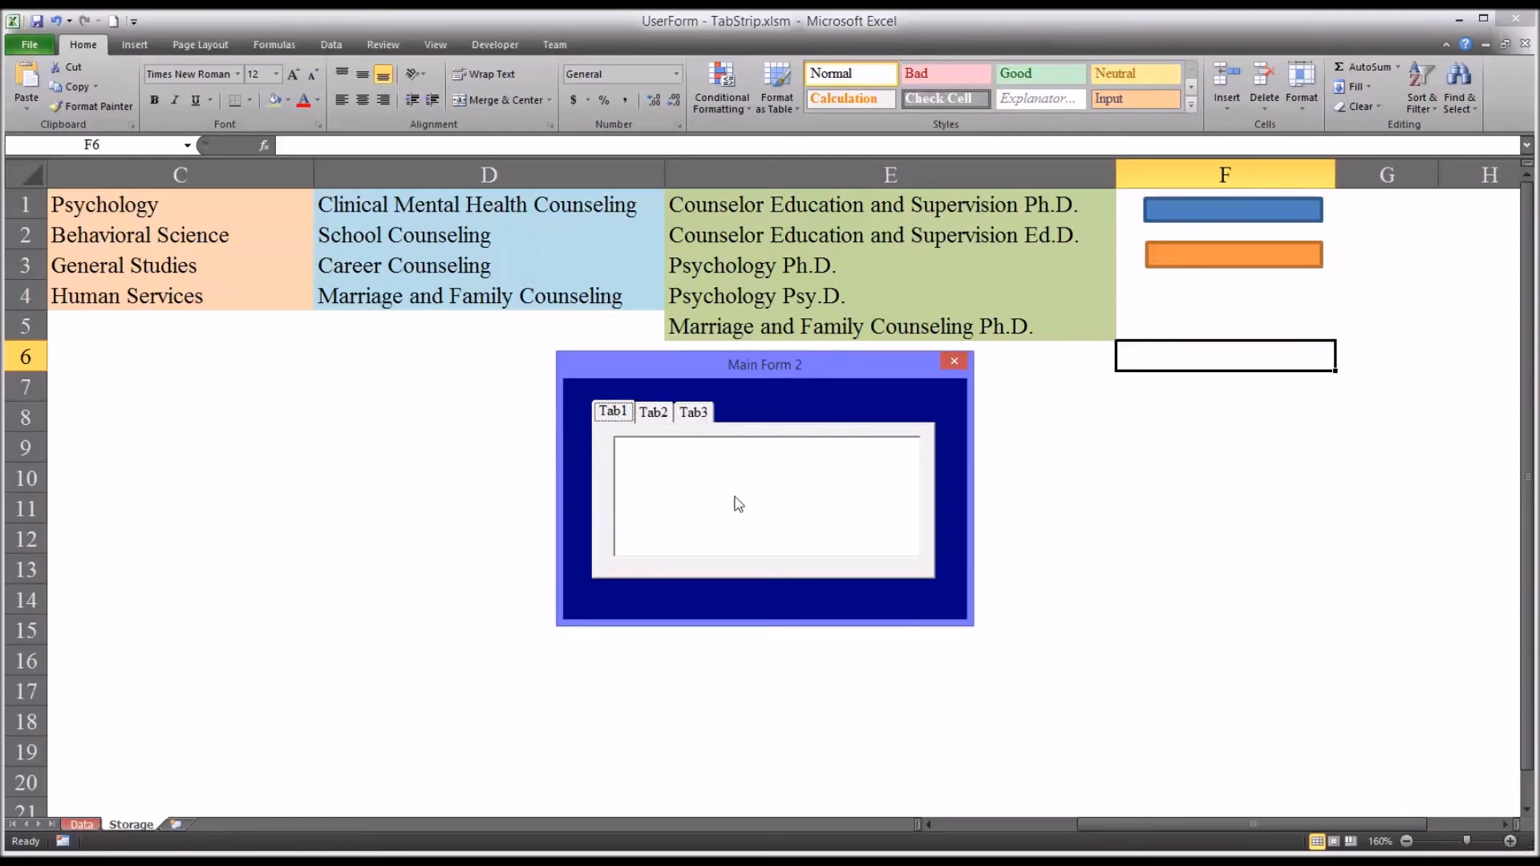
mouse_move(684, 503)
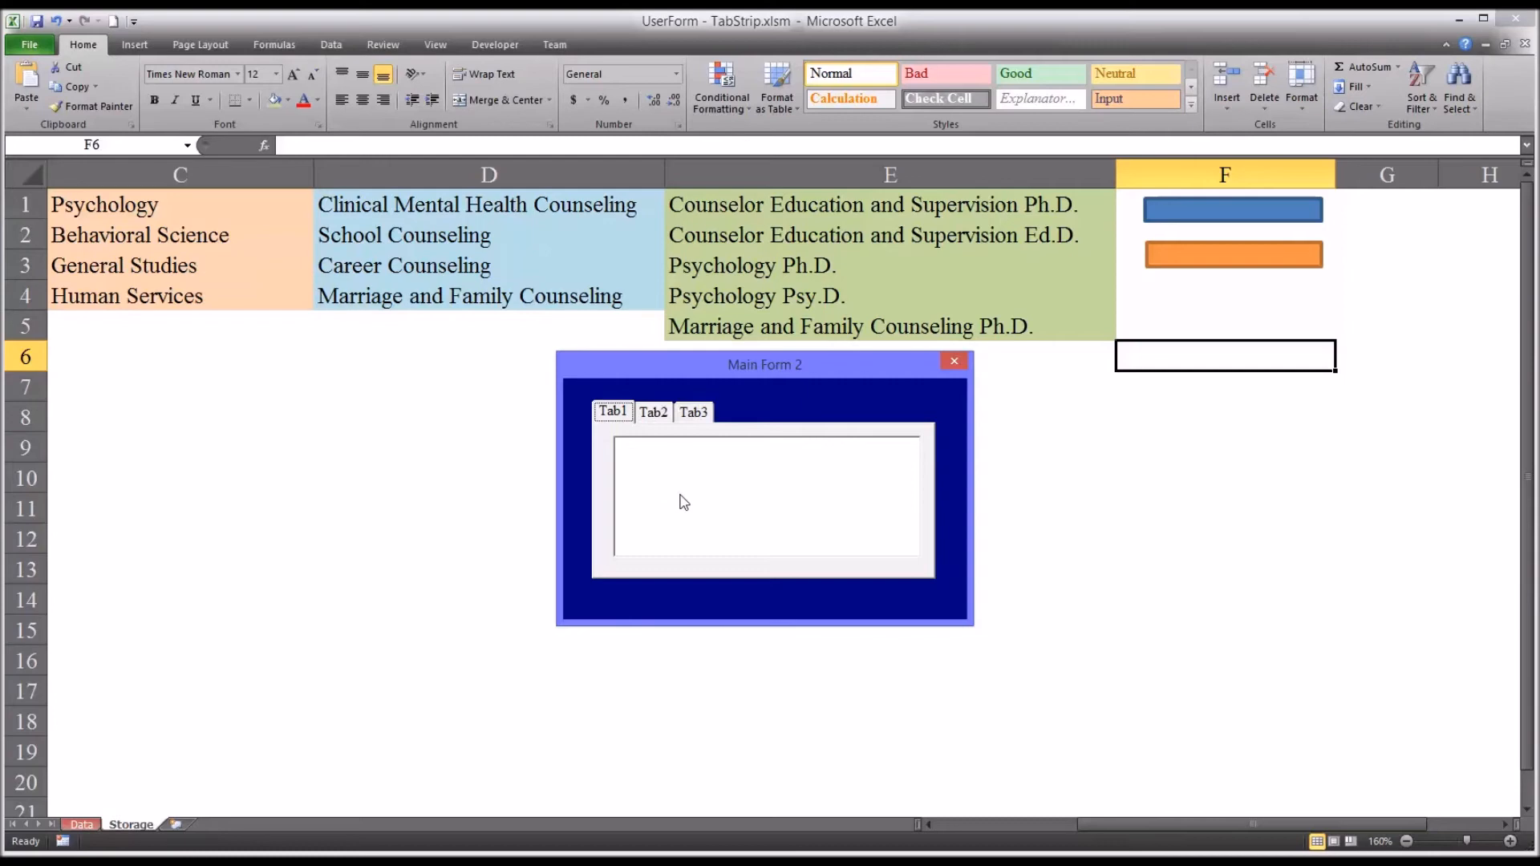
mouse_move(669, 502)
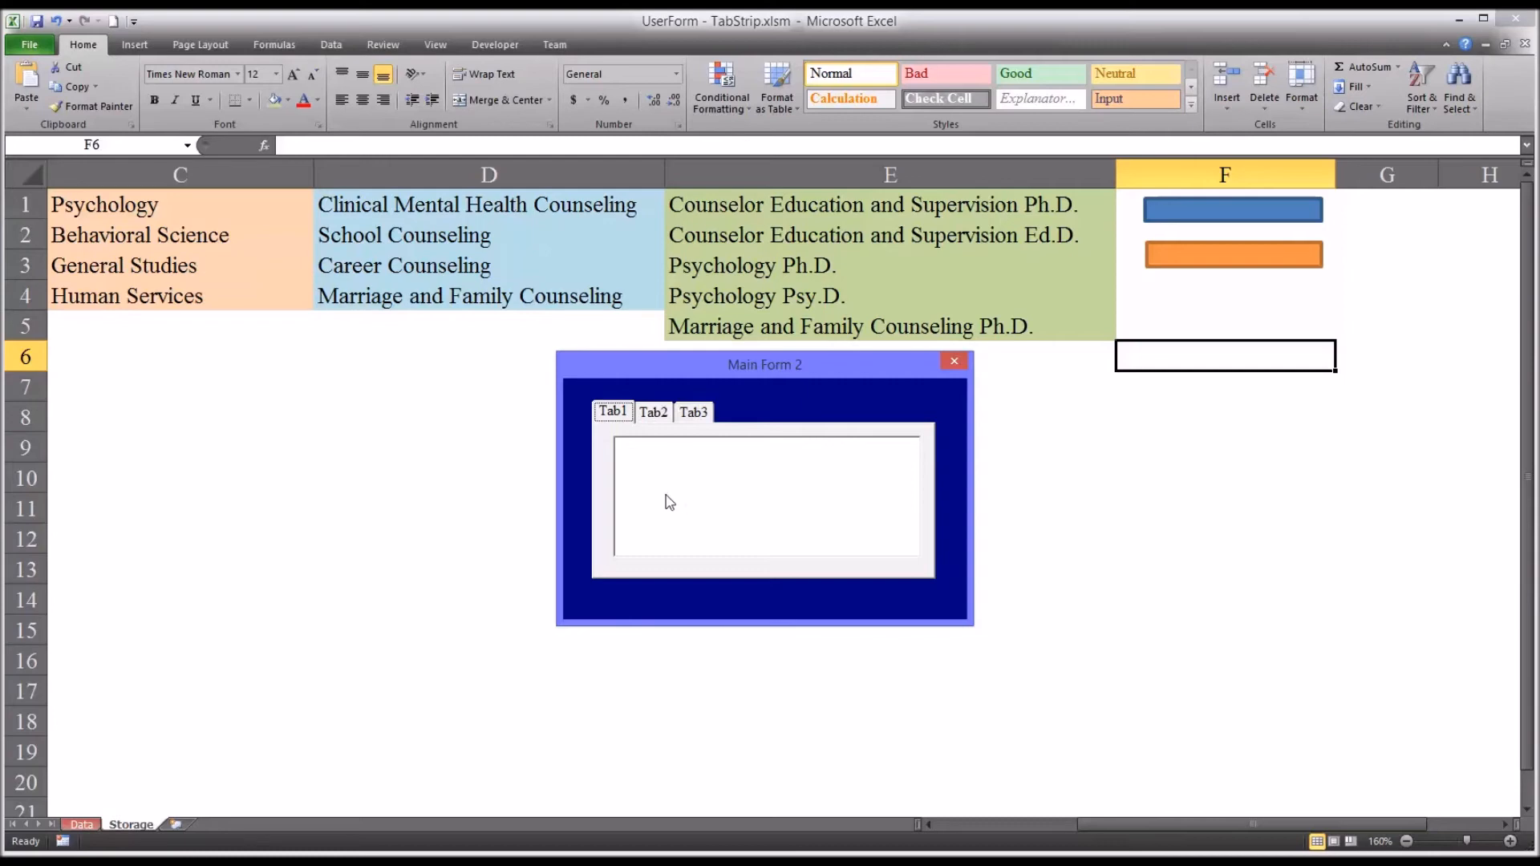
mouse_move(651, 423)
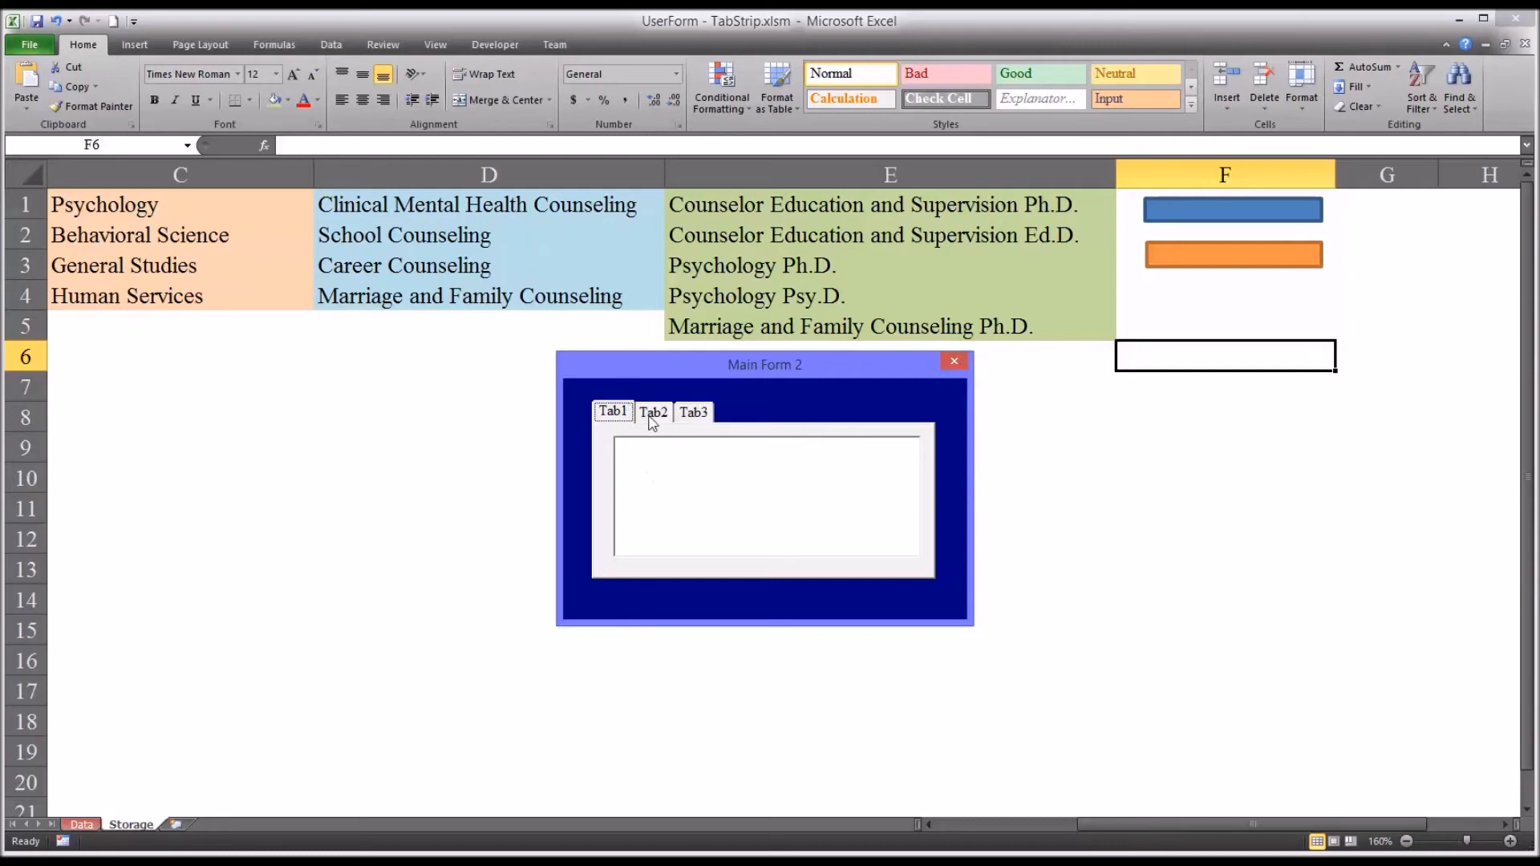
left_click(652, 411)
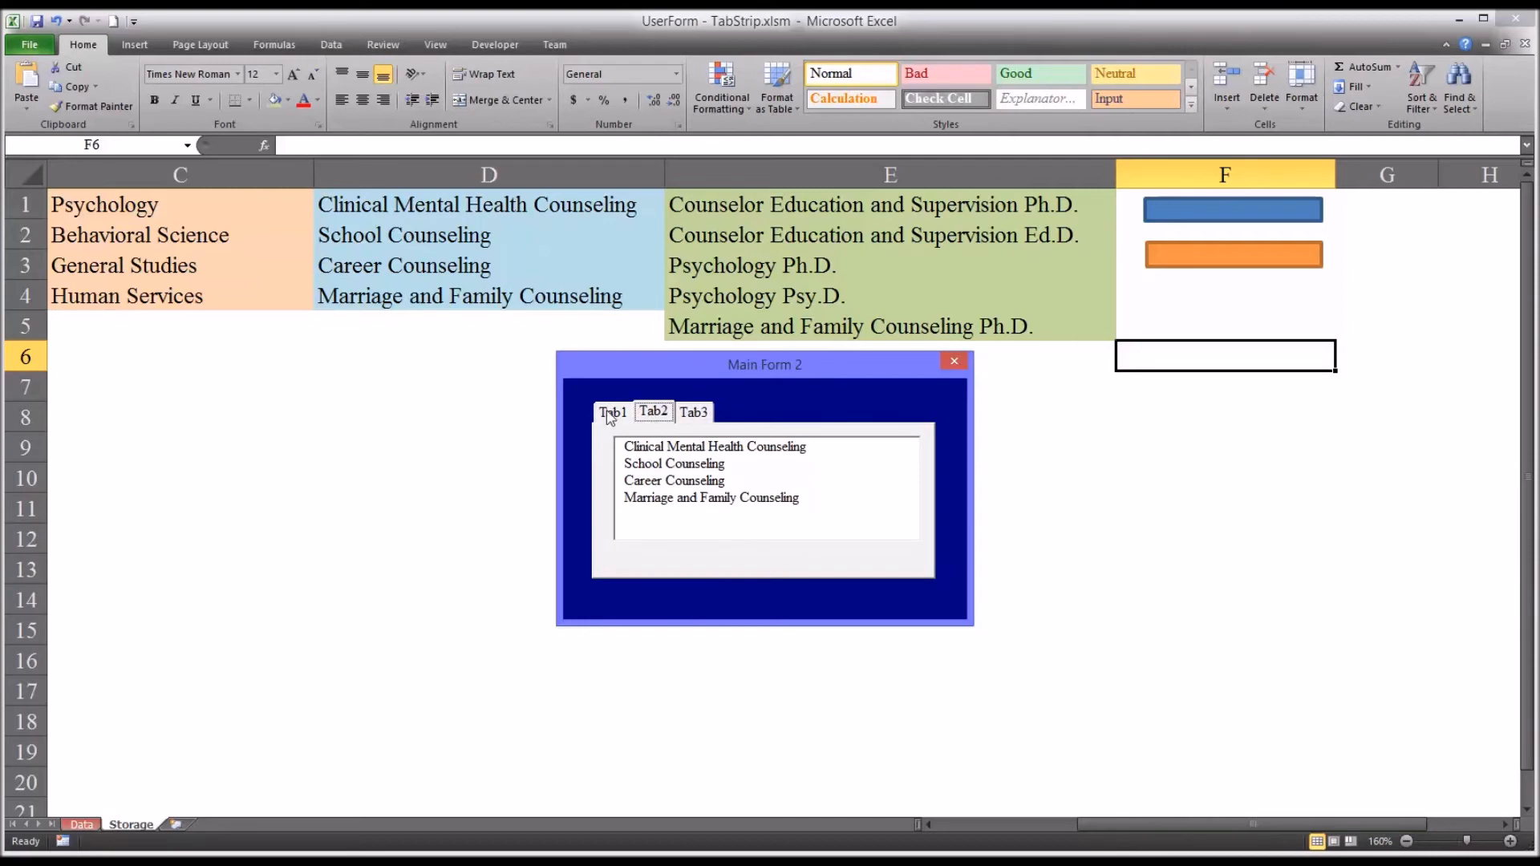
left_click(693, 412)
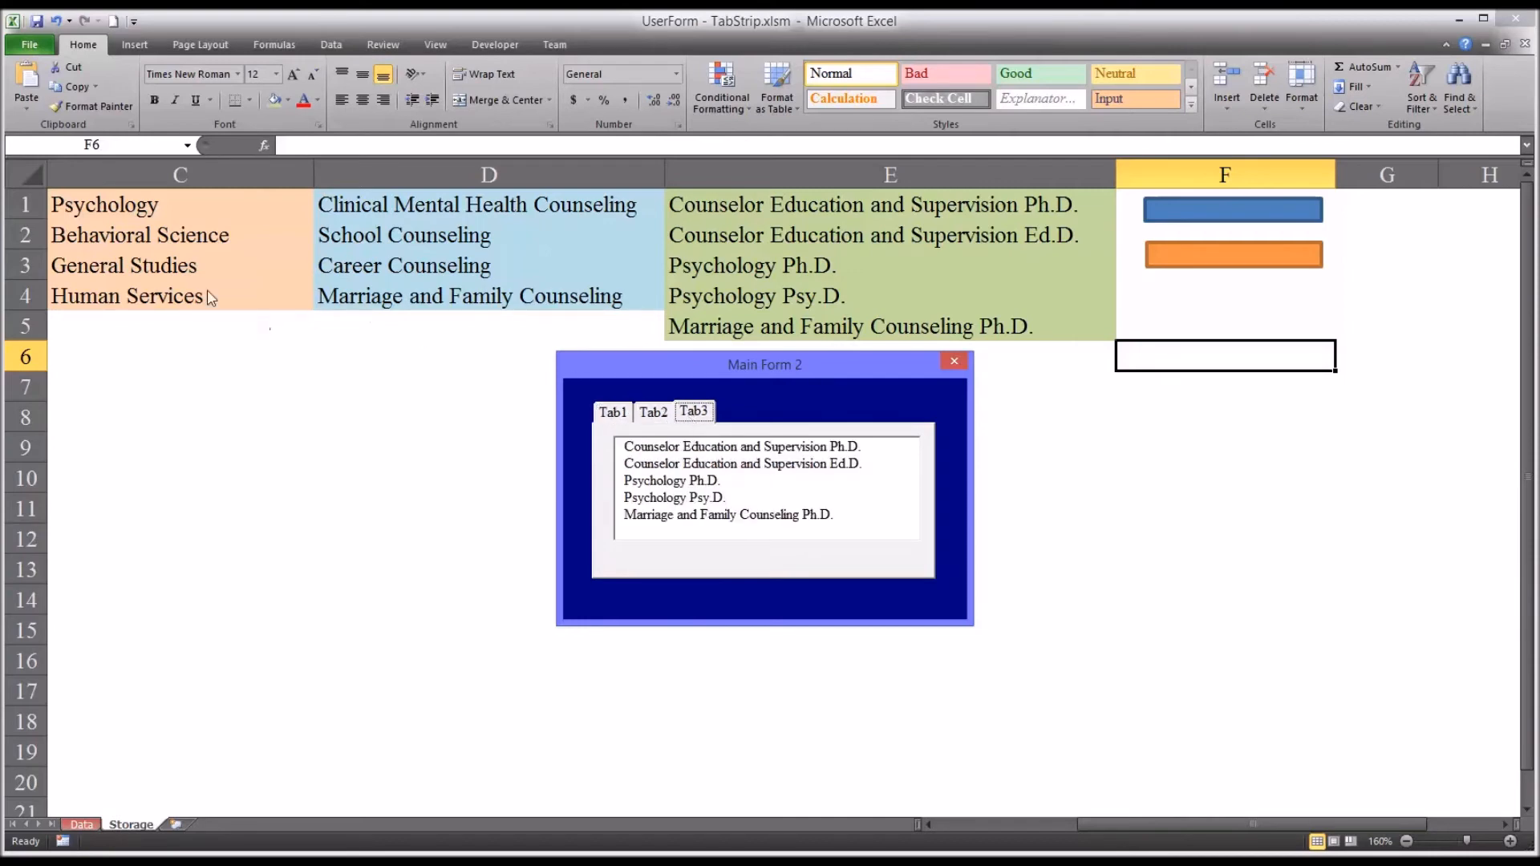
left_click(612, 412)
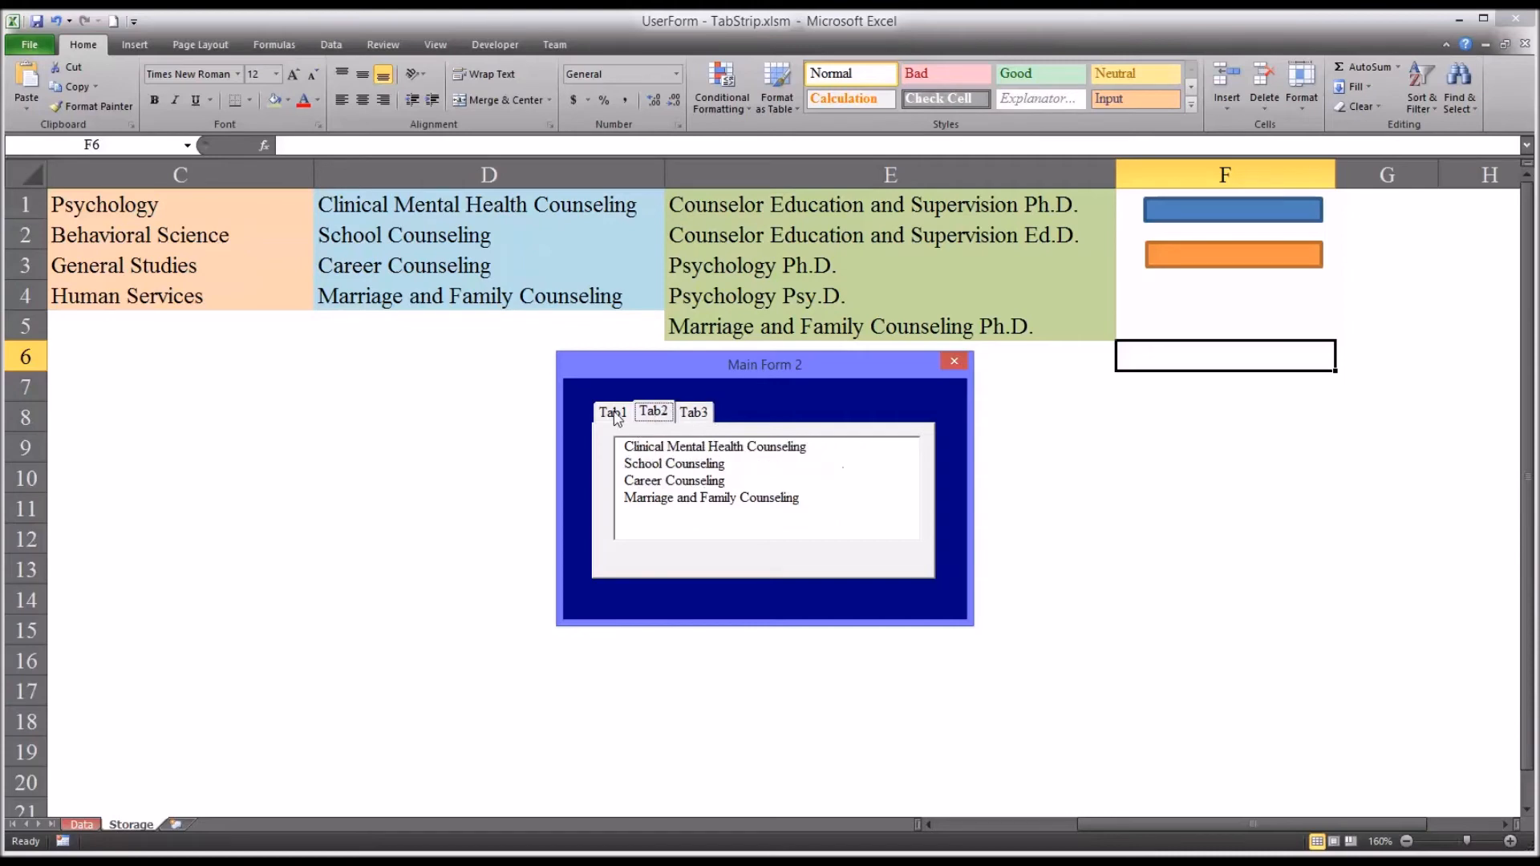
left_click(612, 410)
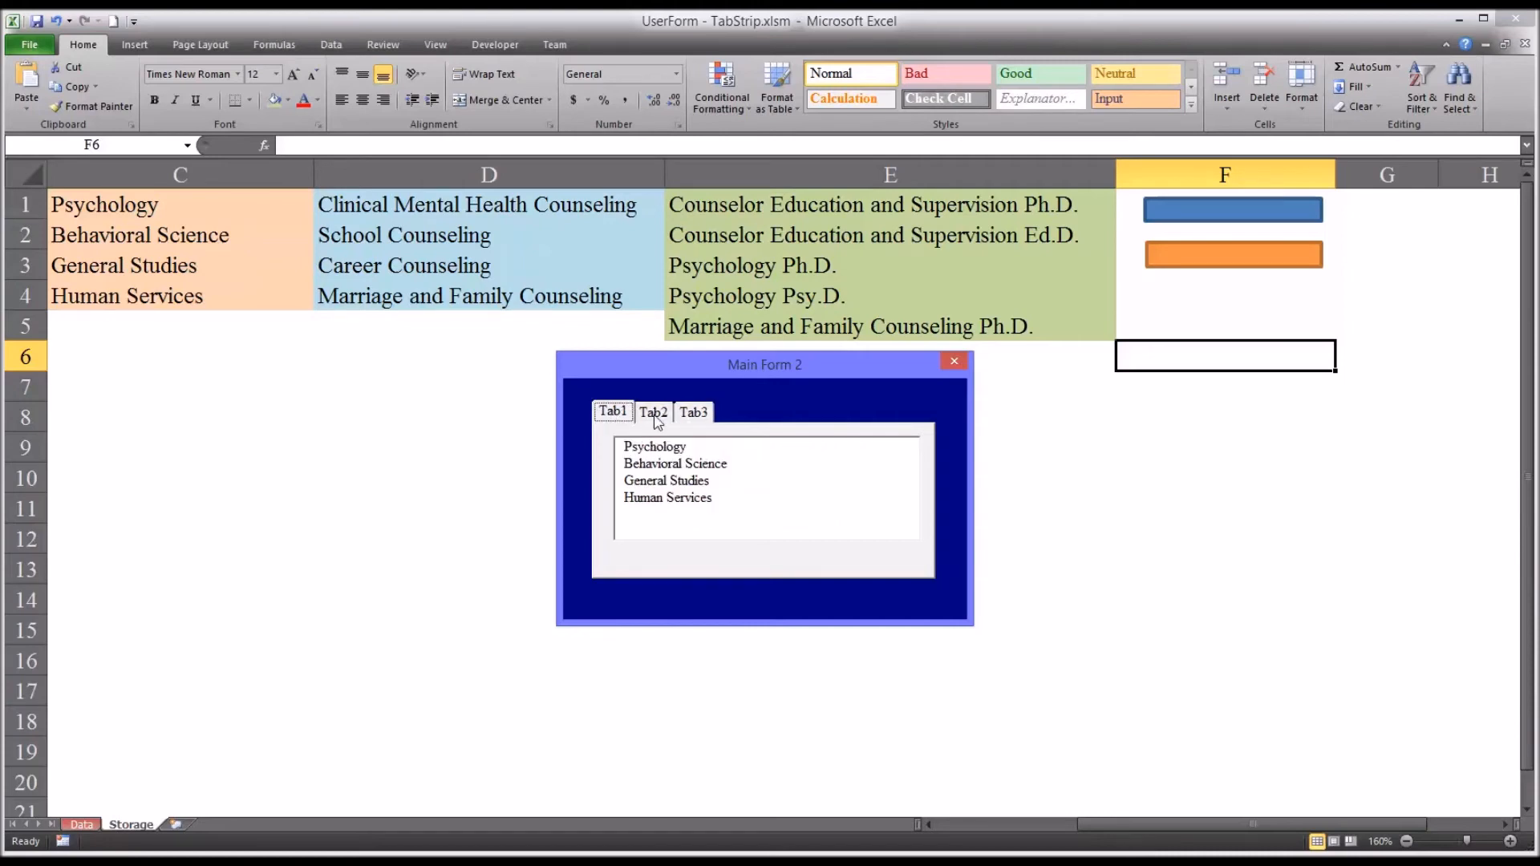
left_click(692, 412)
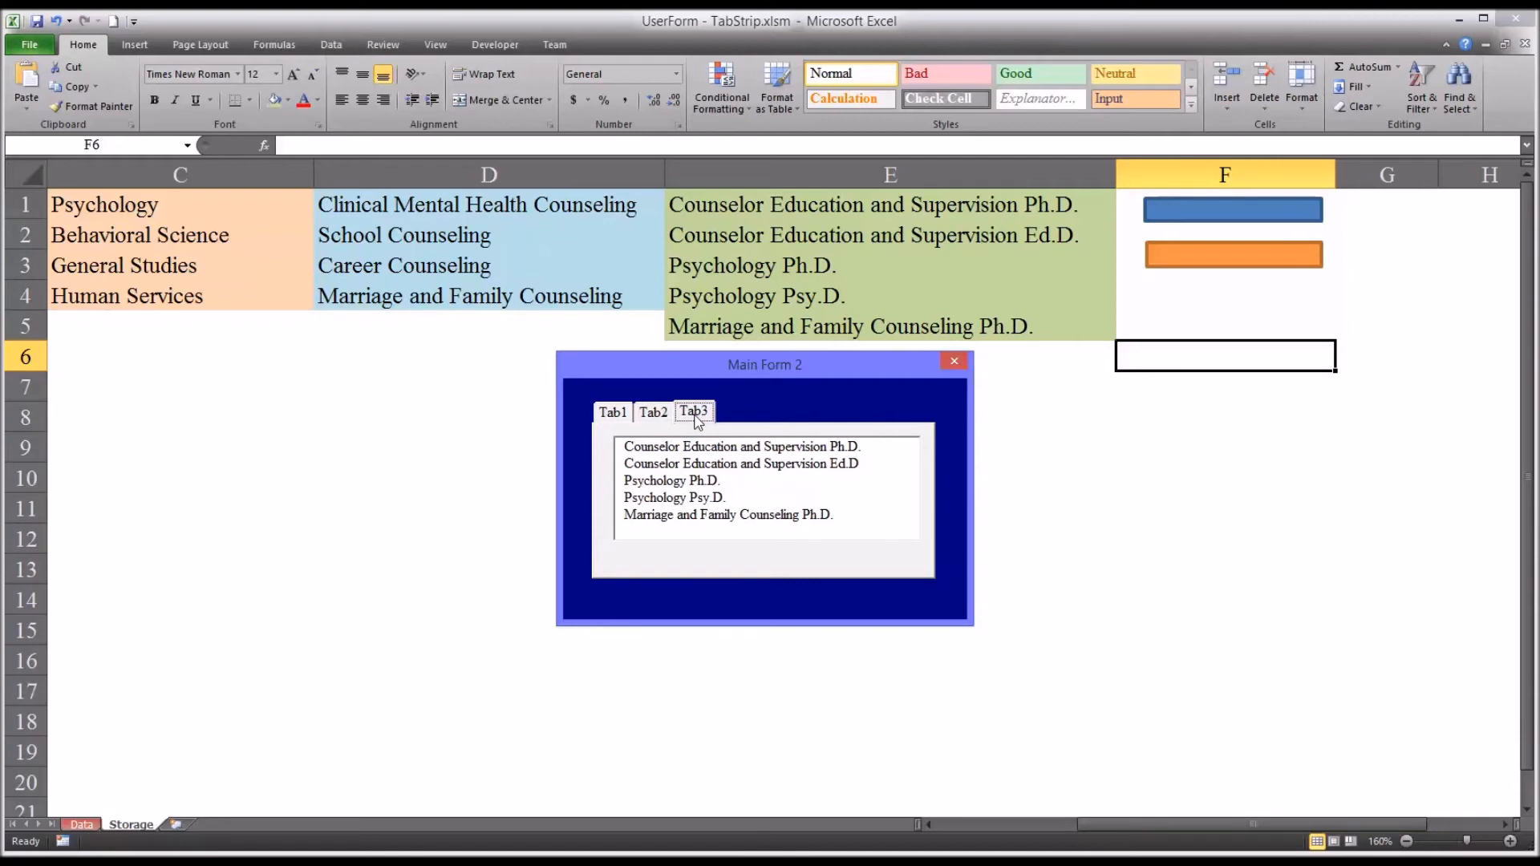
mouse_move(953, 362)
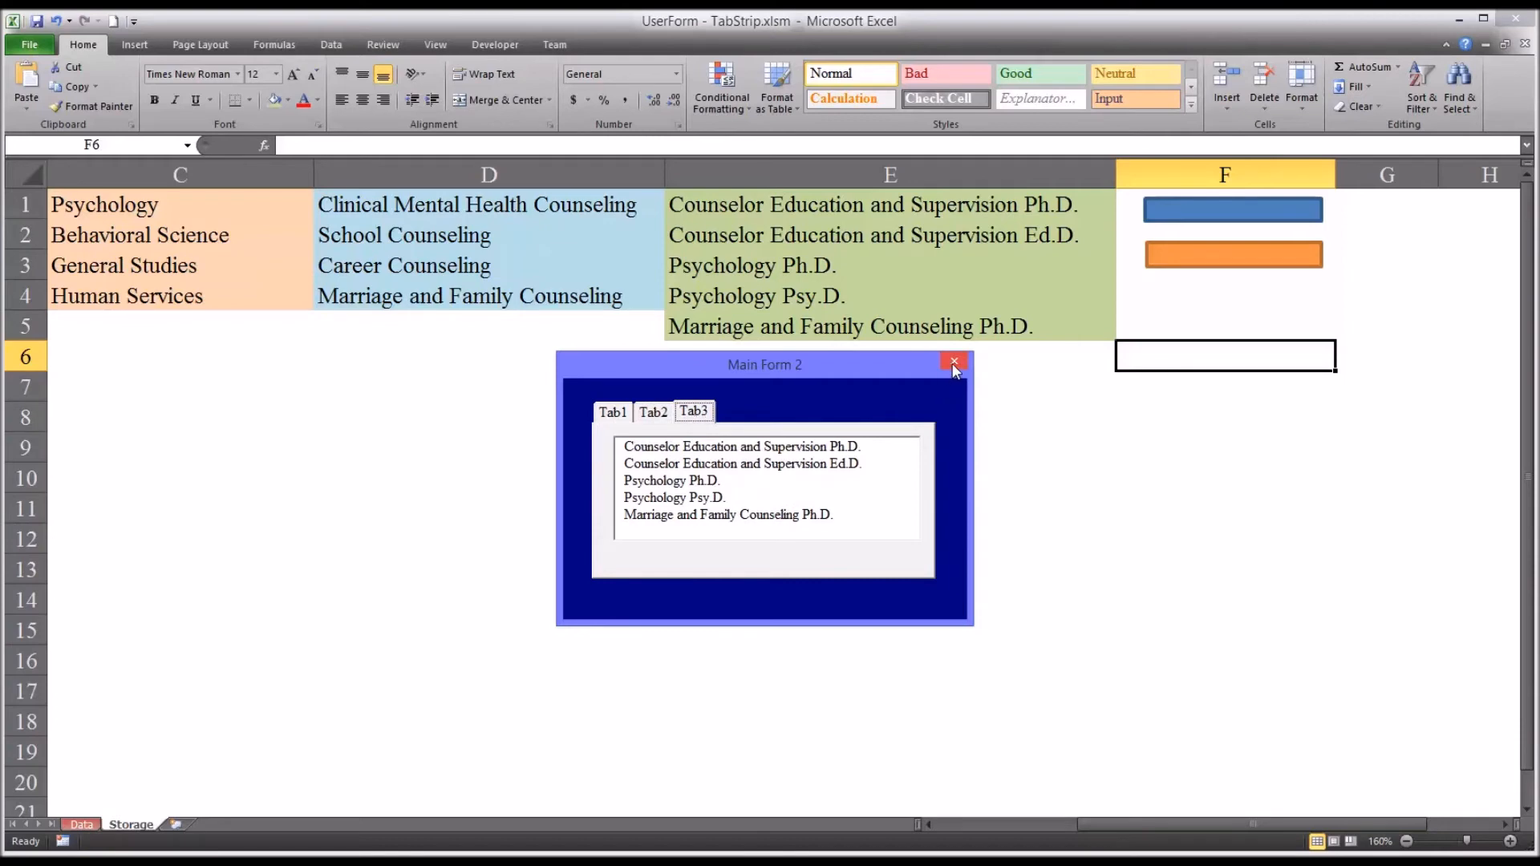
left_click(952, 363)
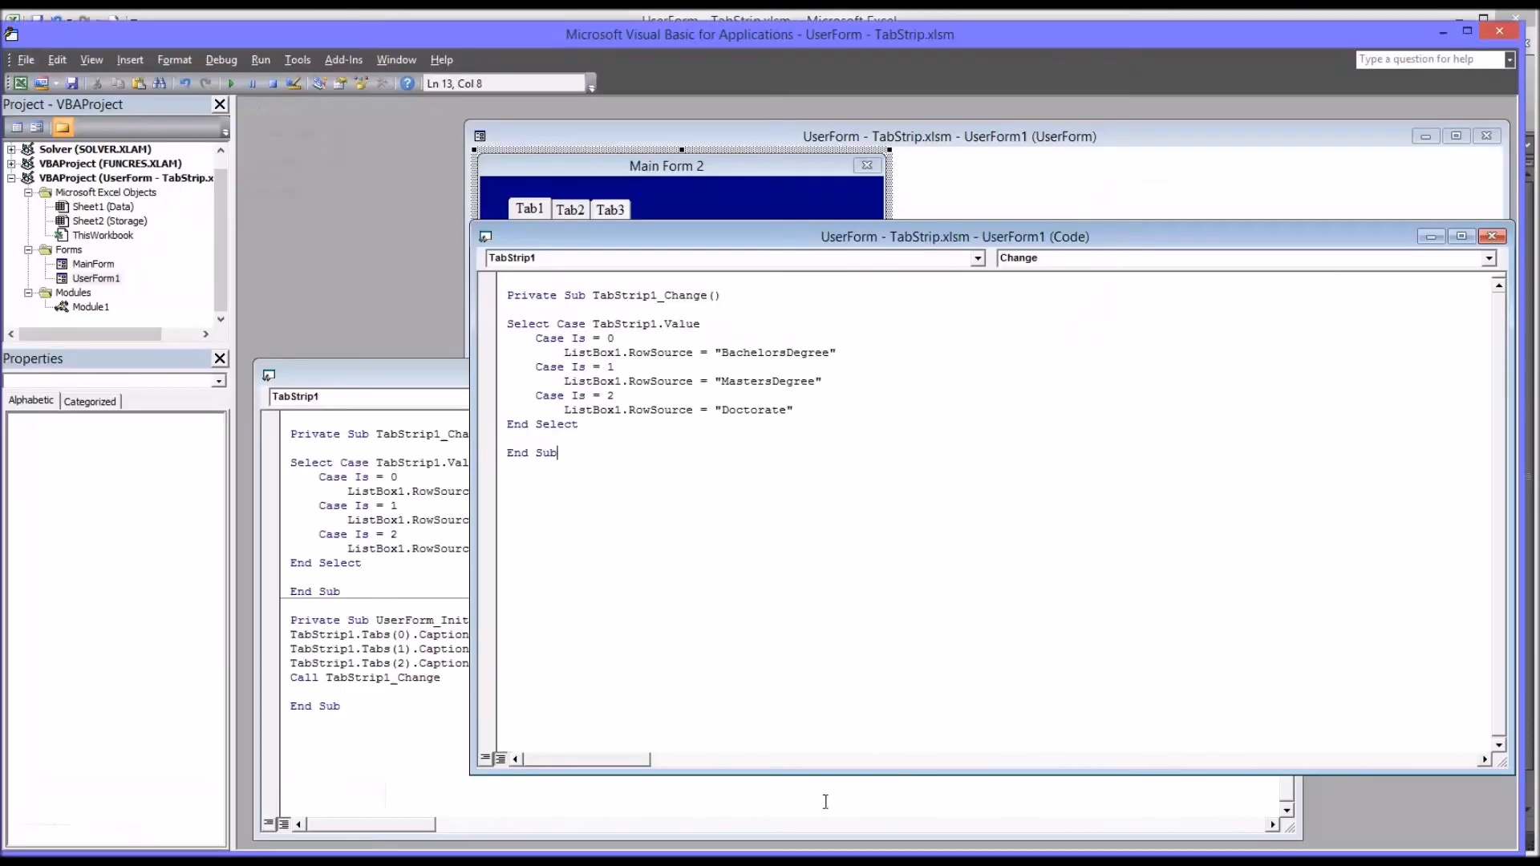
mouse_move(1090, 708)
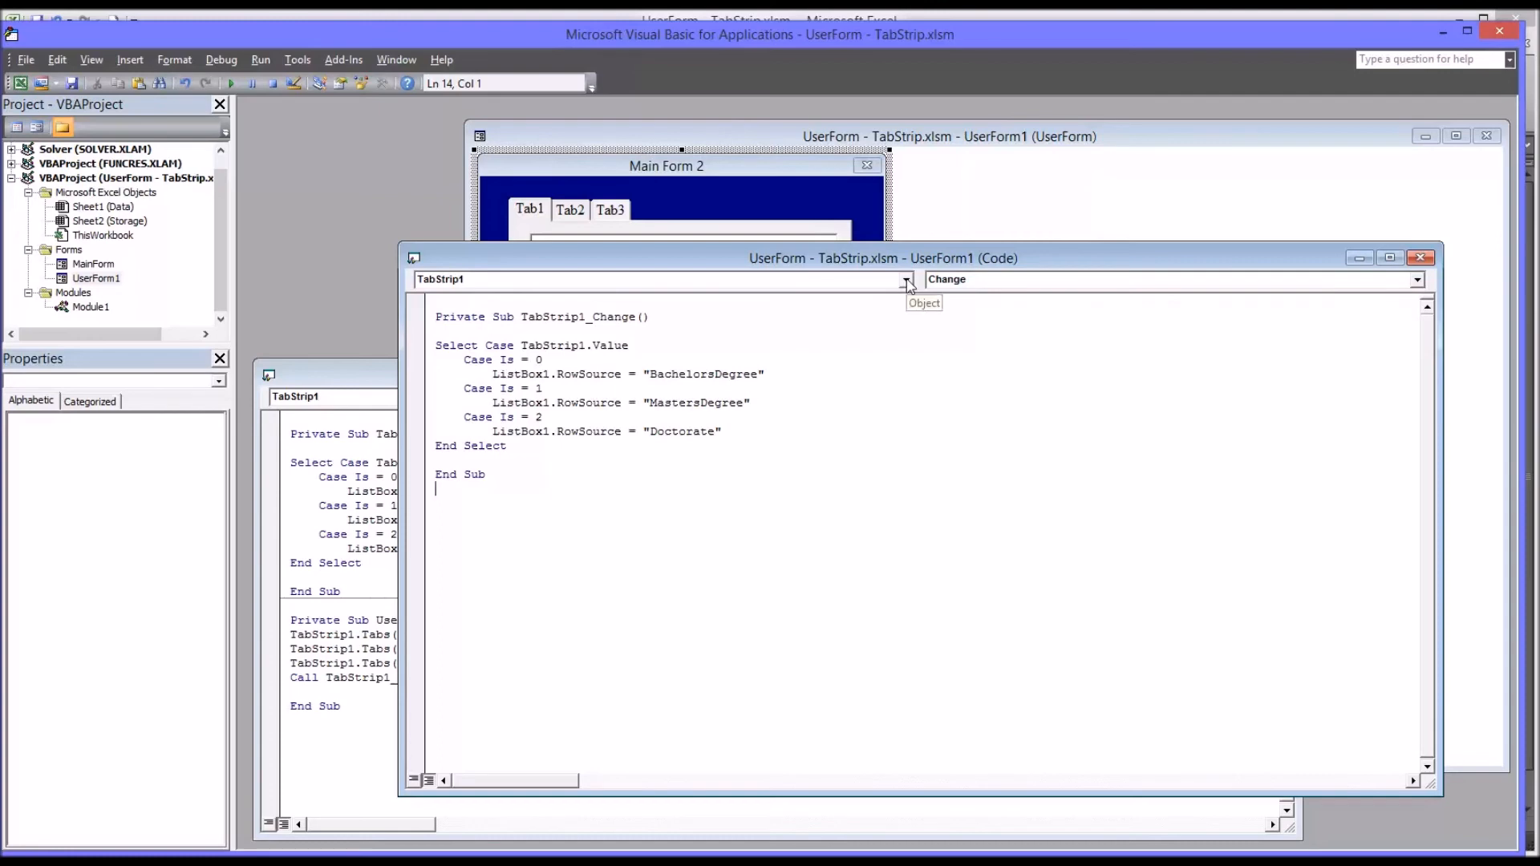
Add a UserForm_Initialize procedure via the Object and Procedure dropdowns, deleting the empty Click stub
left_click(904, 280)
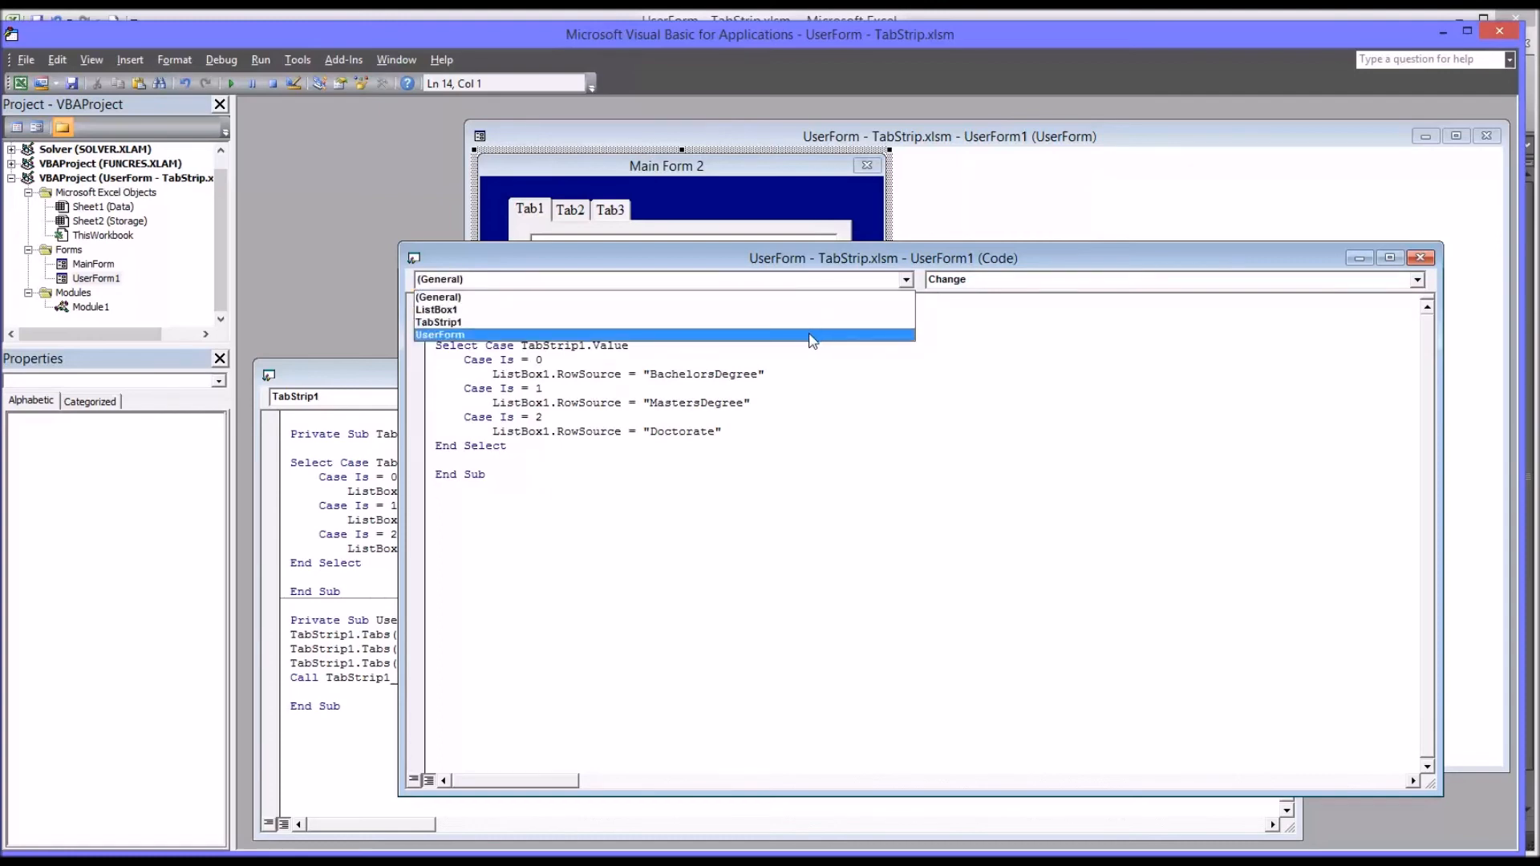
left_click(441, 334)
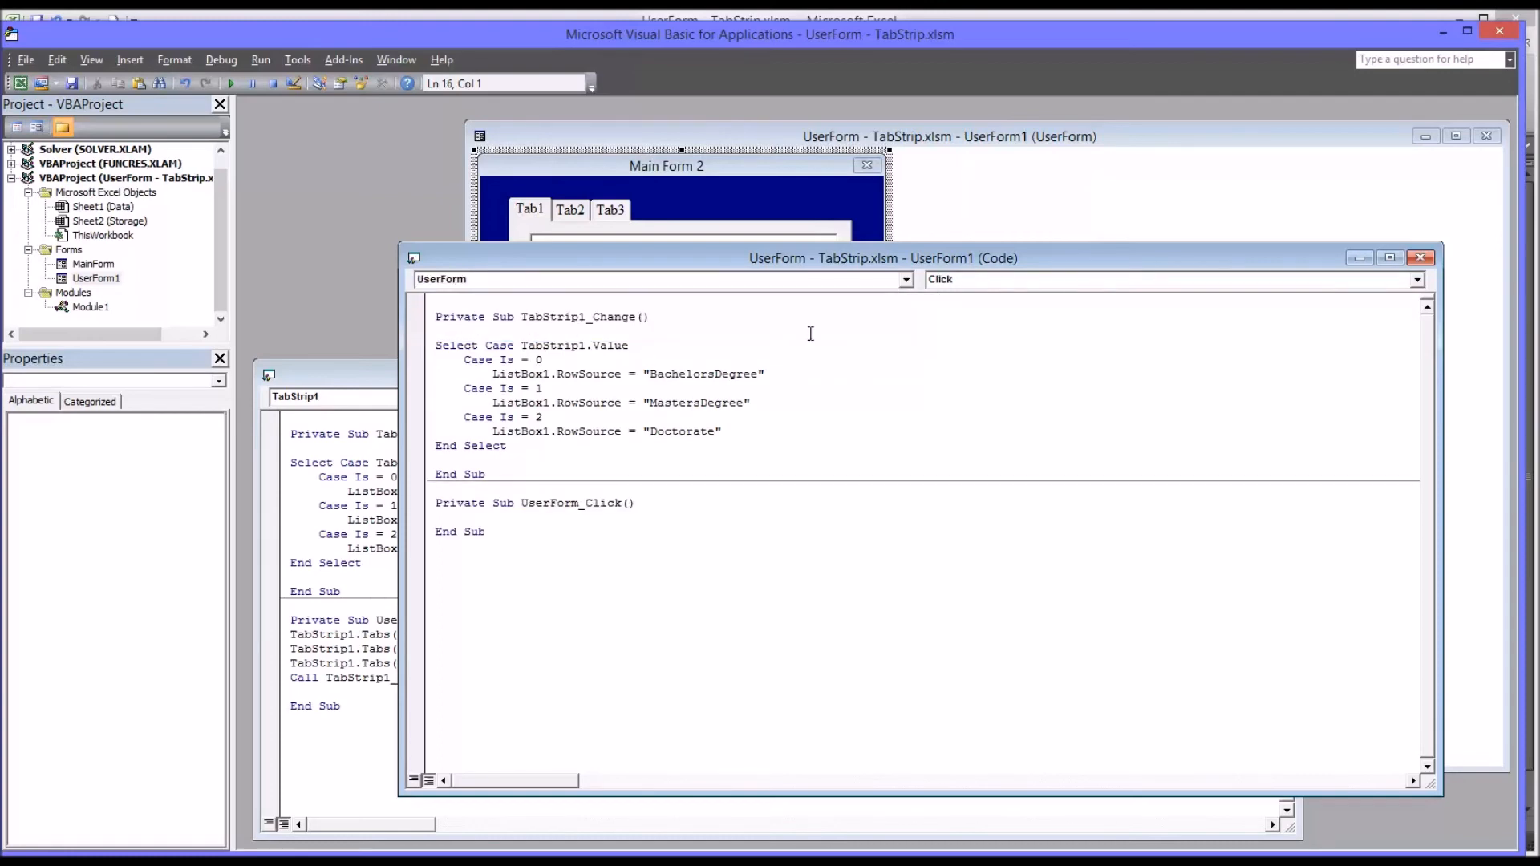
left_click(1418, 279)
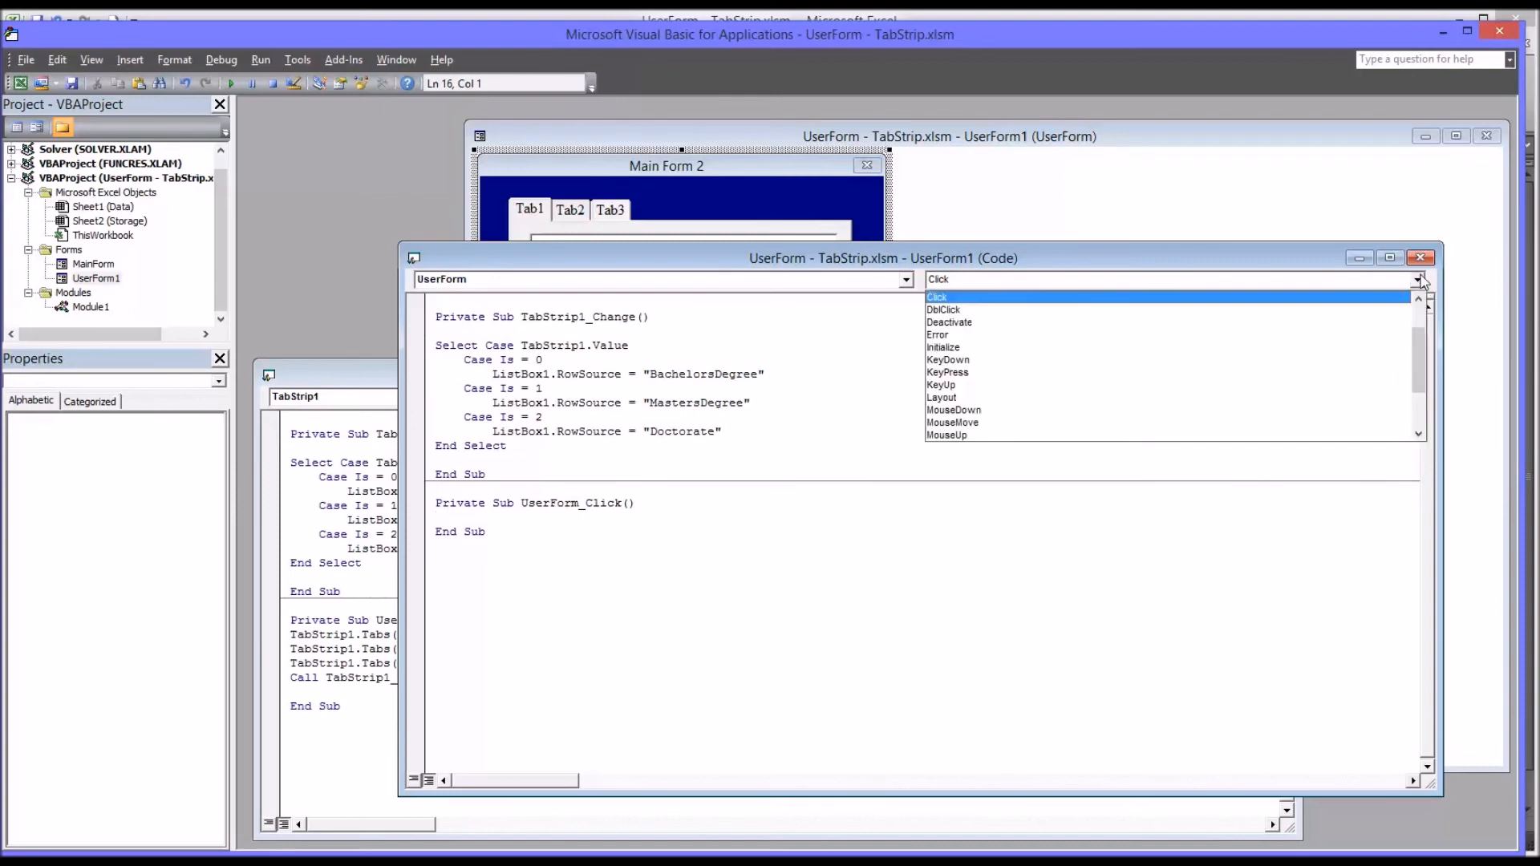
left_click(943, 347)
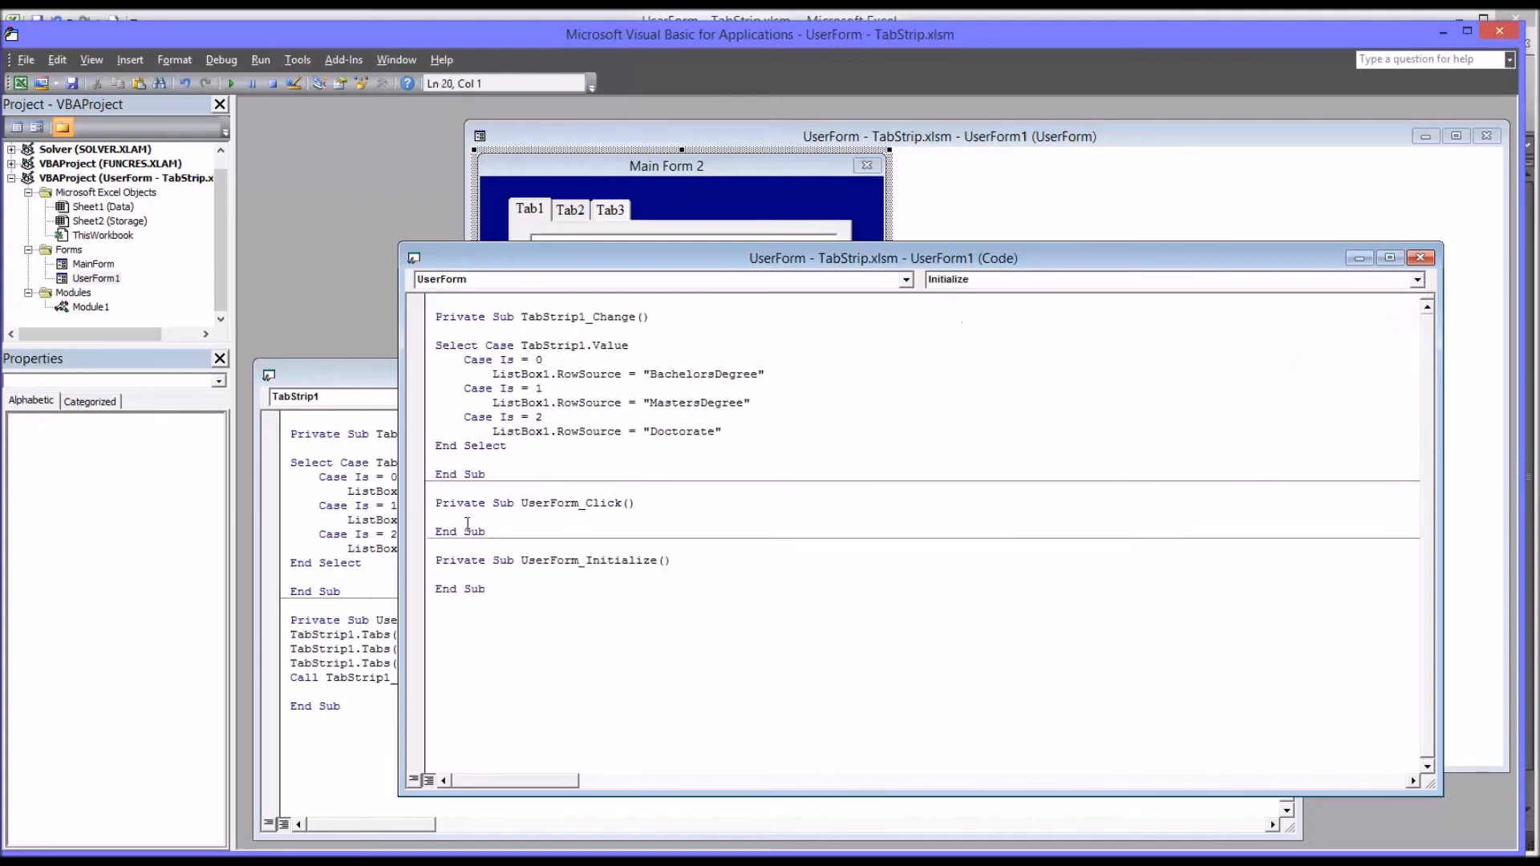
left_click(491, 517)
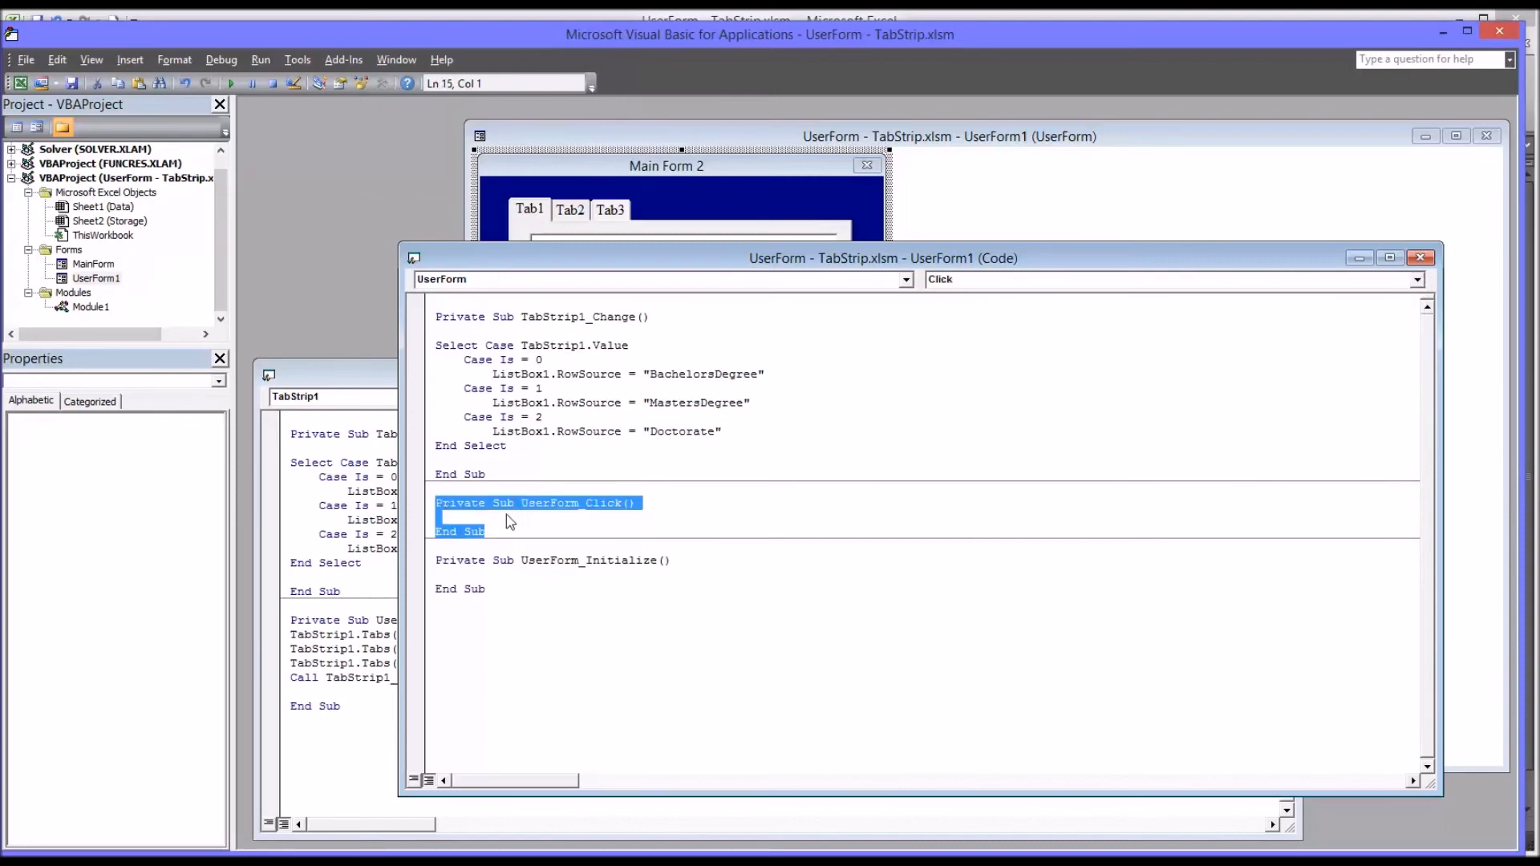
key("Delete")
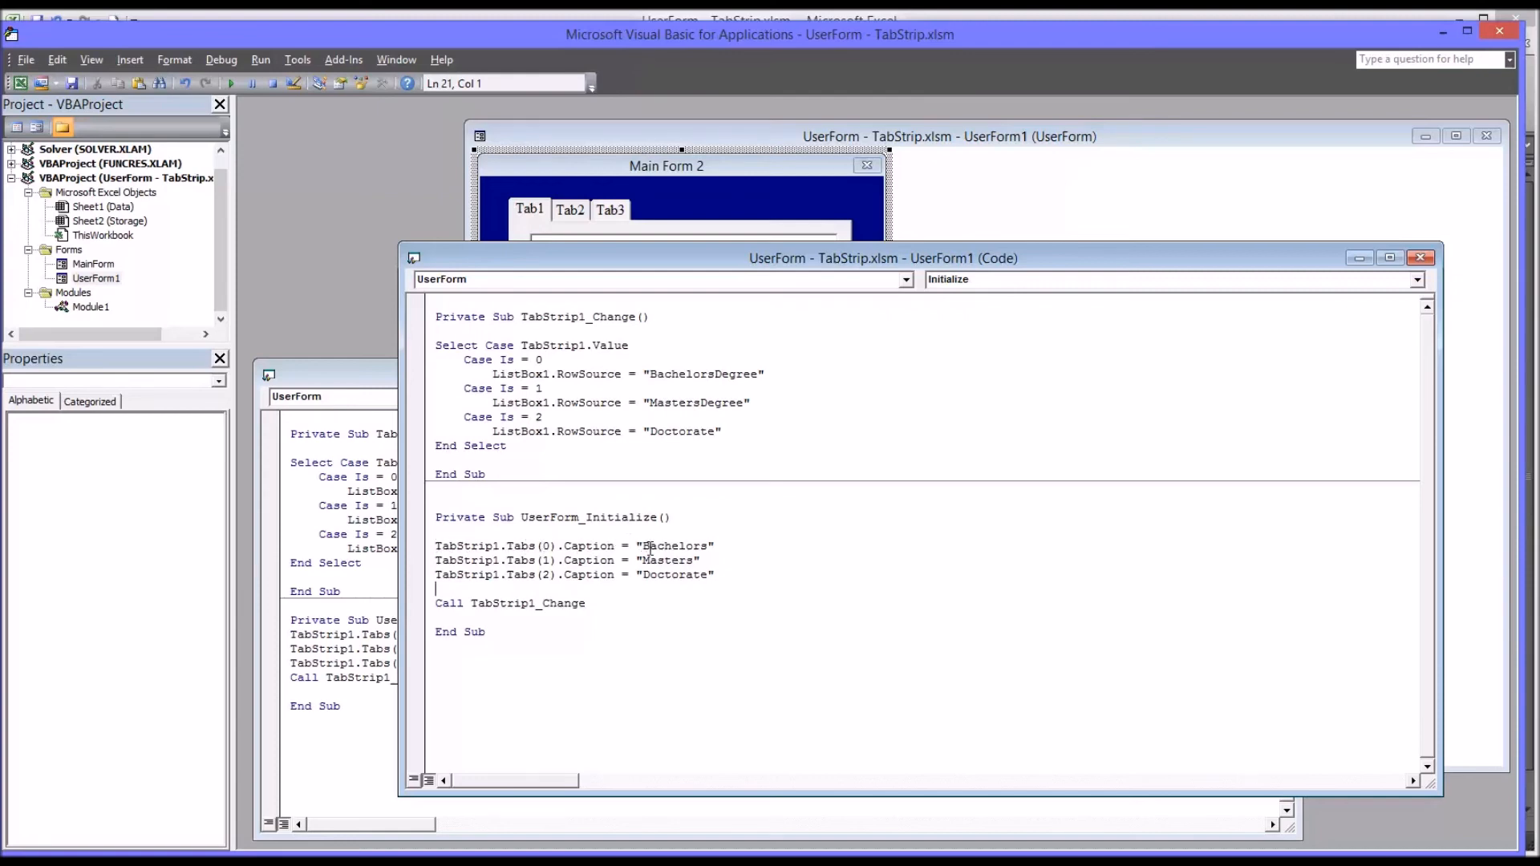
mouse_move(609, 232)
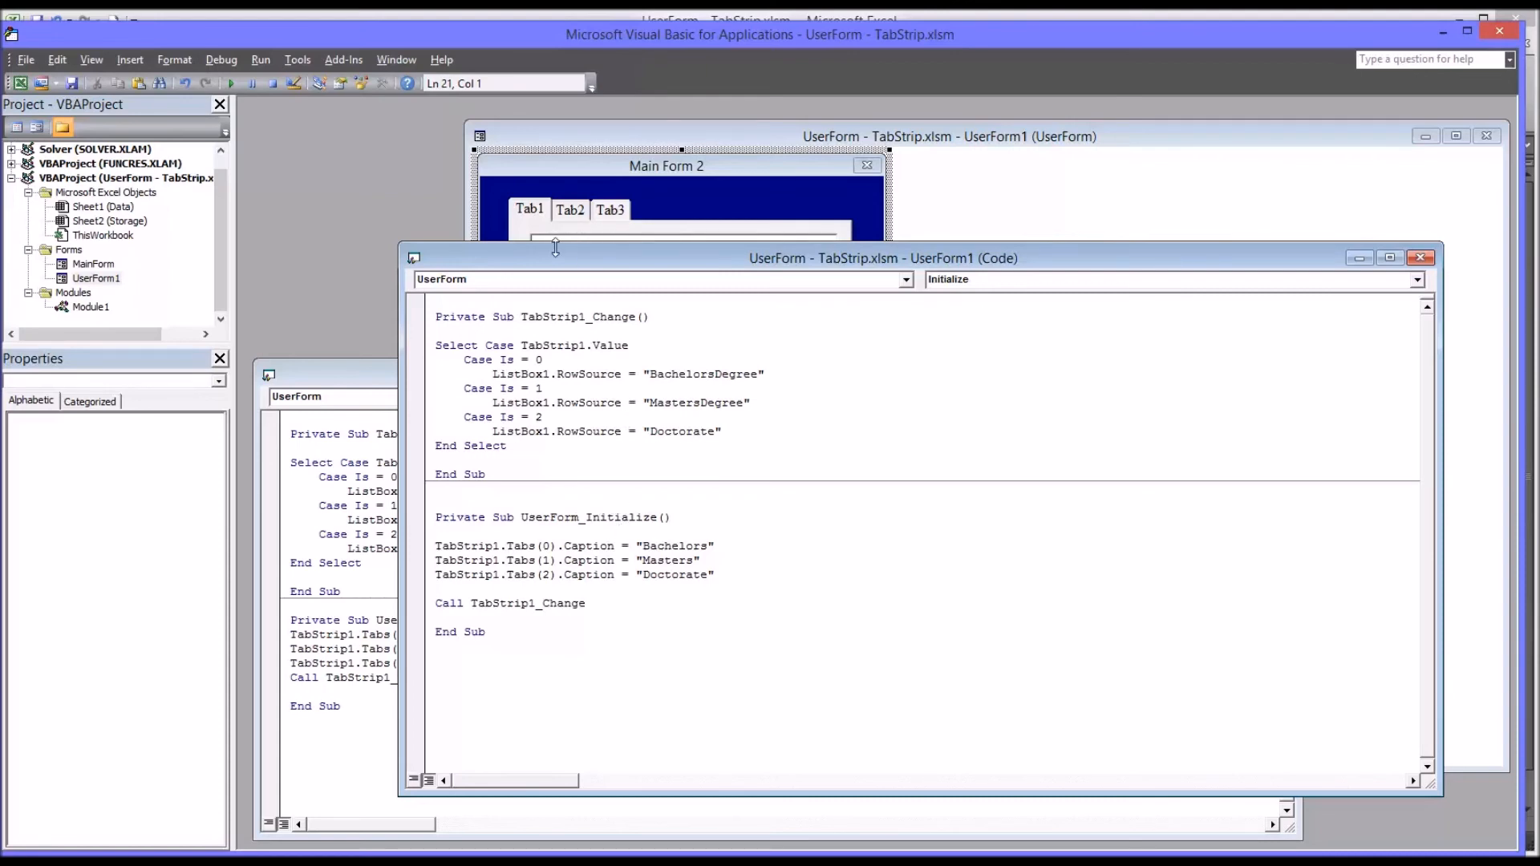
mouse_move(435, 546)
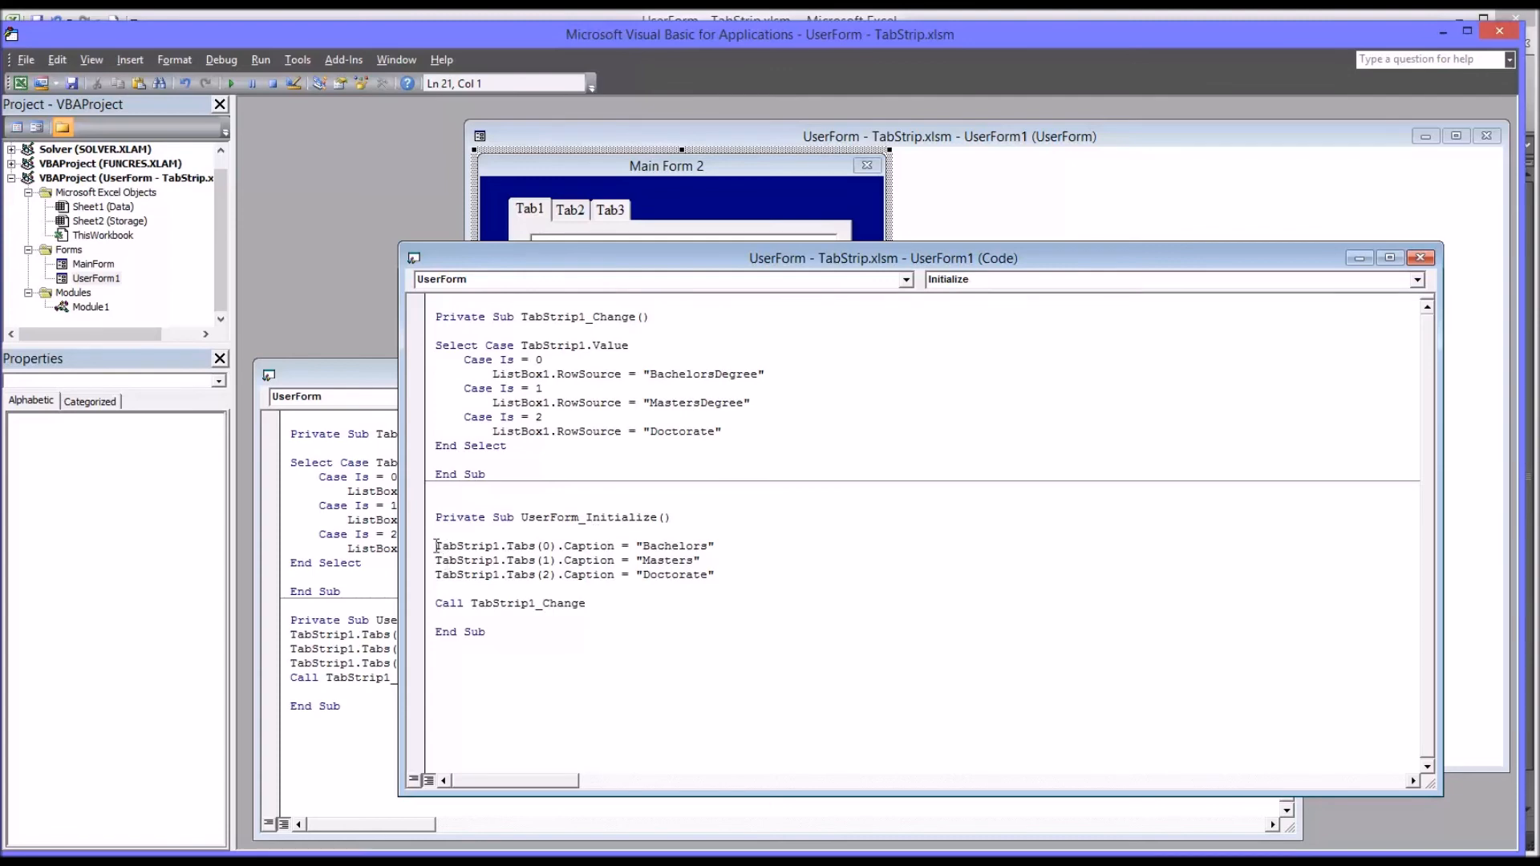
double_click(467, 546)
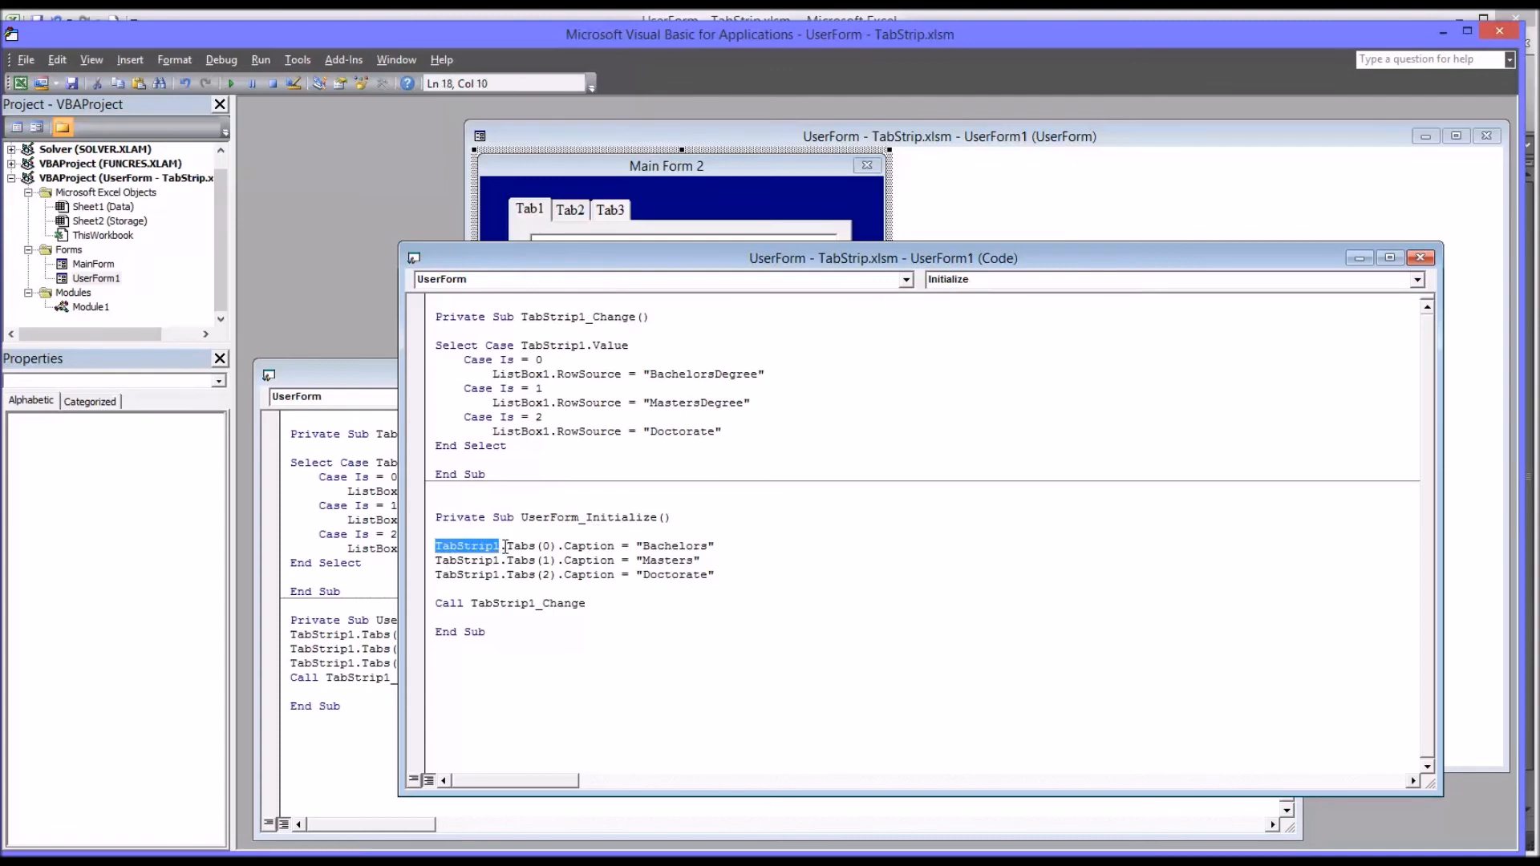
double_click(530, 546)
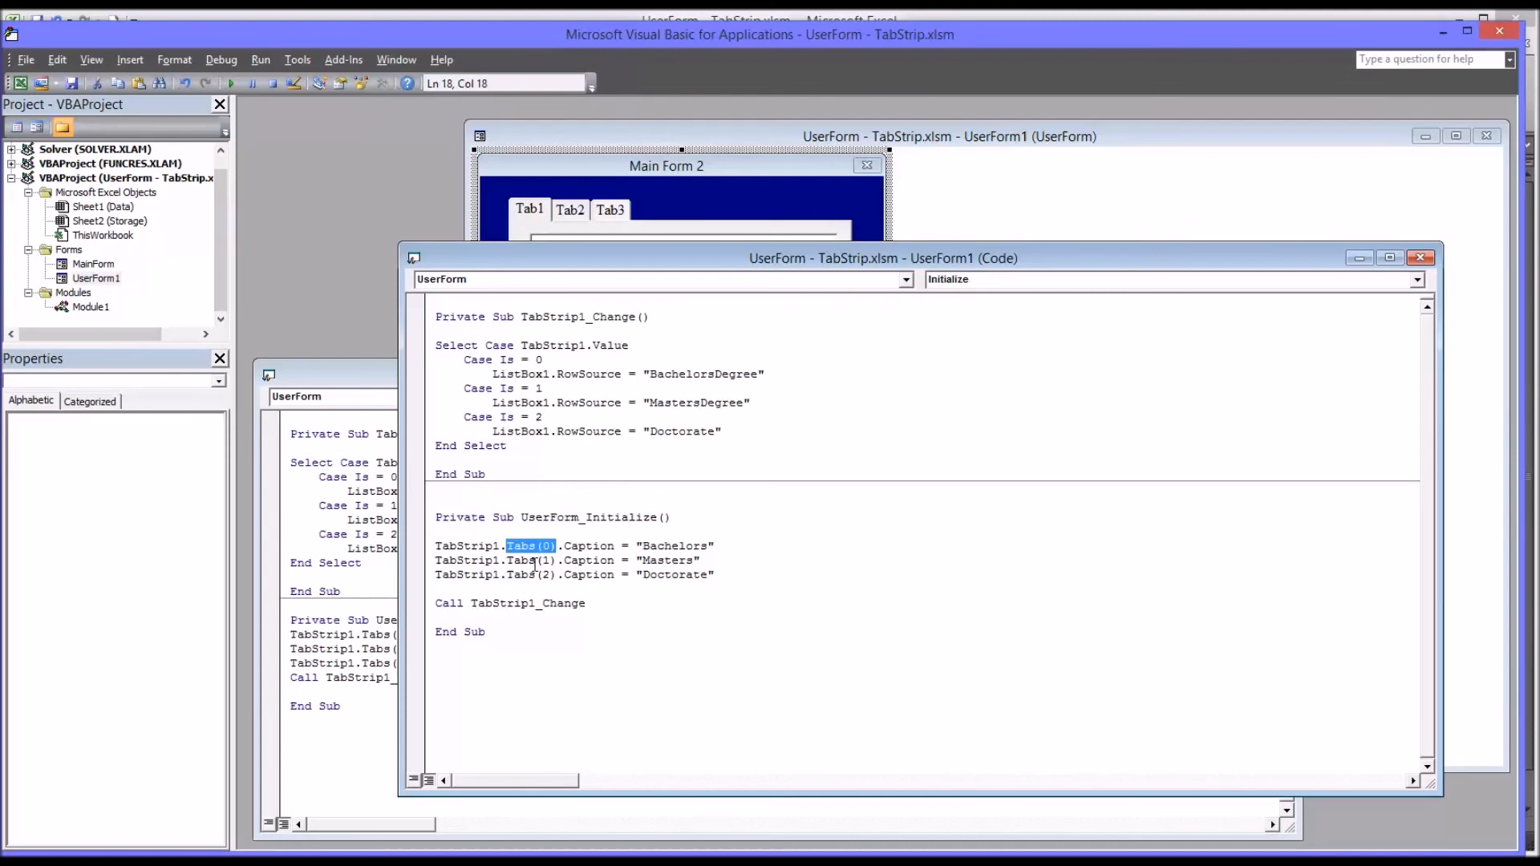
mouse_move(545, 561)
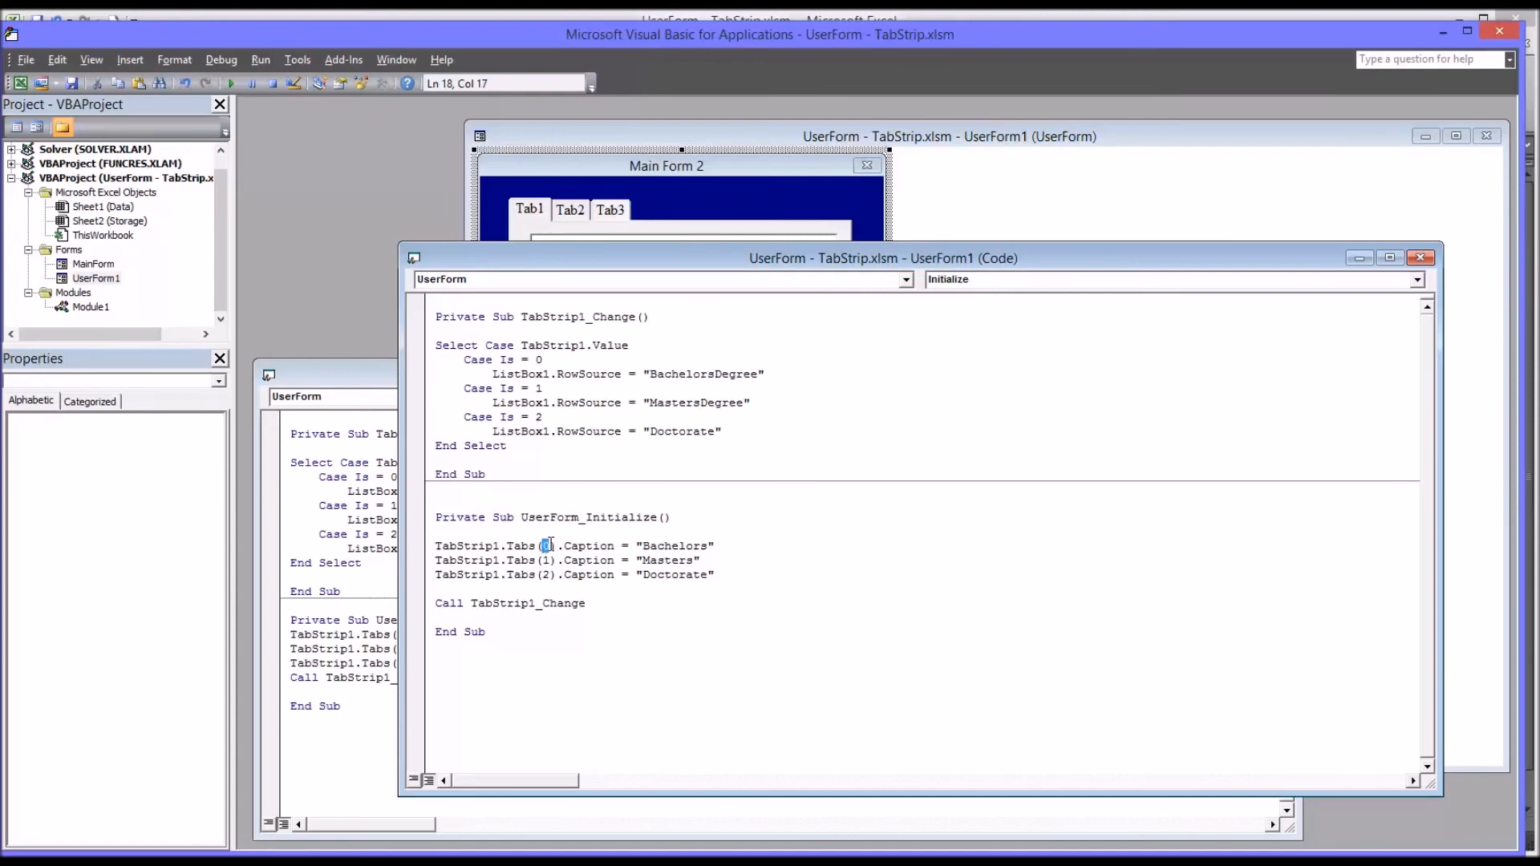
left_click(548, 560)
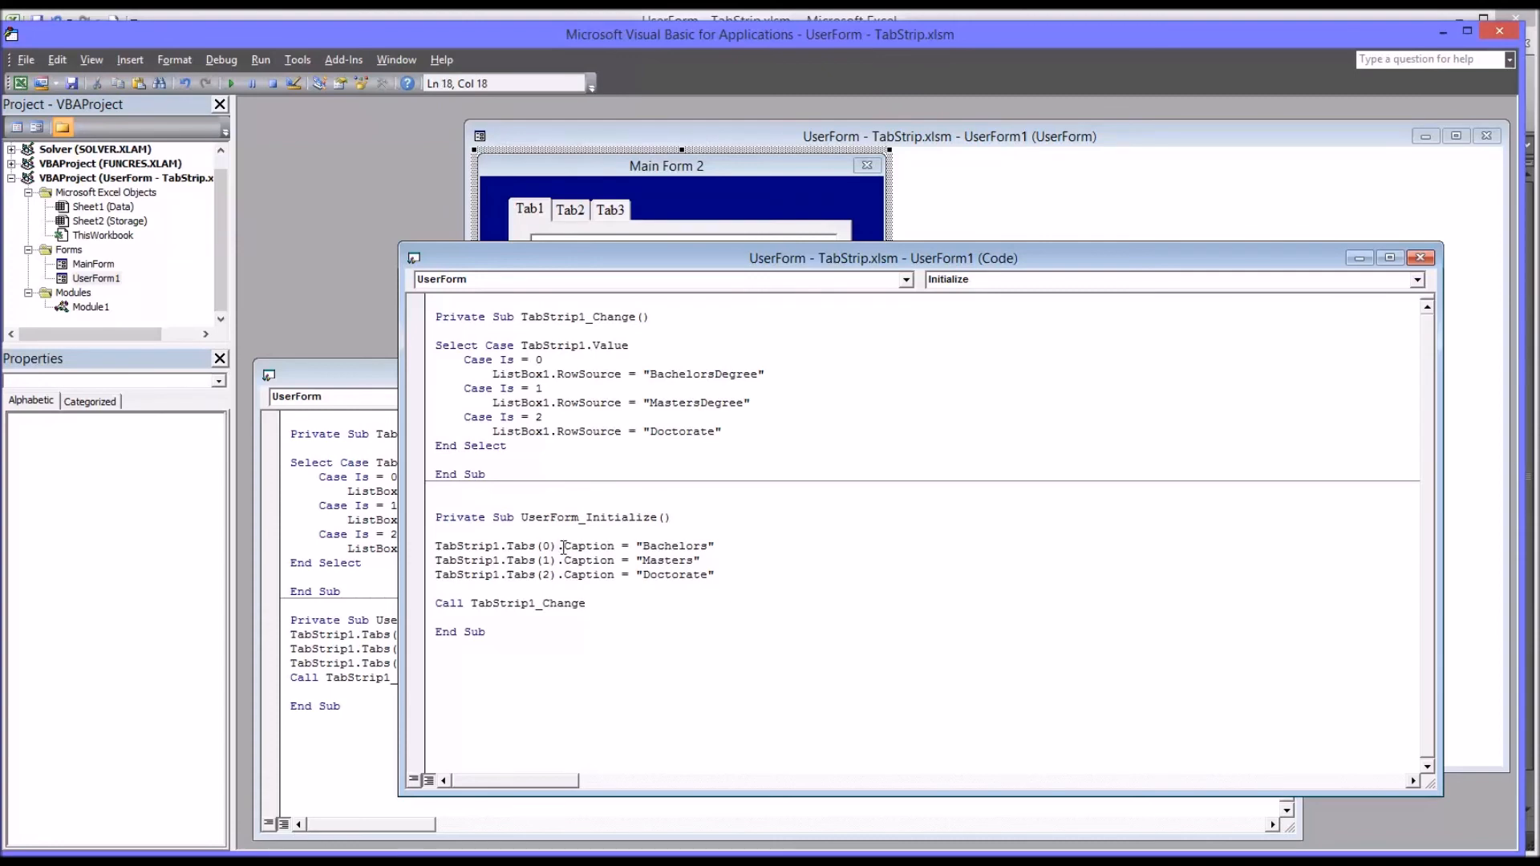
double_click(590, 545)
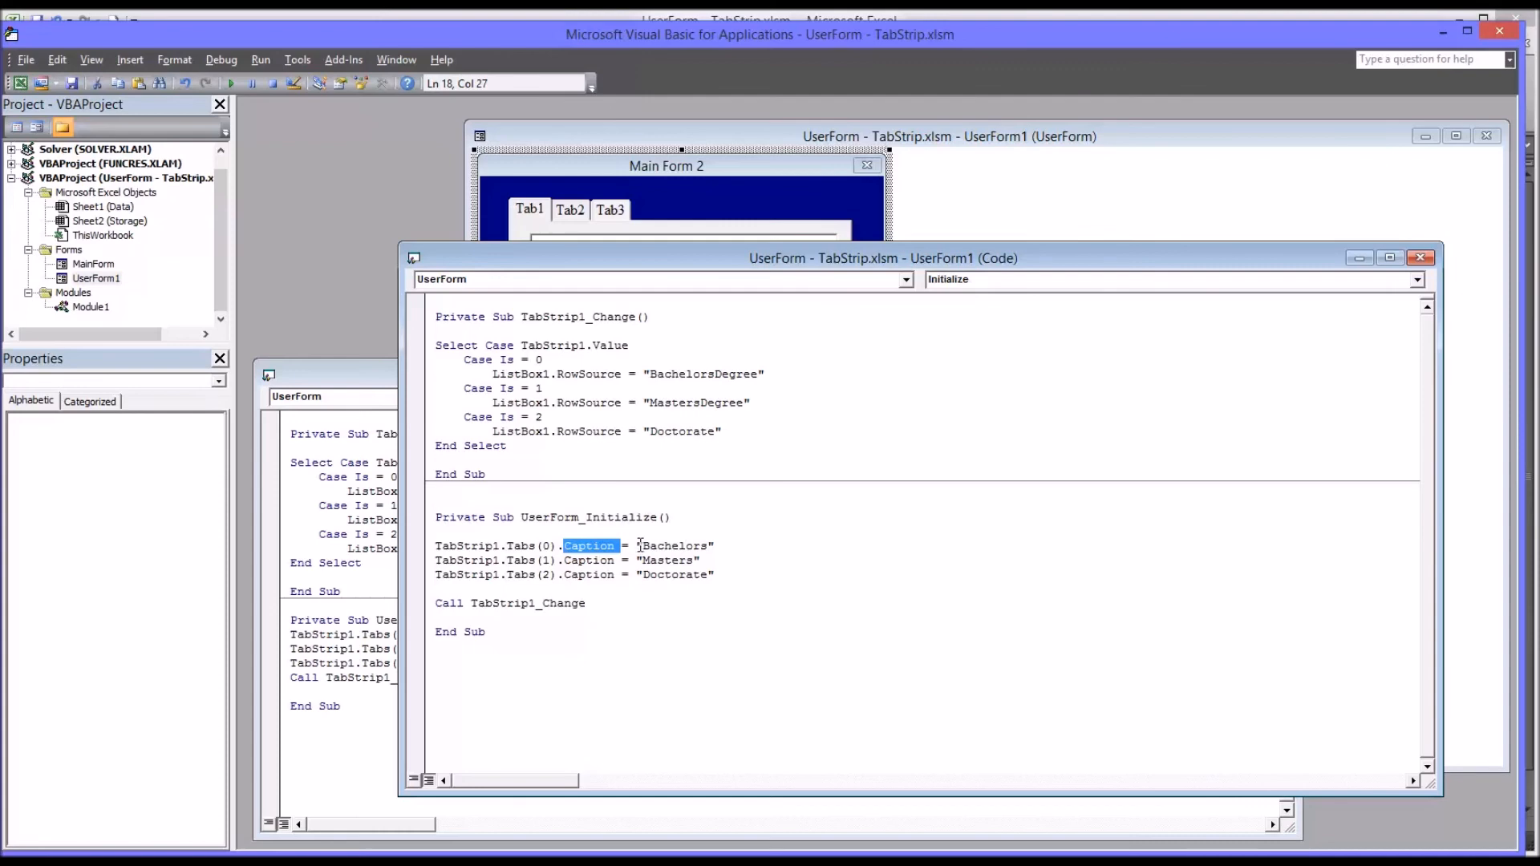
double_click(673, 546)
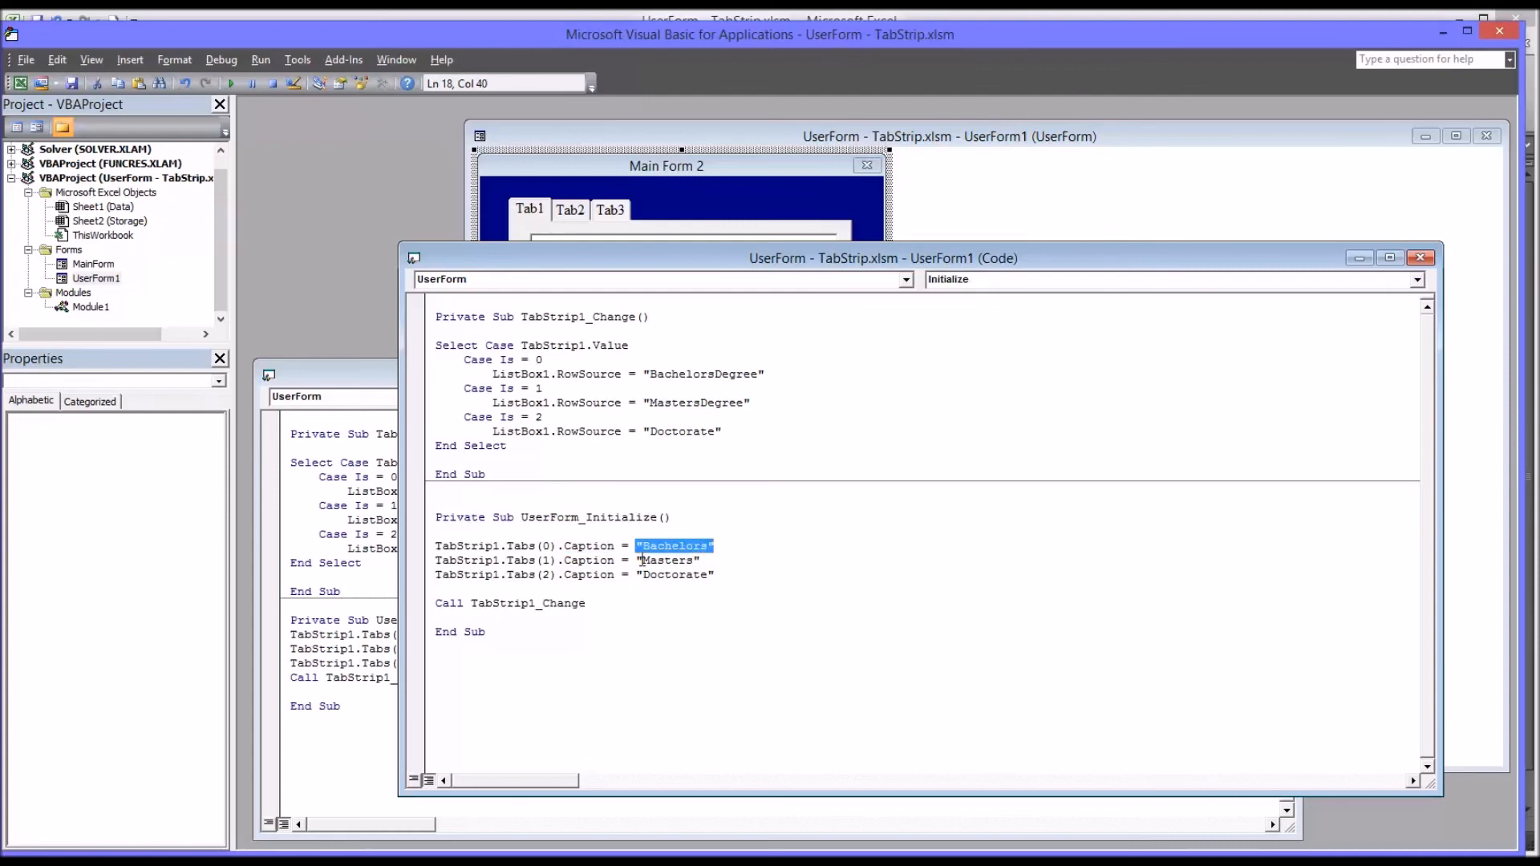
double_click(673, 575)
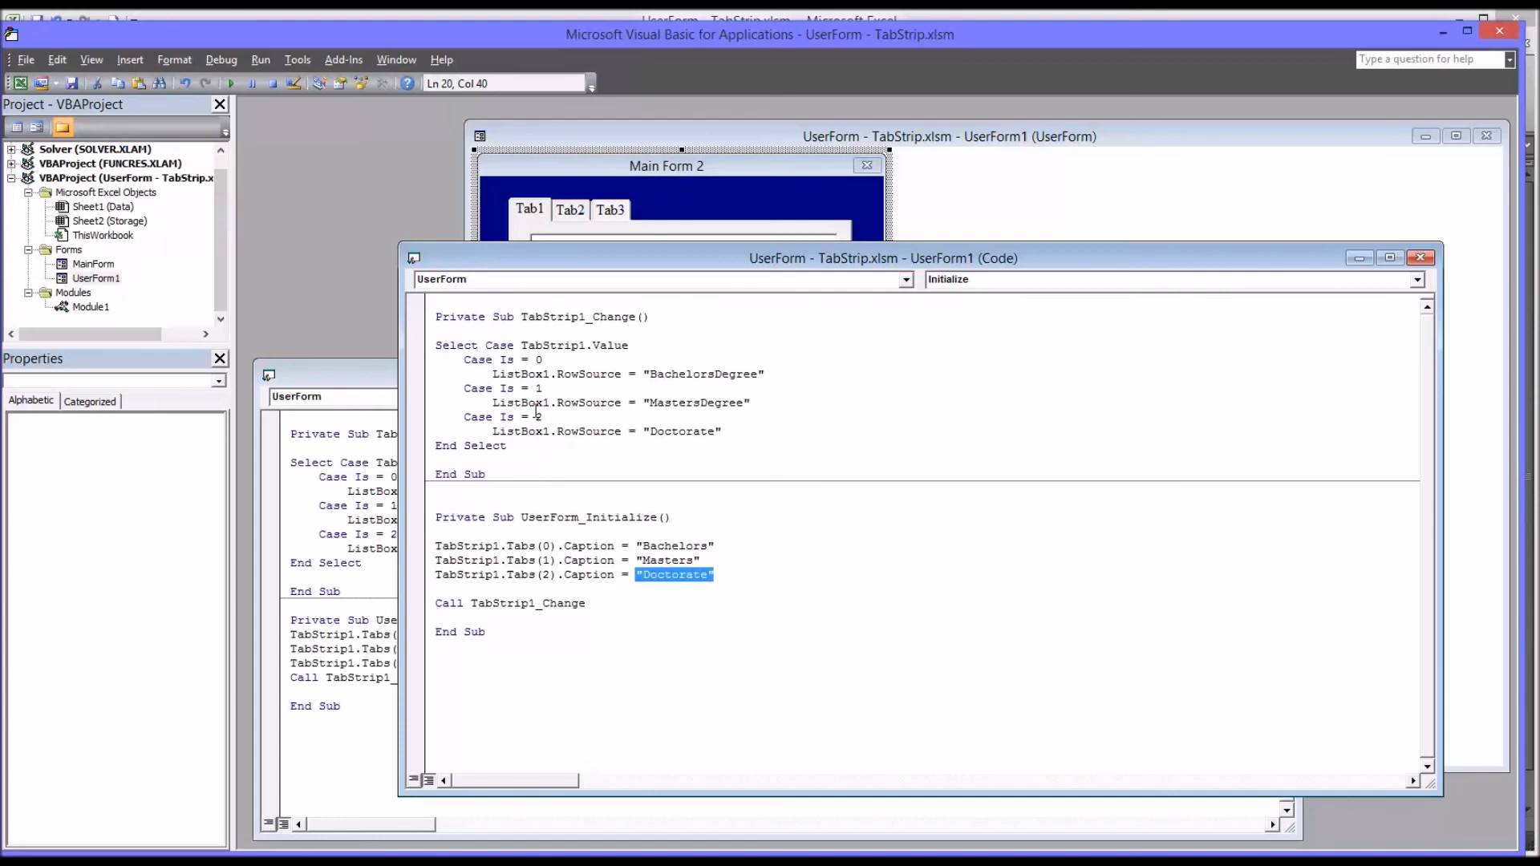
mouse_move(548, 388)
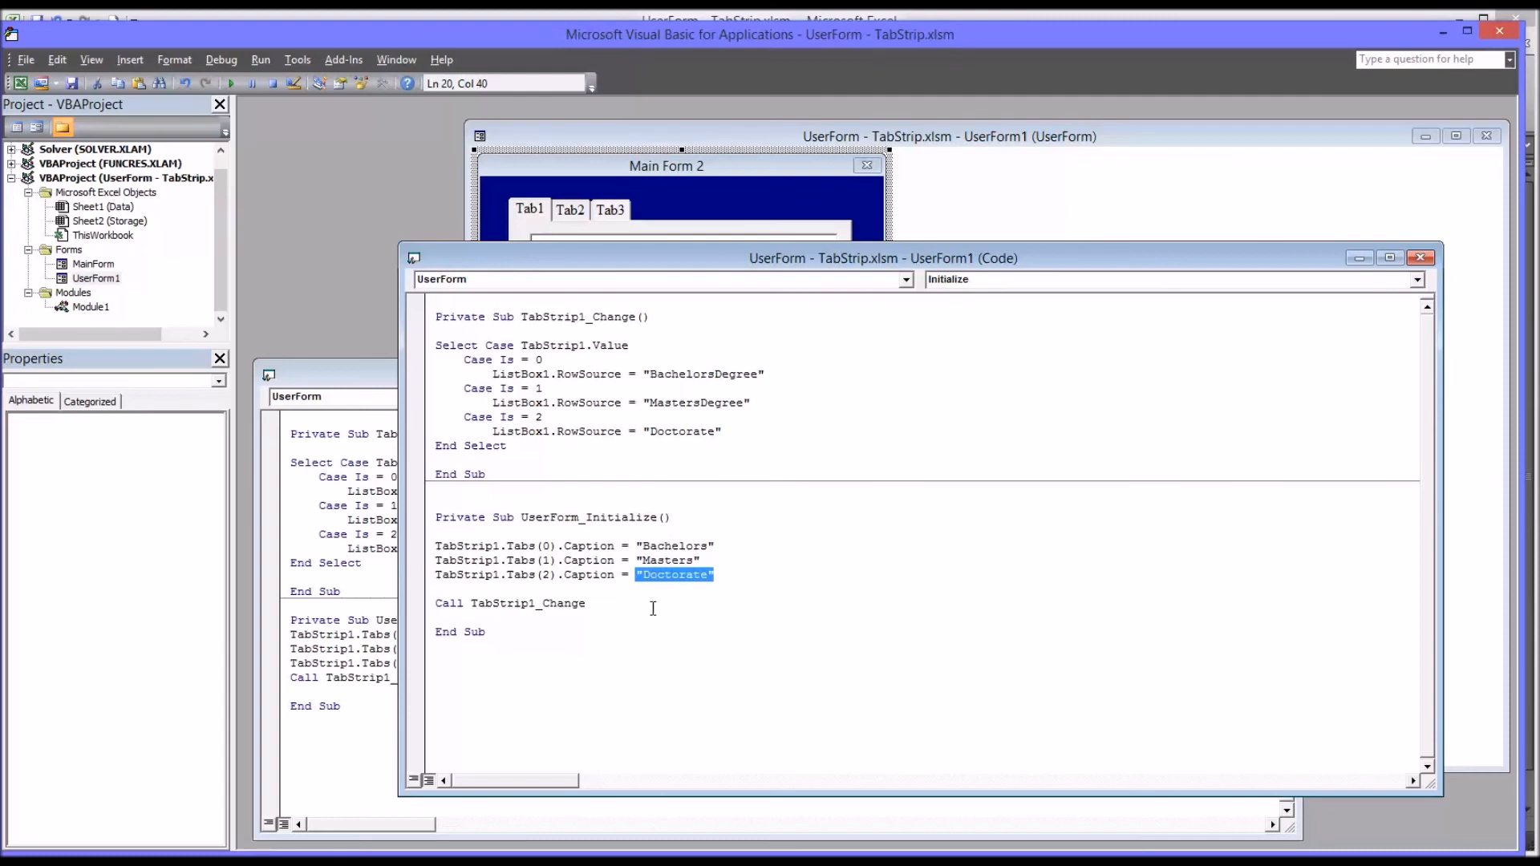
mouse_move(535, 333)
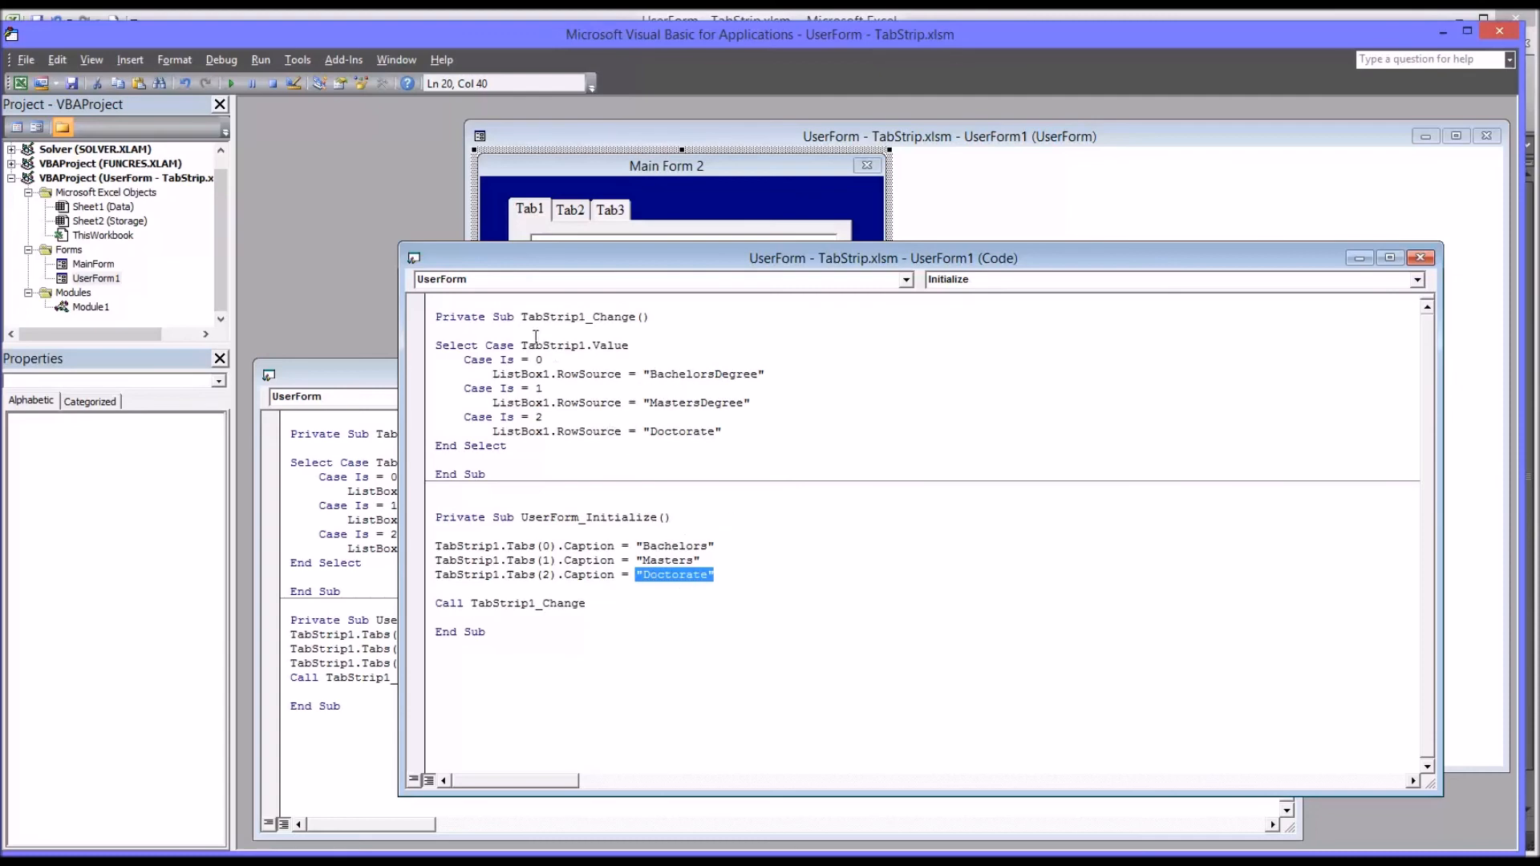
mouse_move(624, 425)
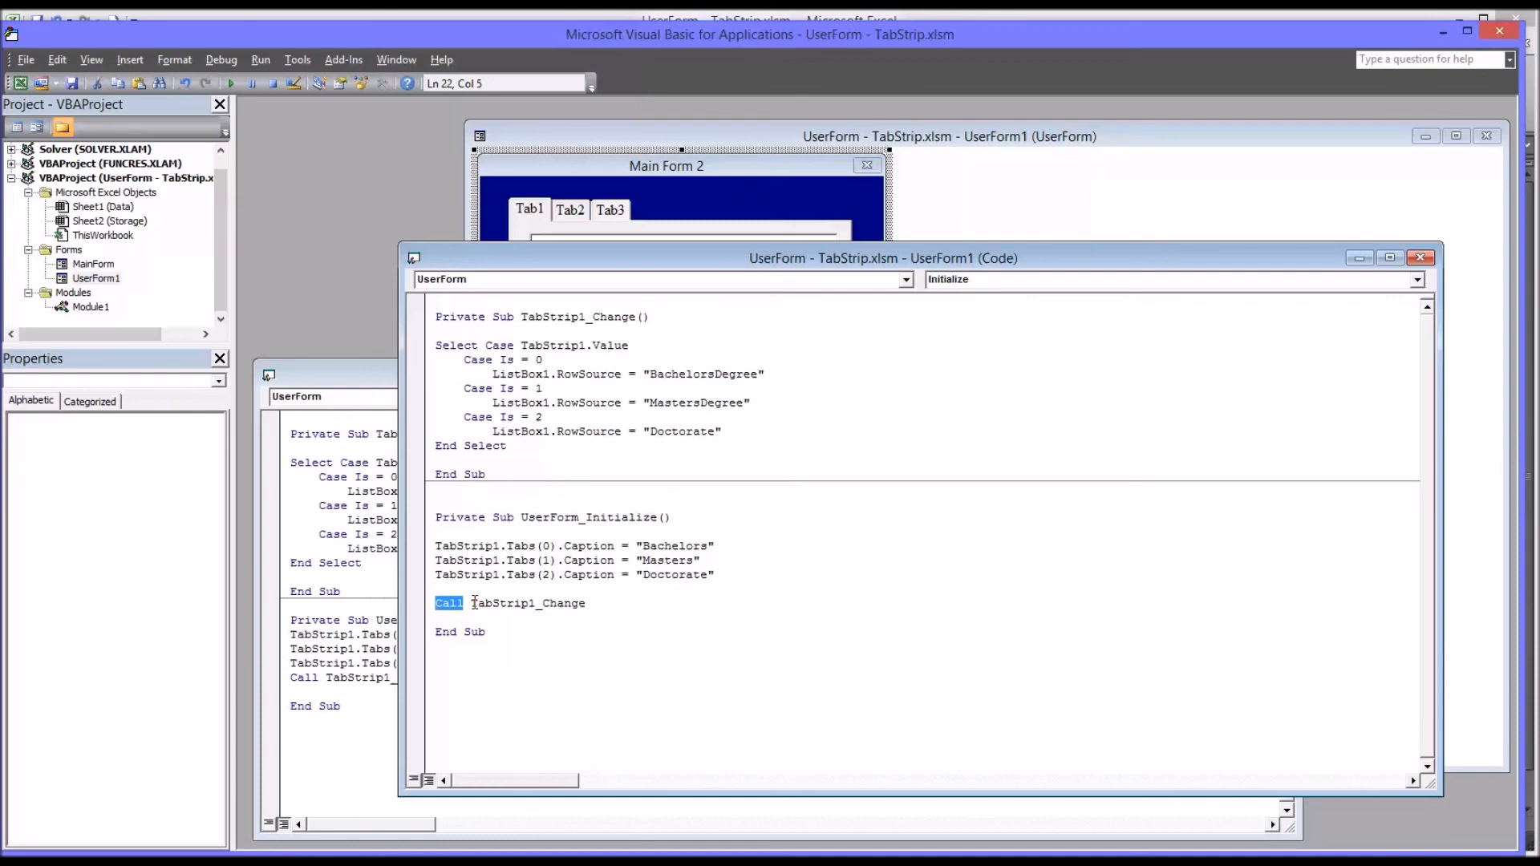
double_click(526, 603)
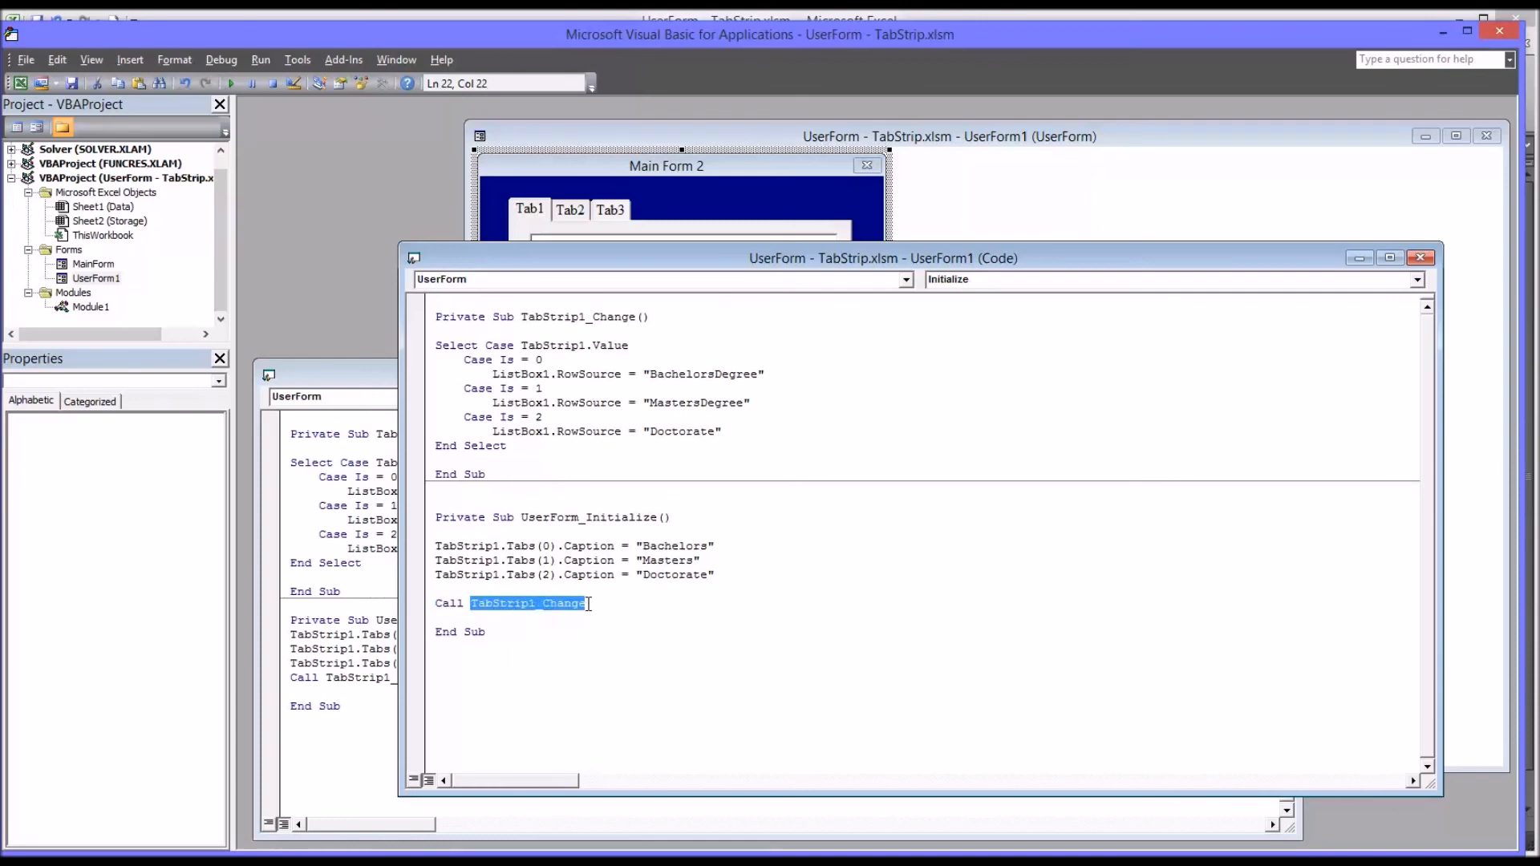
left_click(504, 473)
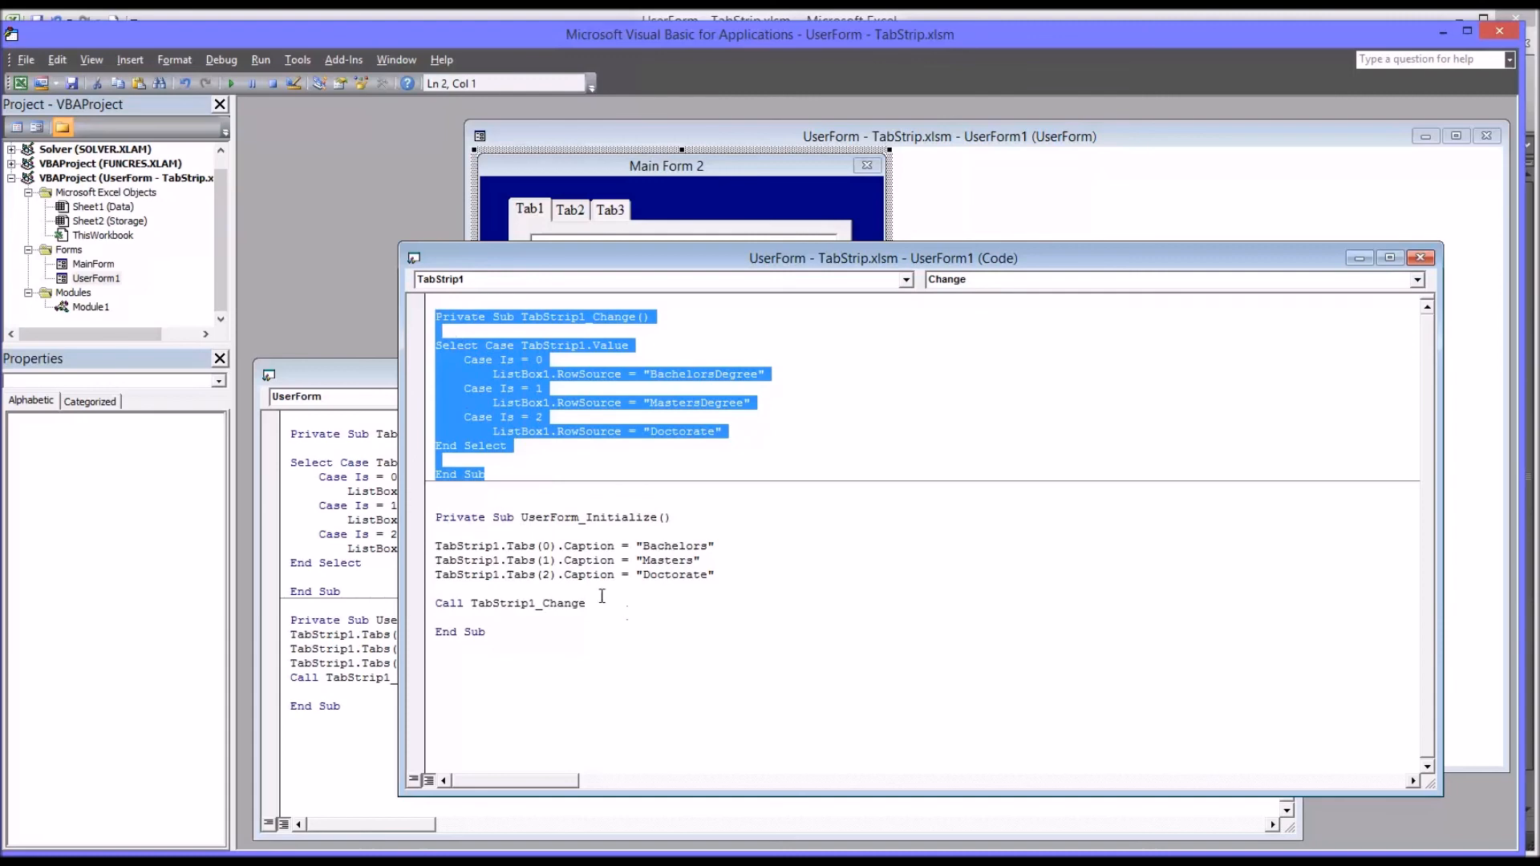
left_click(587, 603)
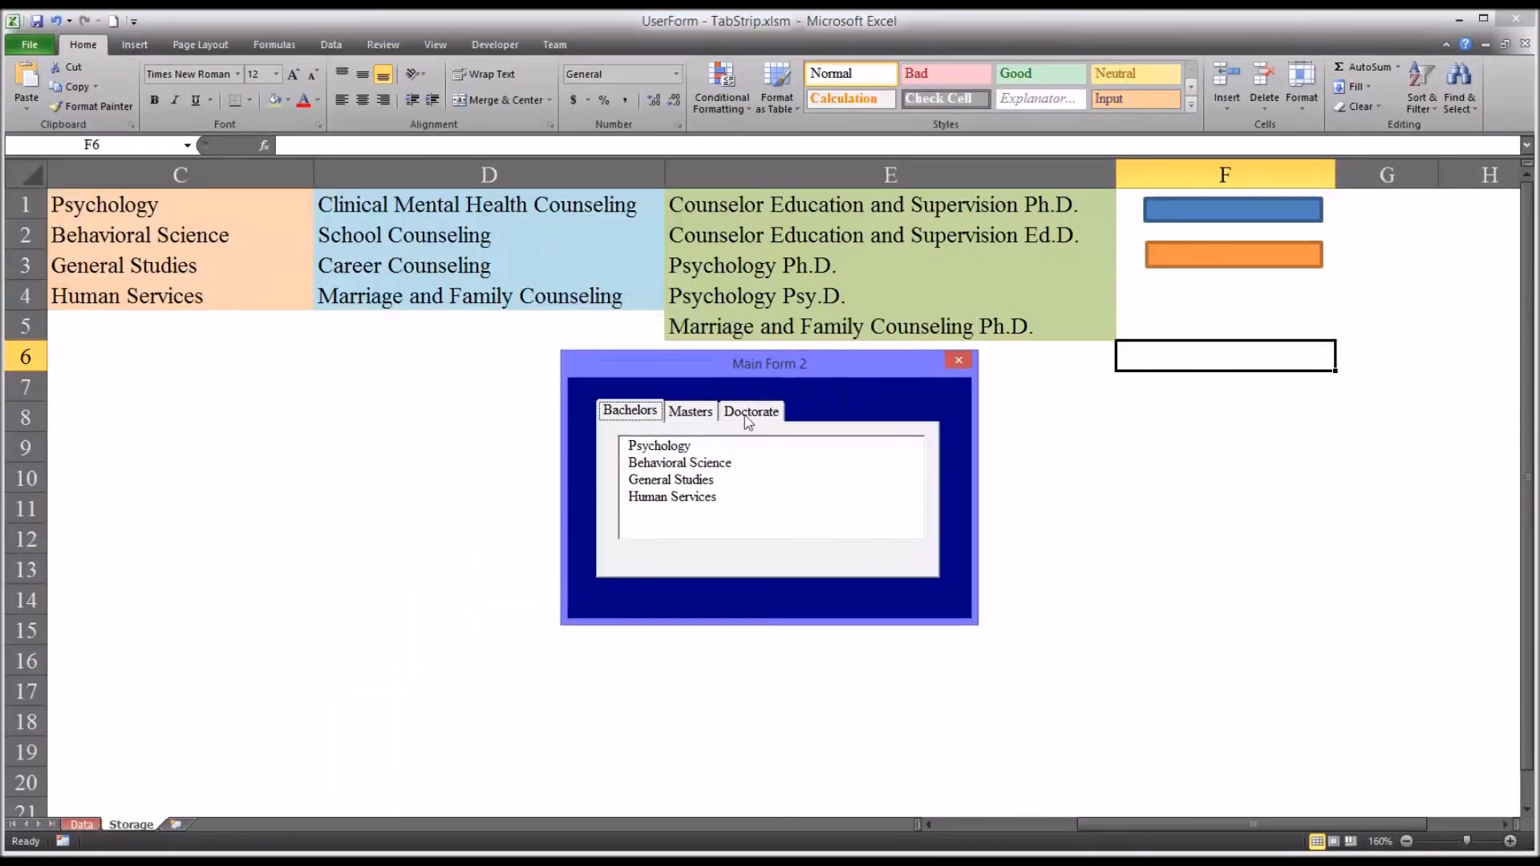
mouse_move(621, 429)
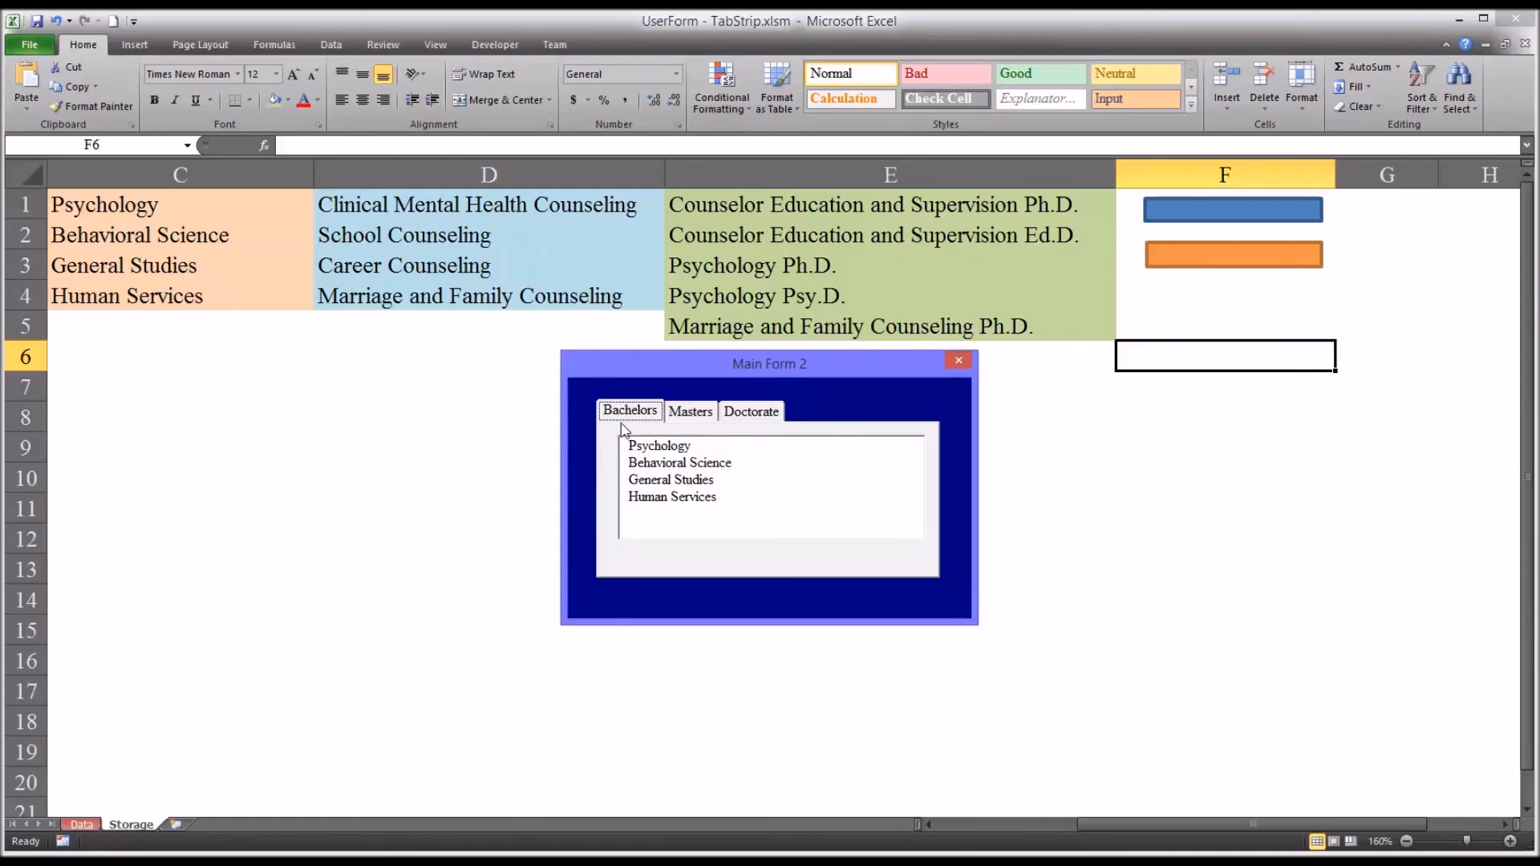
mouse_move(678, 420)
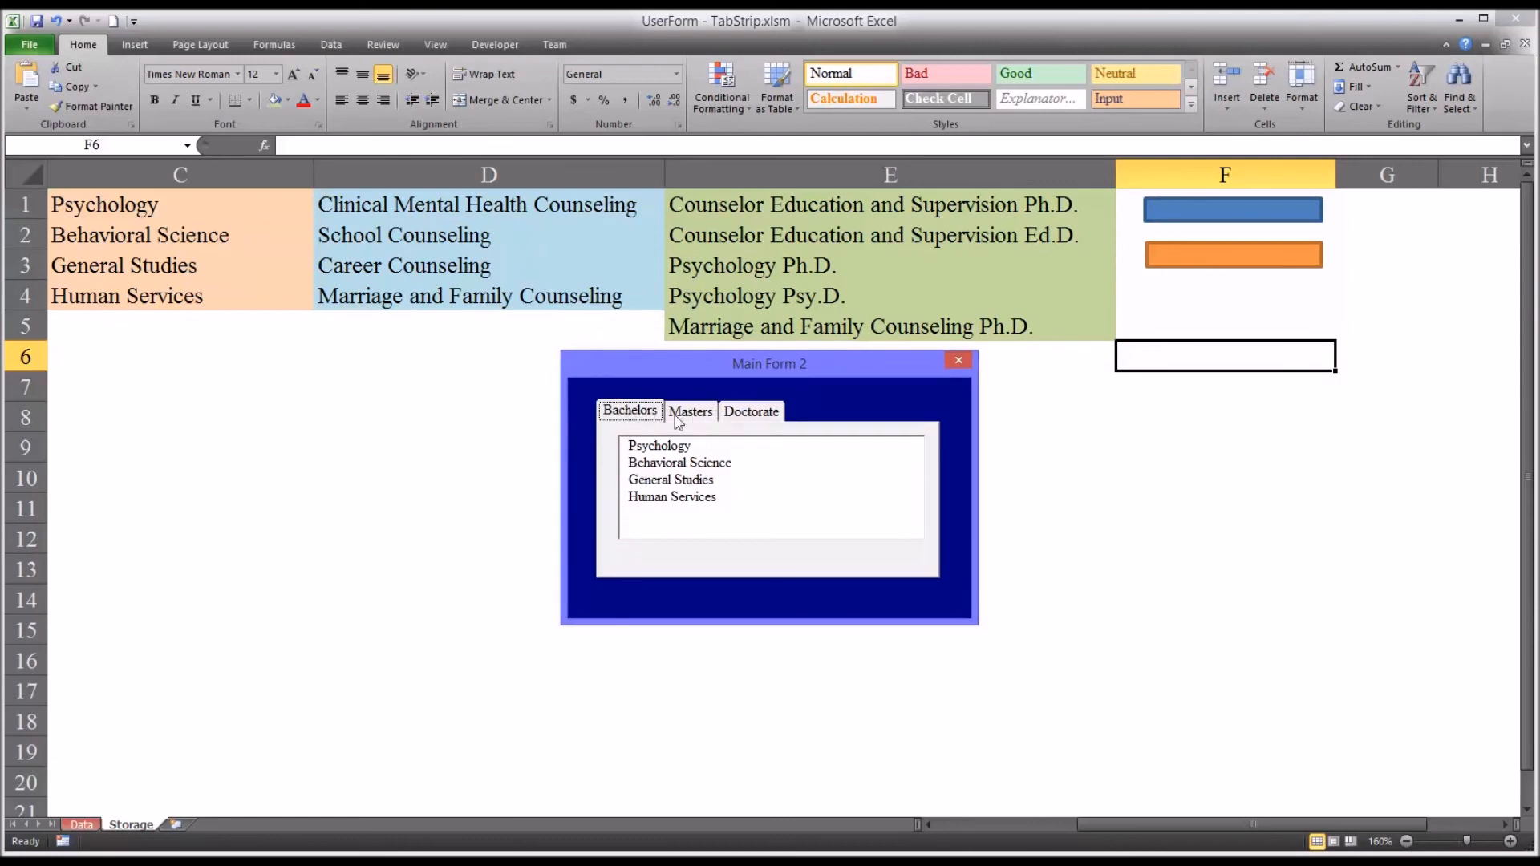
mouse_move(651, 510)
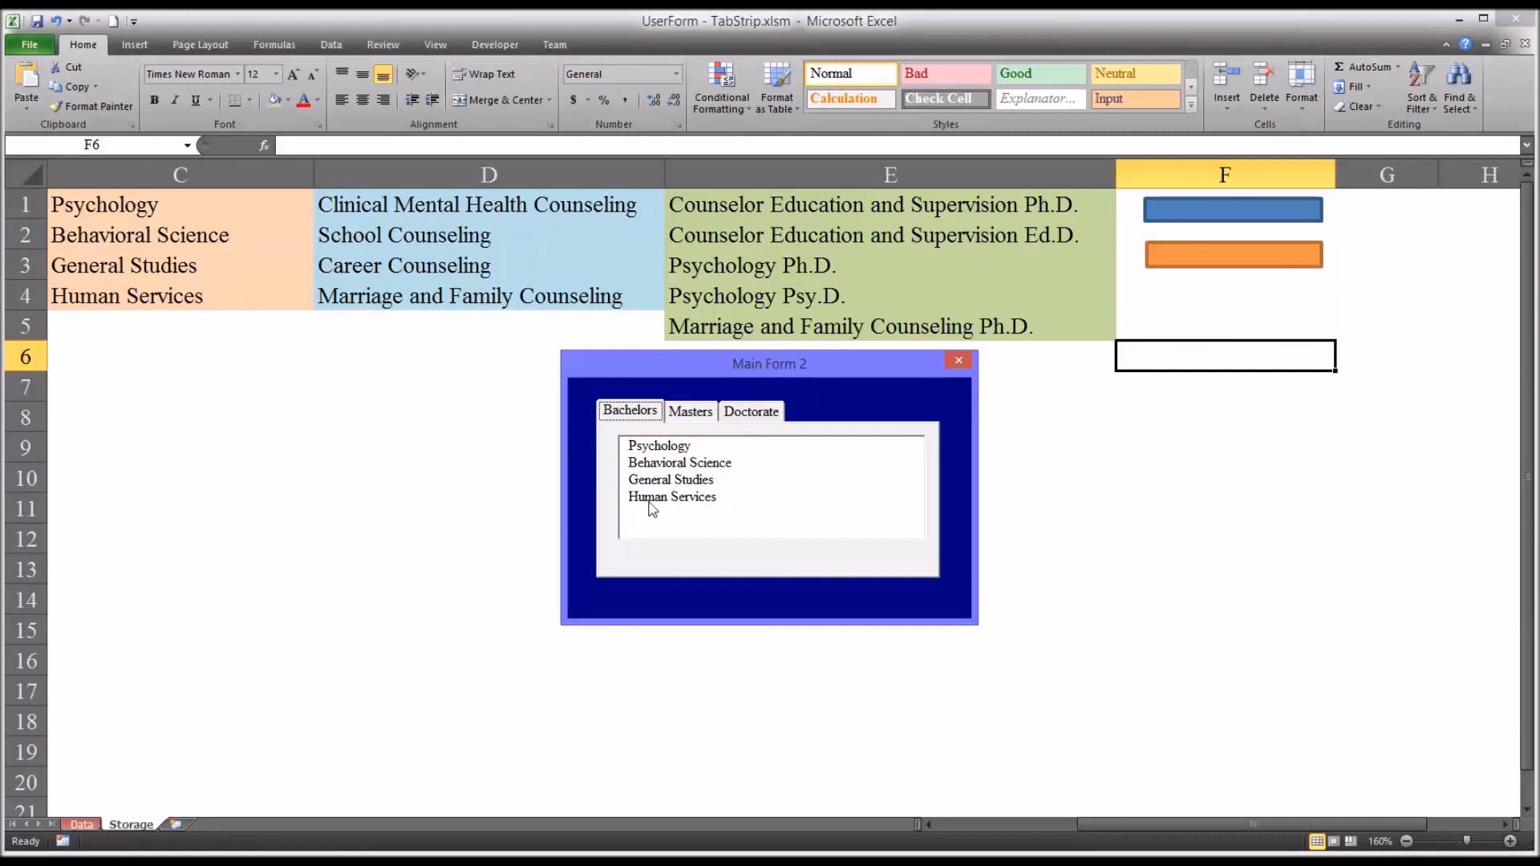
mouse_move(621, 420)
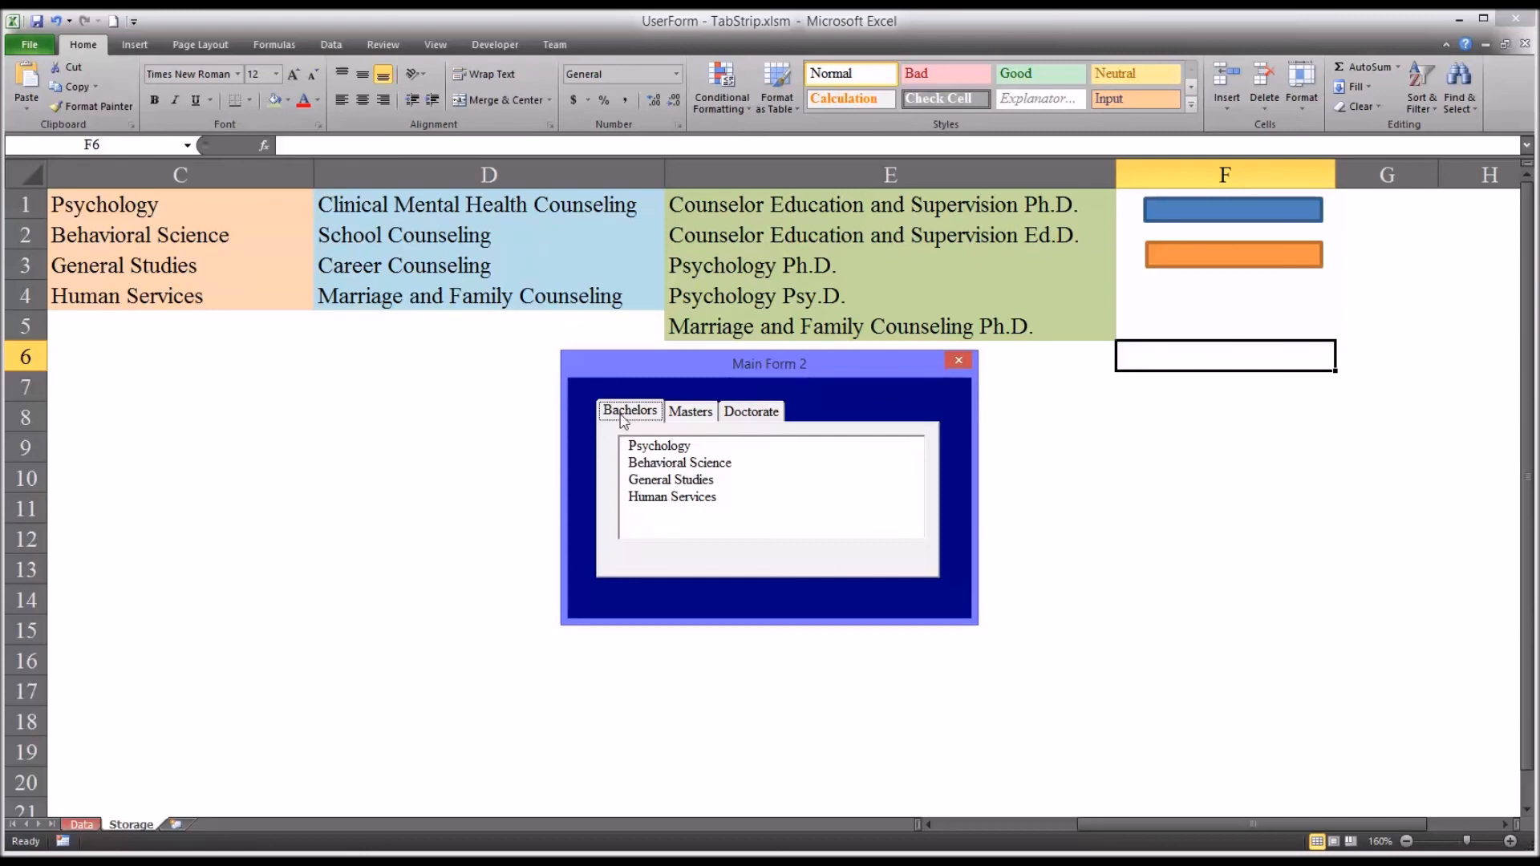
mouse_move(634, 463)
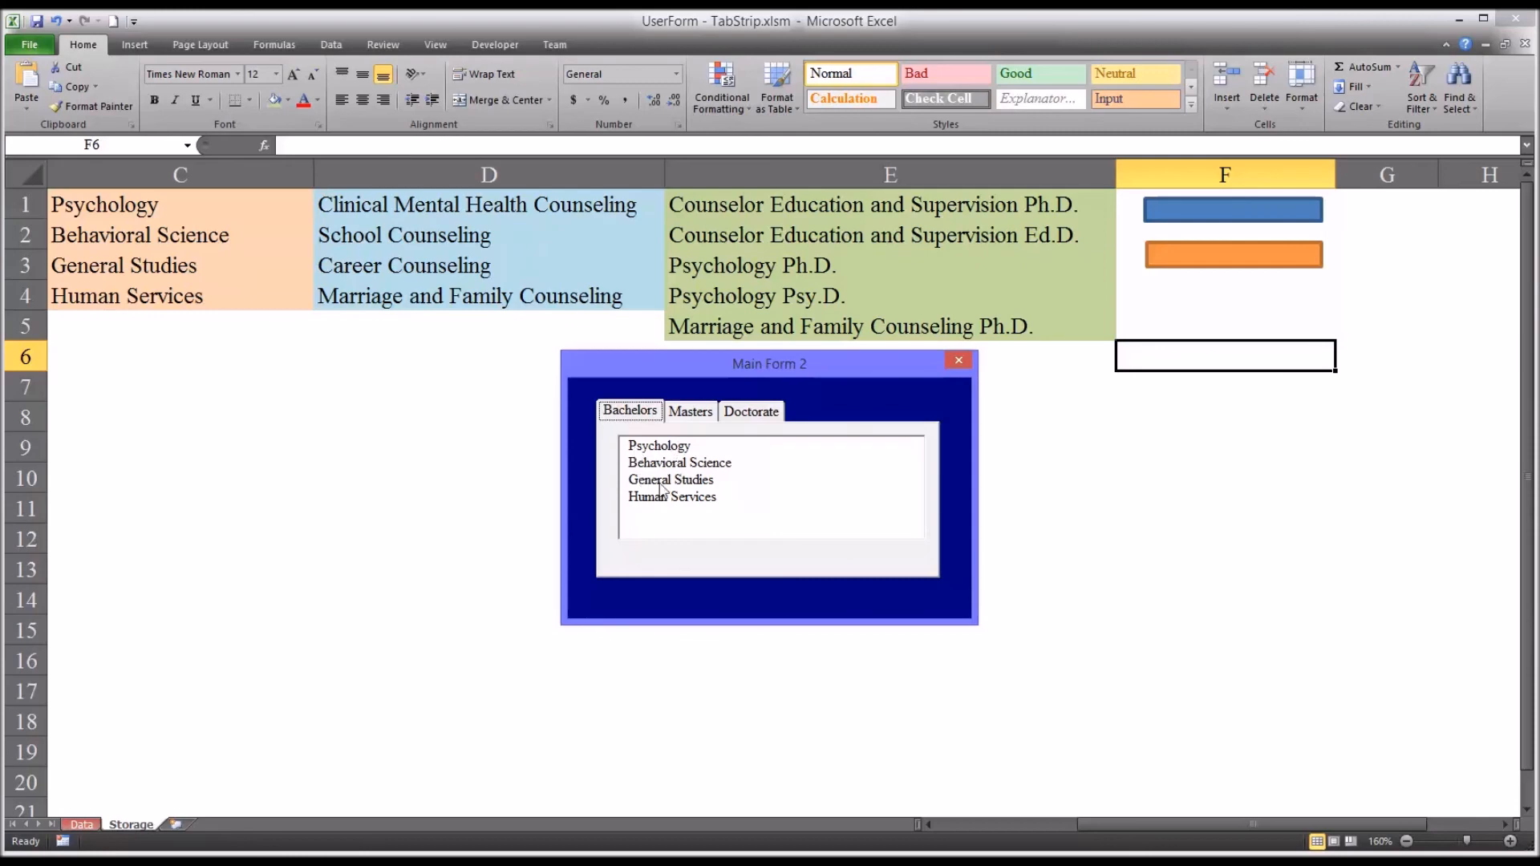
mouse_move(627, 410)
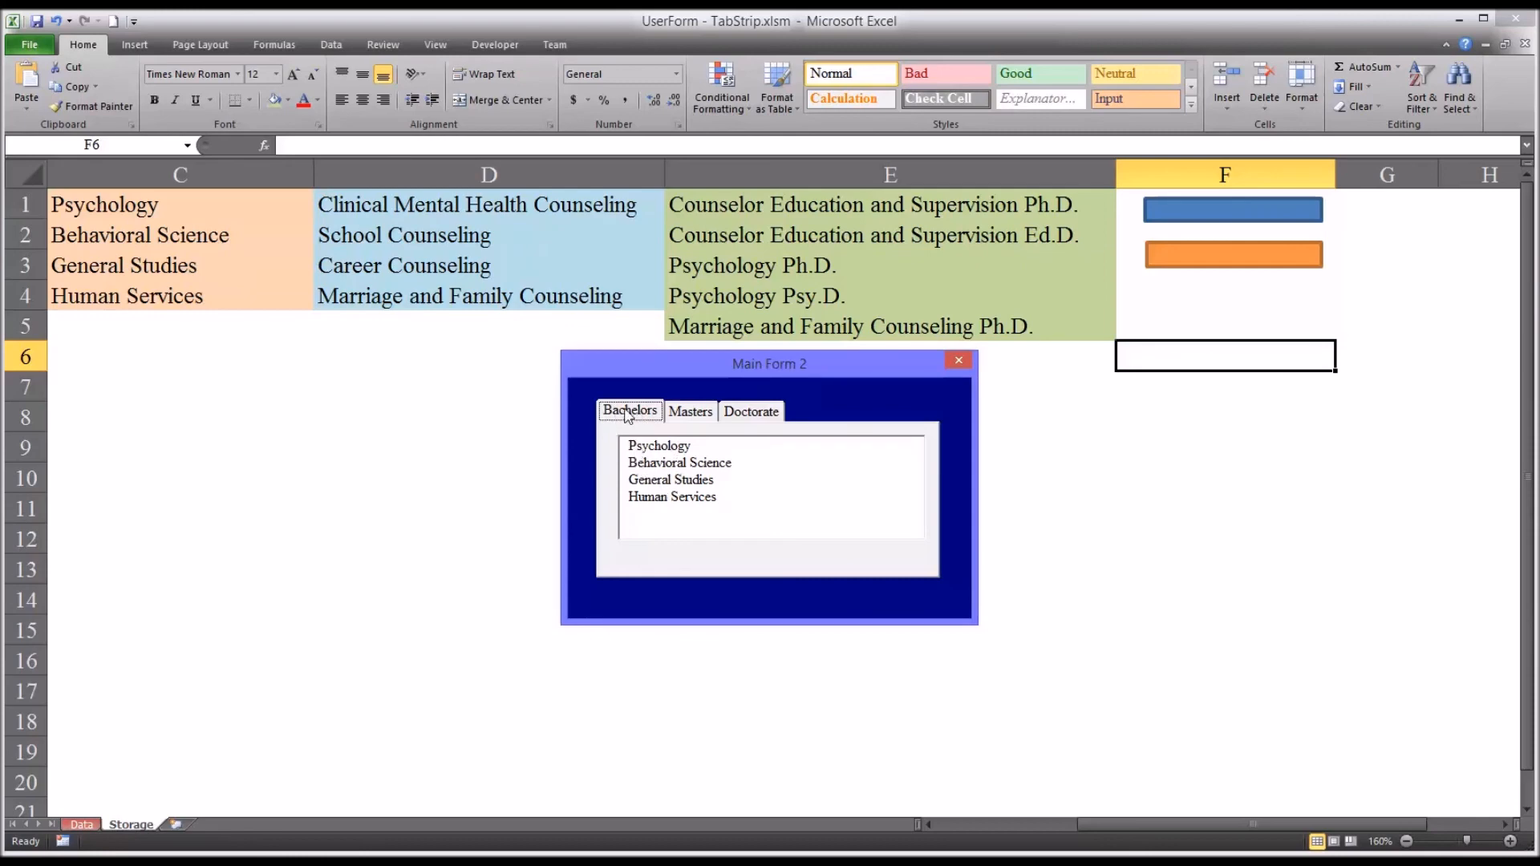
Cycle through the Bachelors, Masters and Doctorate tabs, checking each shows its own degree programs
left_click(690, 411)
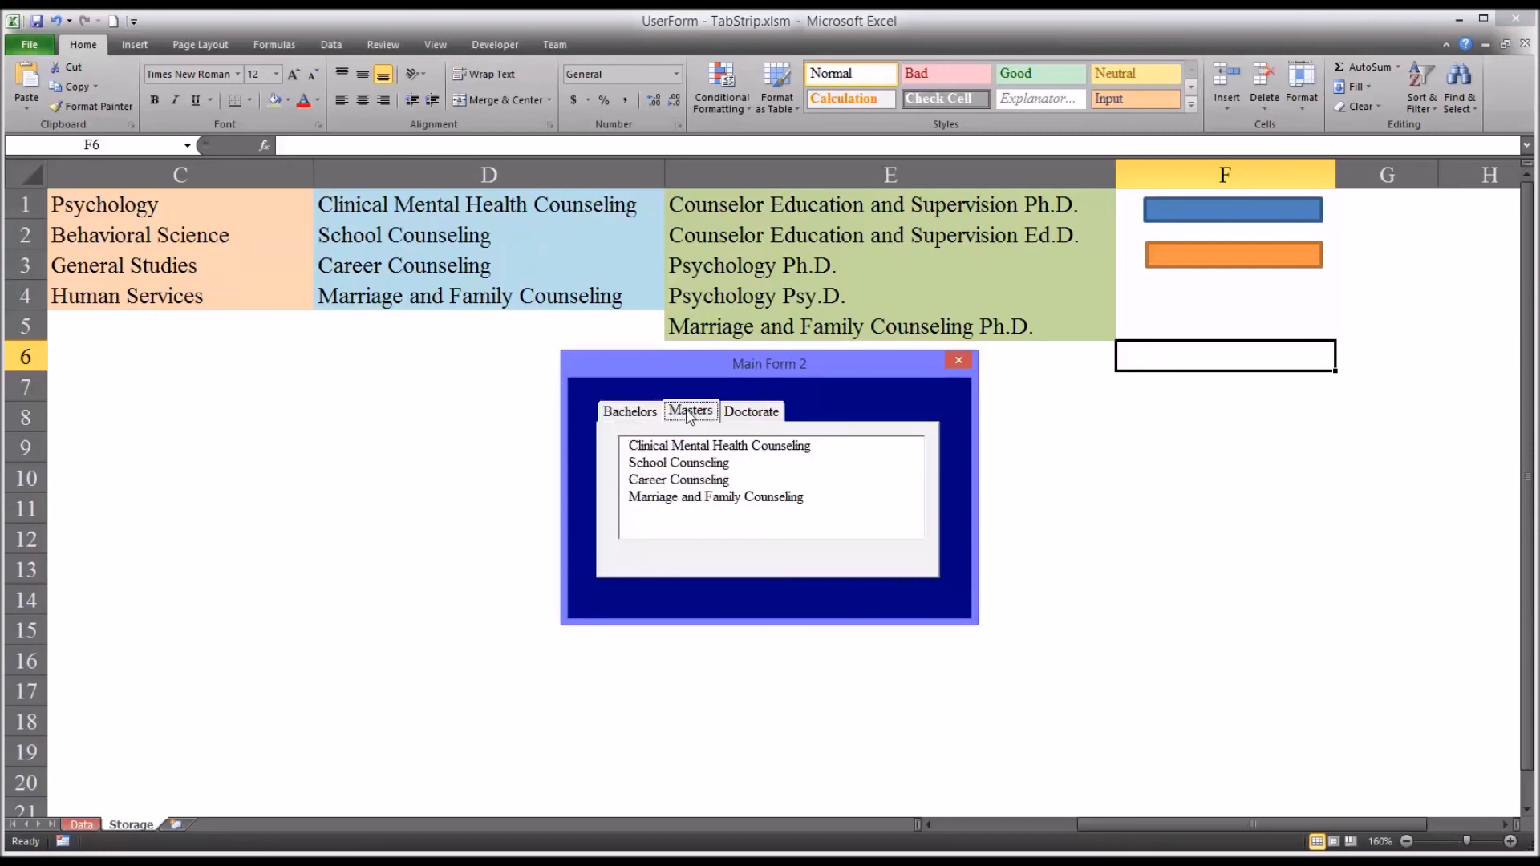
left_click(751, 411)
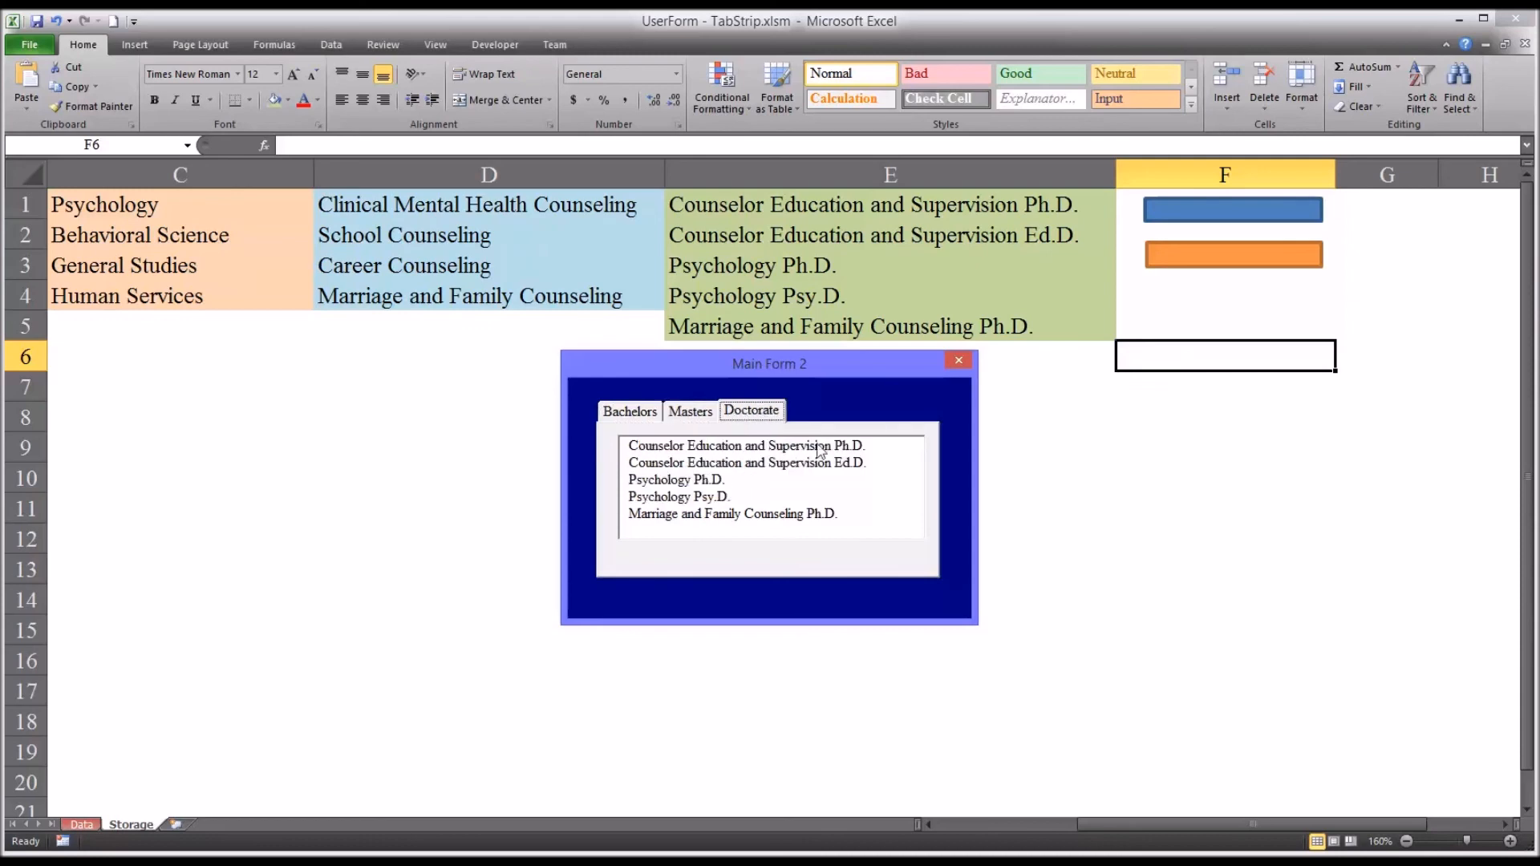
mouse_move(989, 743)
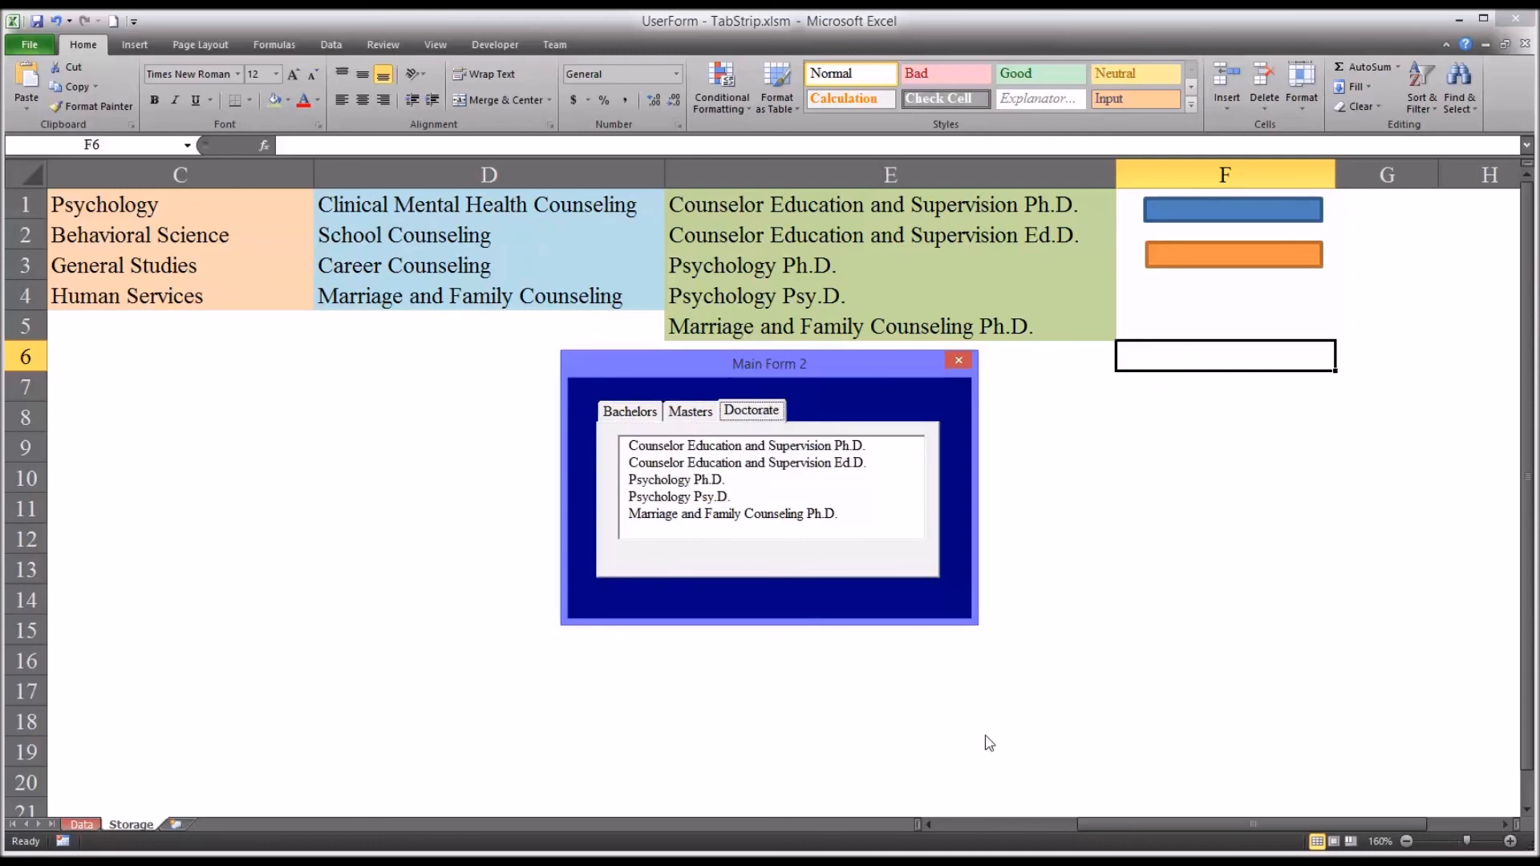
mouse_move(690, 411)
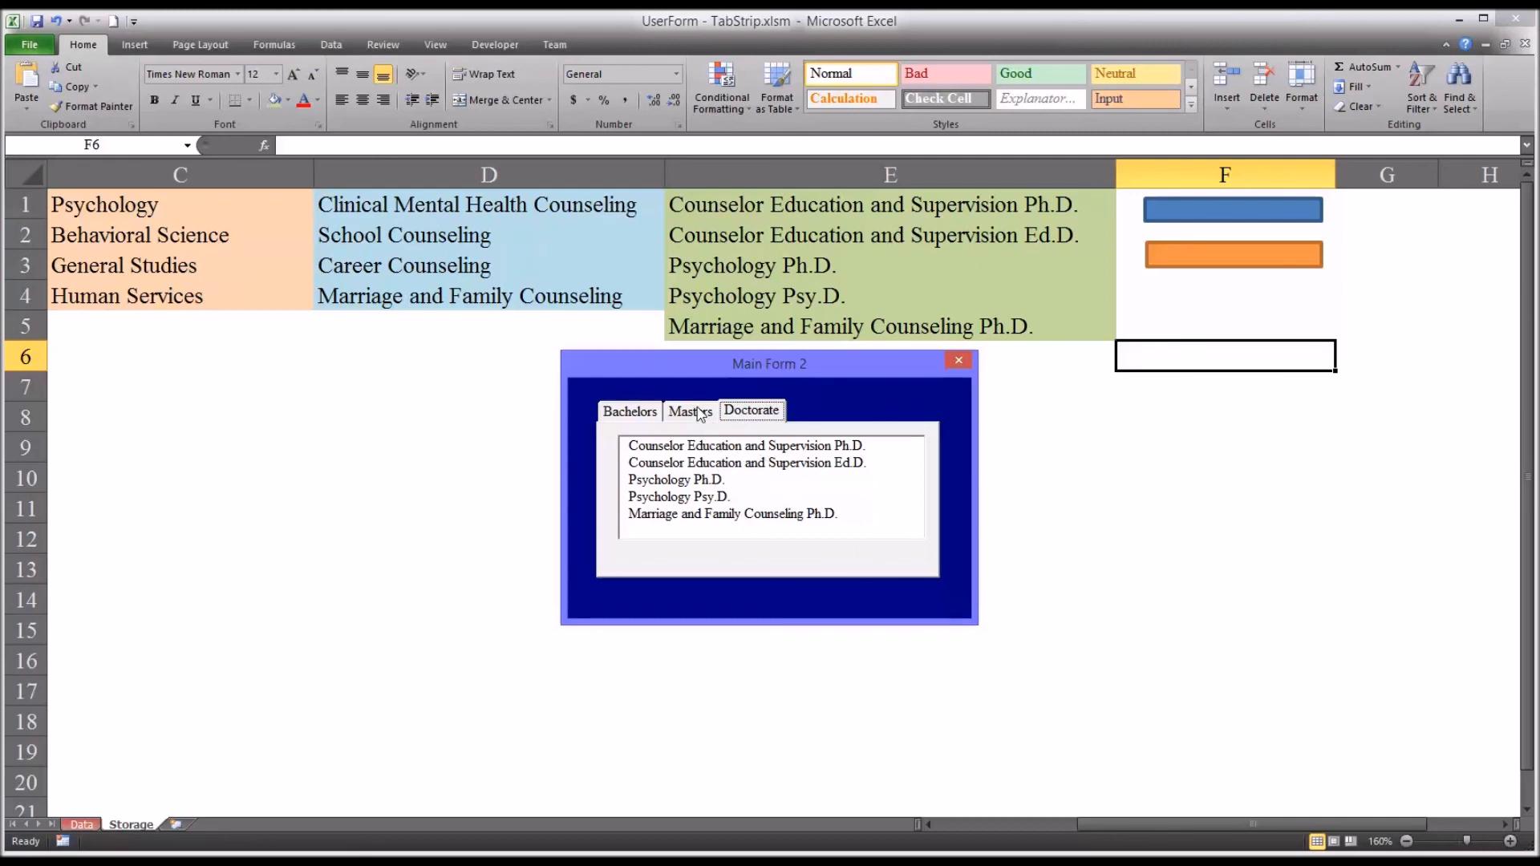
left_click(630, 411)
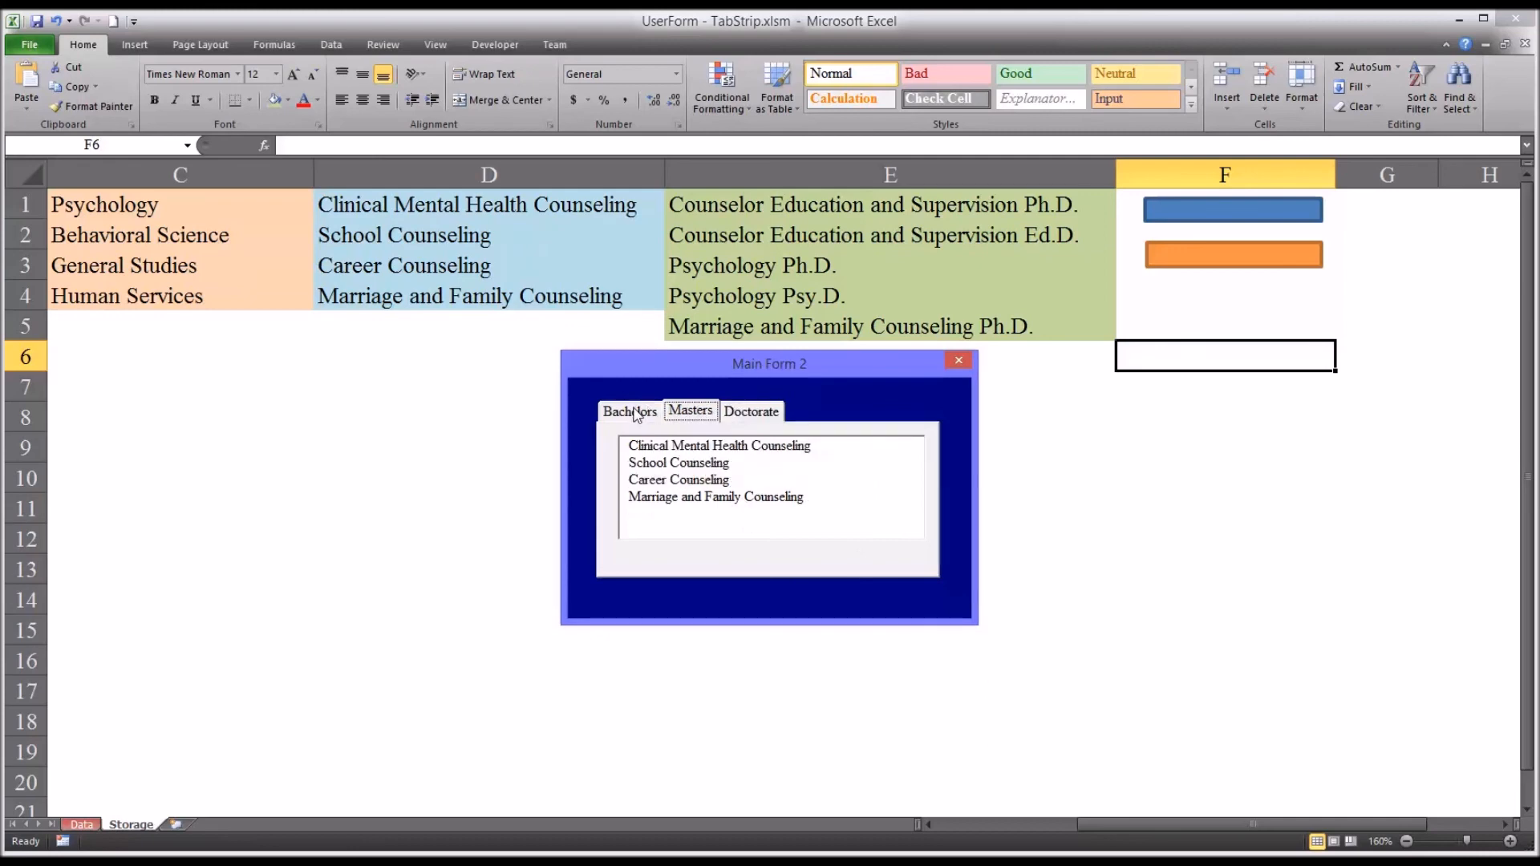
left_click(629, 410)
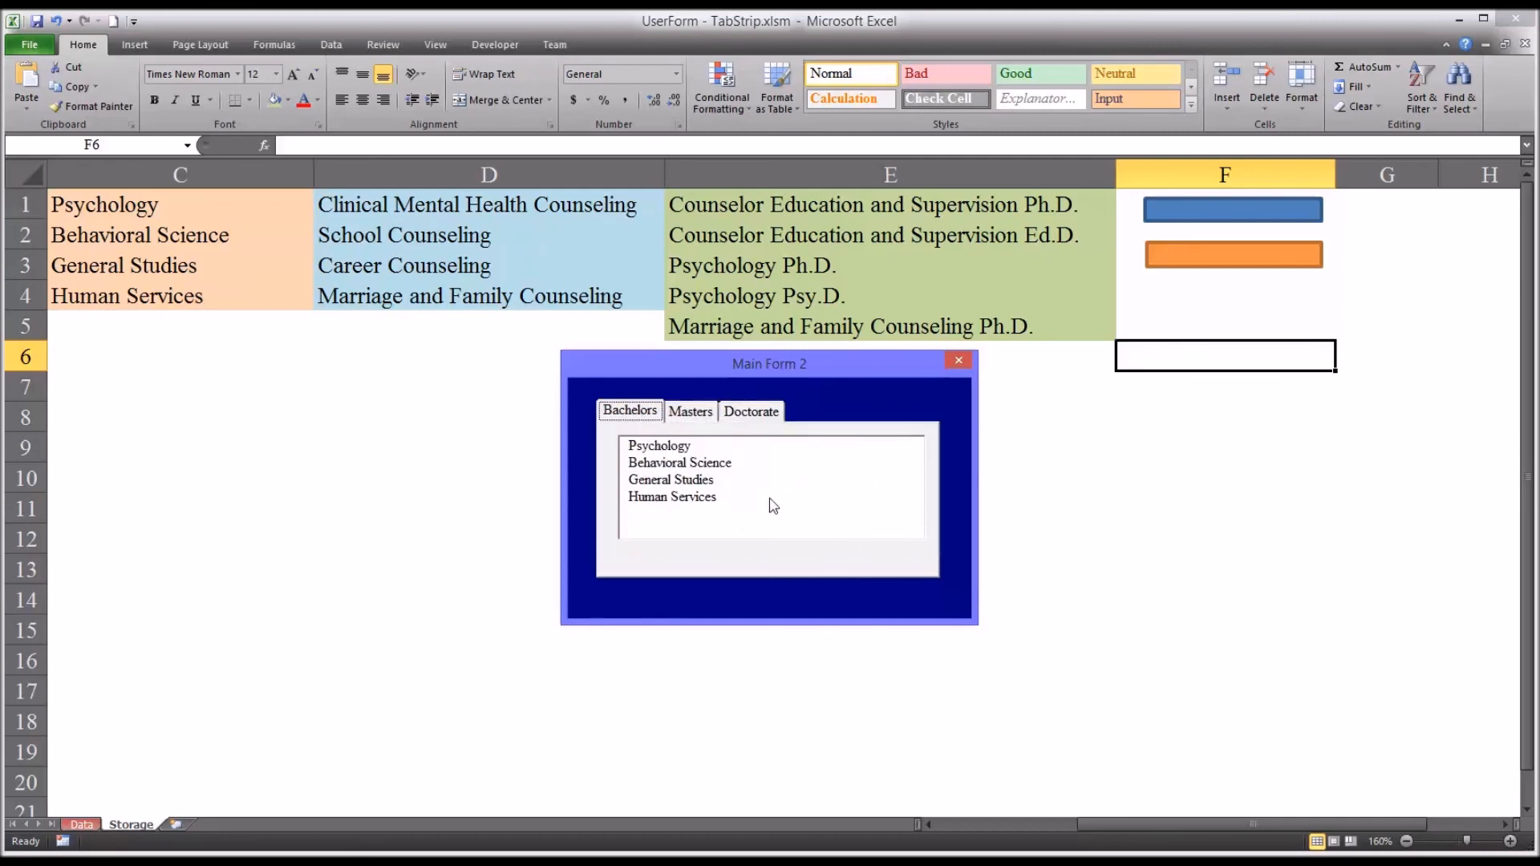
mouse_move(764, 511)
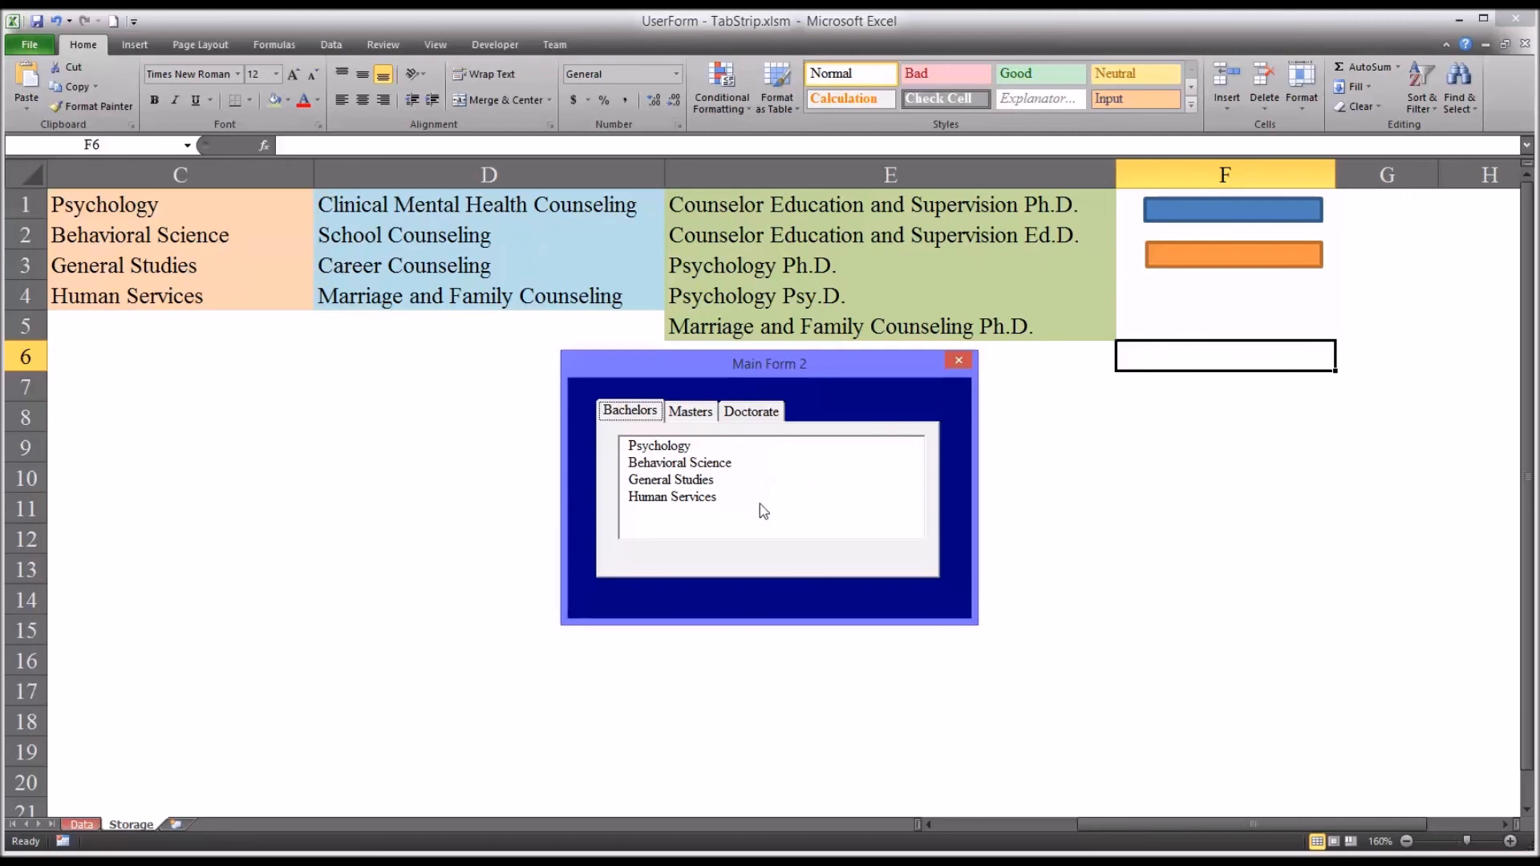
mouse_move(786, 484)
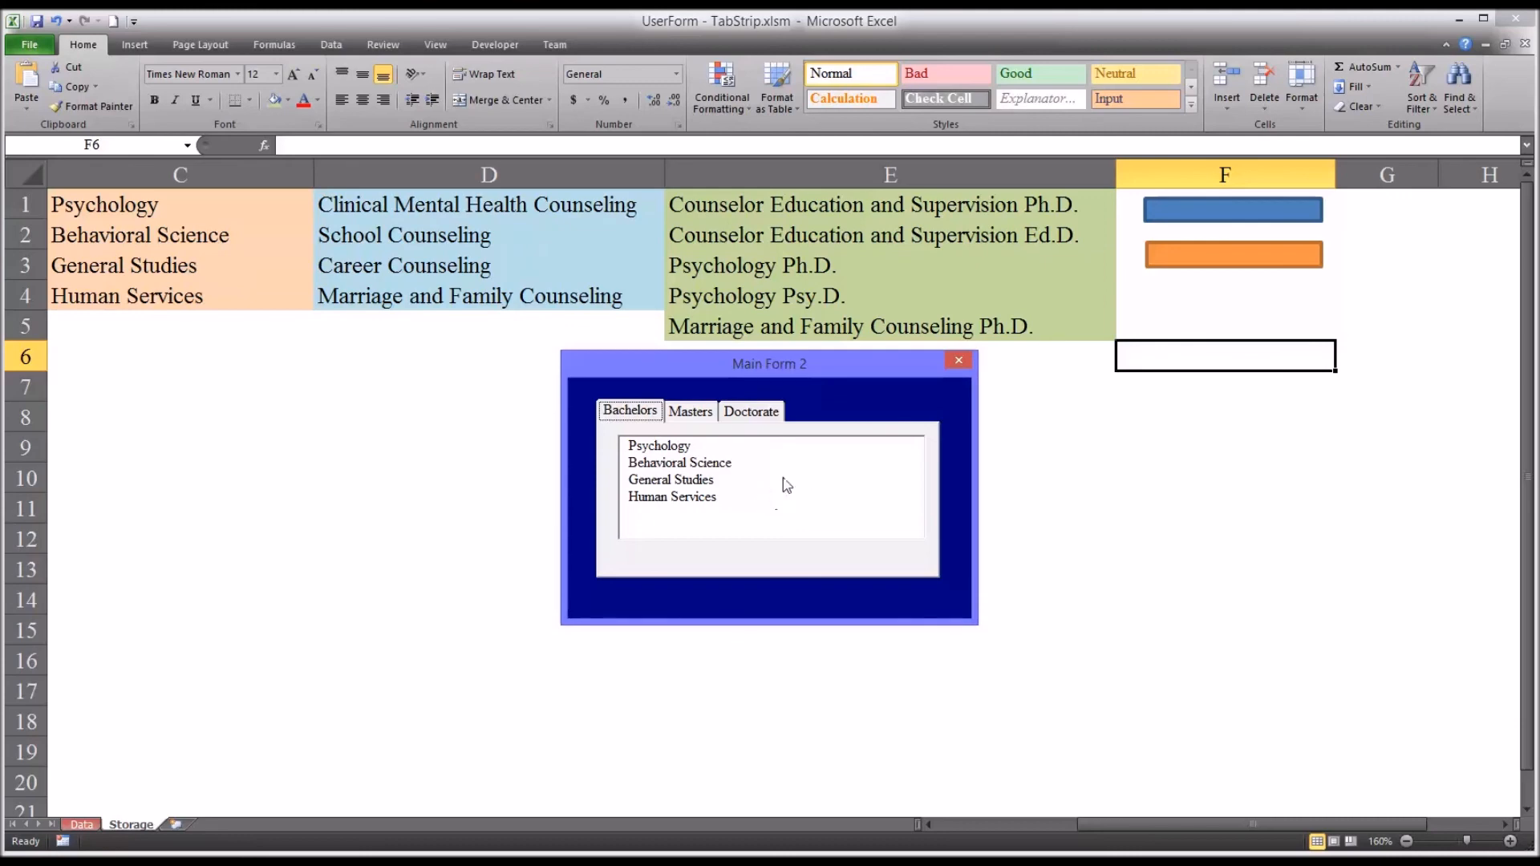
mouse_move(938, 630)
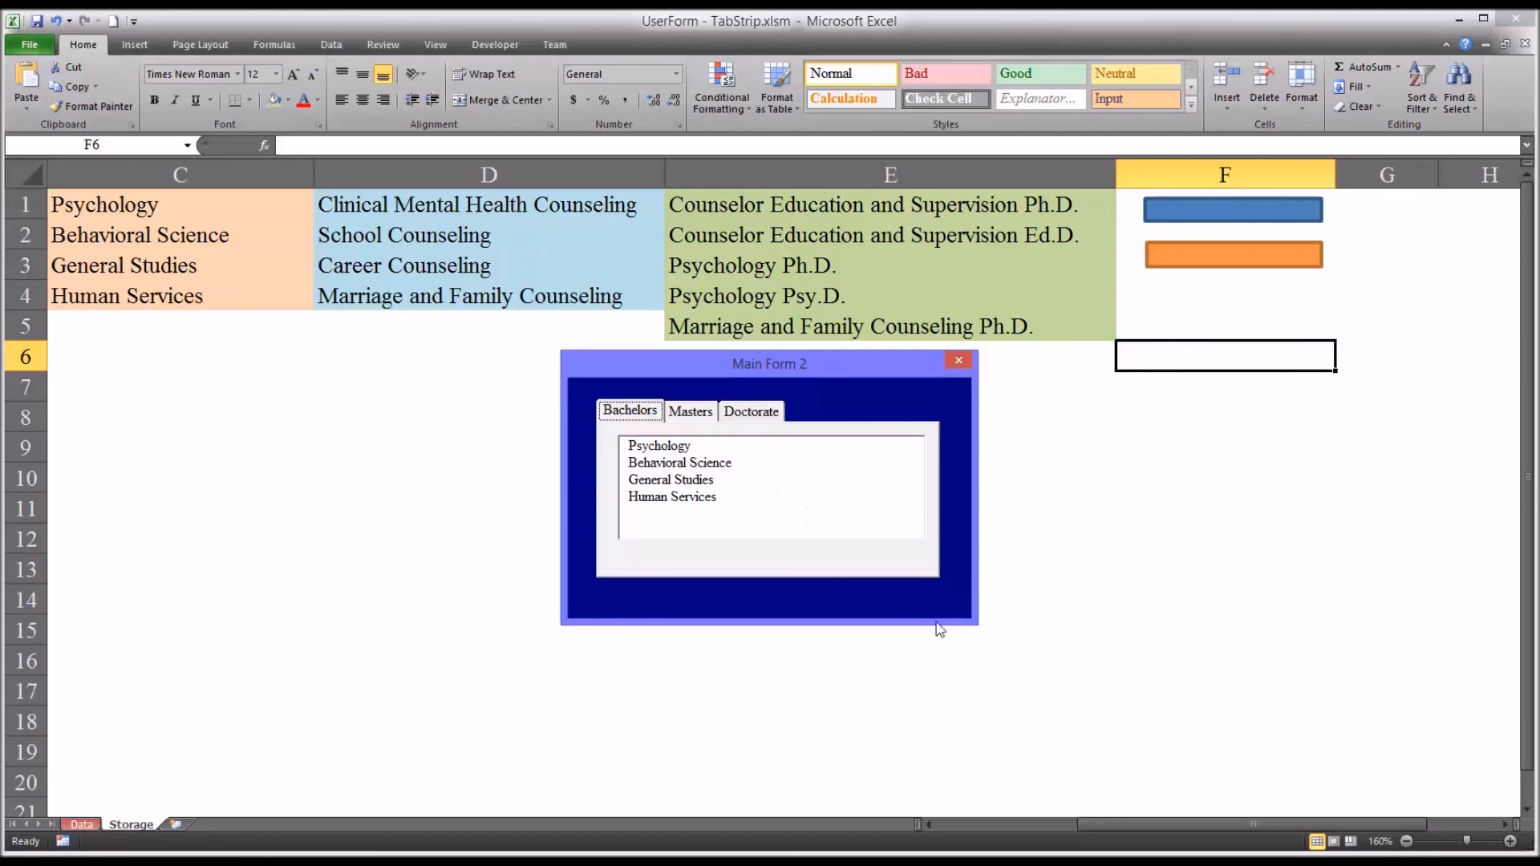
mouse_move(936, 630)
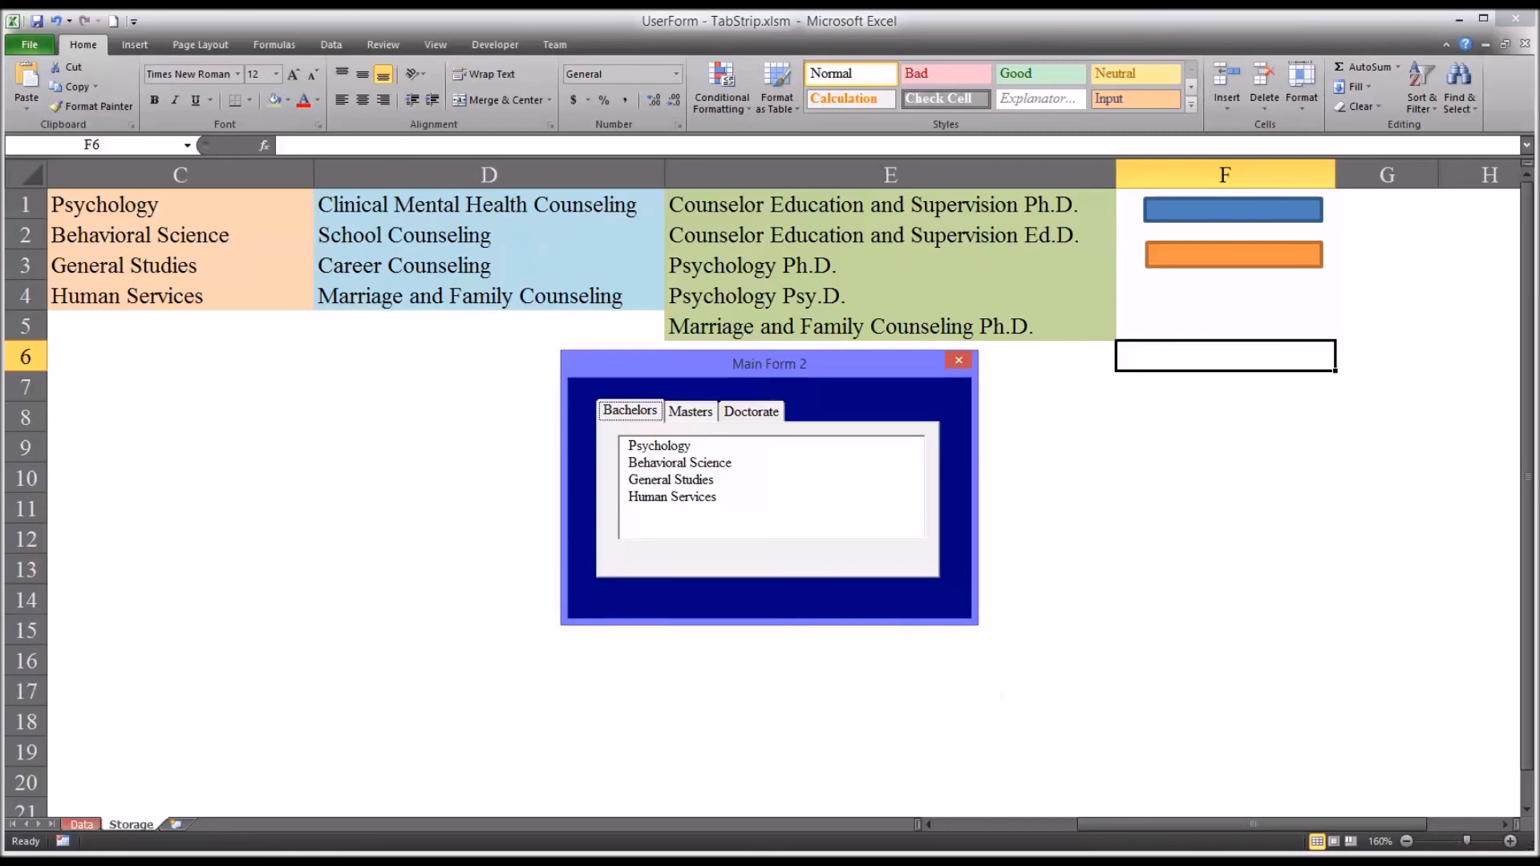
mouse_move(827, 506)
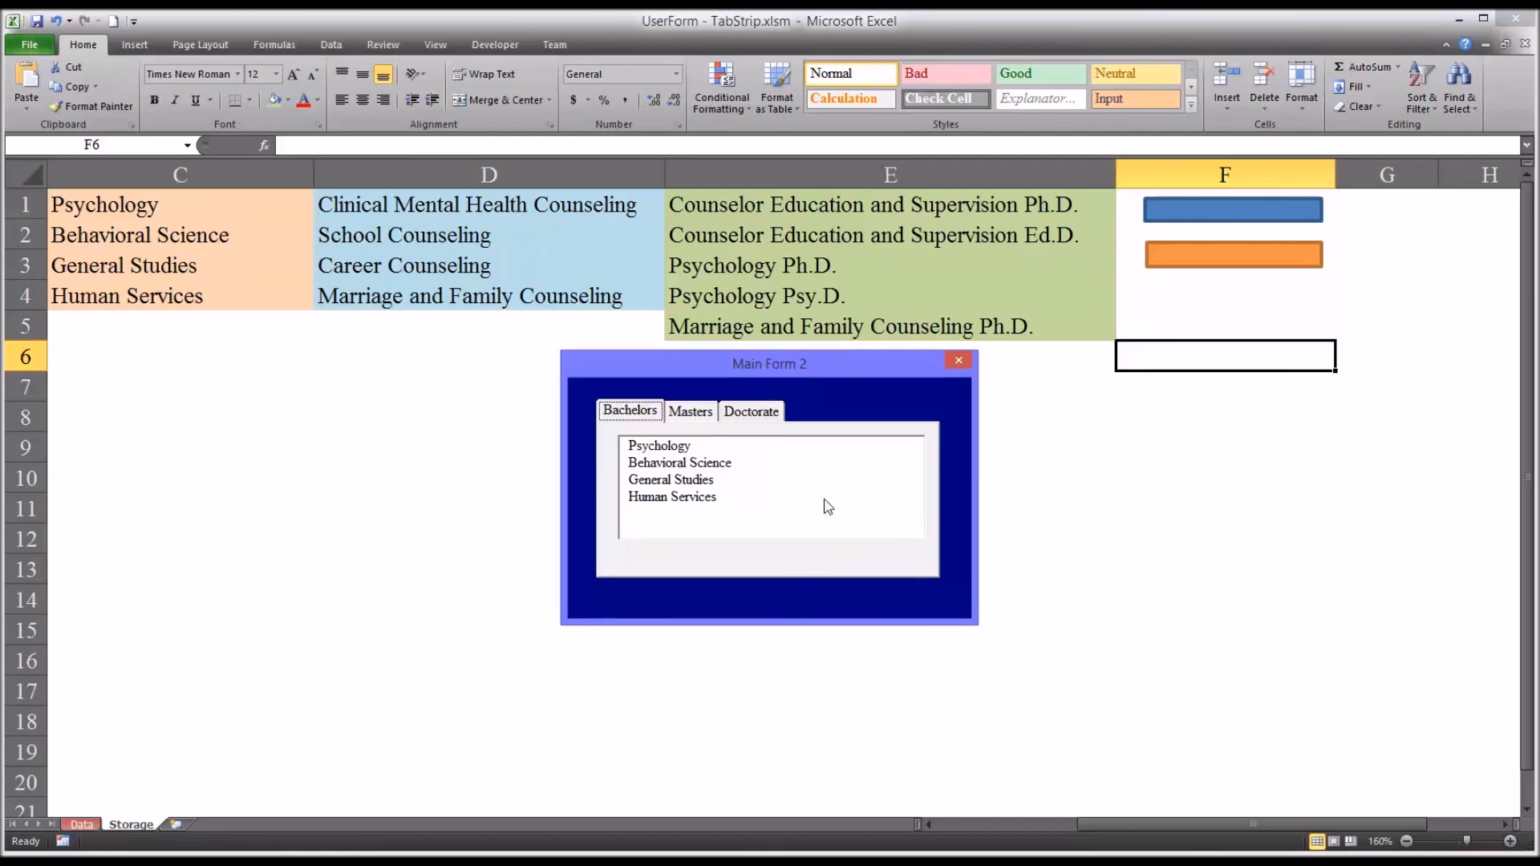
mouse_move(704, 452)
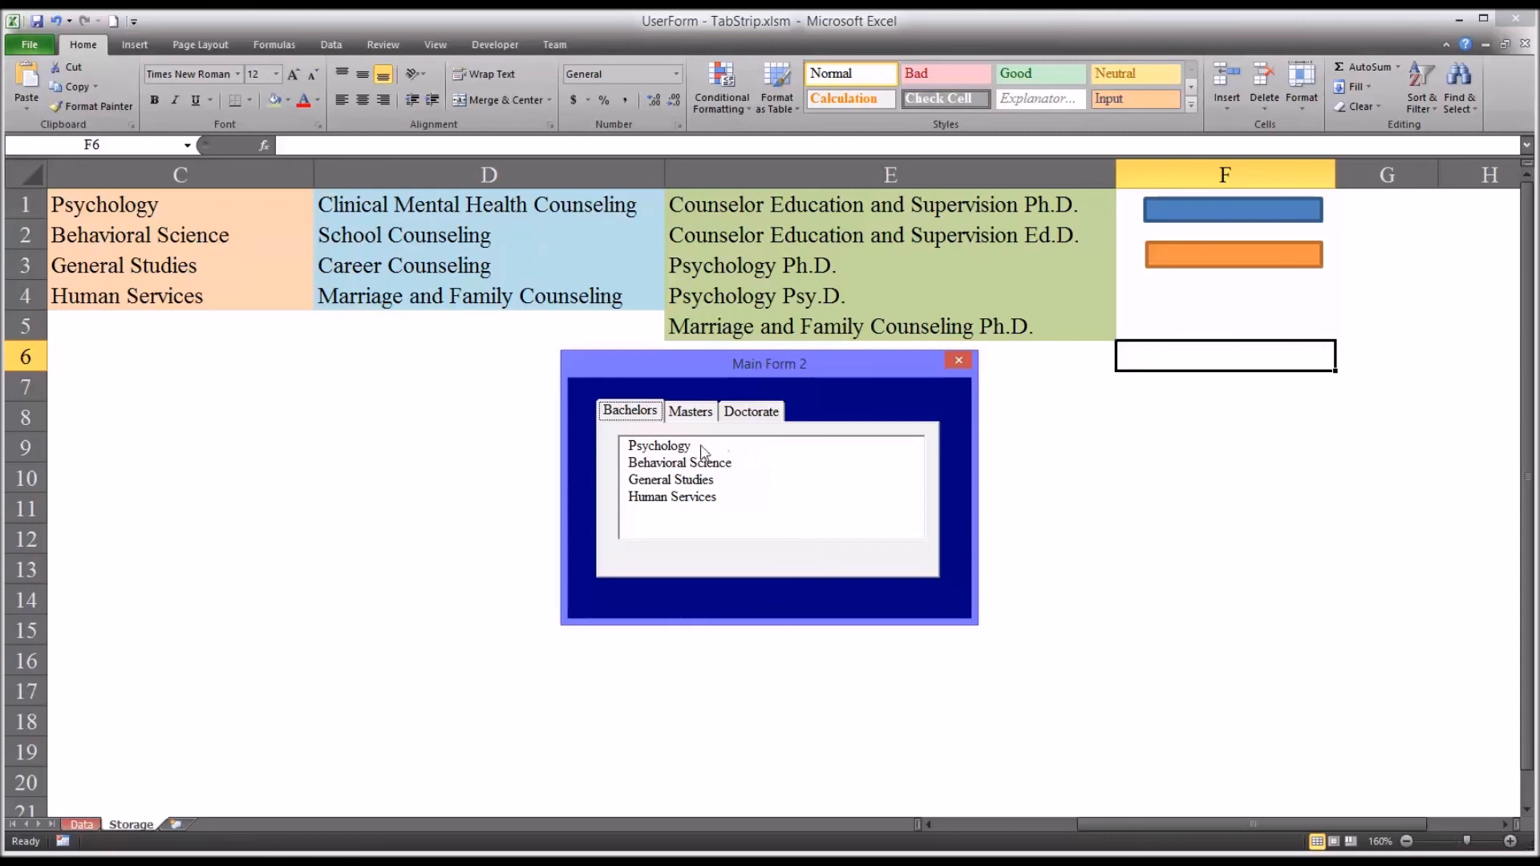
mouse_move(796, 480)
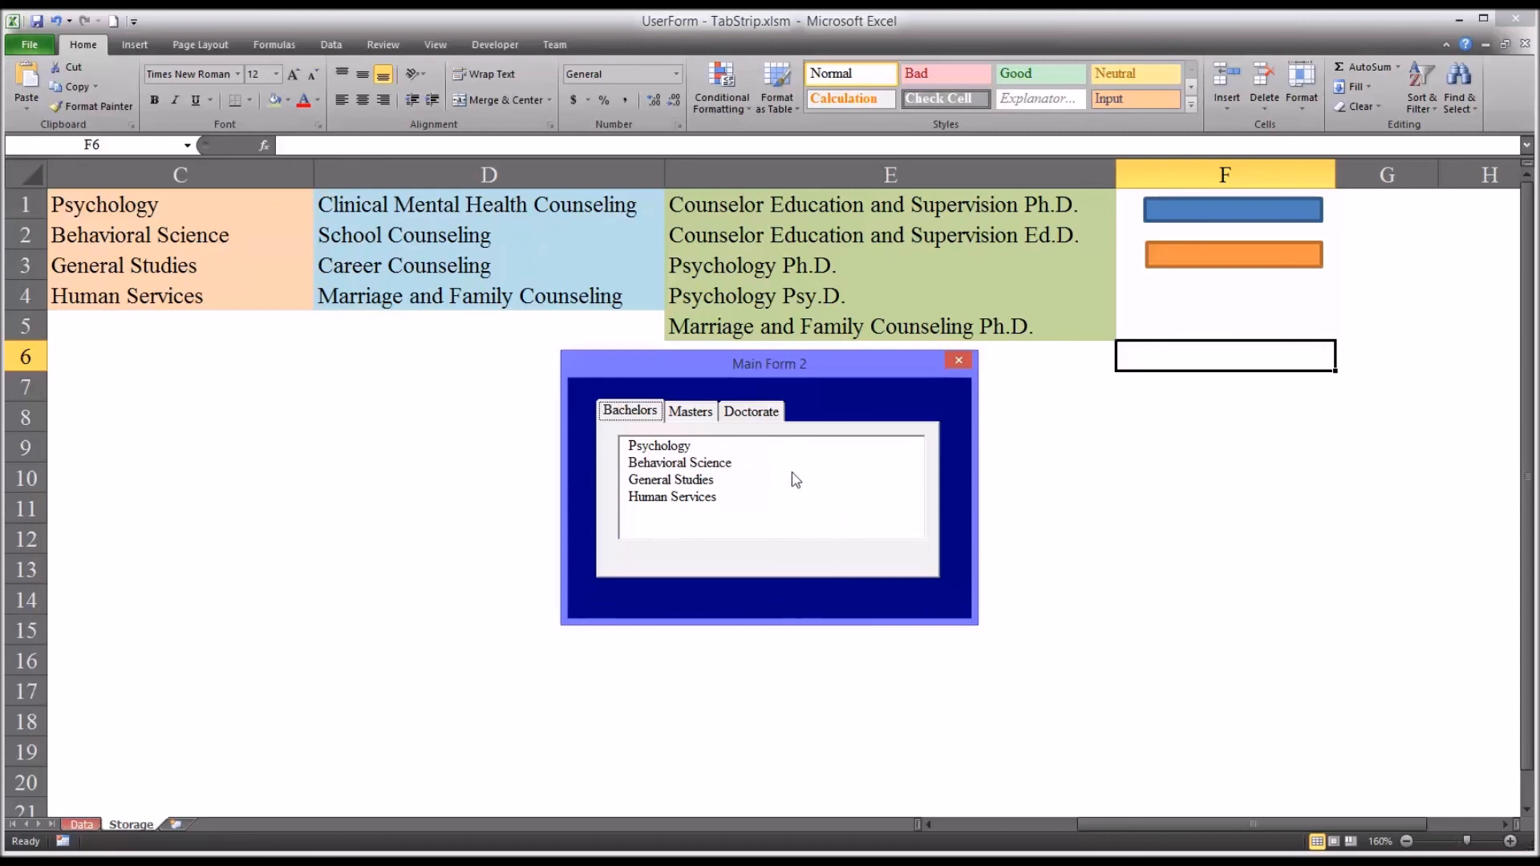
mouse_move(691, 426)
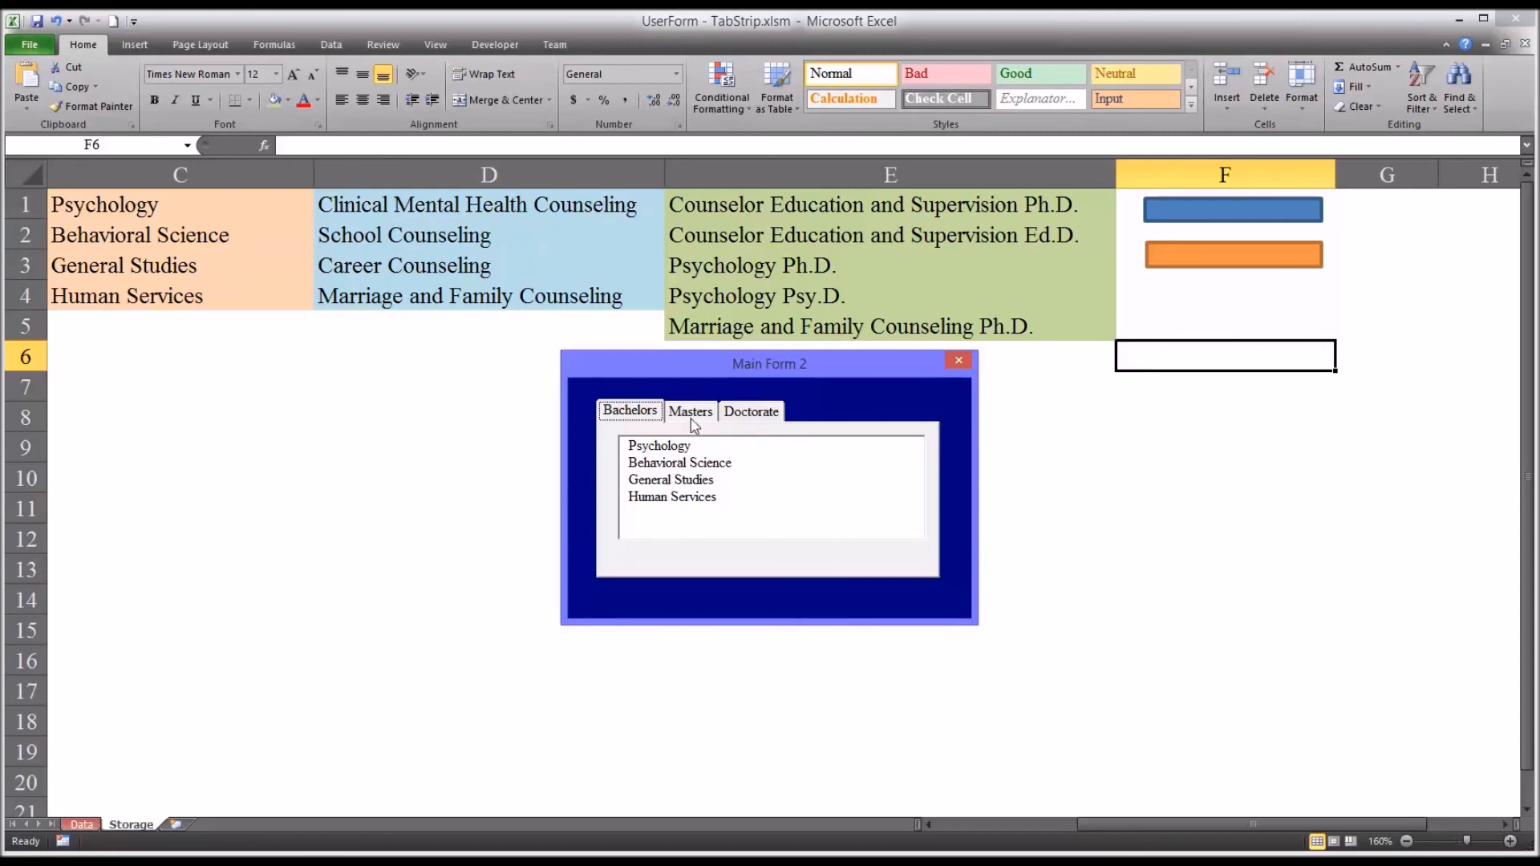
left_click(690, 410)
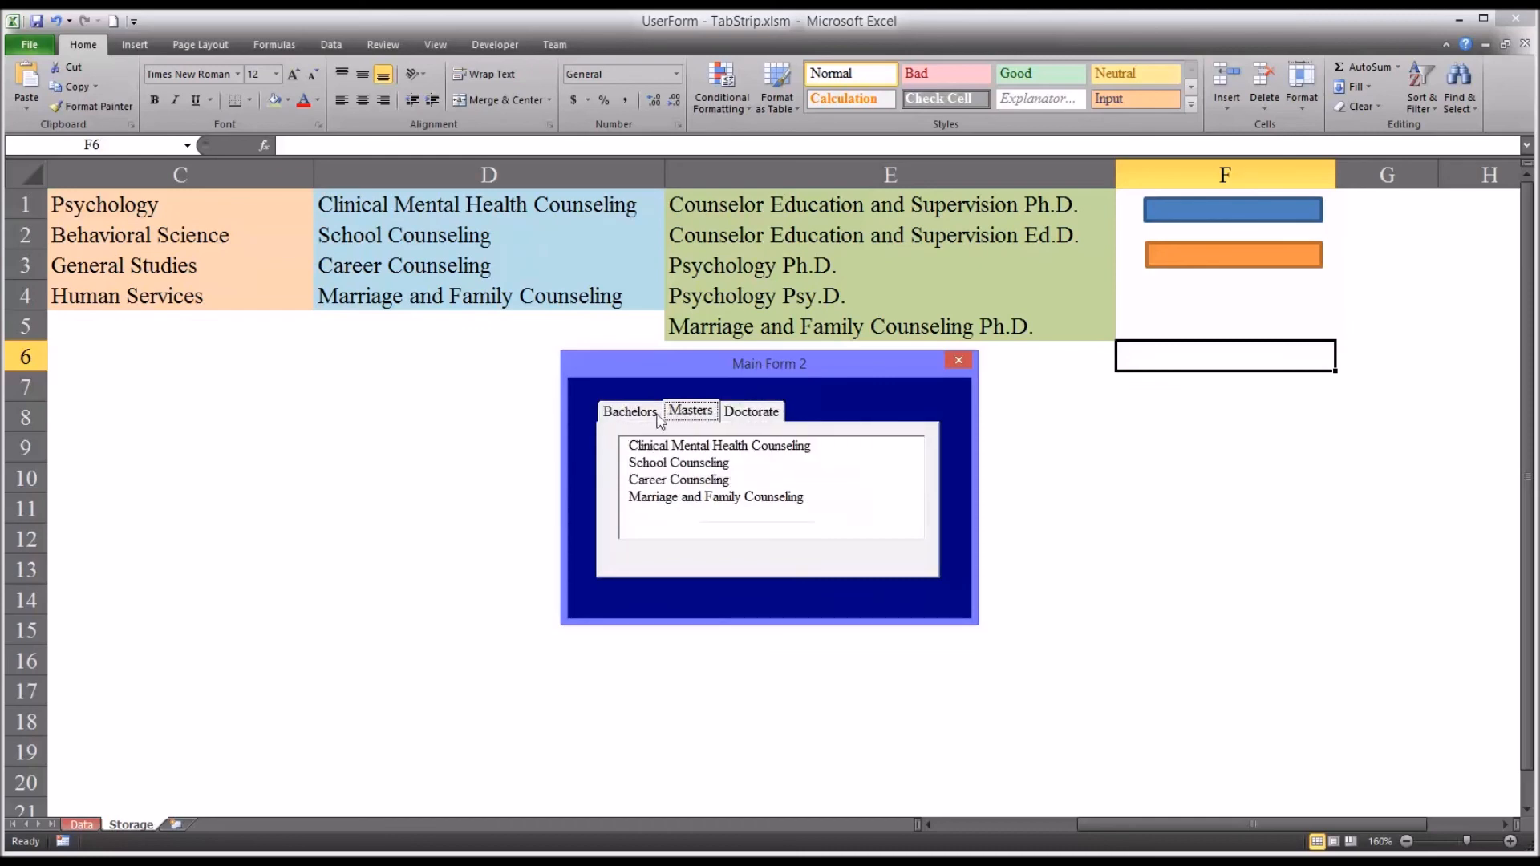
left_click(628, 411)
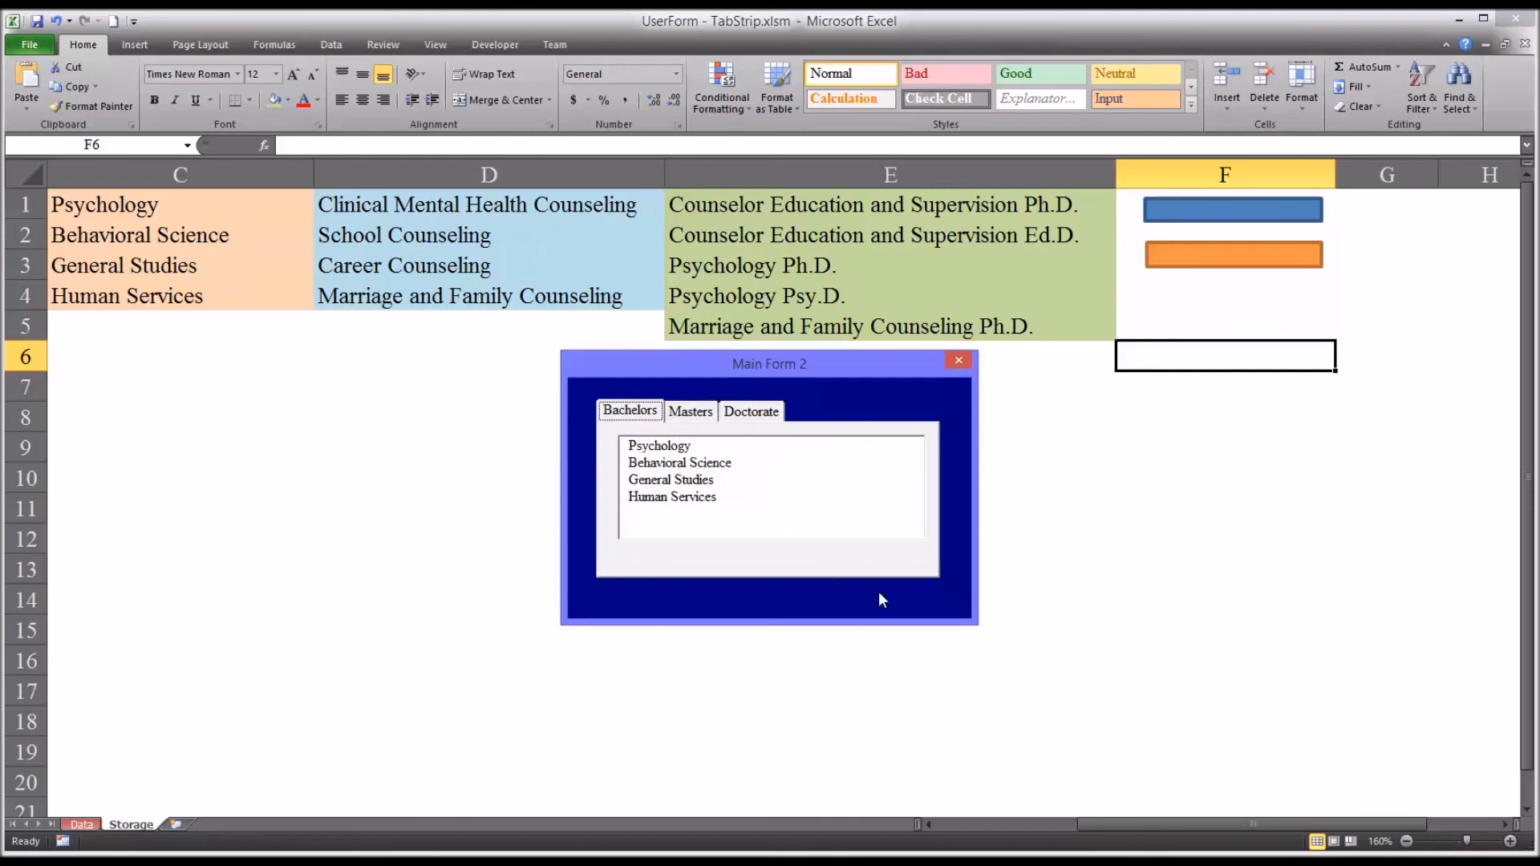
mouse_move(1029, 543)
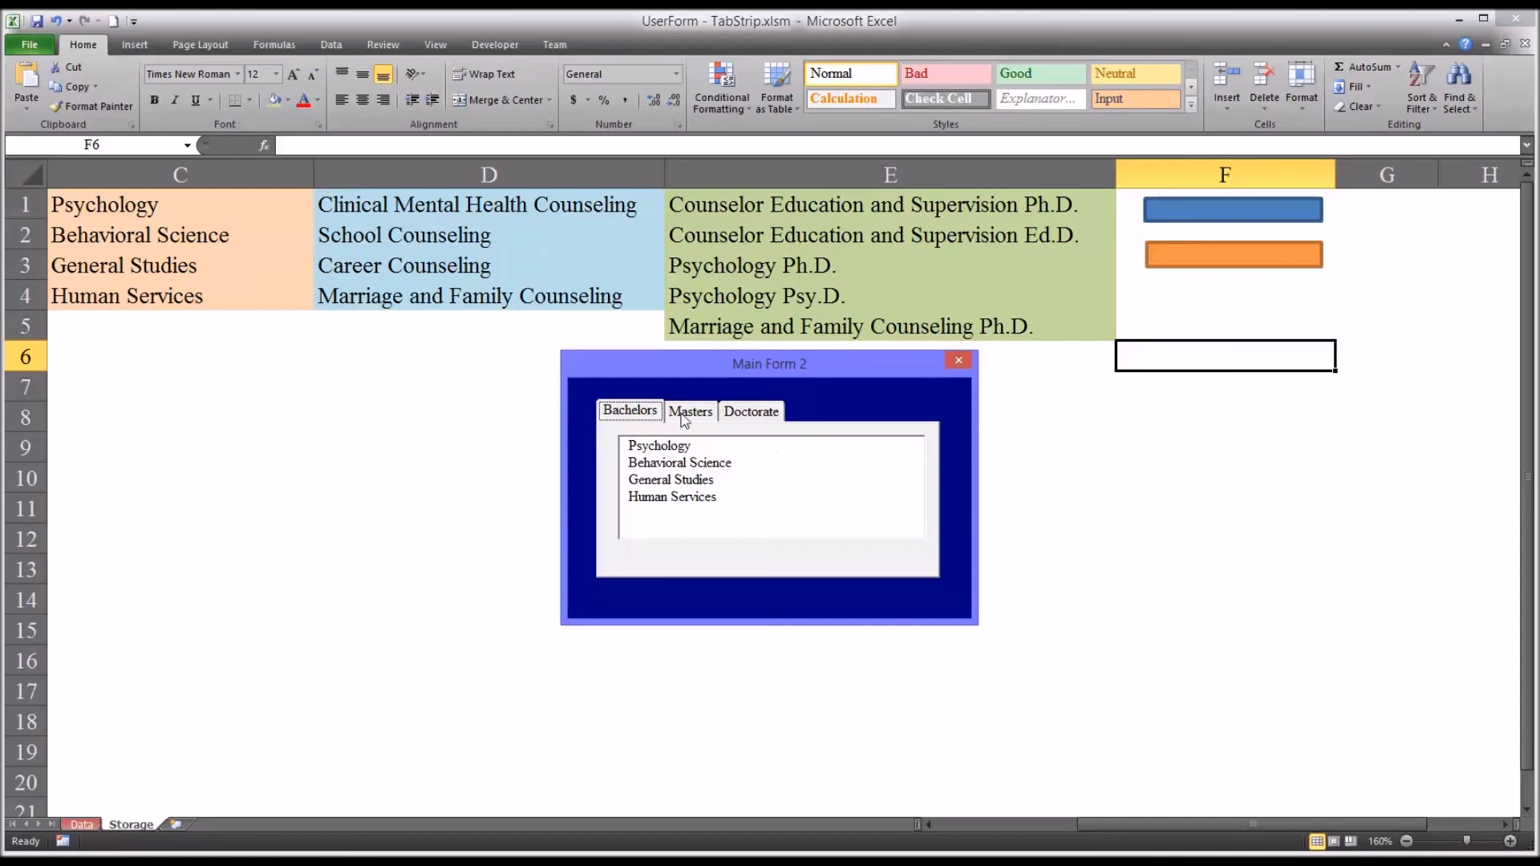
left_click(751, 411)
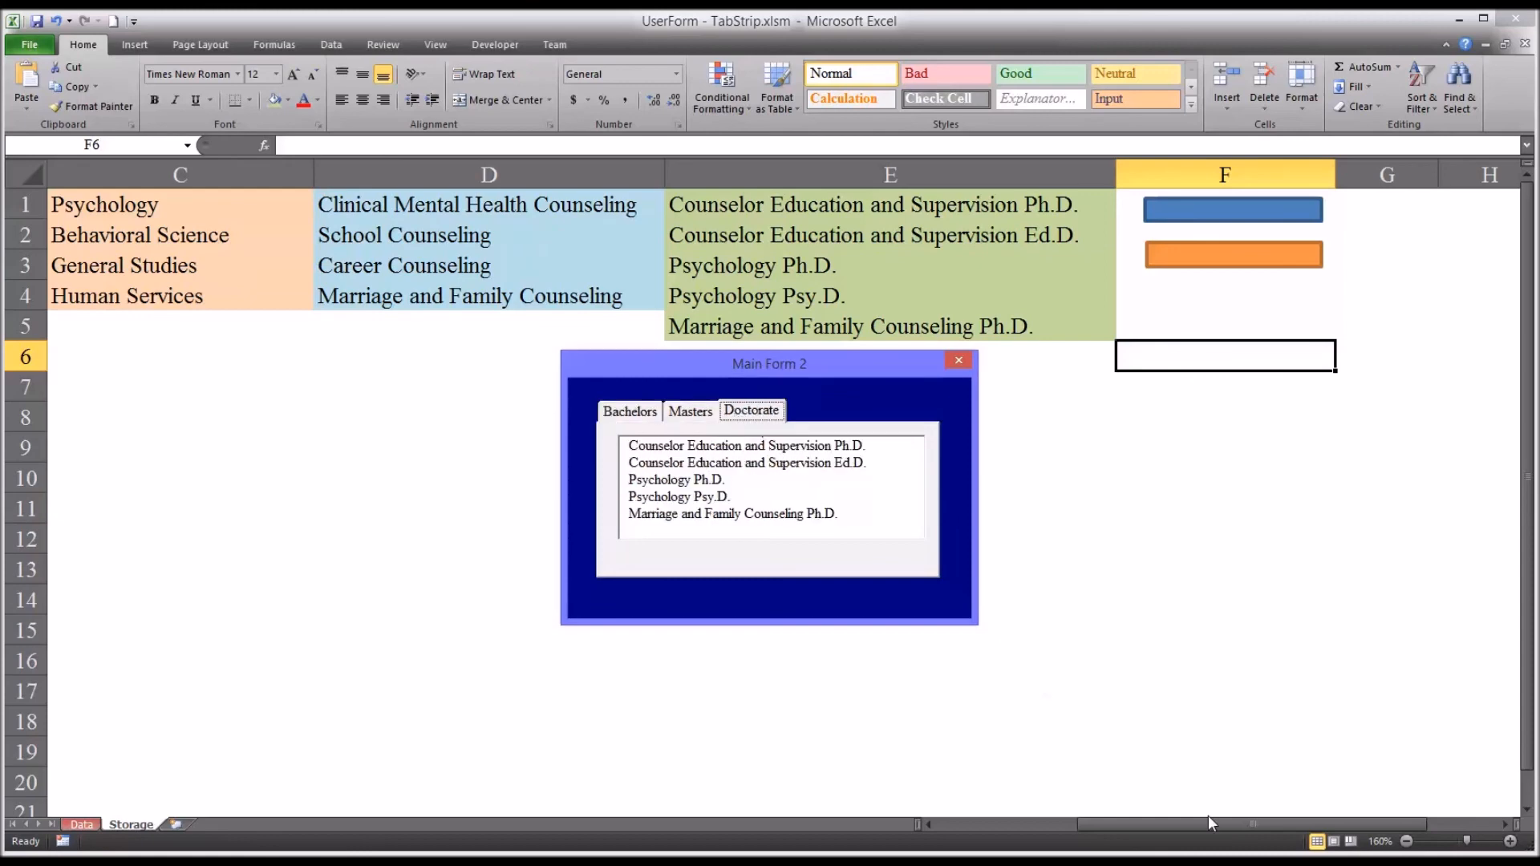